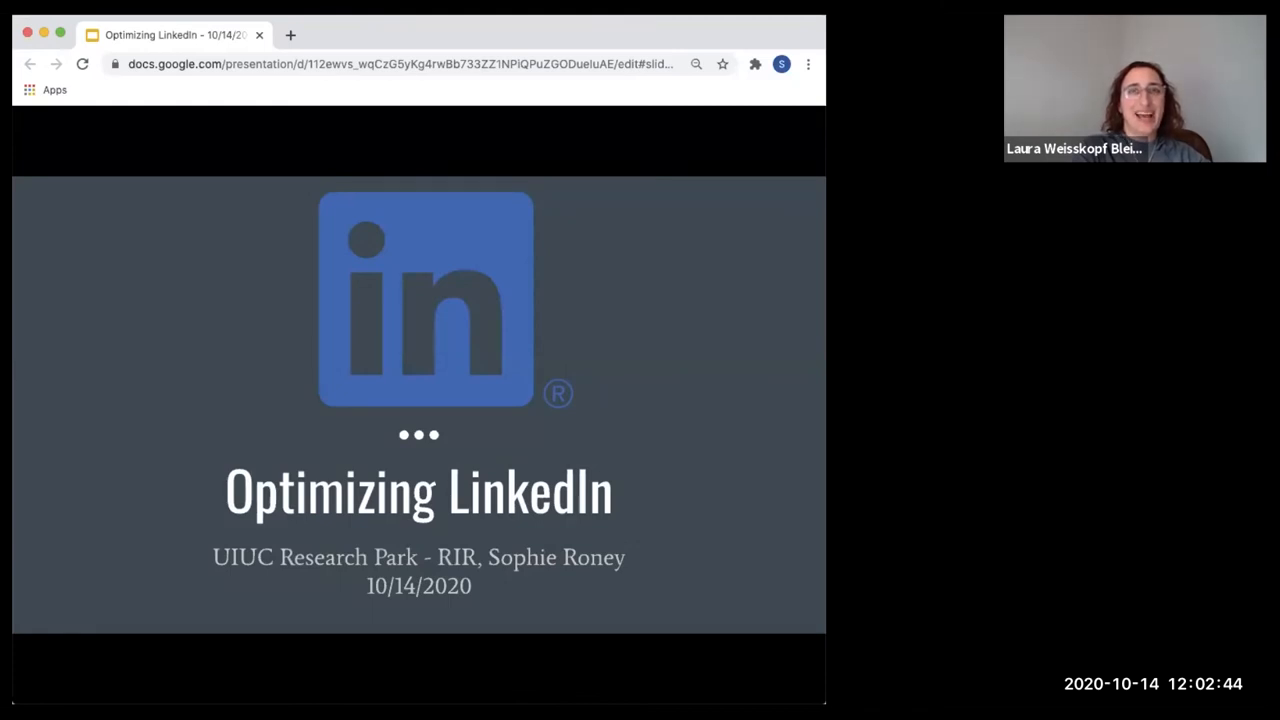
mouse_move(800, 22)
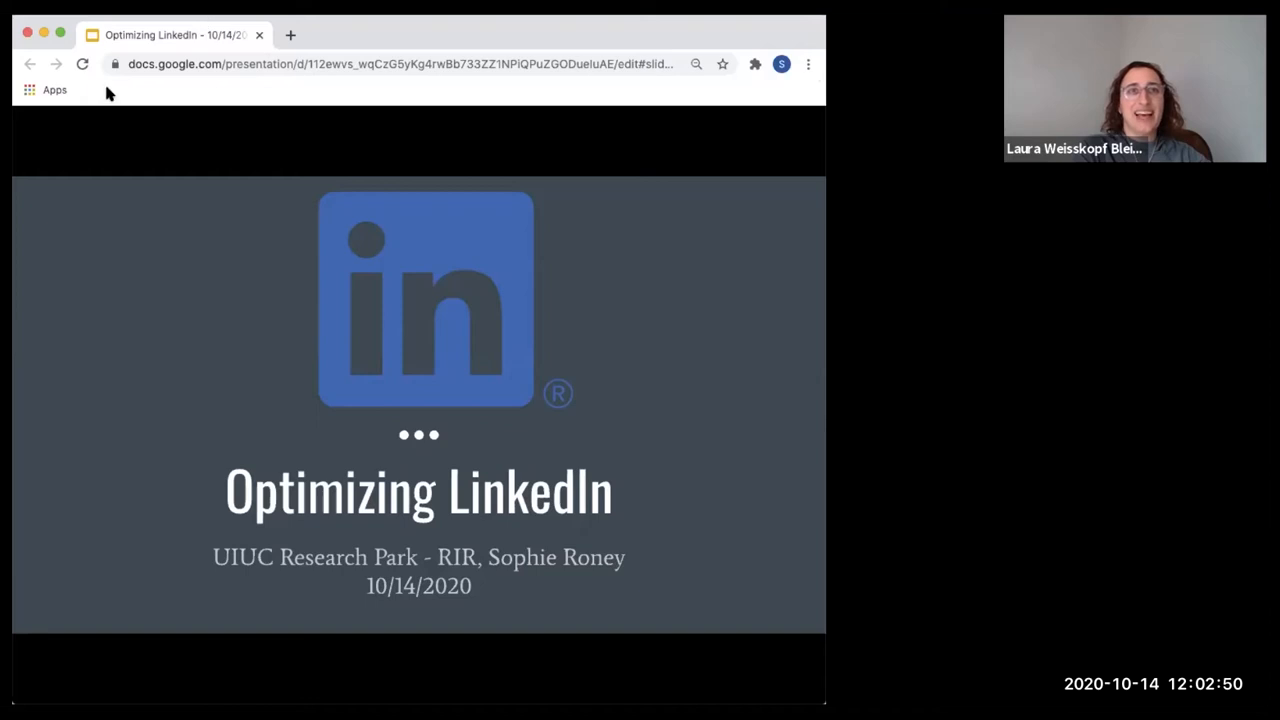
mouse_move(536, 451)
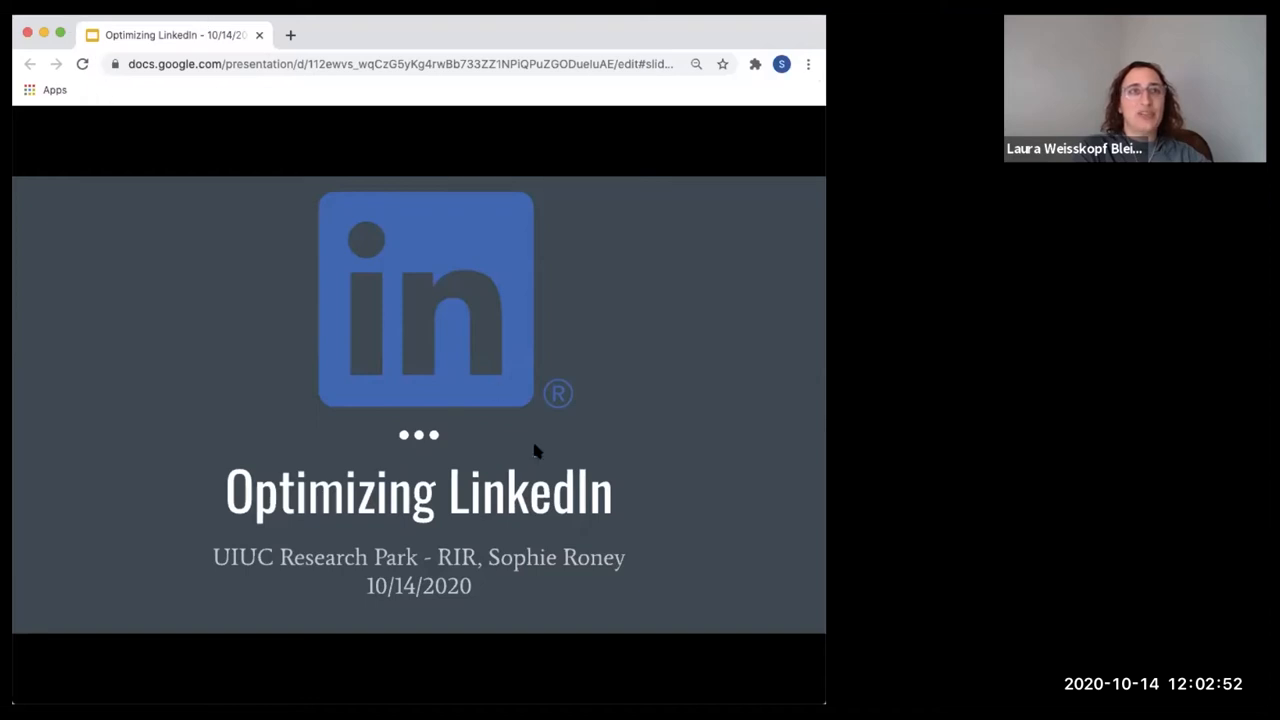
mouse_move(749, 255)
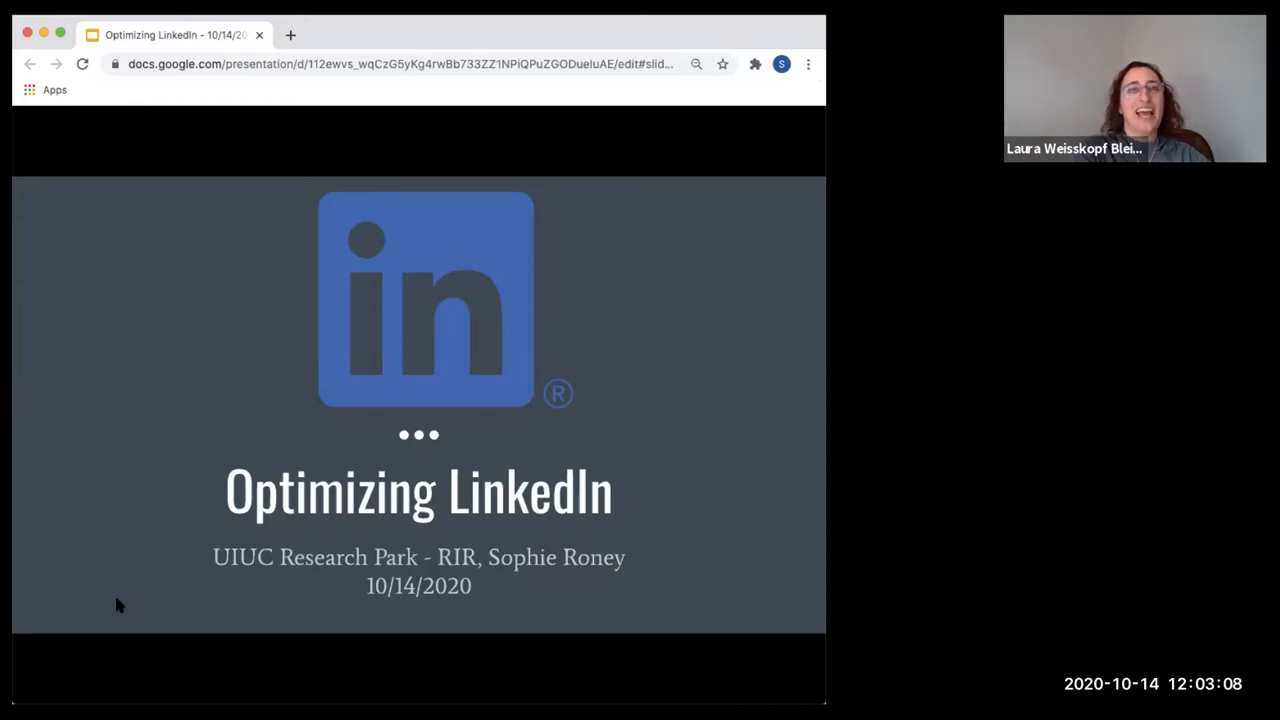
mouse_move(125, 538)
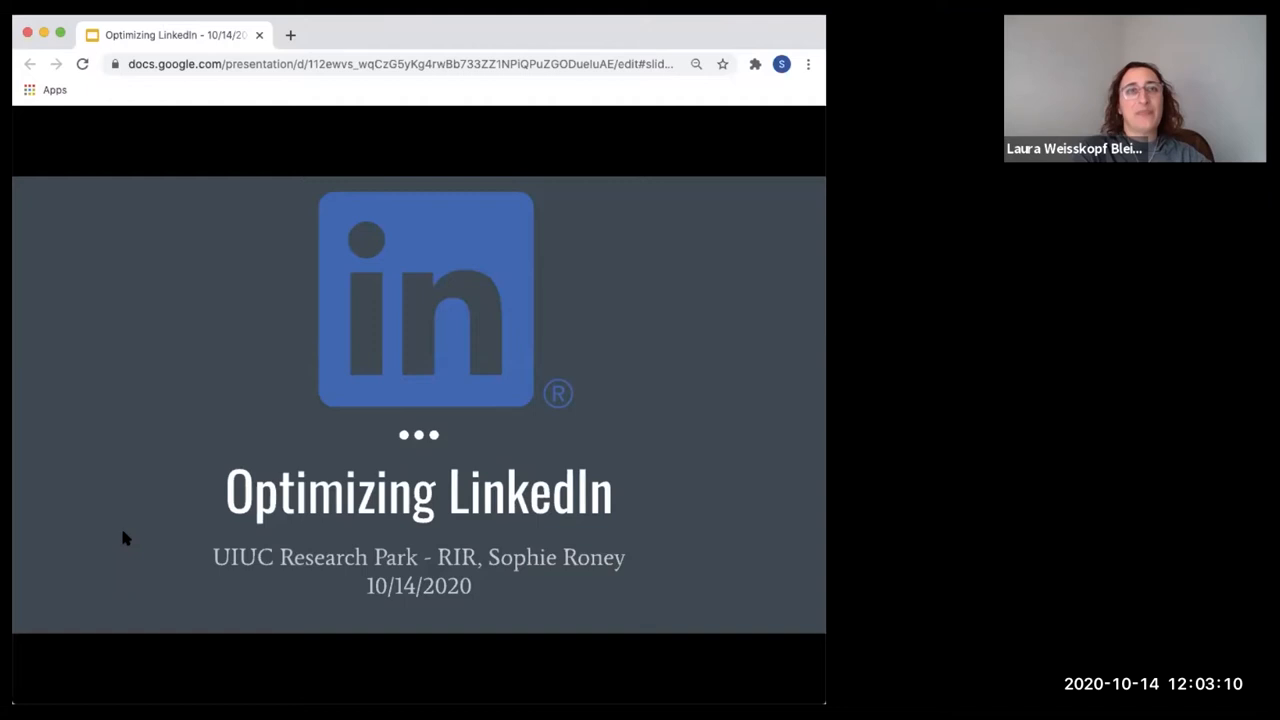
mouse_move(115, 553)
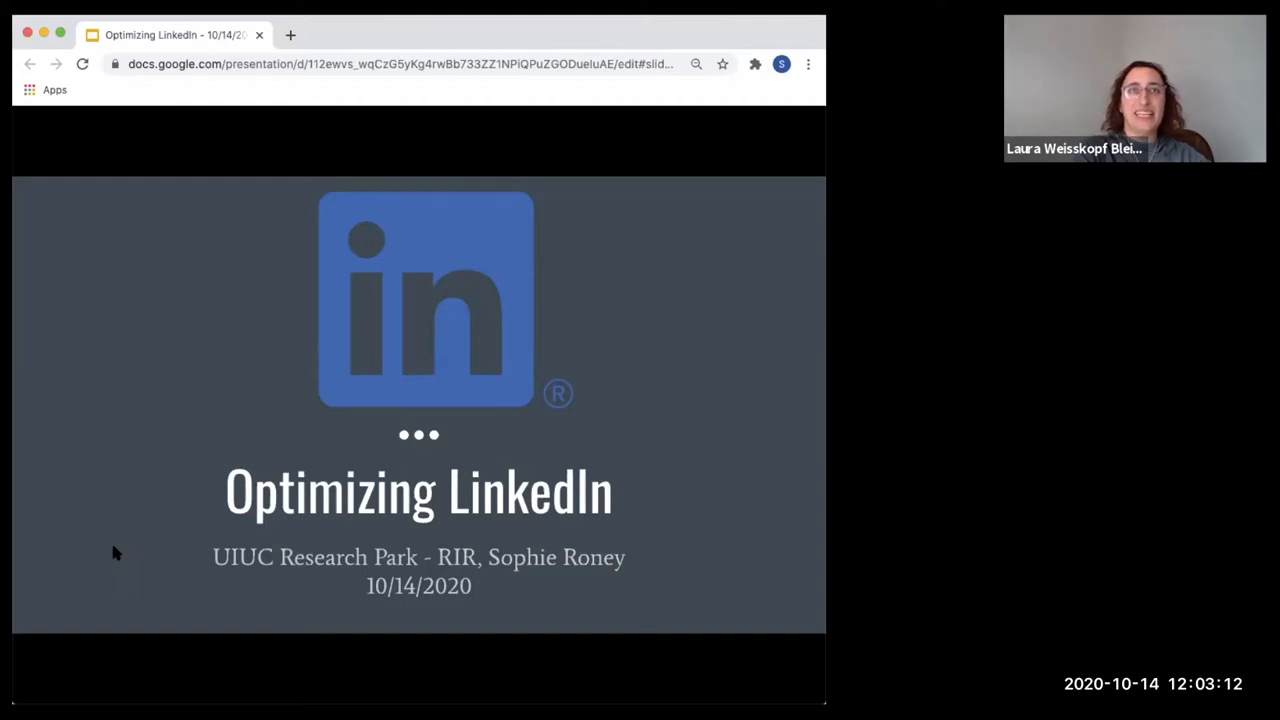
mouse_move(118, 590)
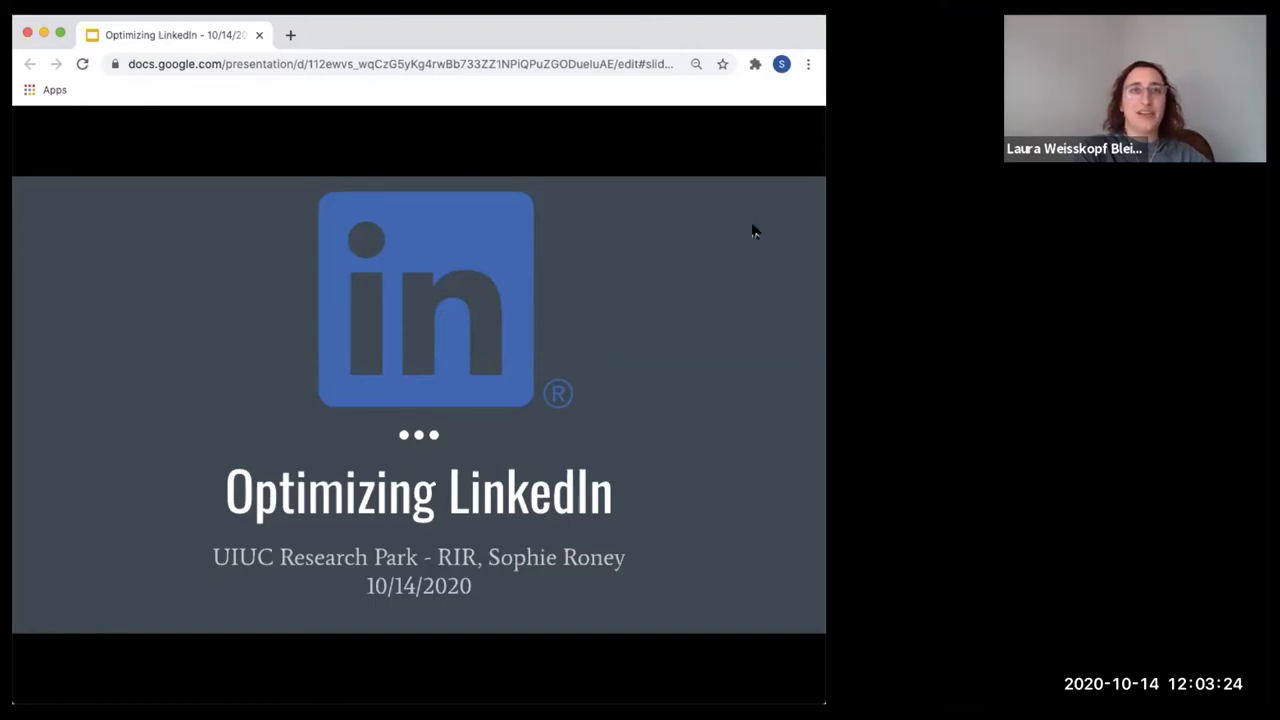
mouse_move(675, 337)
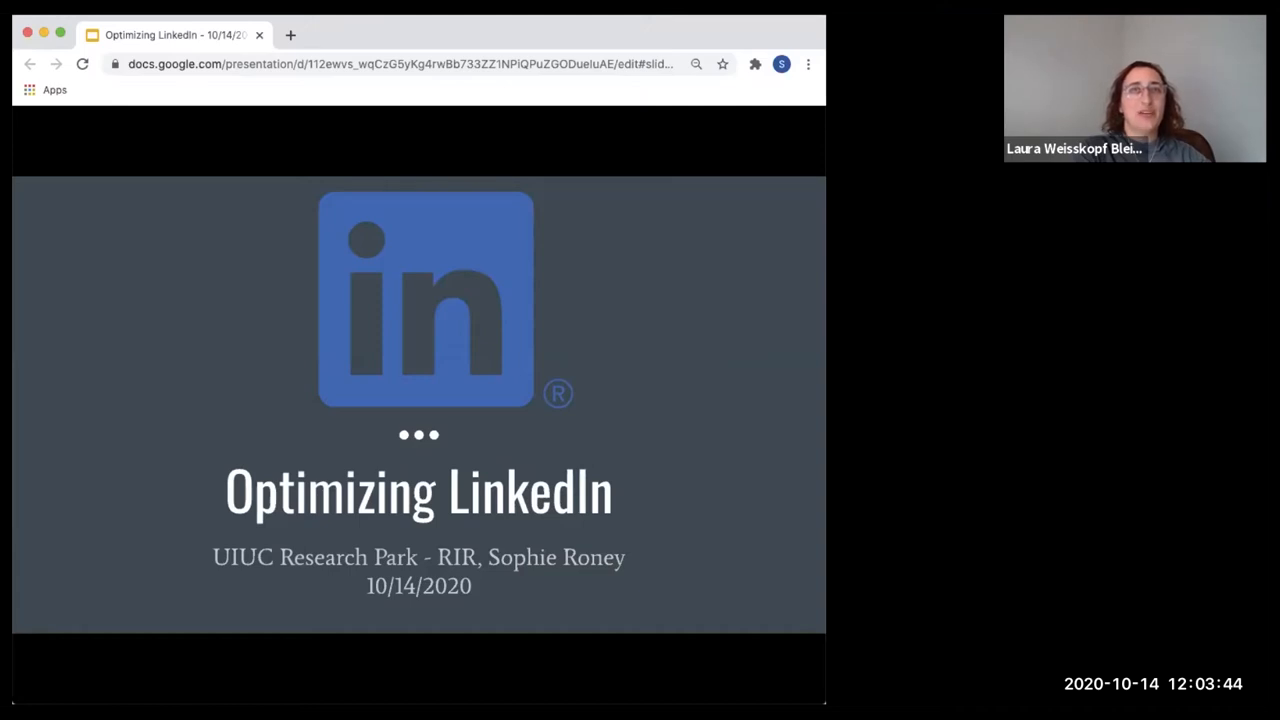
mouse_move(628, 102)
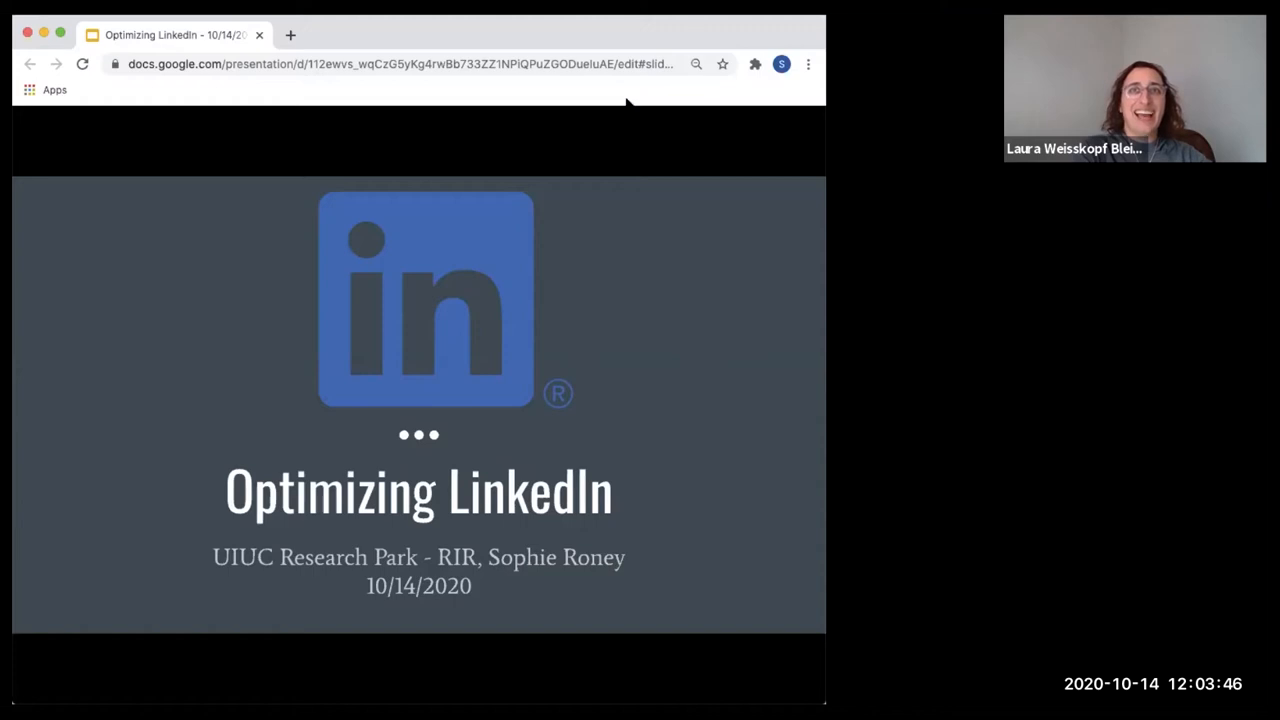
mouse_move(568, 61)
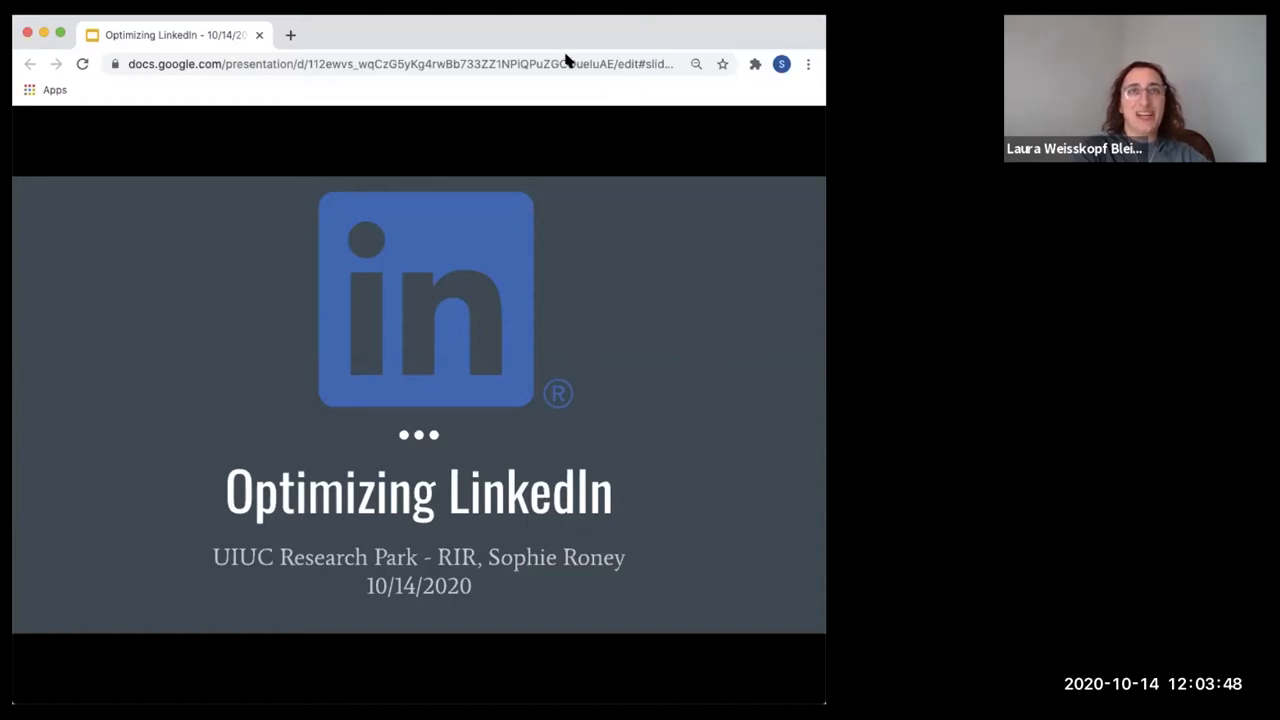
mouse_move(444, 25)
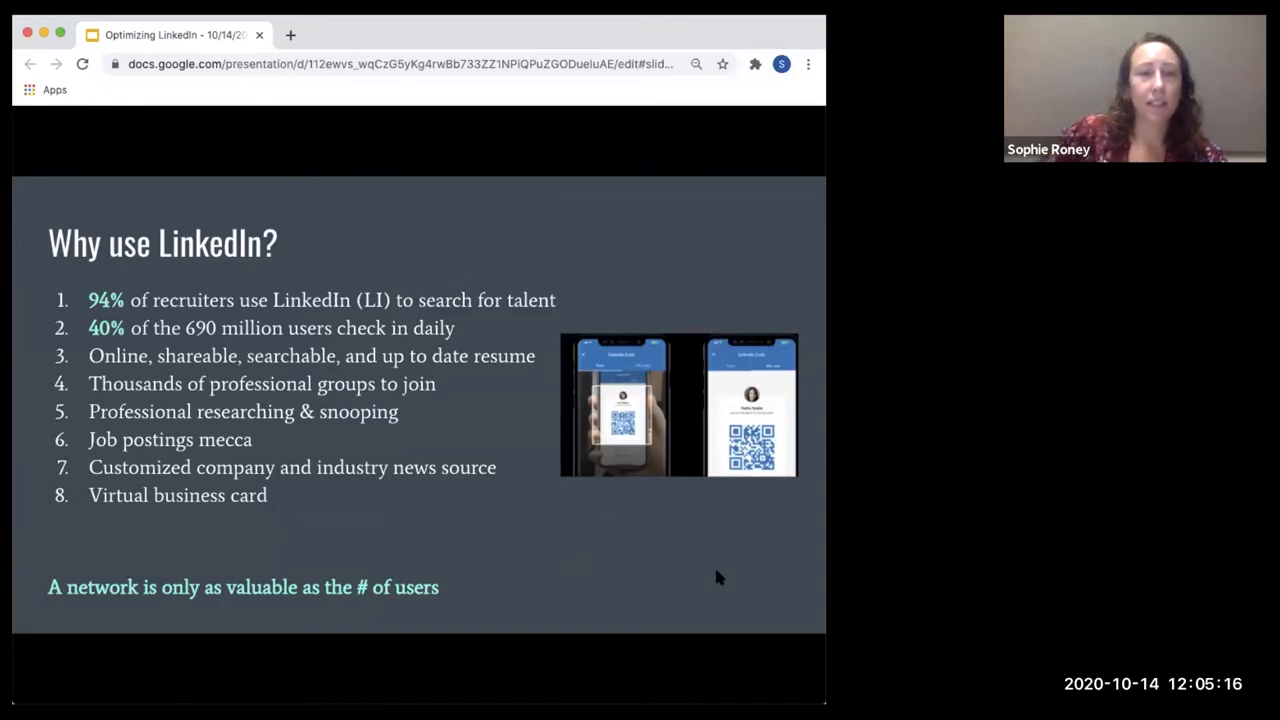
mouse_move(530, 512)
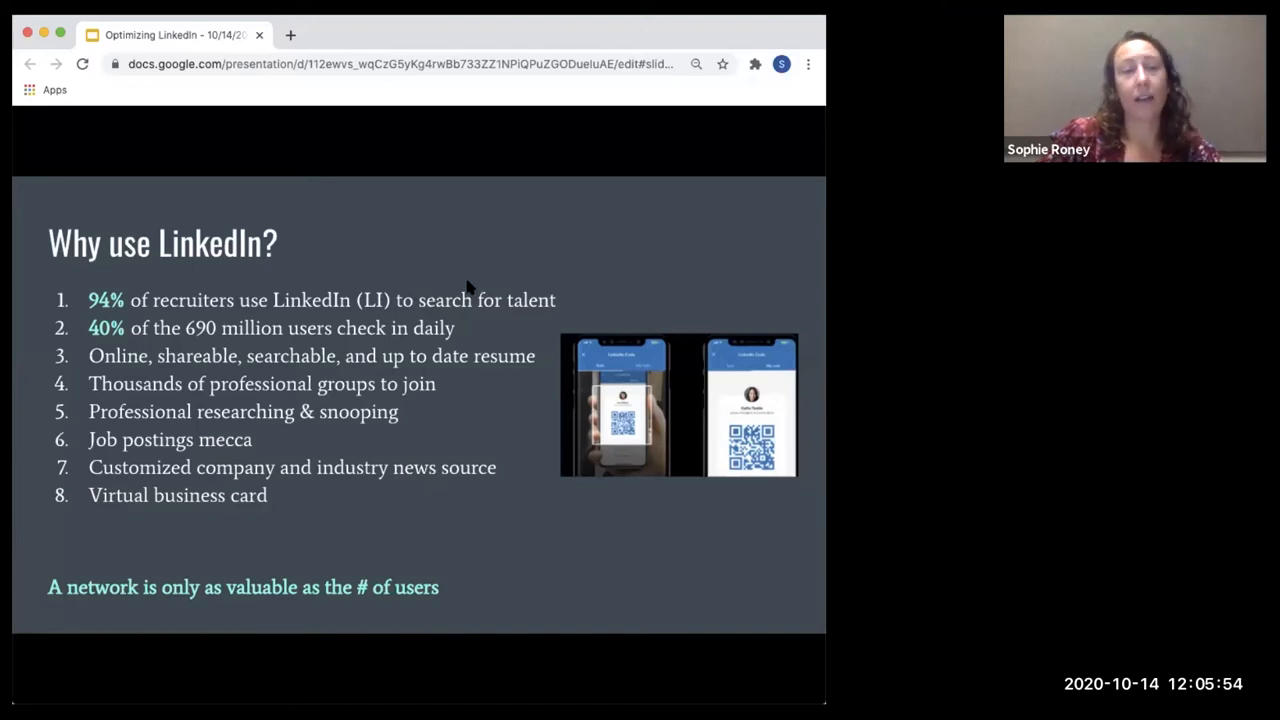
mouse_move(500, 270)
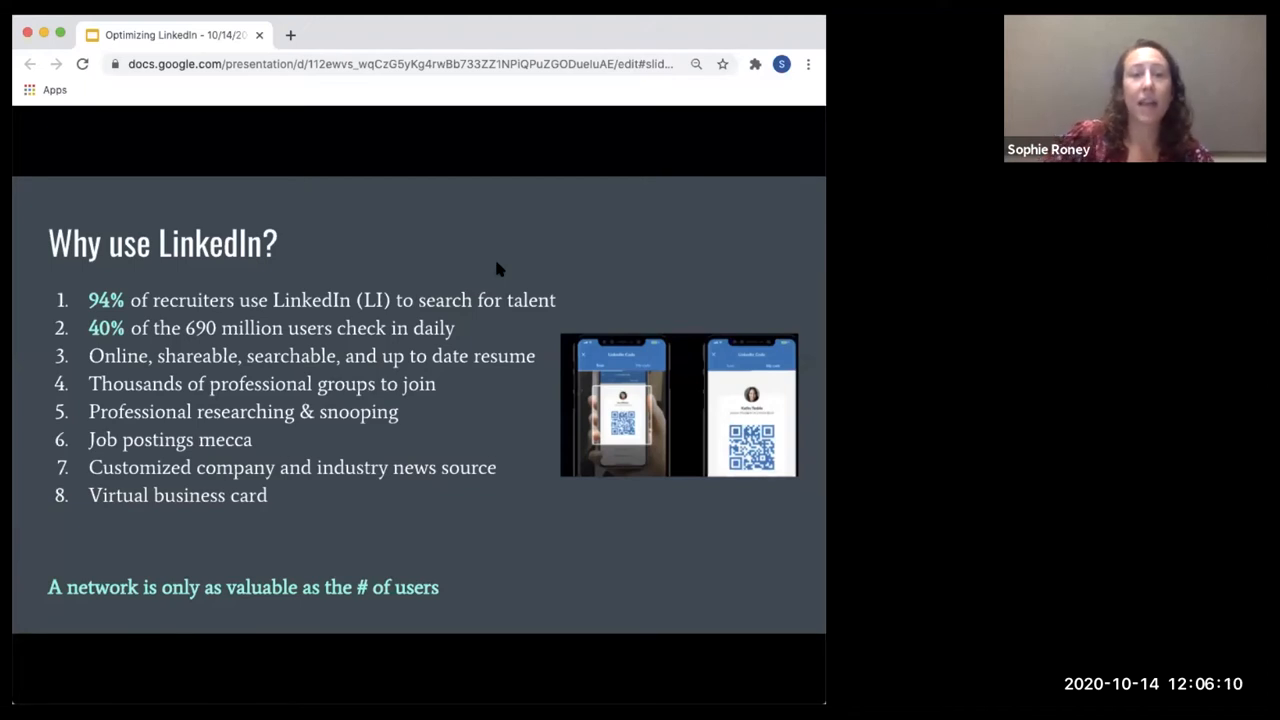
mouse_move(508, 258)
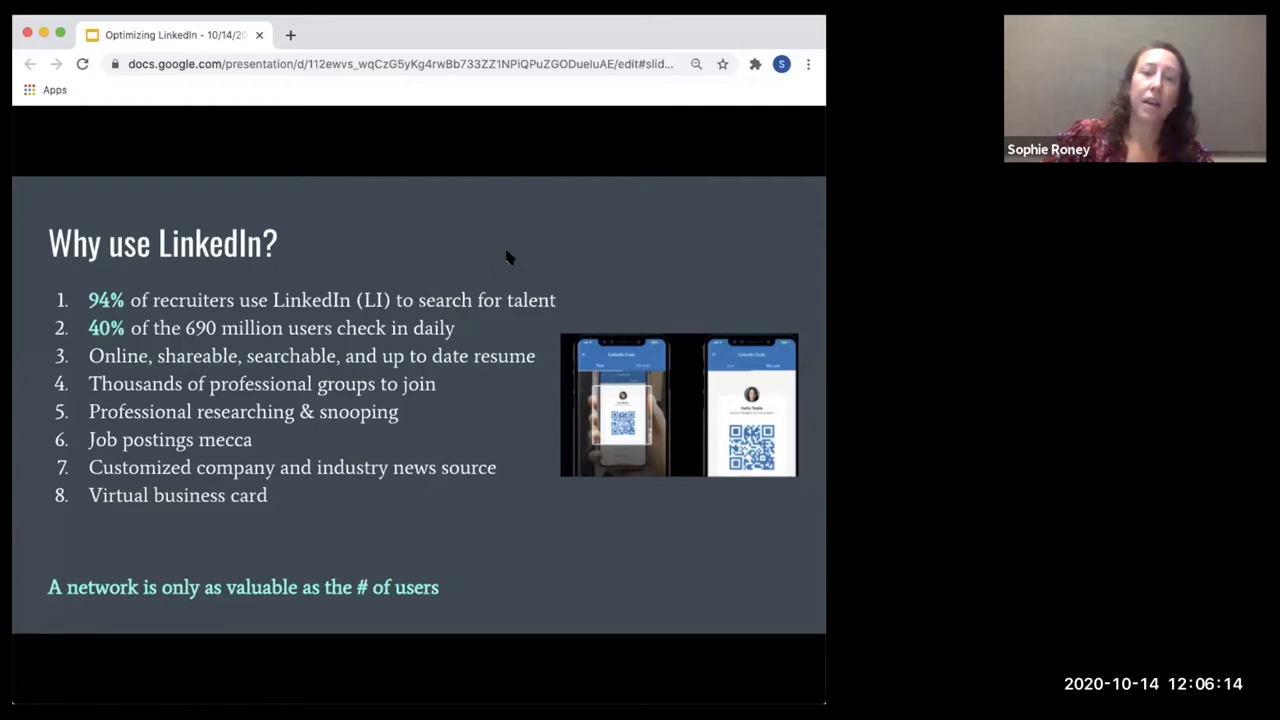
mouse_move(463, 538)
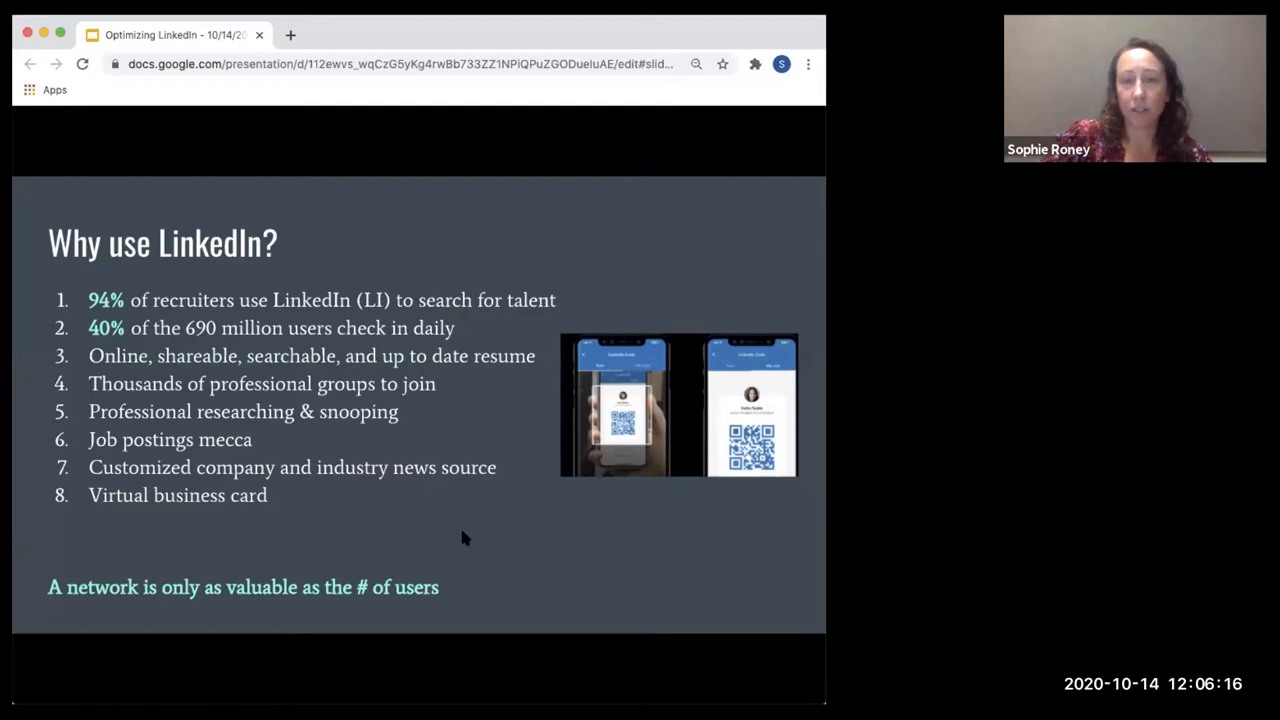
mouse_move(703, 235)
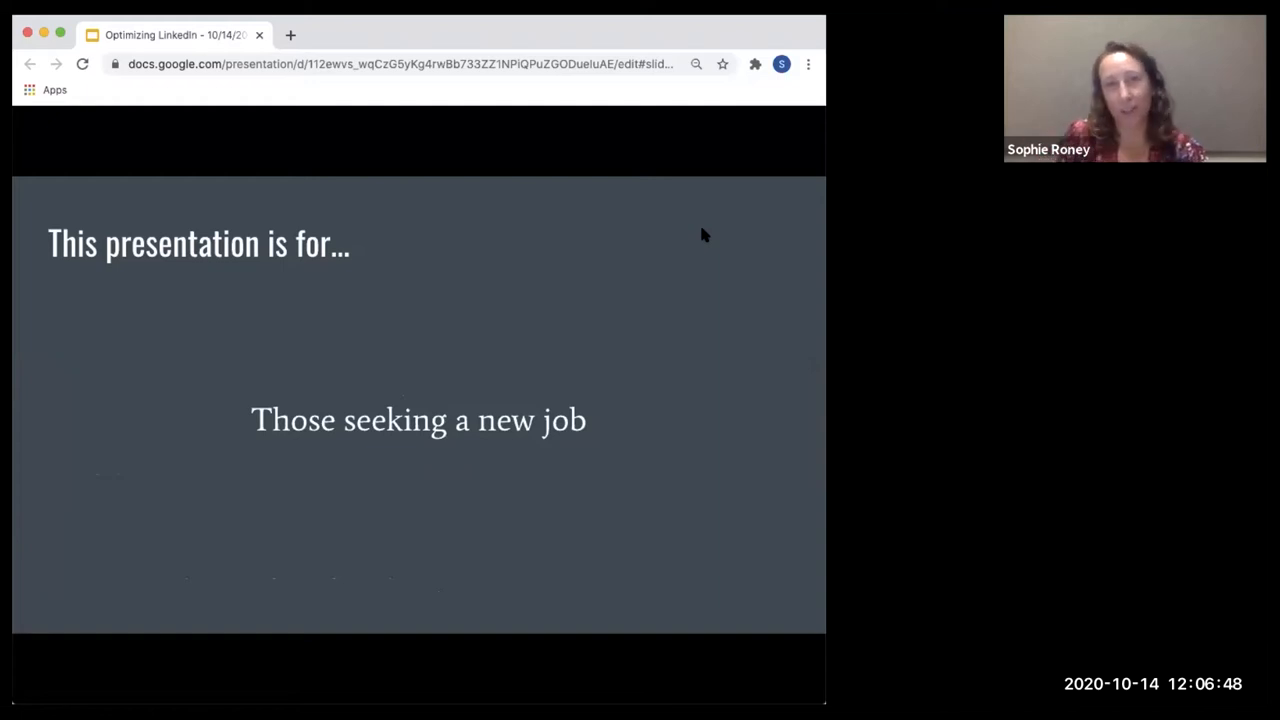
mouse_move(687, 240)
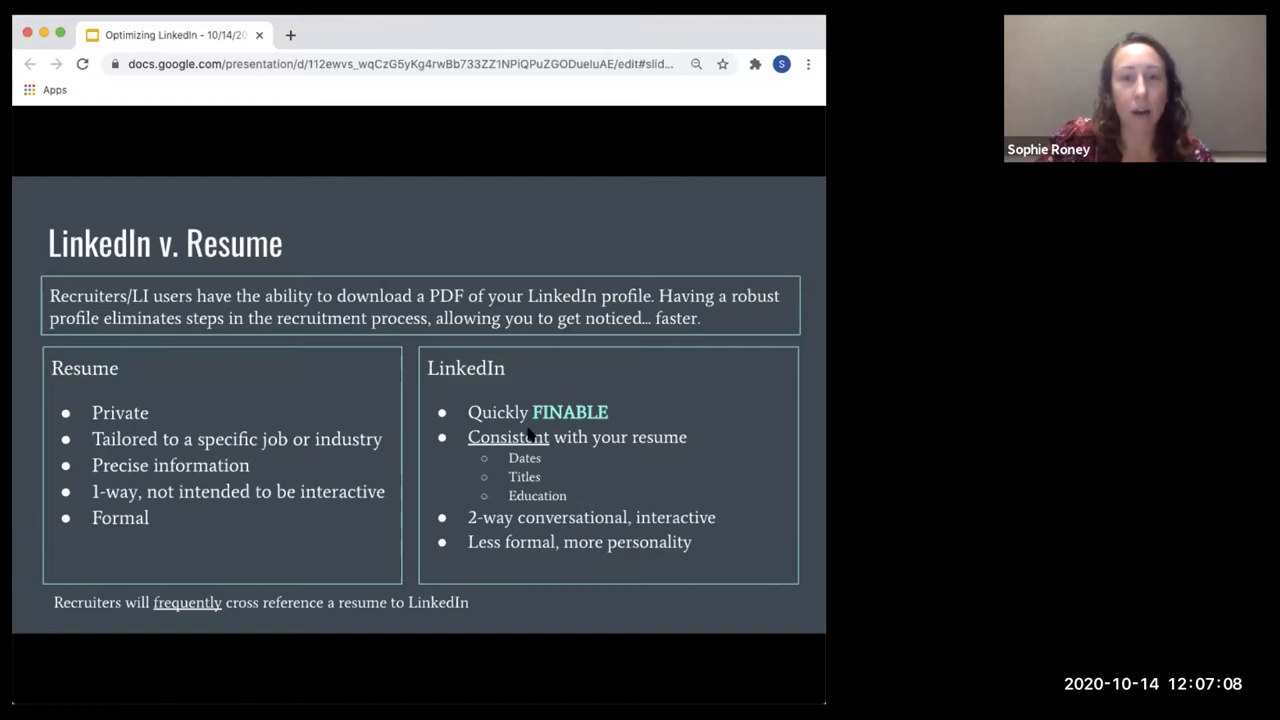
mouse_move(270, 430)
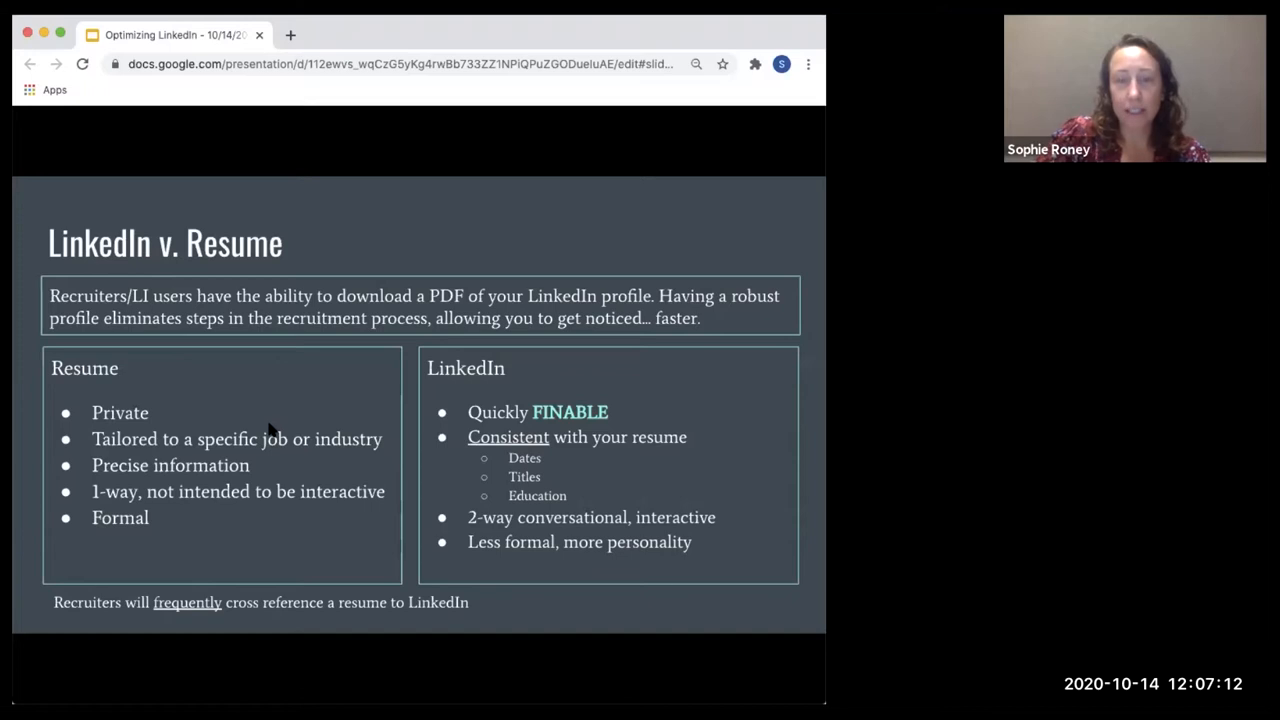
mouse_move(630, 545)
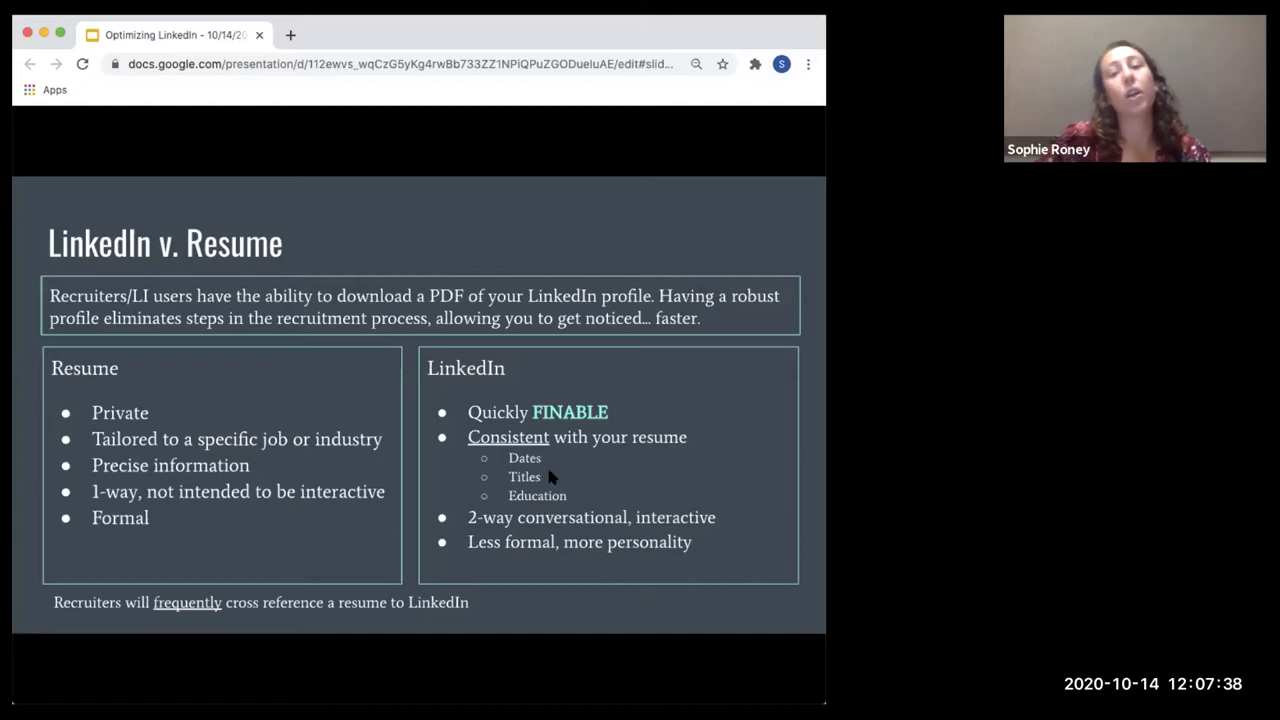
mouse_move(637, 397)
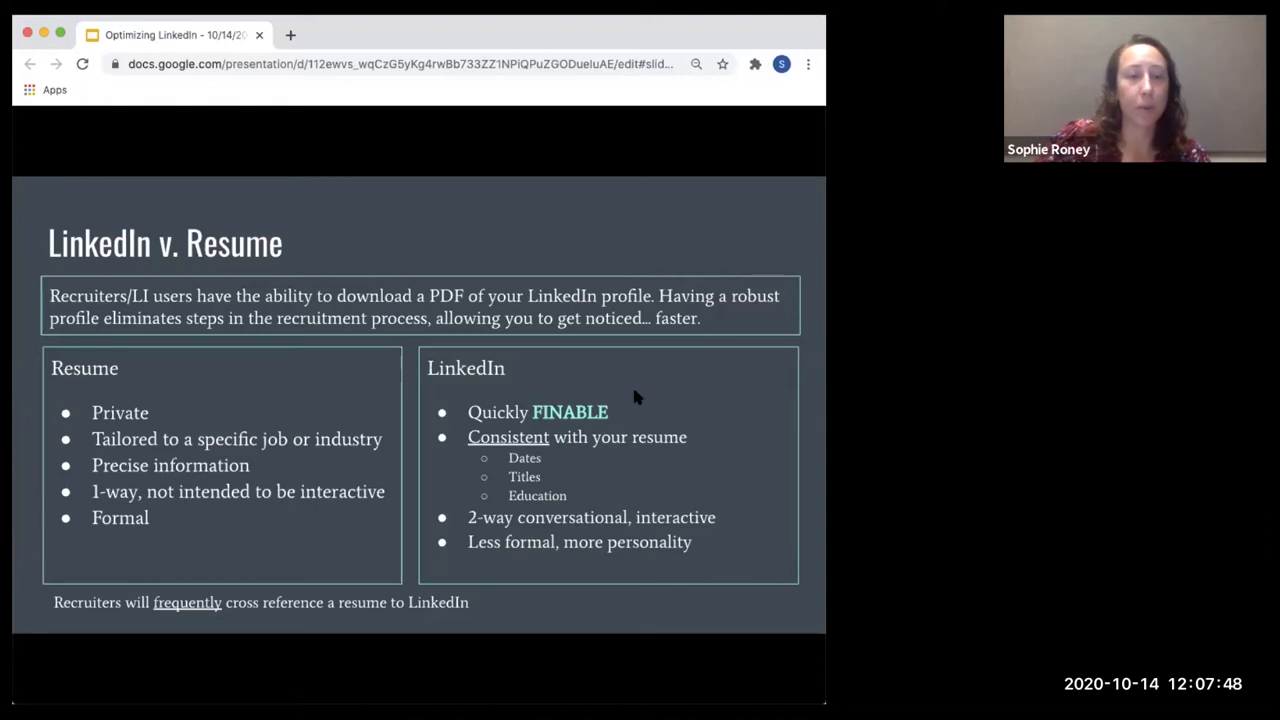
mouse_move(193, 438)
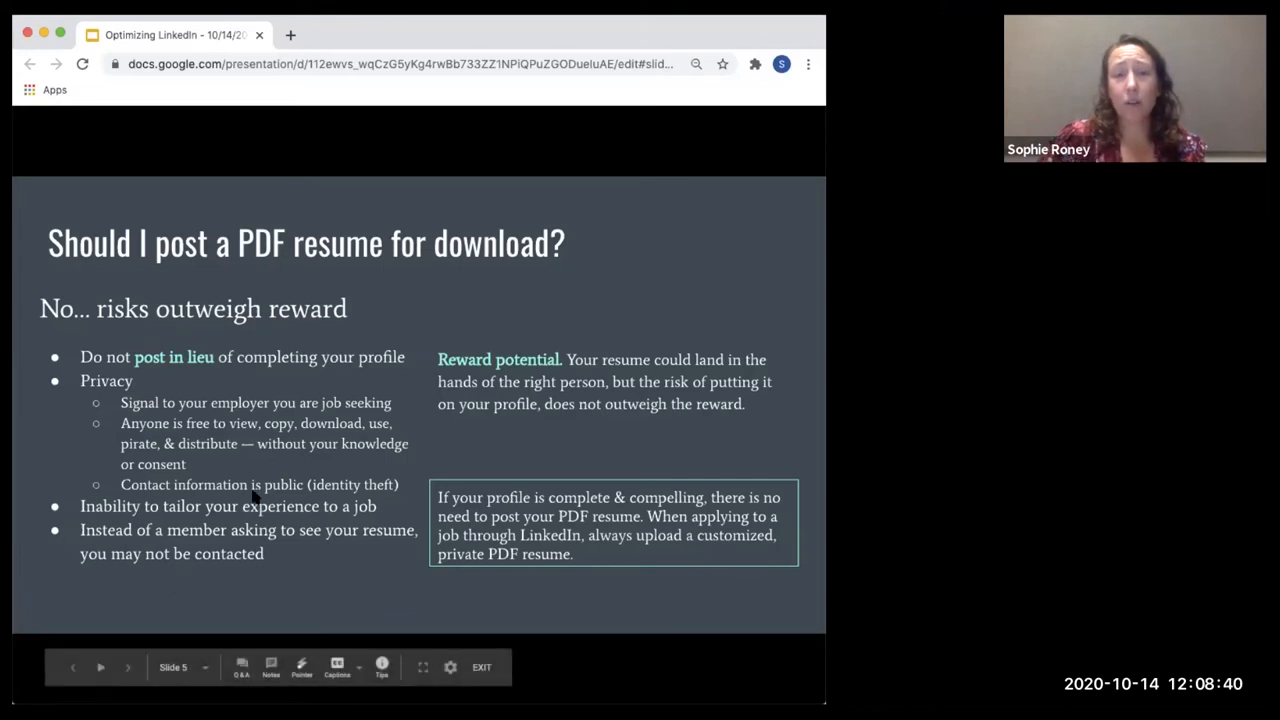
mouse_move(744, 32)
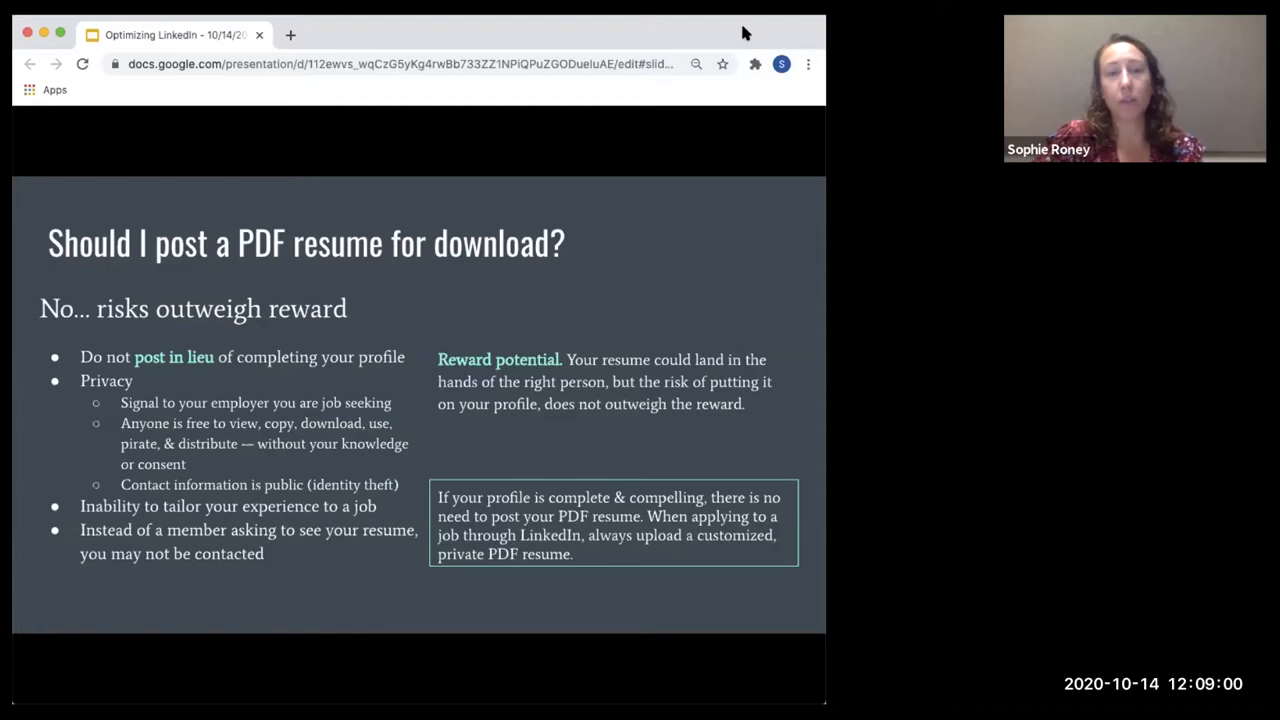
mouse_move(515, 302)
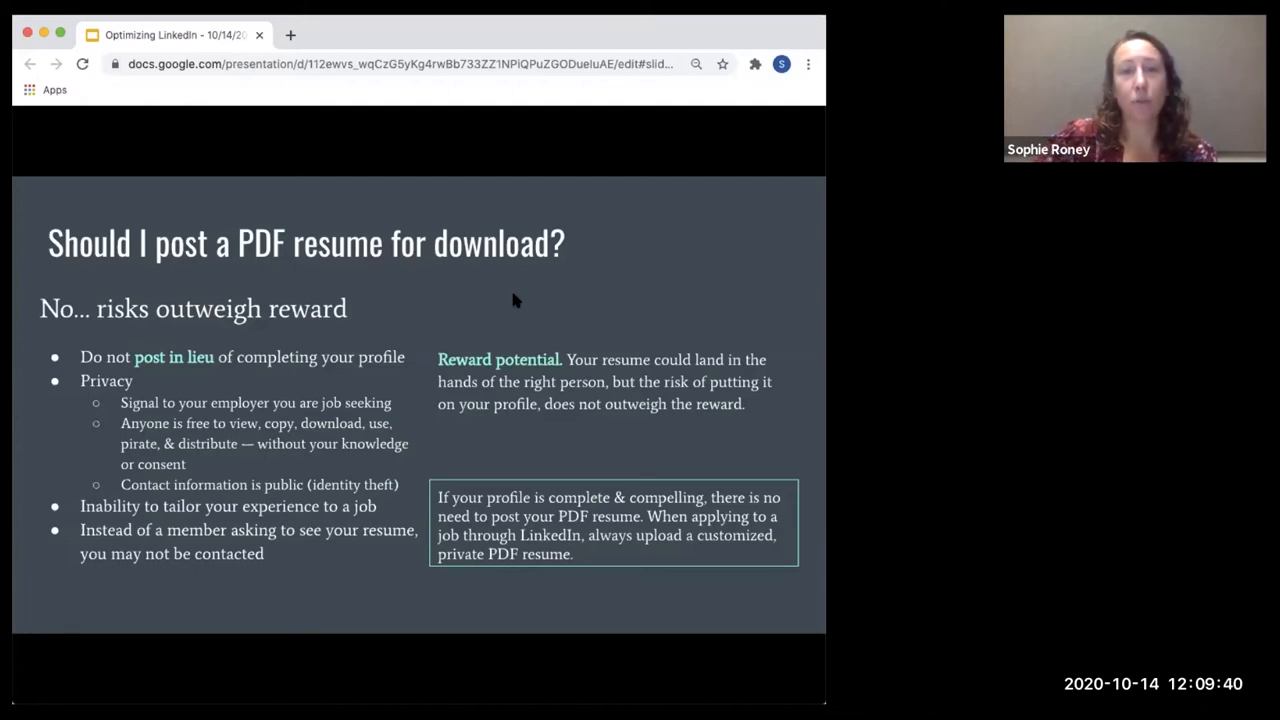
mouse_move(530, 298)
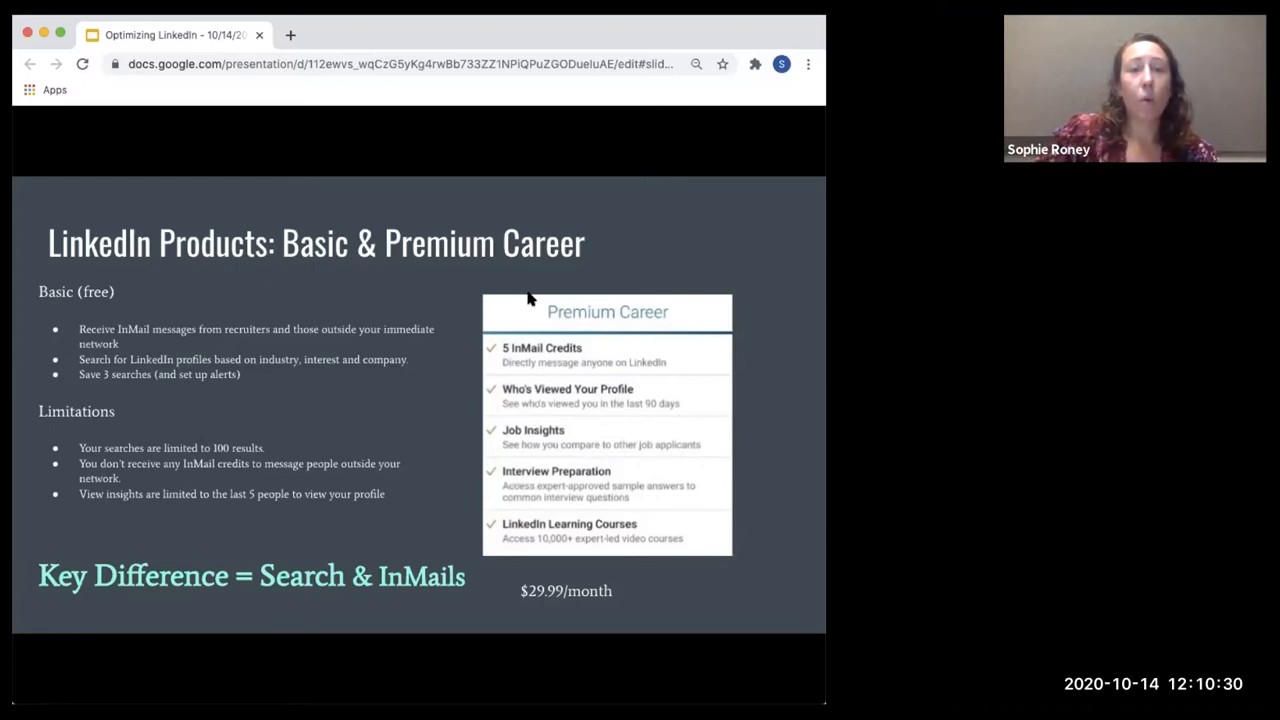
mouse_move(358, 303)
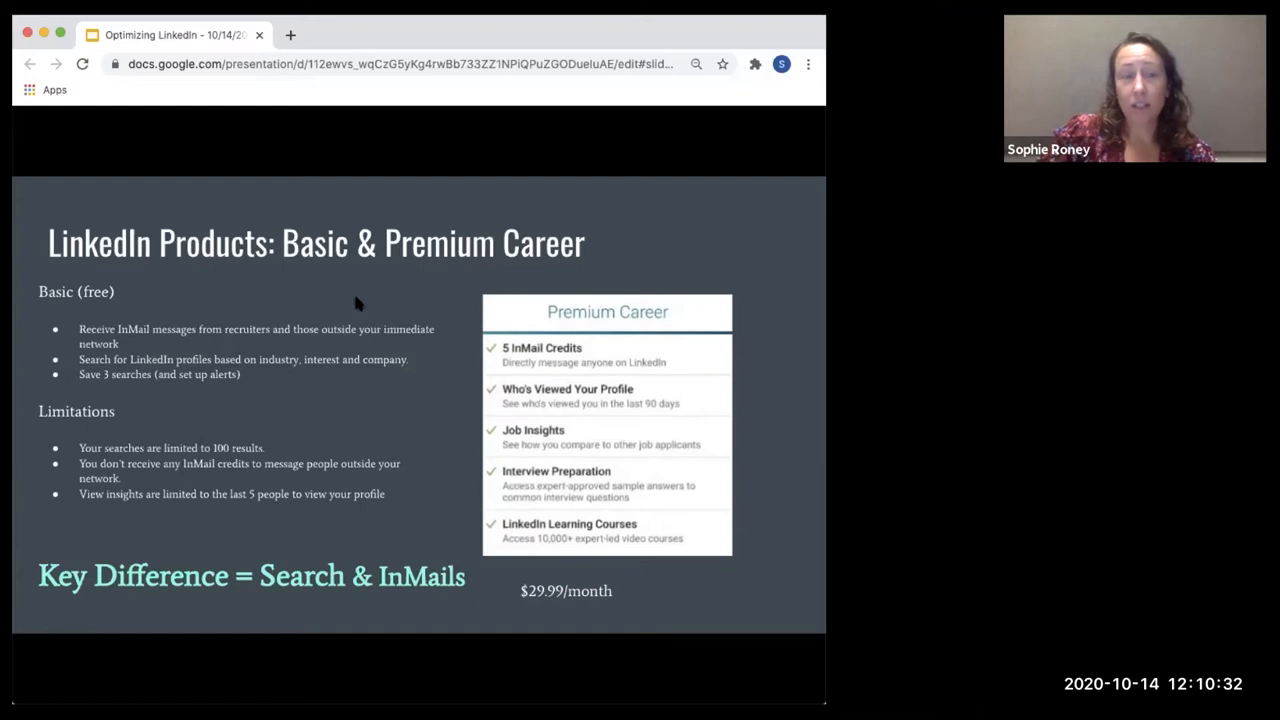
mouse_move(137, 424)
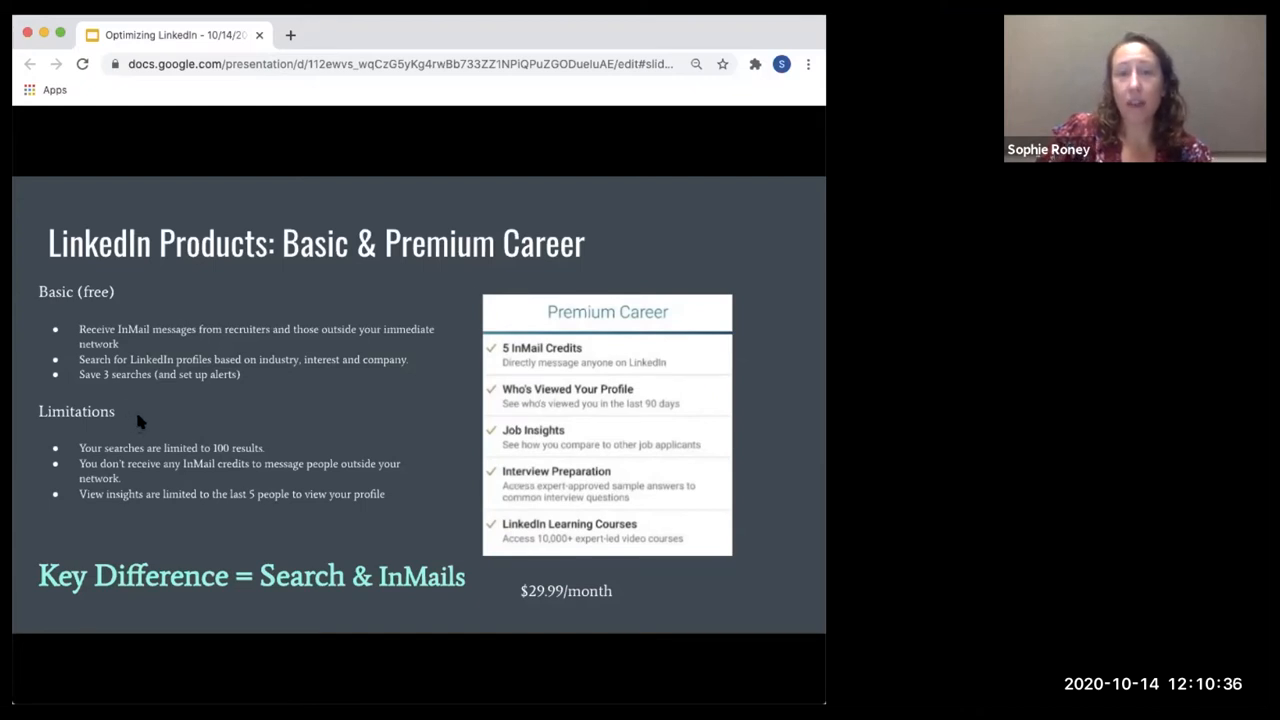
mouse_move(445, 508)
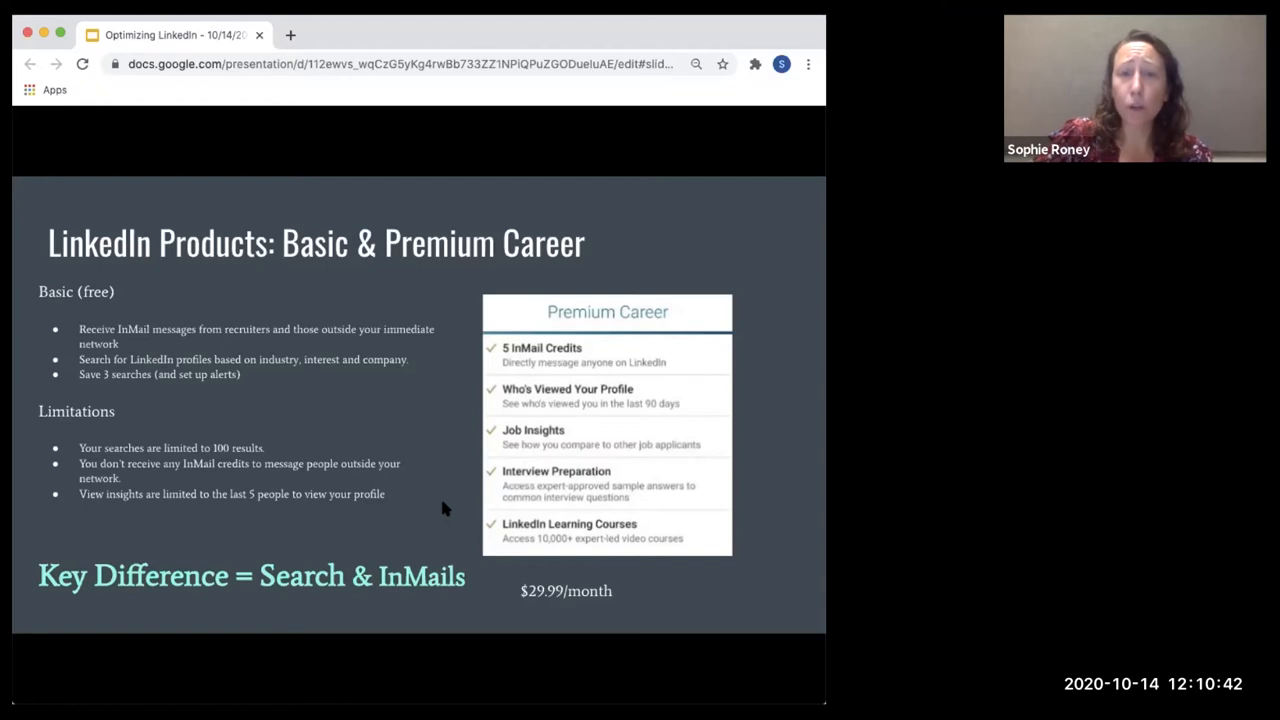
mouse_move(488, 492)
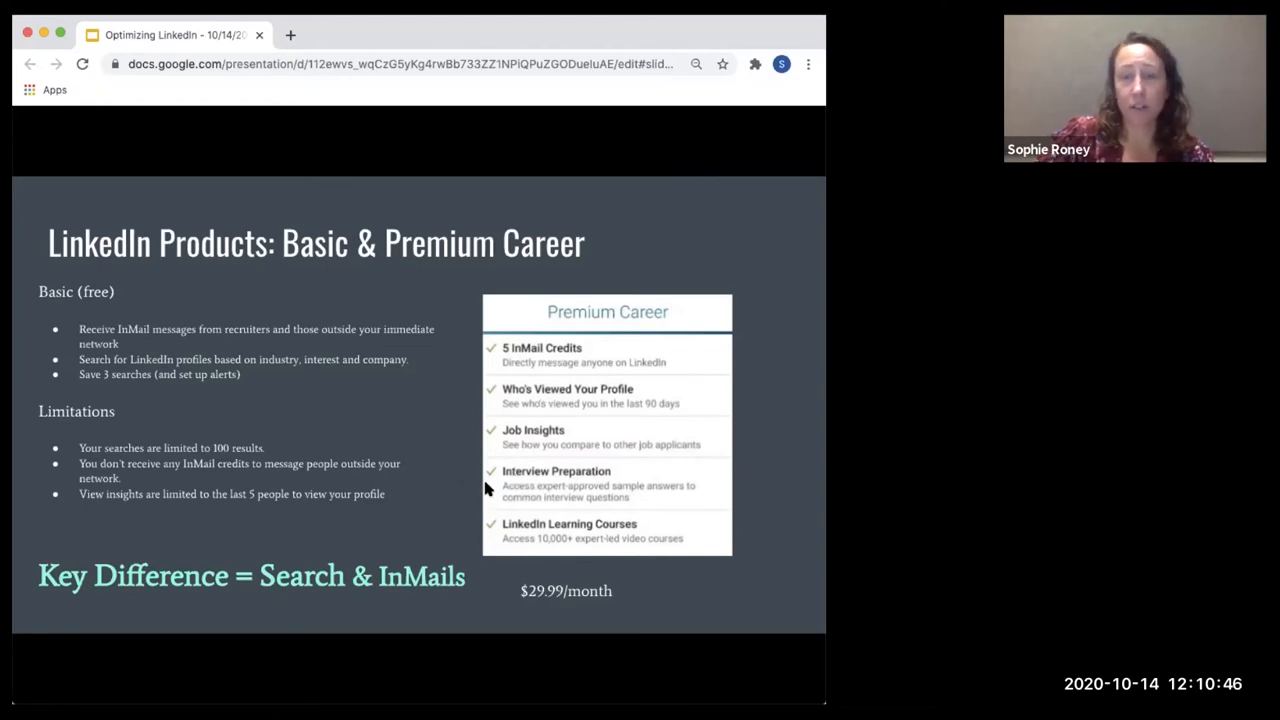
mouse_move(462, 501)
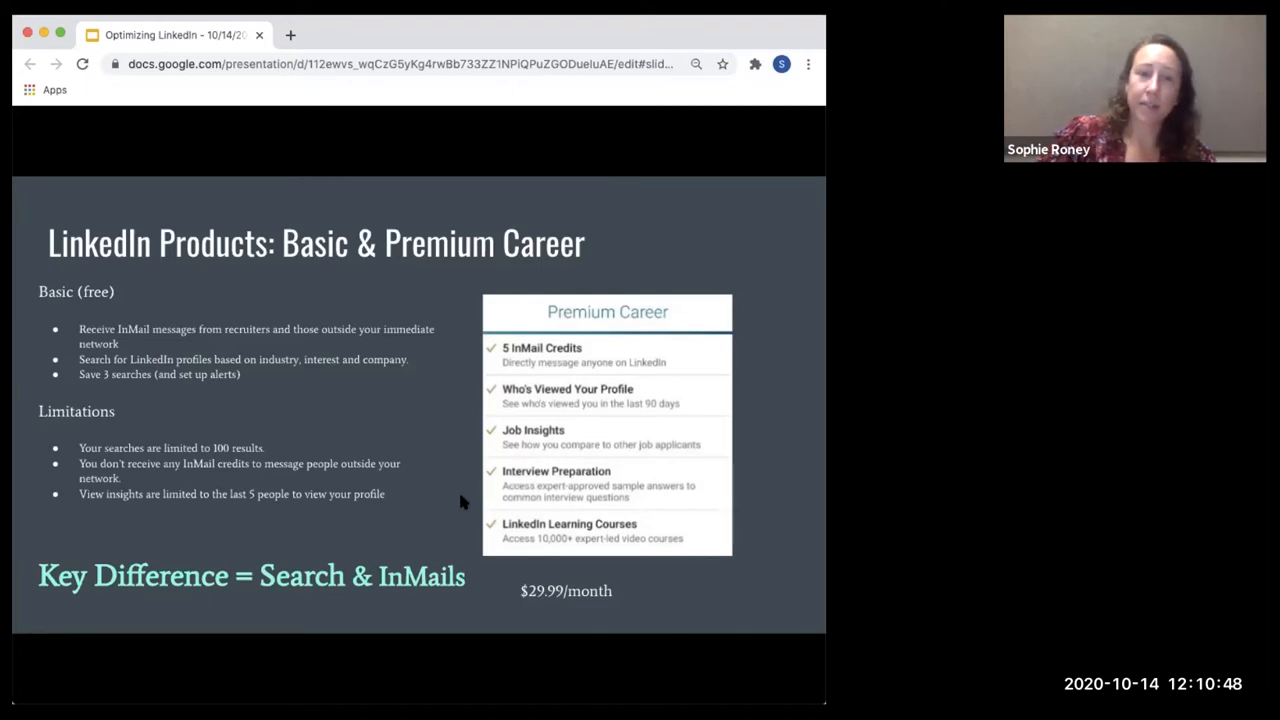
mouse_move(770, 218)
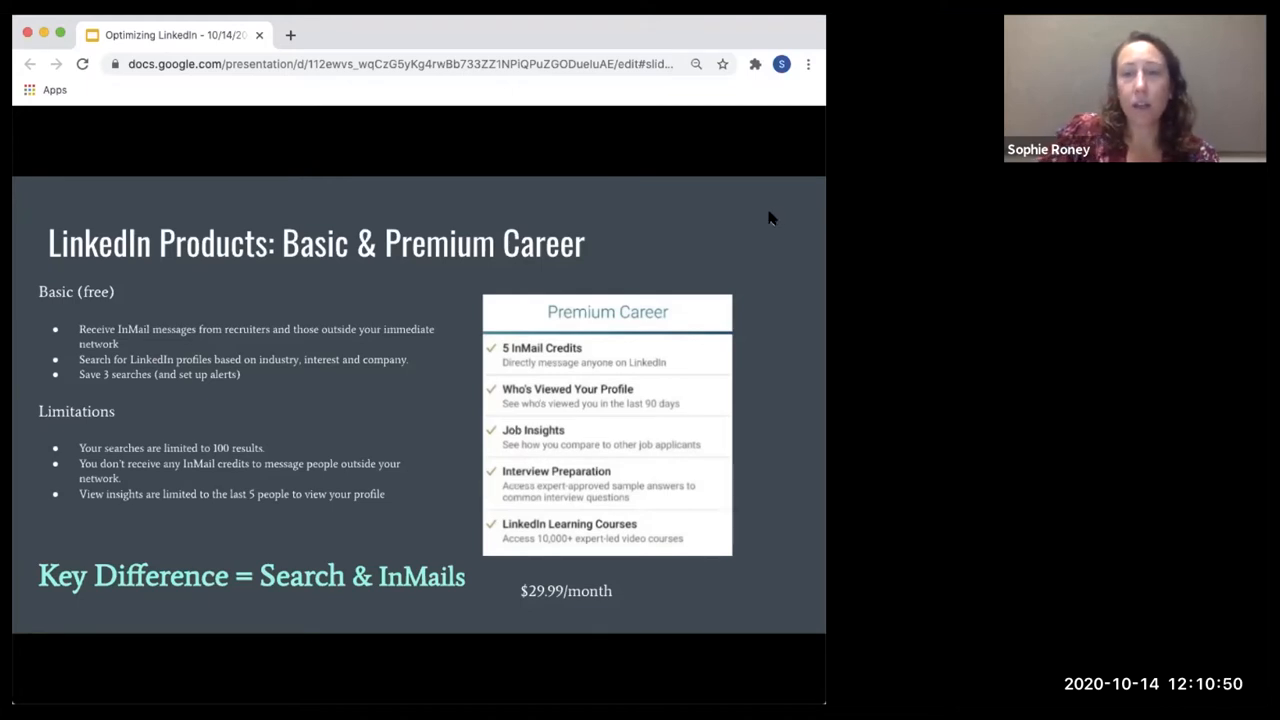
mouse_move(758, 220)
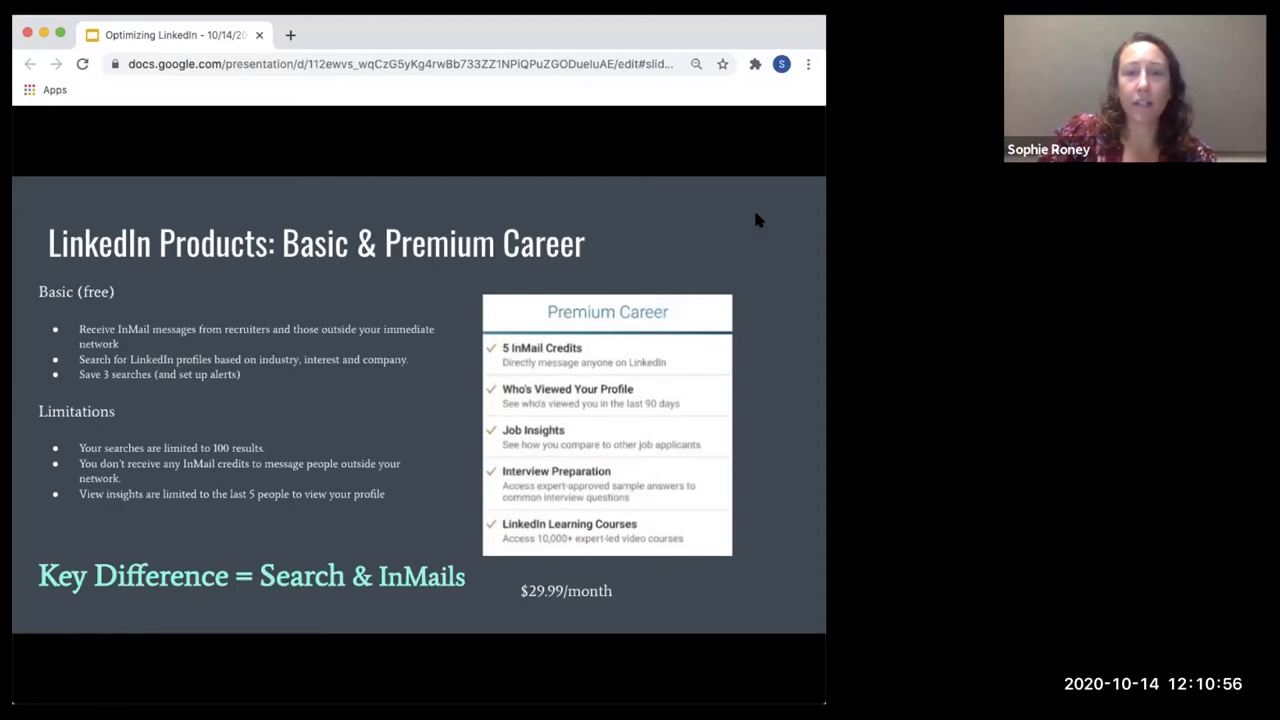
mouse_move(563, 300)
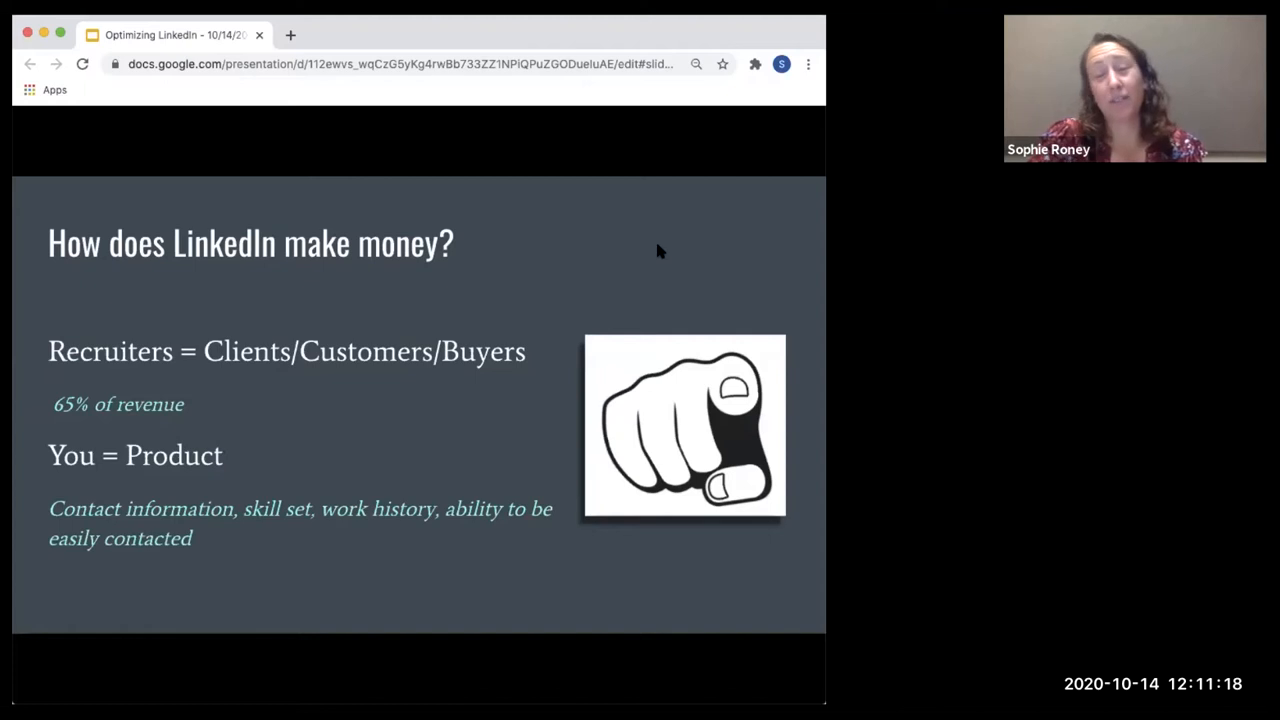
mouse_move(395, 347)
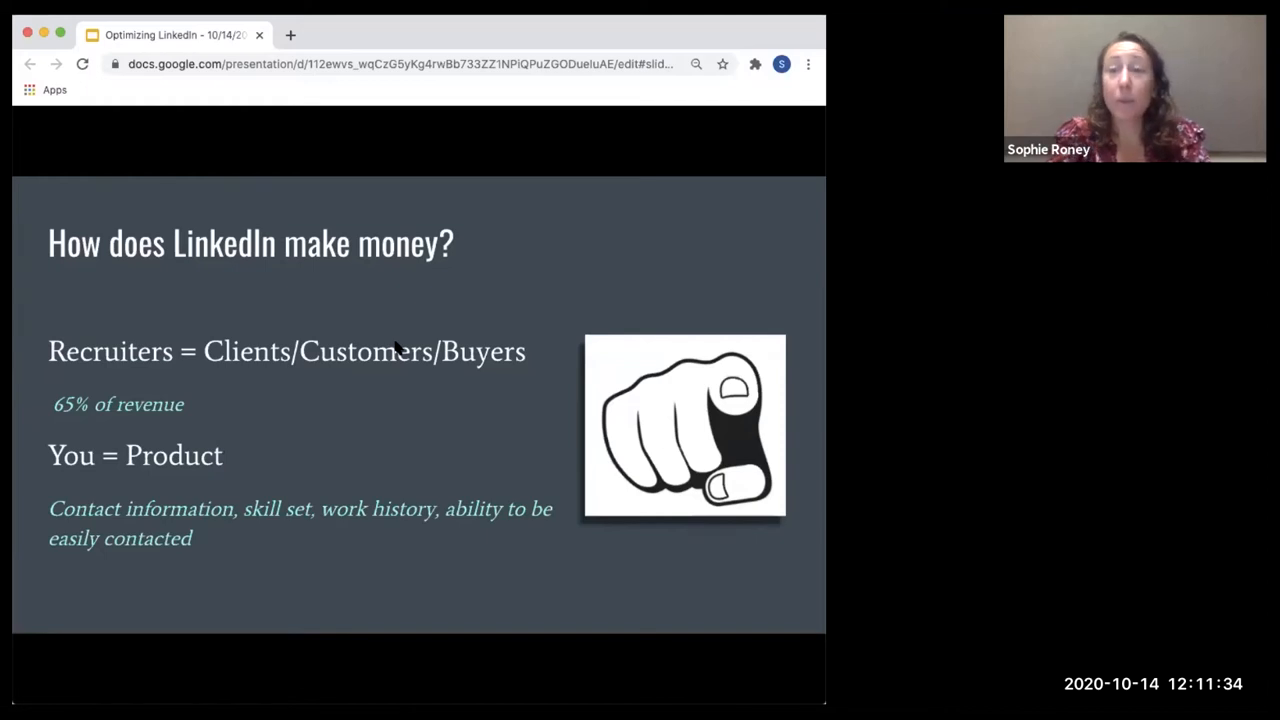
mouse_move(445, 461)
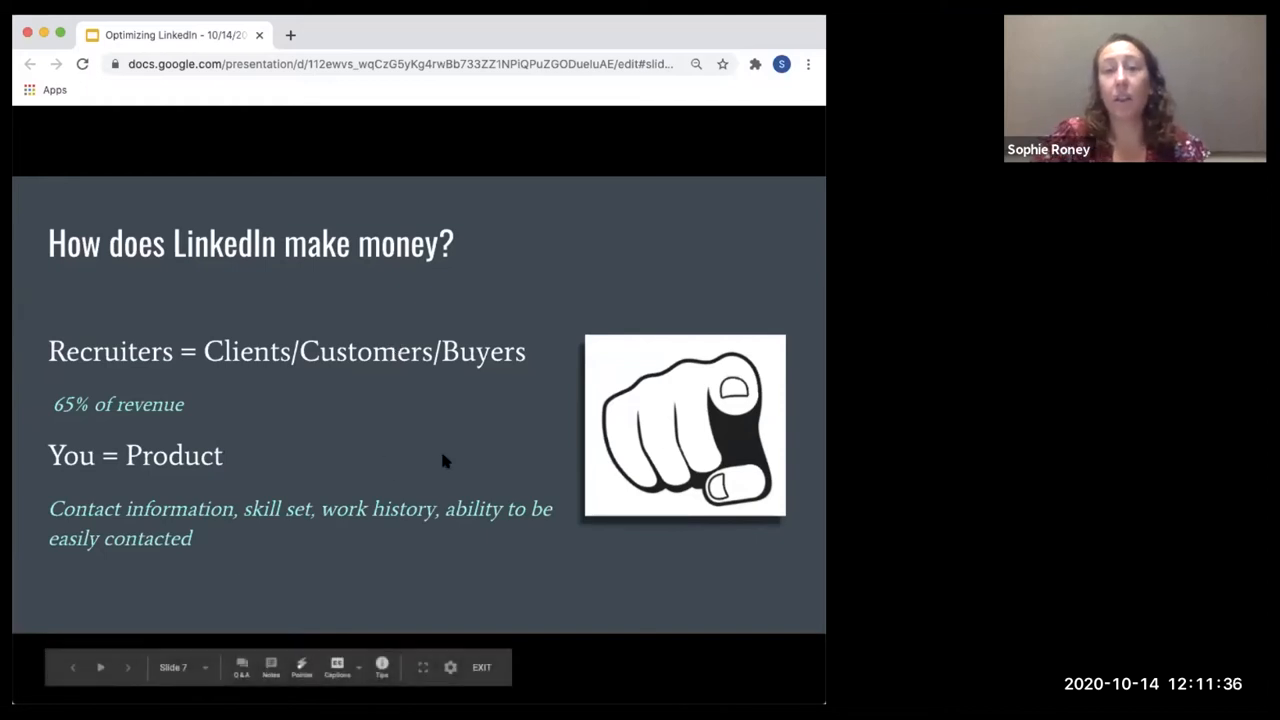
mouse_move(465, 242)
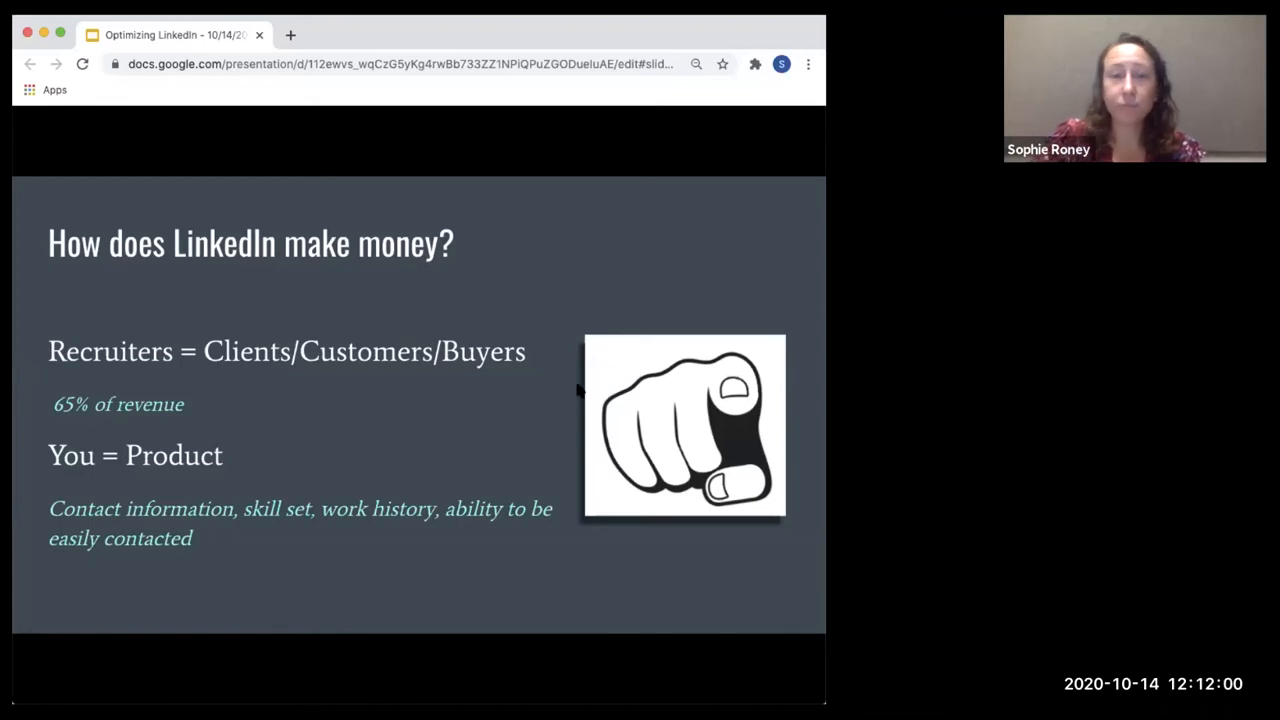
mouse_move(363, 403)
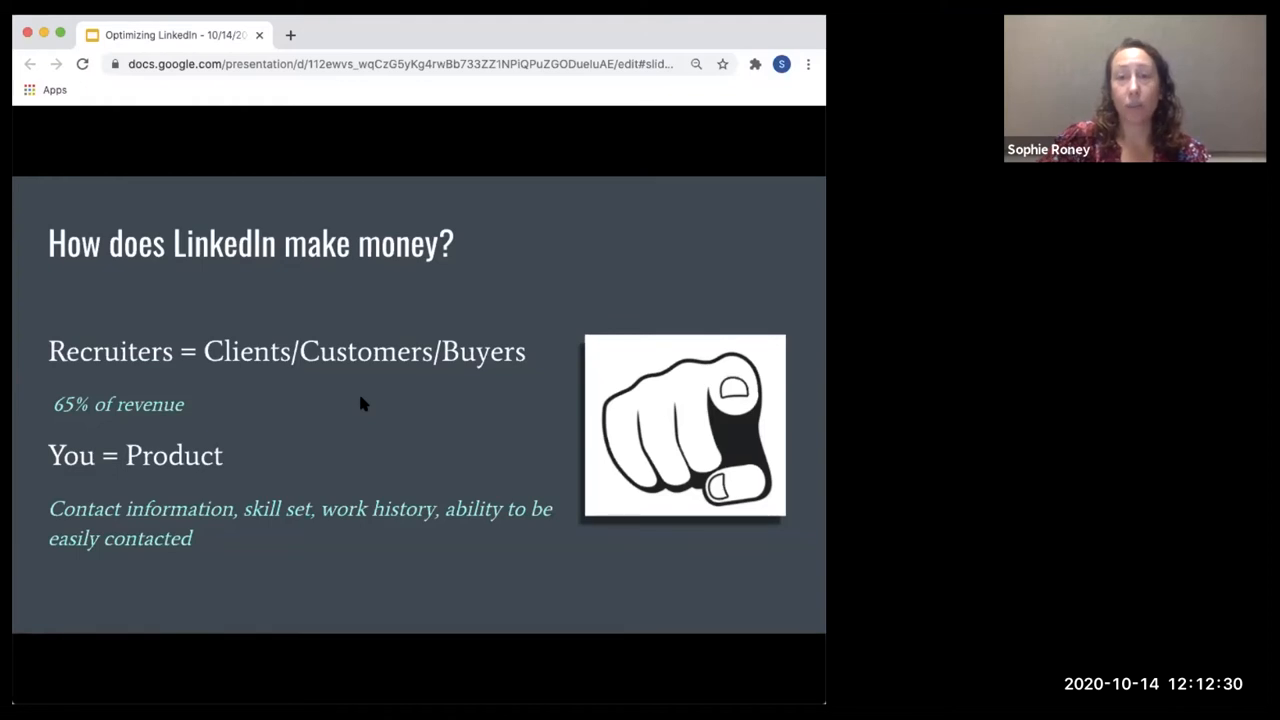
mouse_move(627, 298)
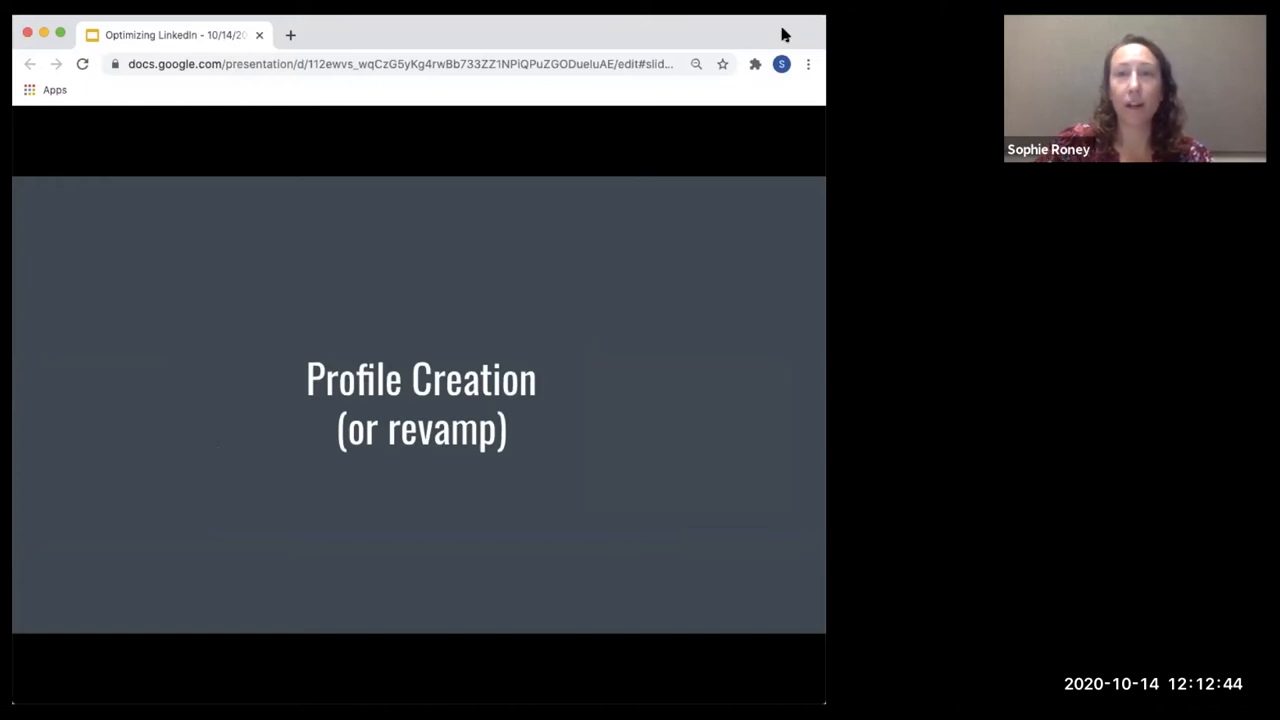
mouse_move(650, 330)
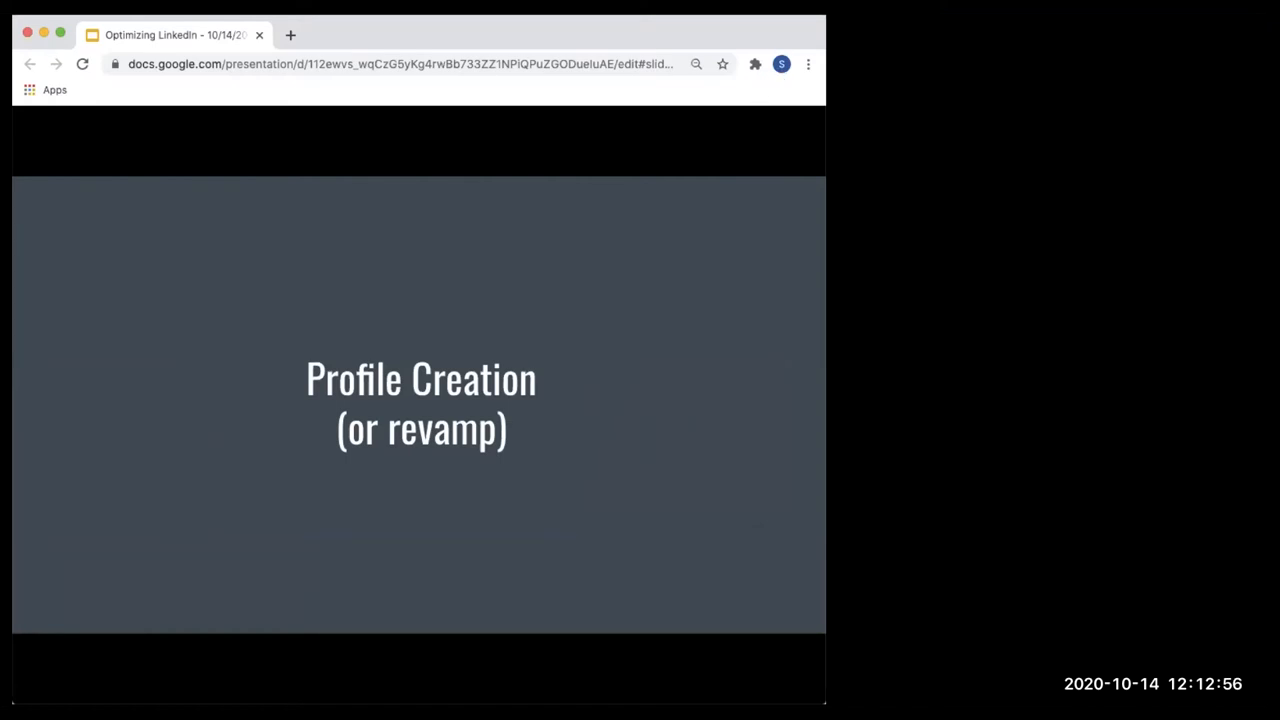
mouse_move(565, 463)
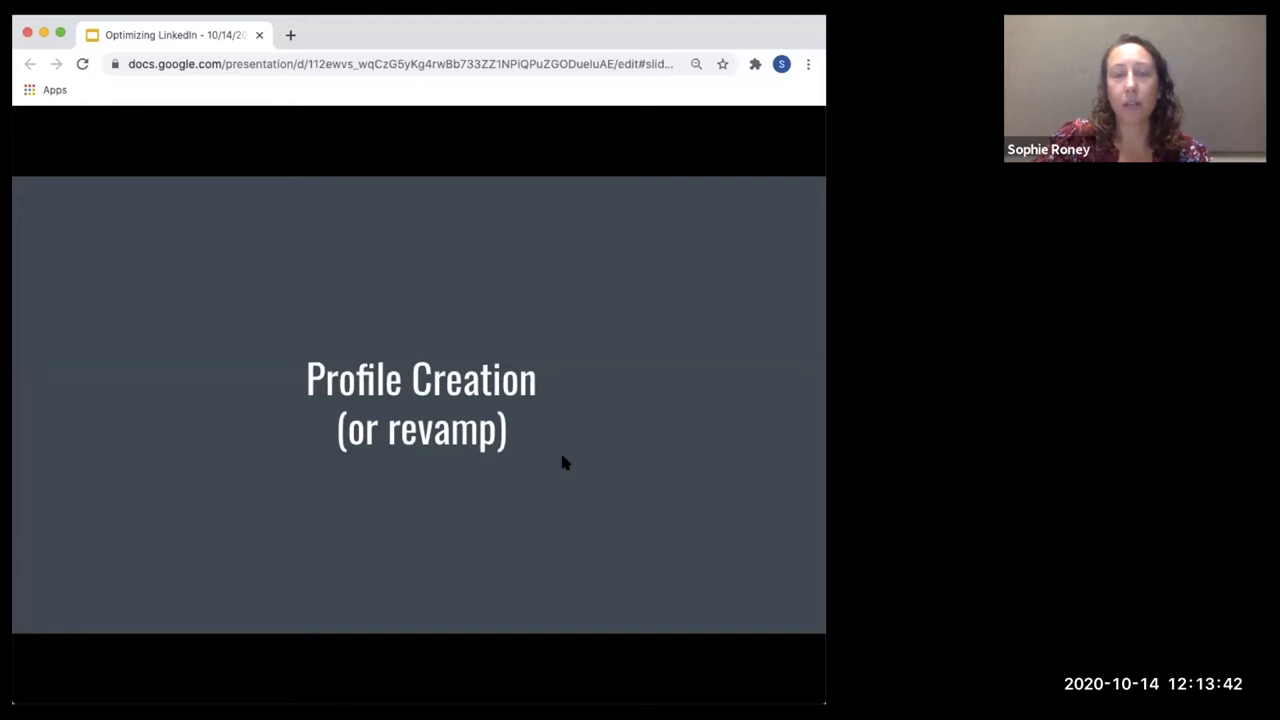
mouse_move(793, 35)
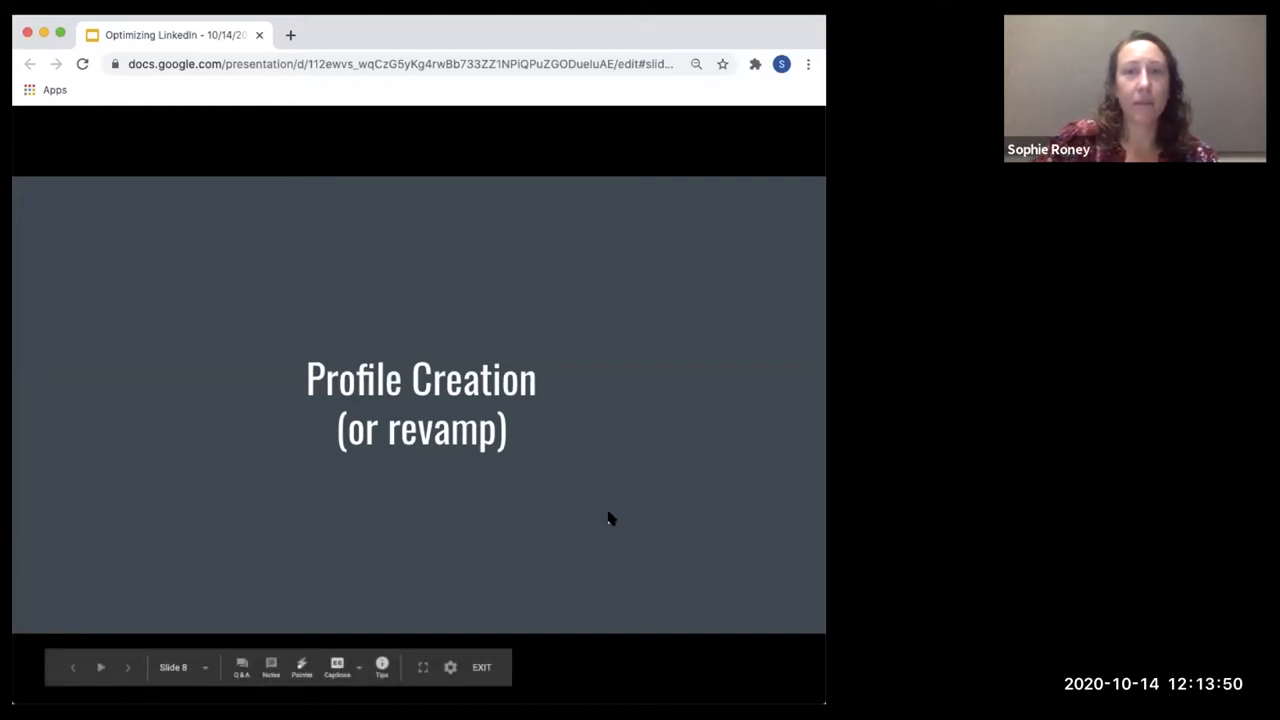
- Advance the slideshow past the 'recruiters are detectives' privacy slide
click(128, 667)
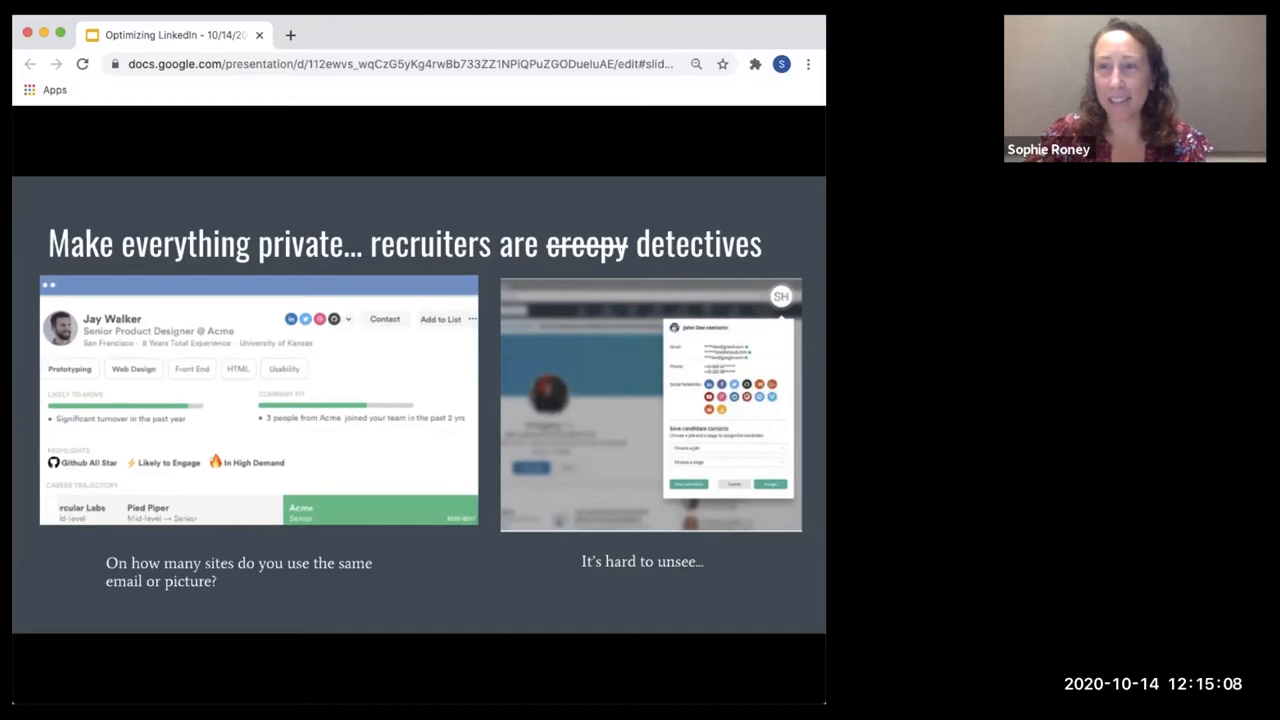
mouse_move(688, 38)
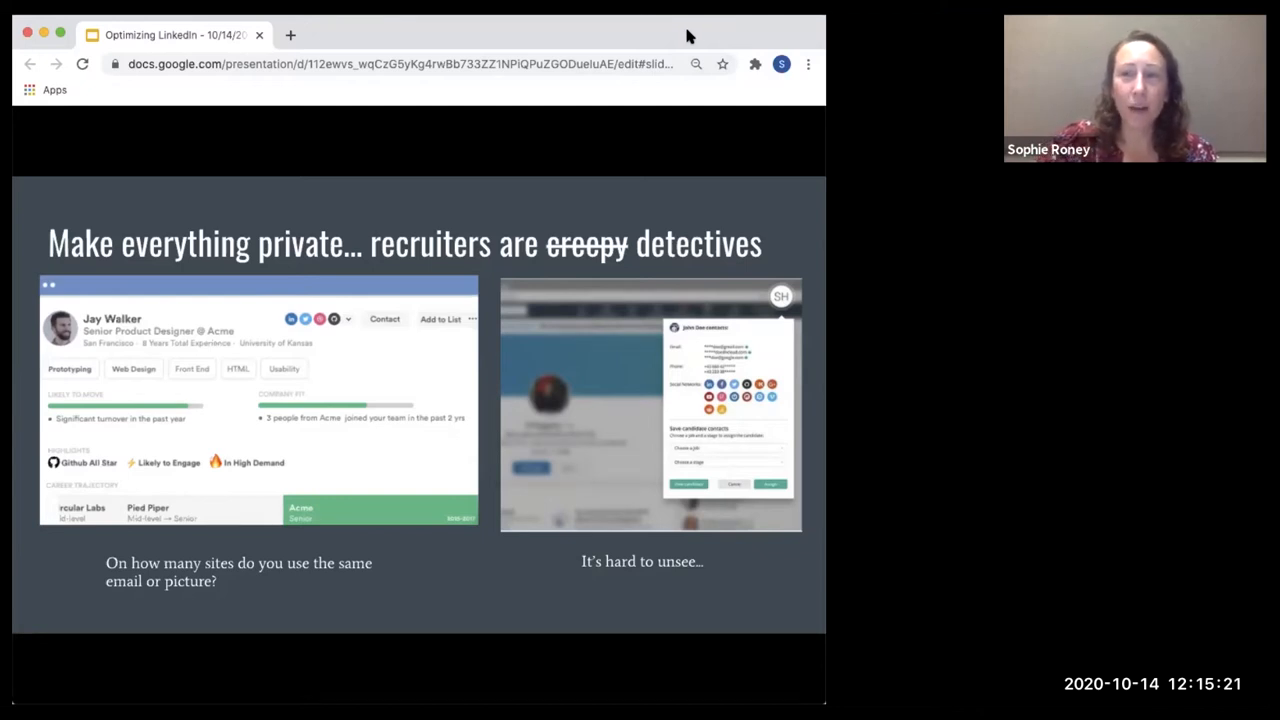
mouse_move(670, 35)
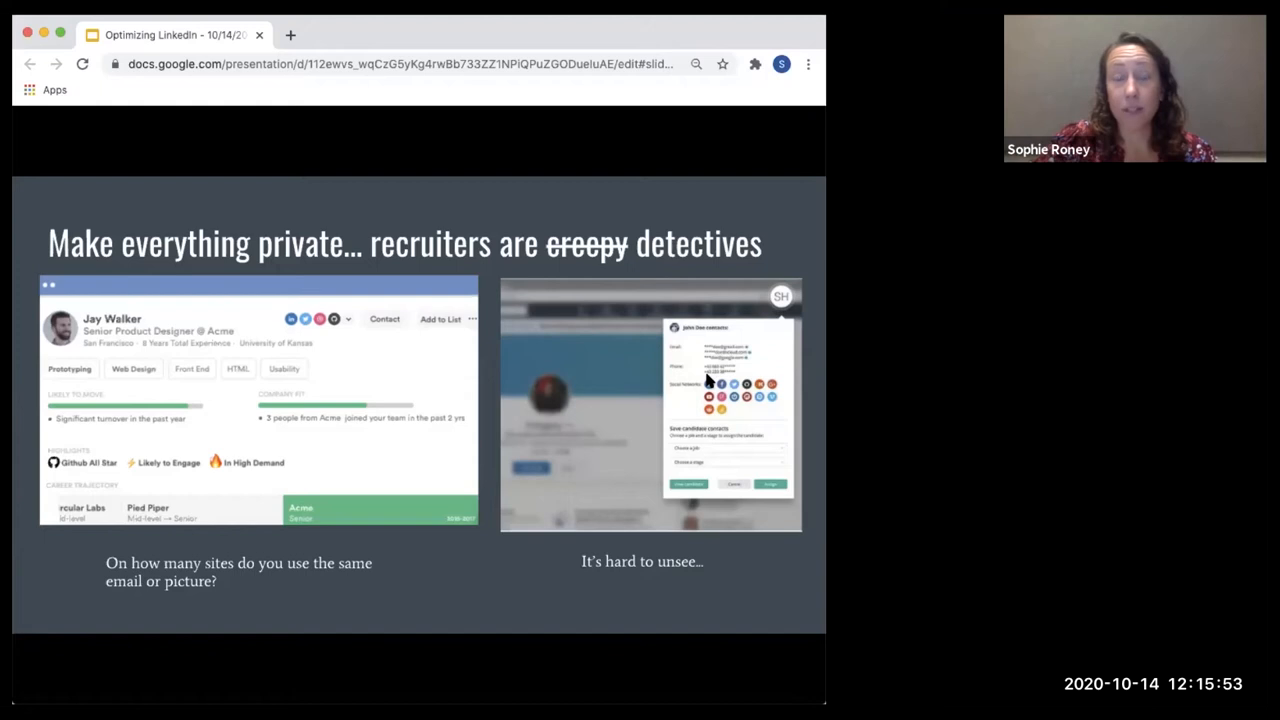
mouse_move(210, 360)
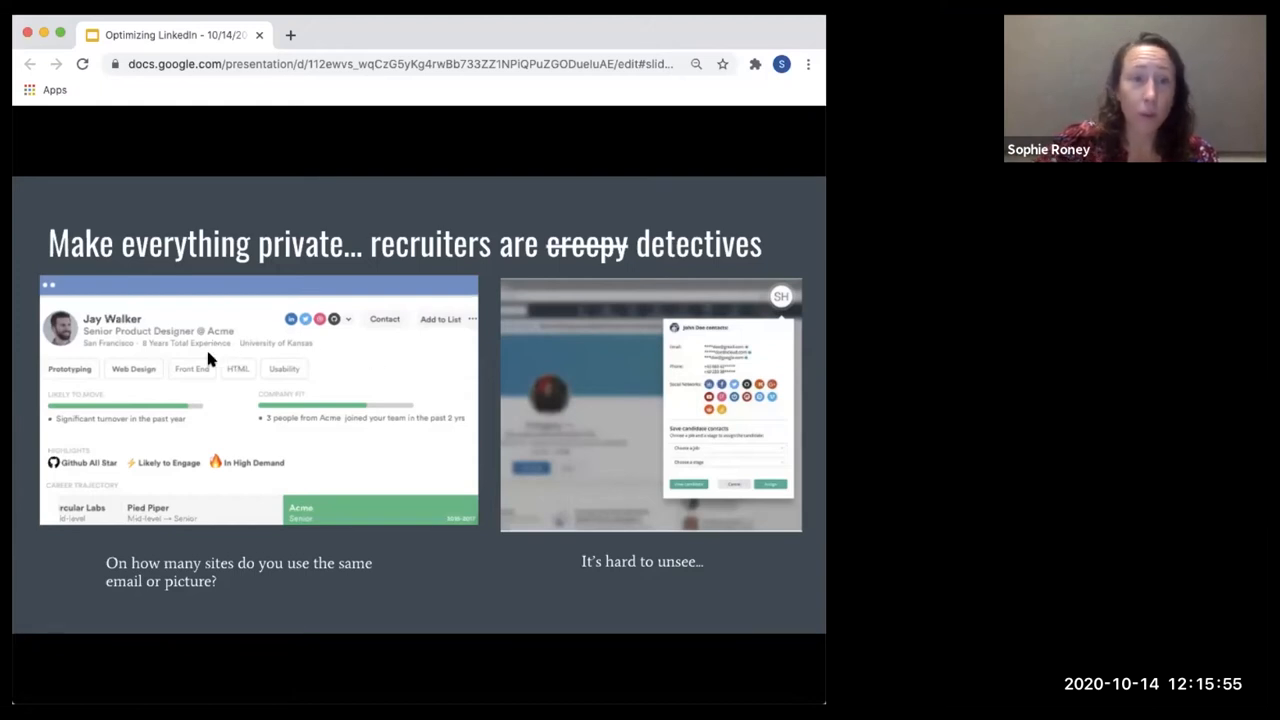
mouse_move(743, 397)
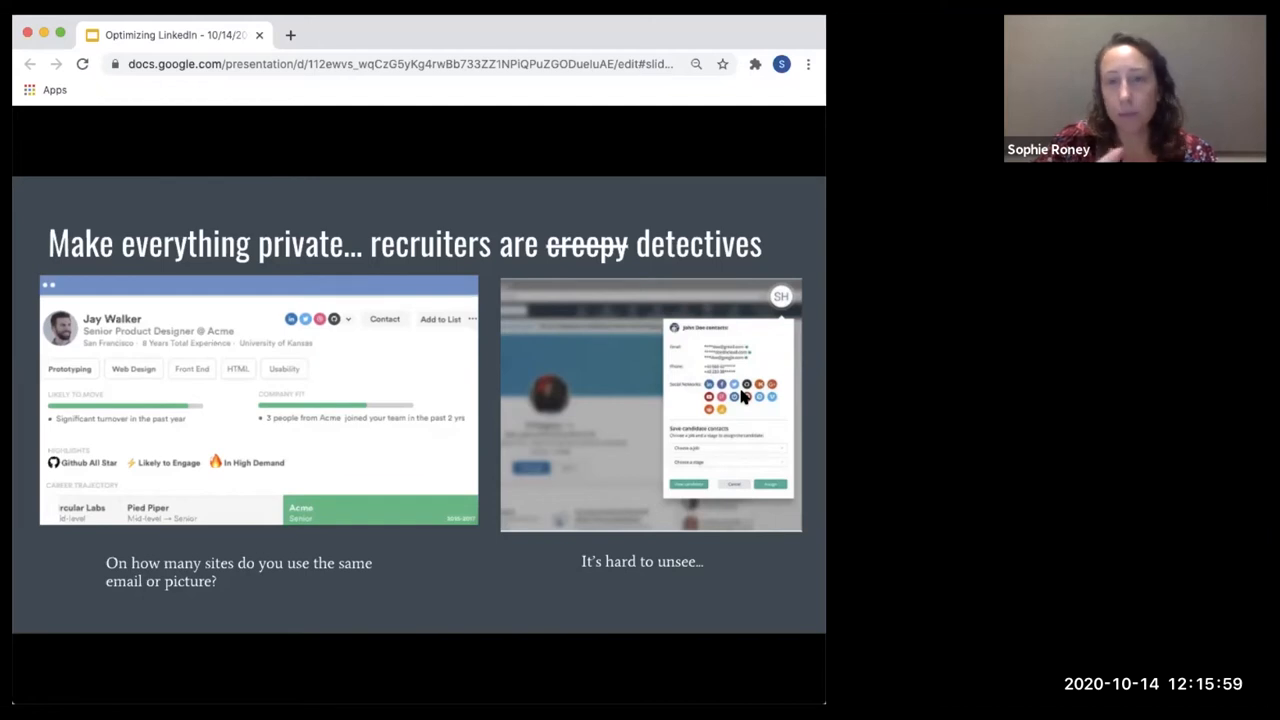
mouse_move(805, 330)
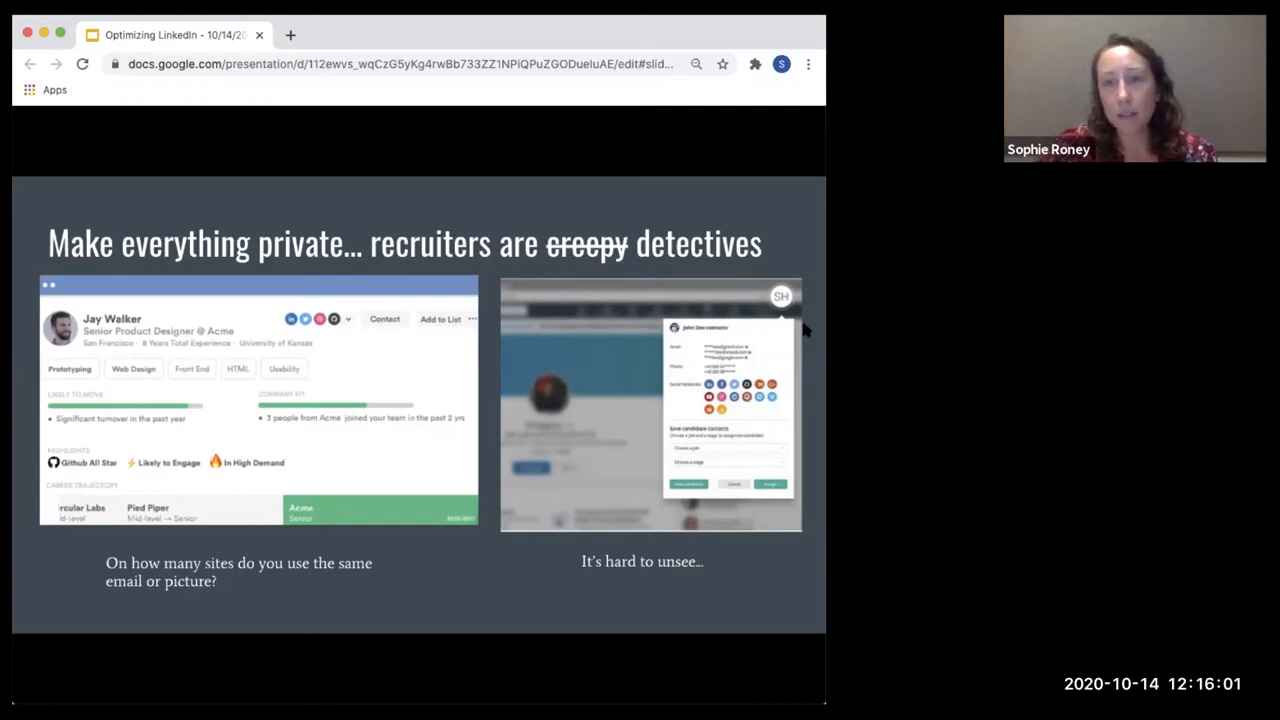
mouse_move(702, 405)
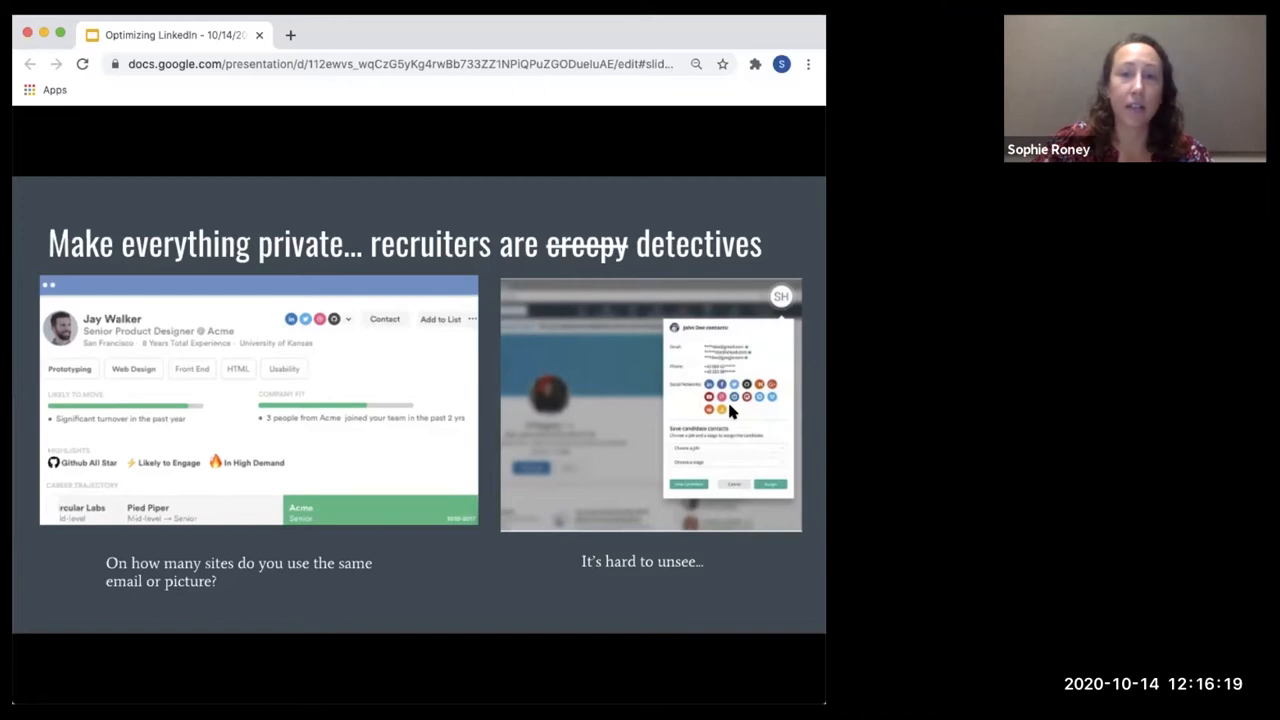
mouse_move(757, 418)
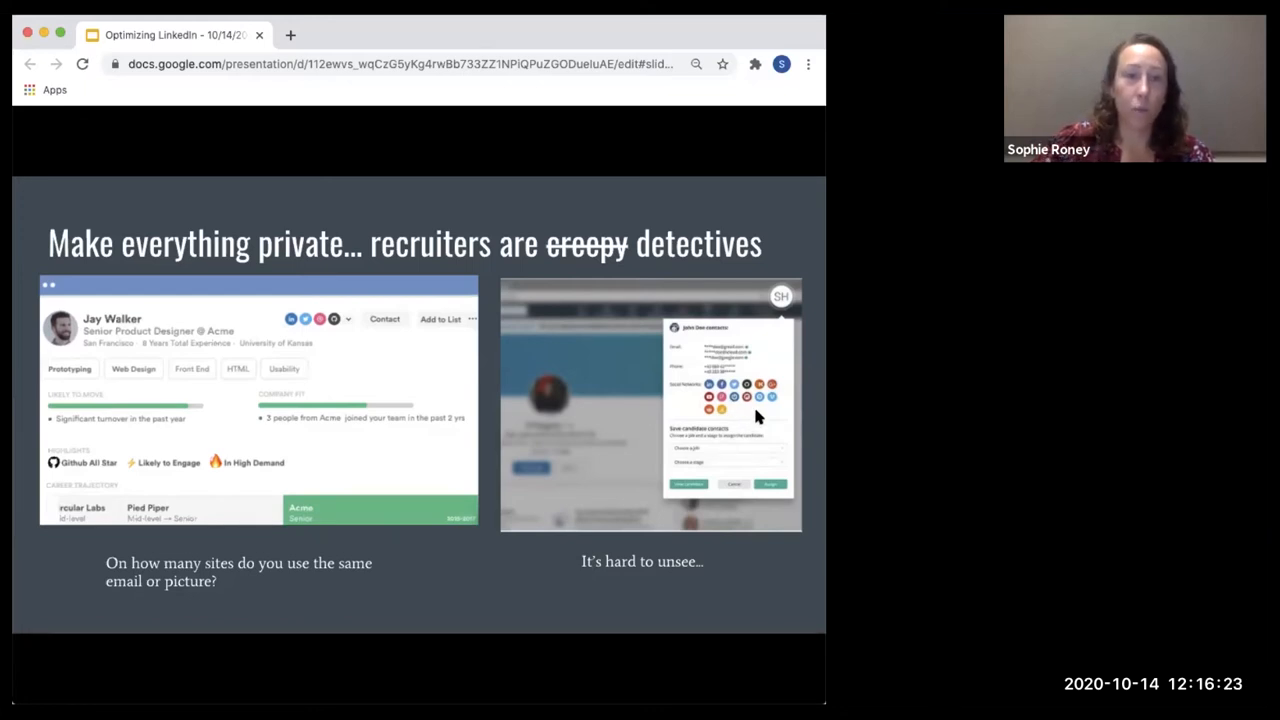
mouse_move(740, 397)
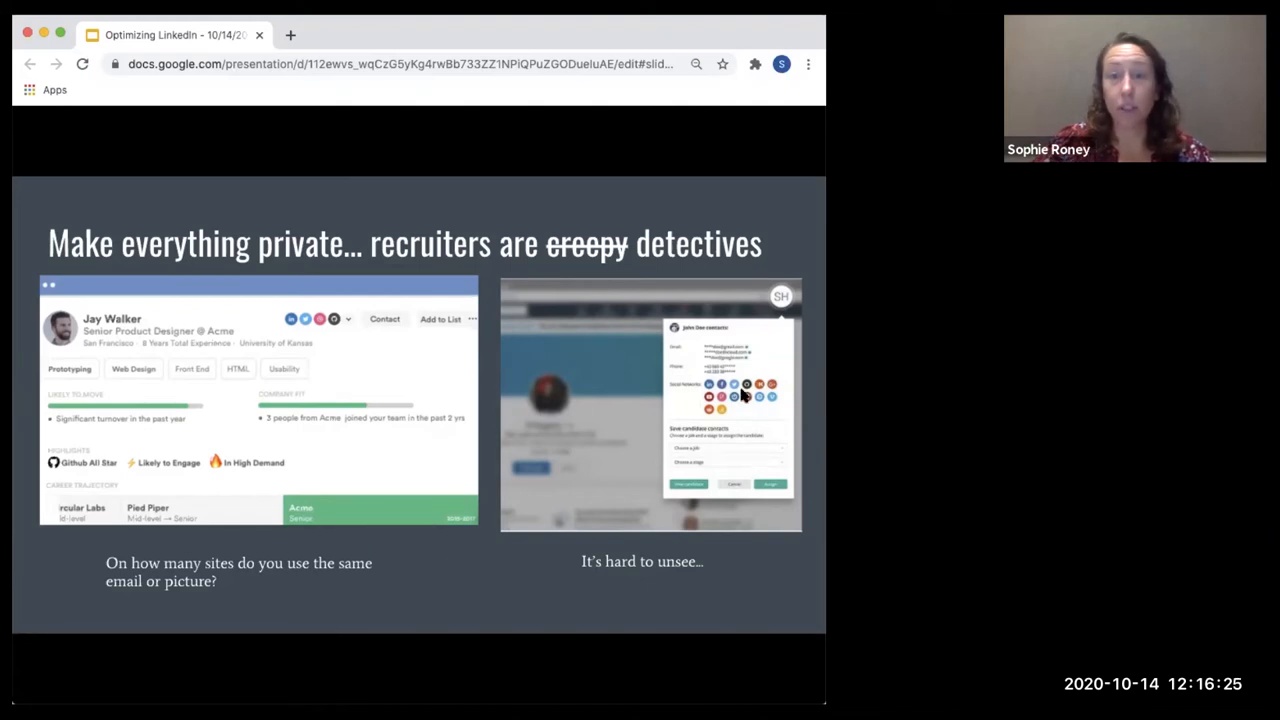
mouse_move(688, 542)
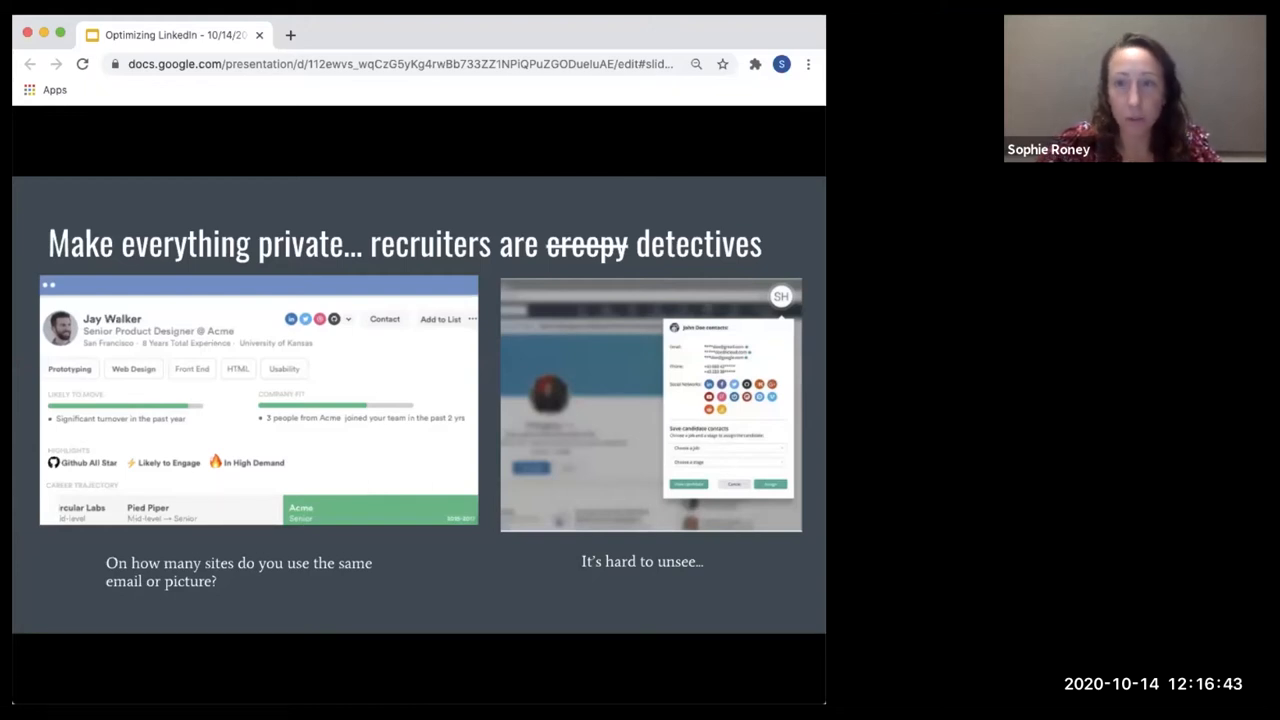
mouse_move(754, 44)
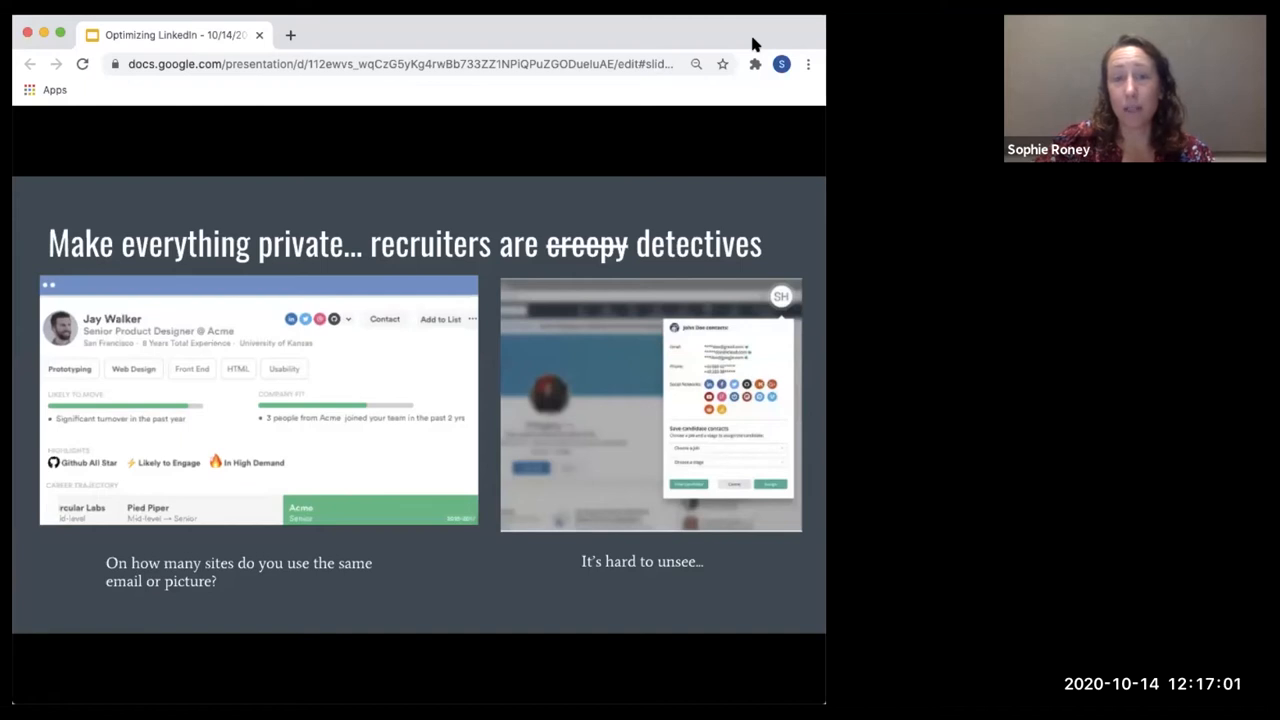
mouse_move(602, 223)
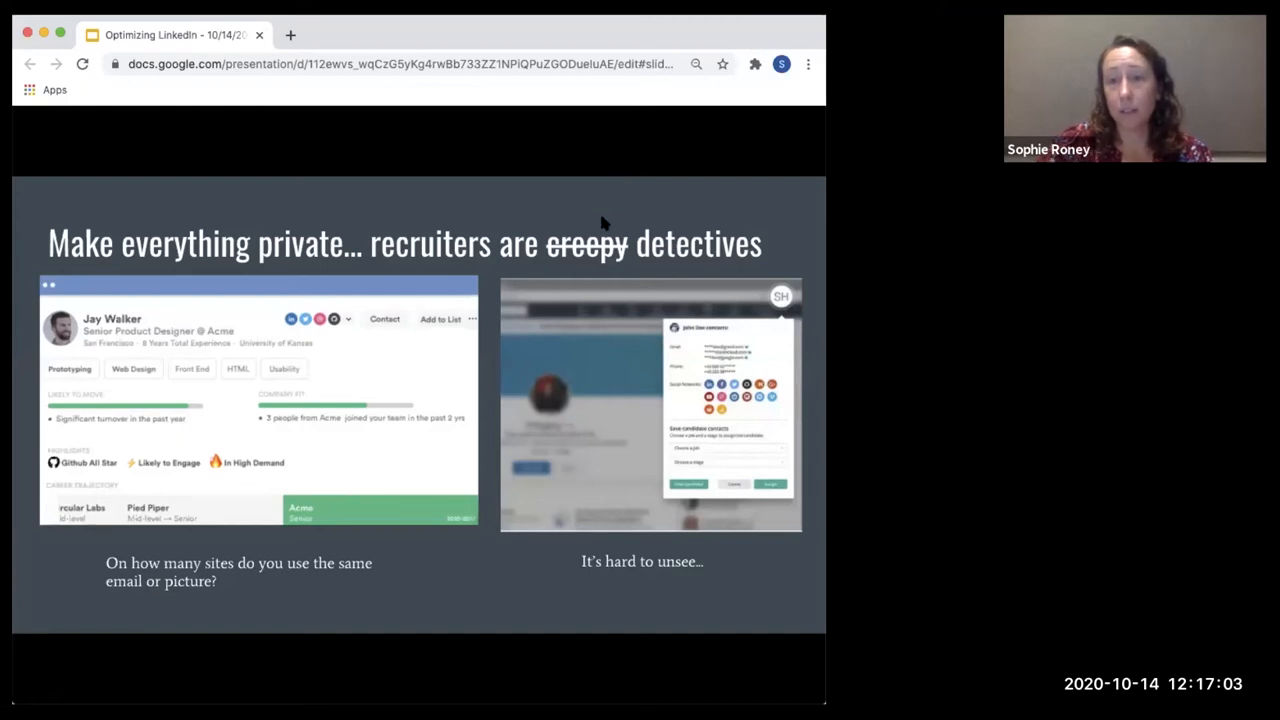
mouse_move(517, 230)
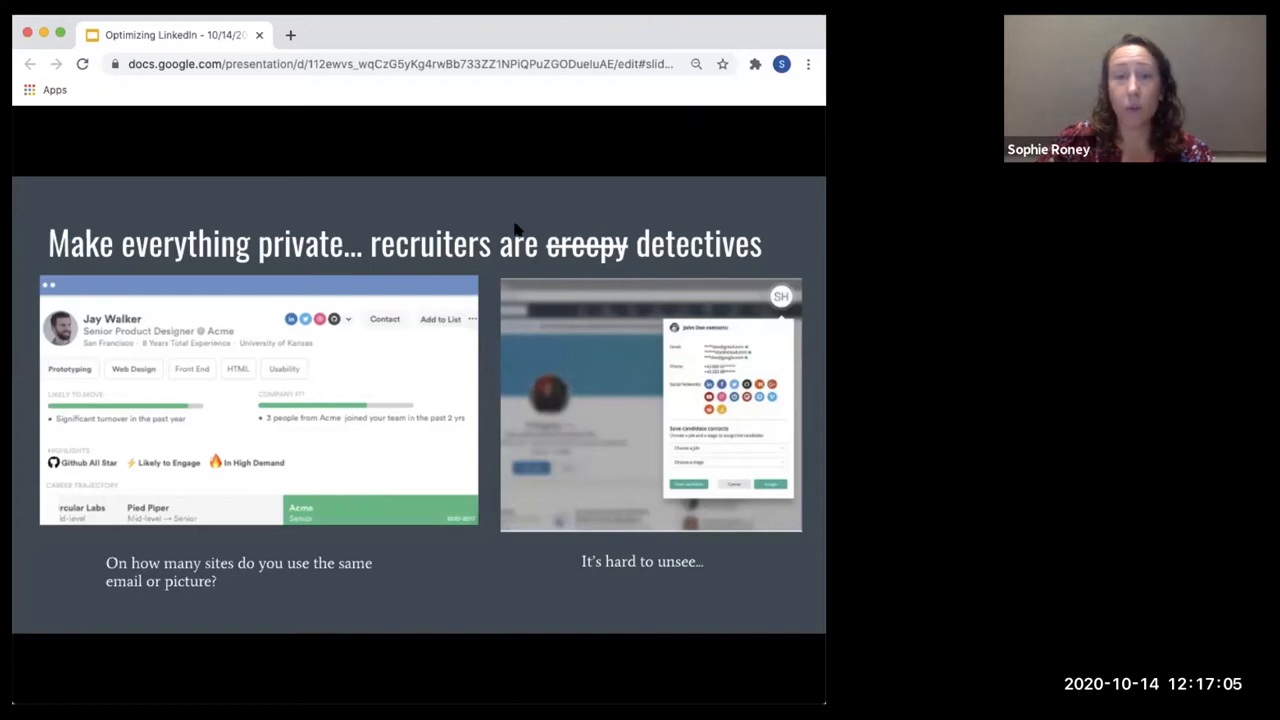
mouse_move(510, 222)
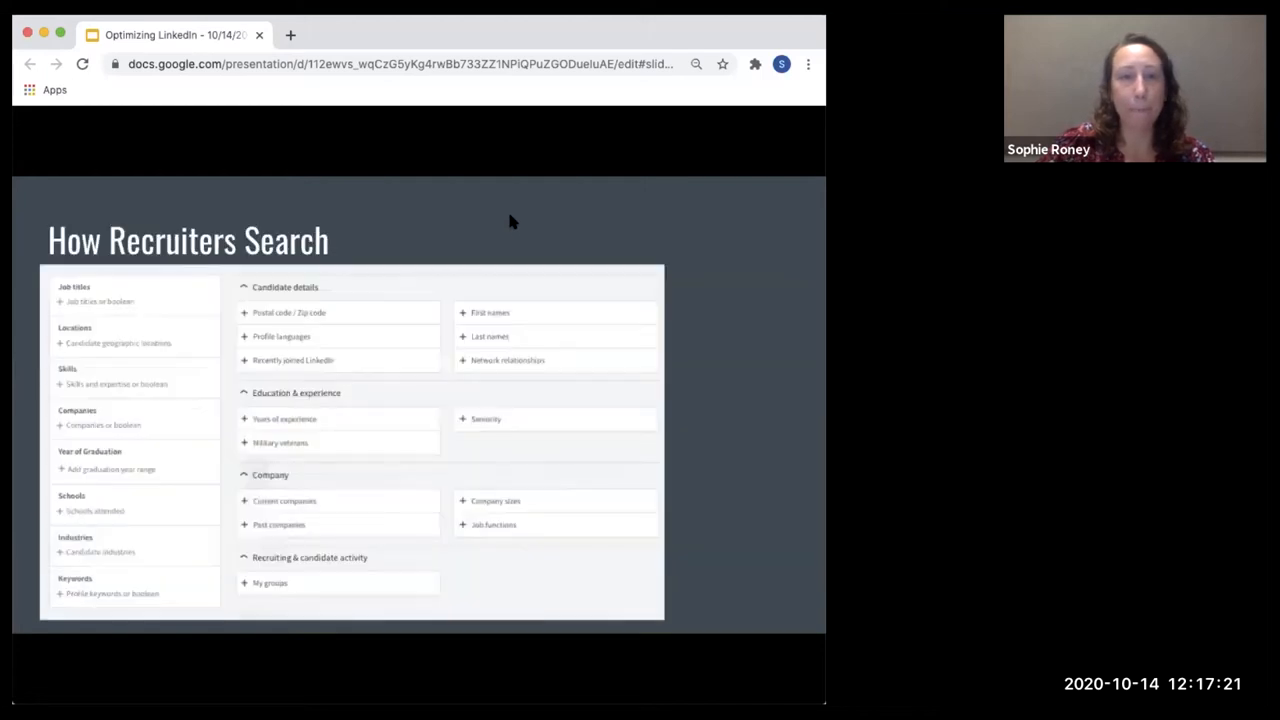
mouse_move(613, 282)
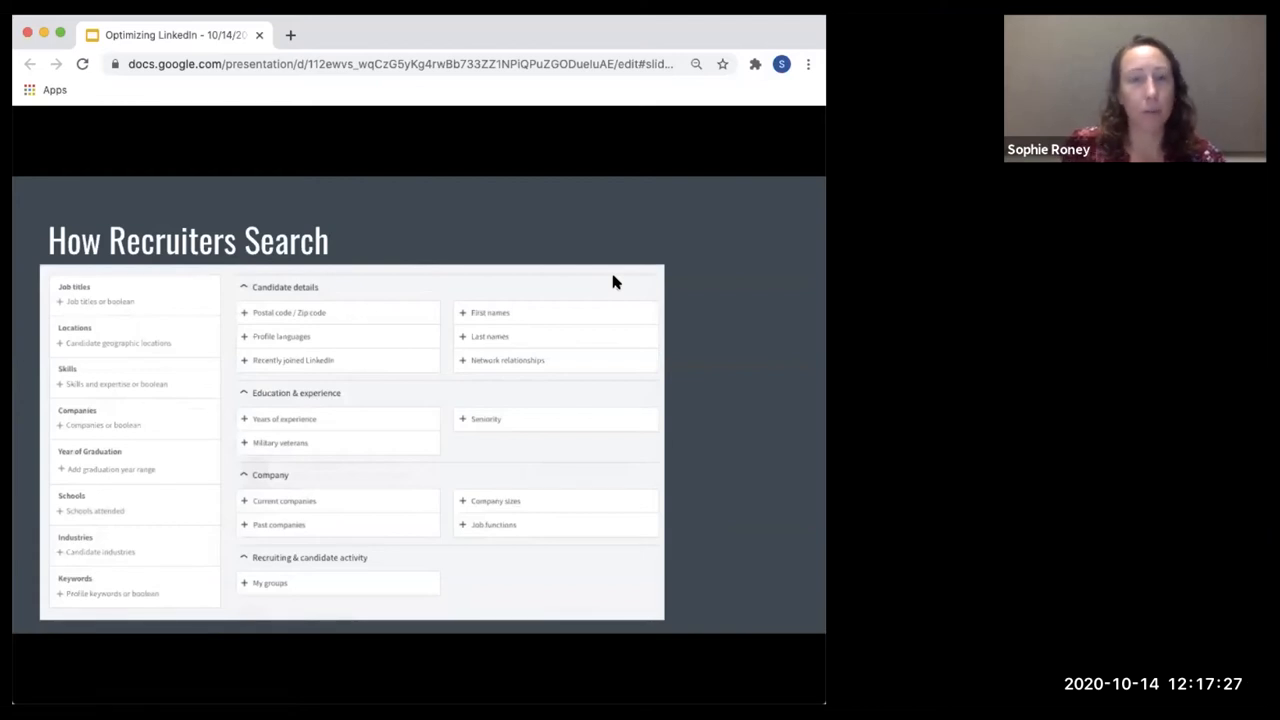
mouse_move(435, 305)
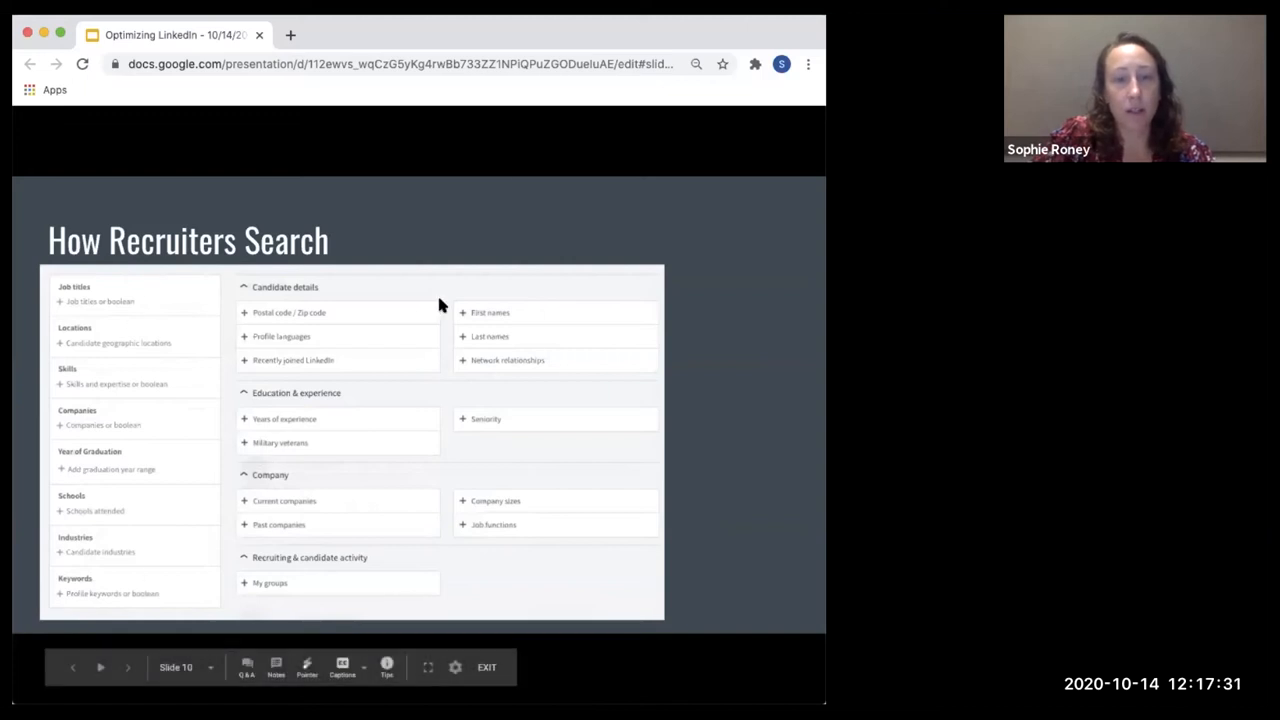
mouse_move(378, 230)
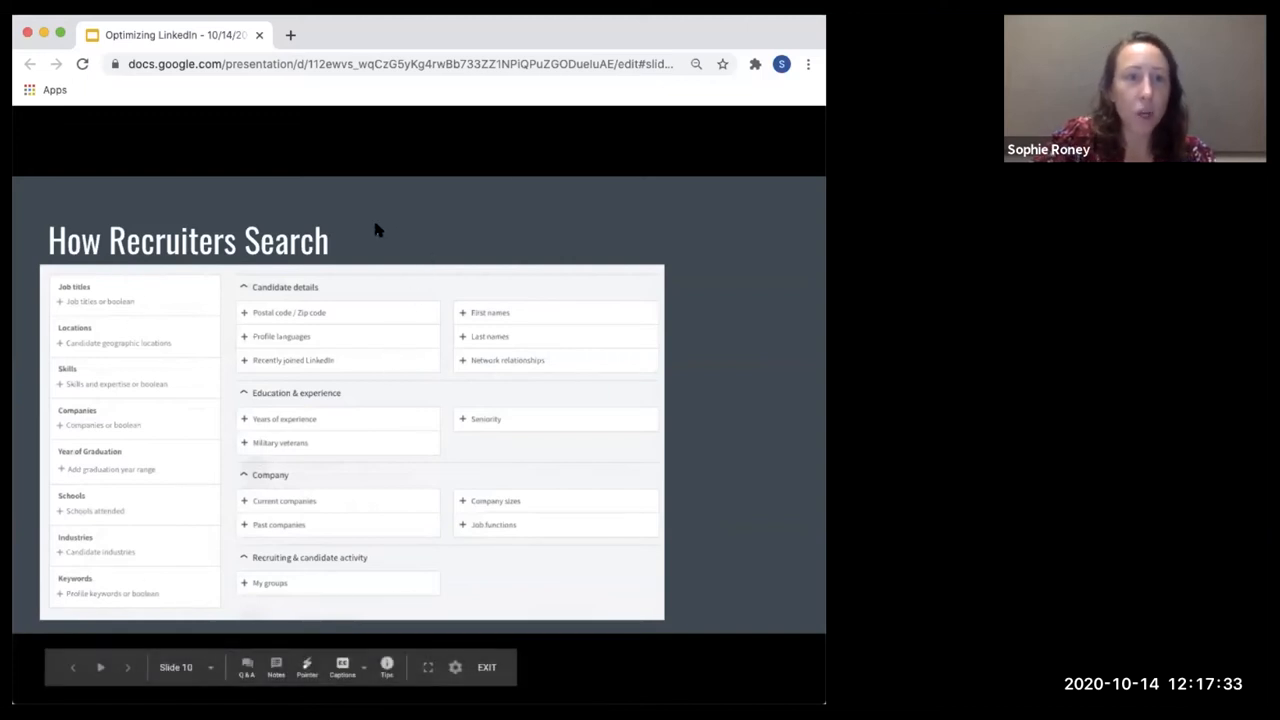
mouse_move(98, 290)
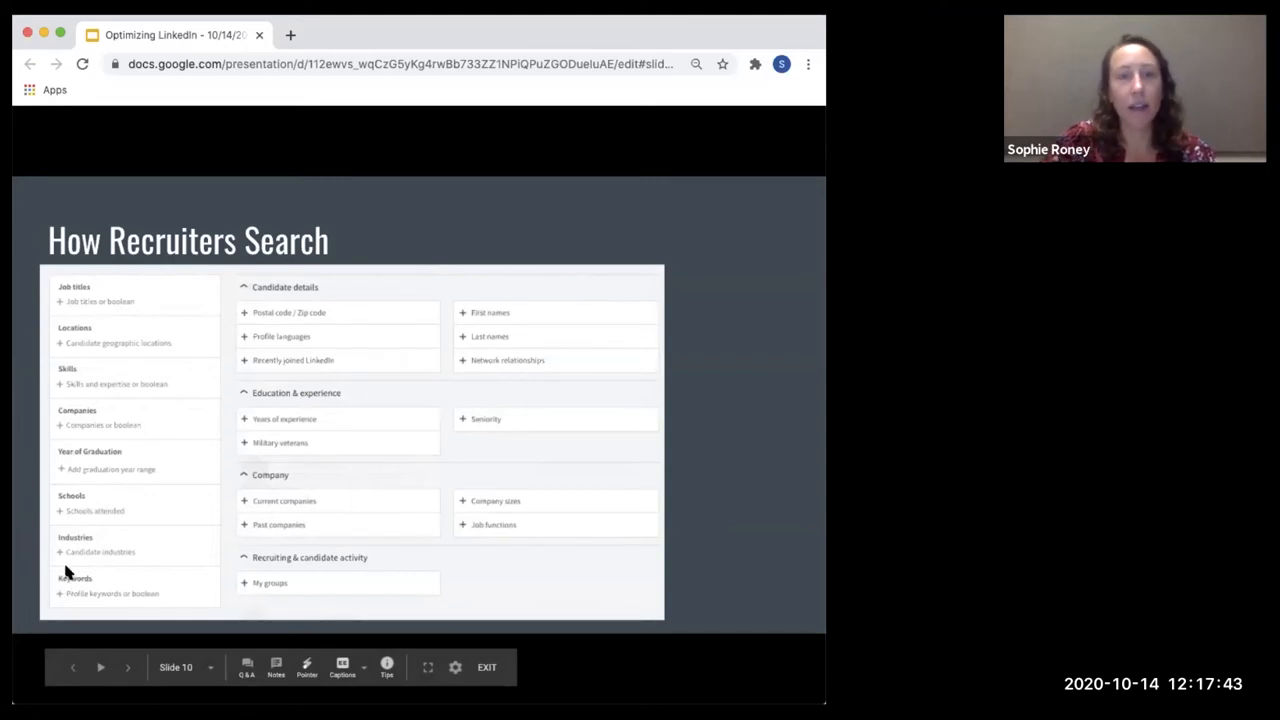
mouse_move(580, 374)
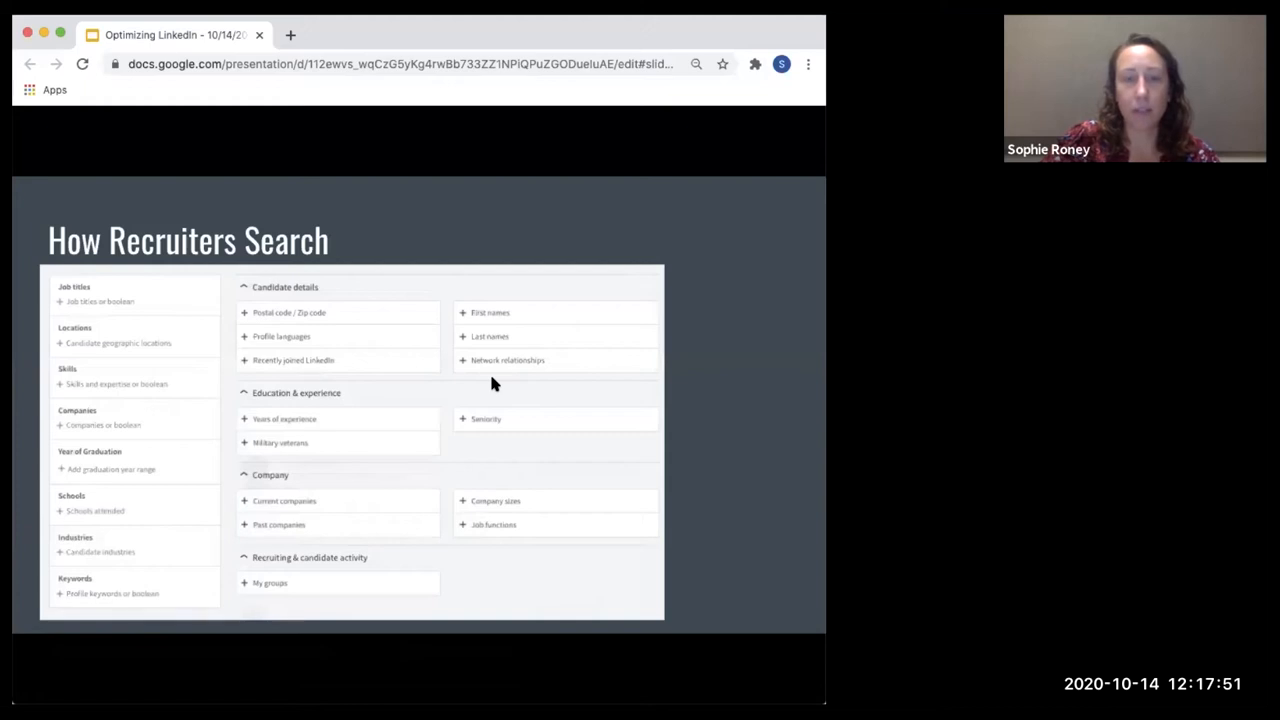
mouse_move(490, 418)
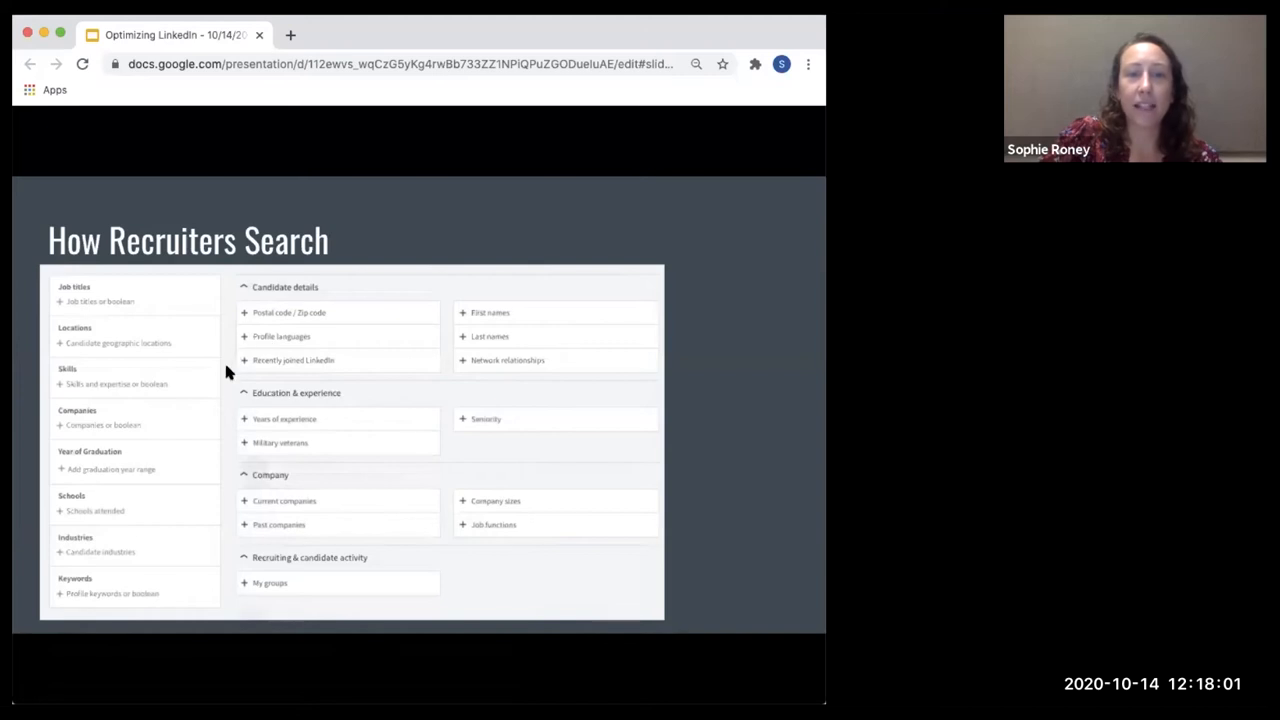
mouse_move(257, 365)
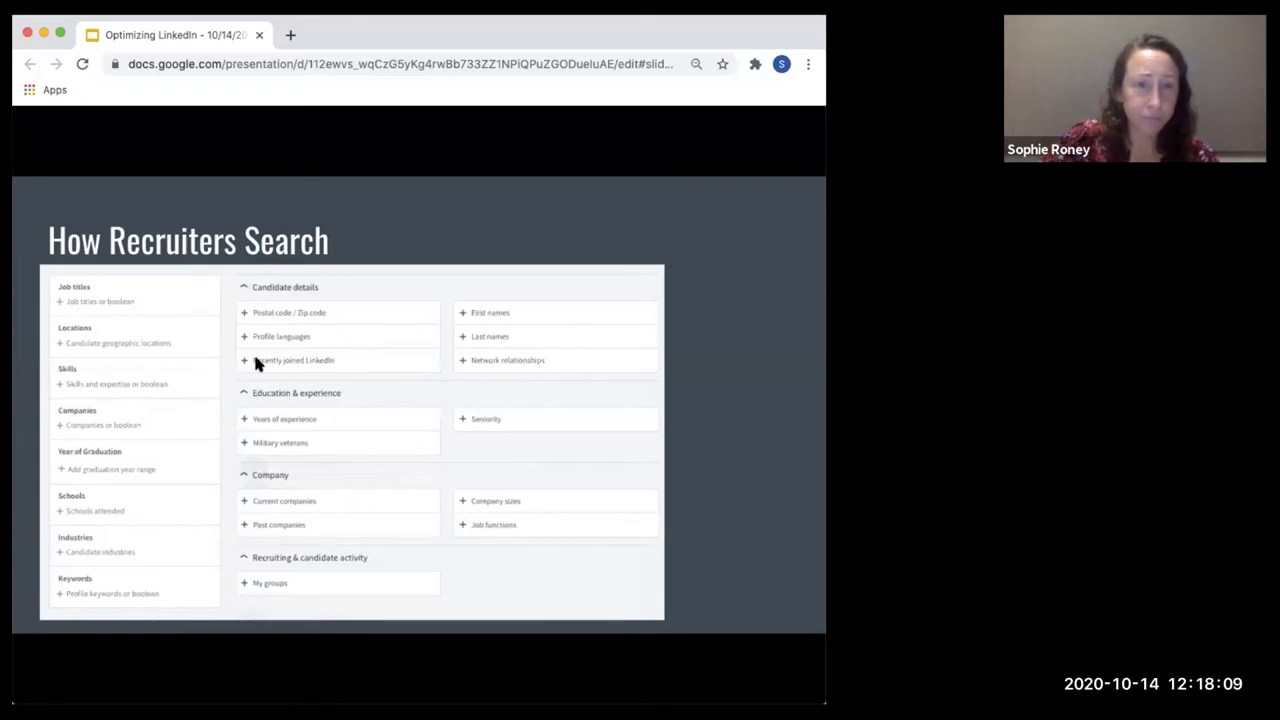
mouse_move(283, 451)
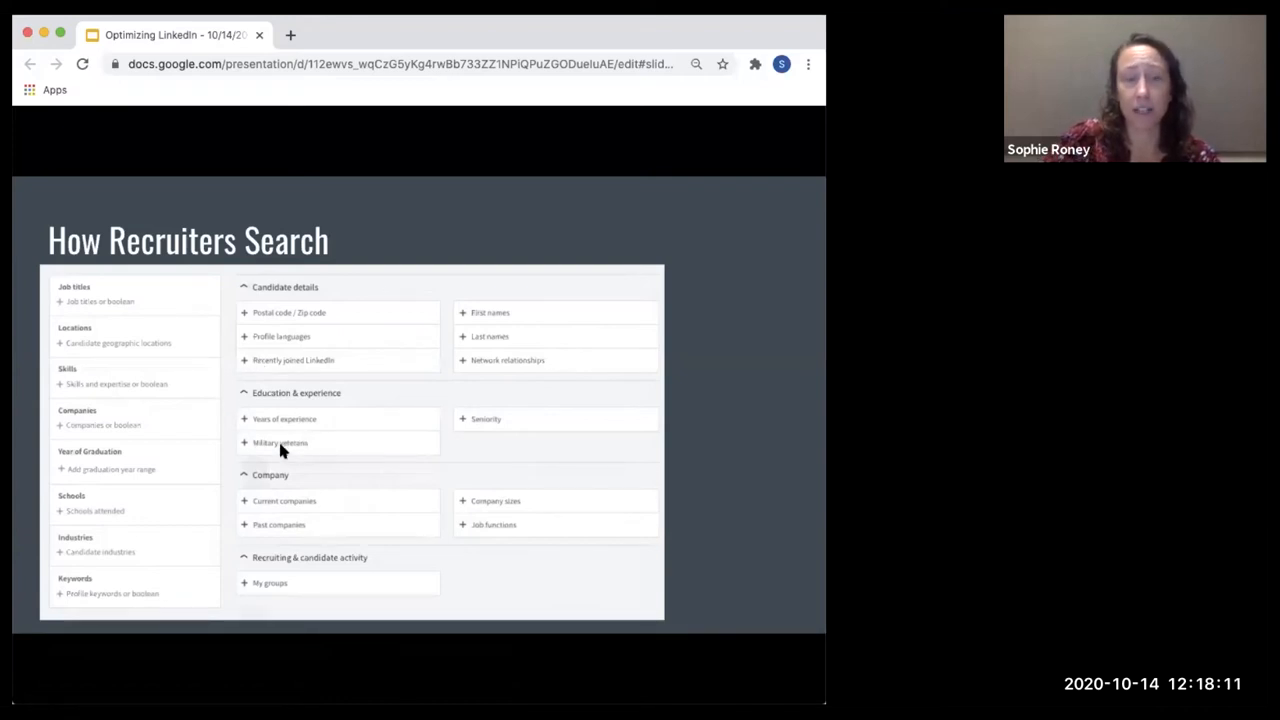
mouse_move(245, 443)
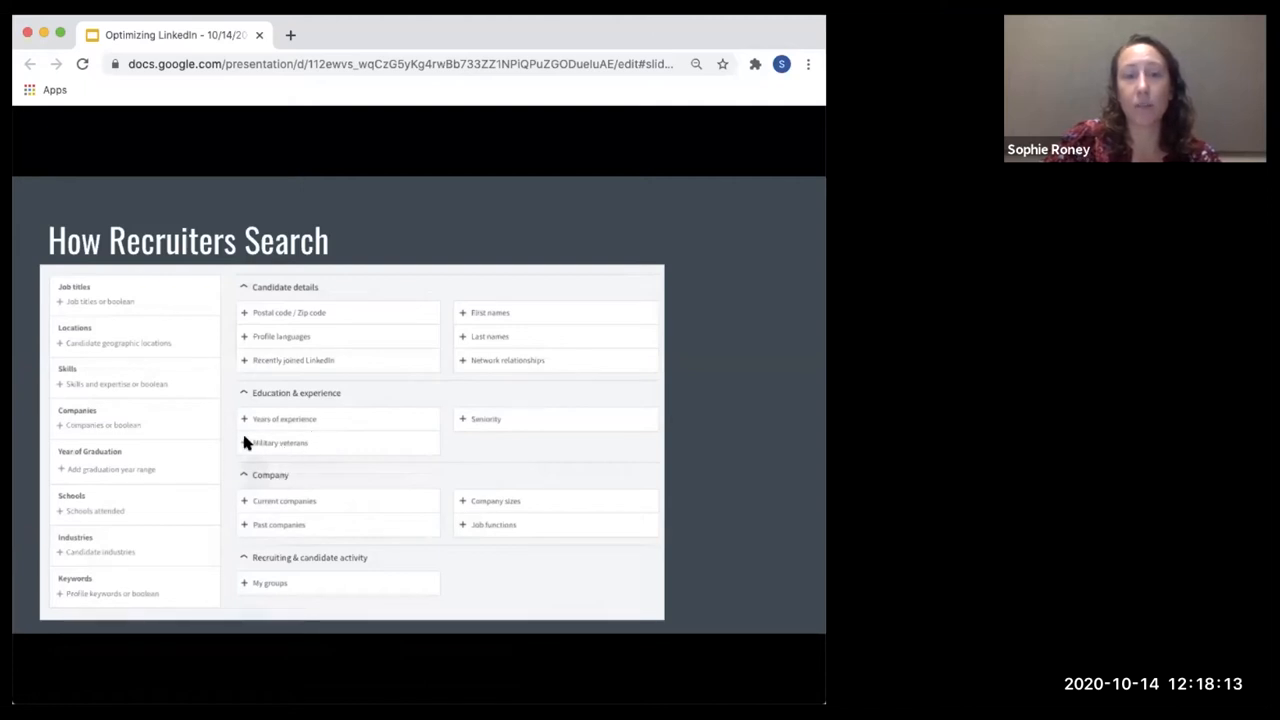
mouse_move(270, 460)
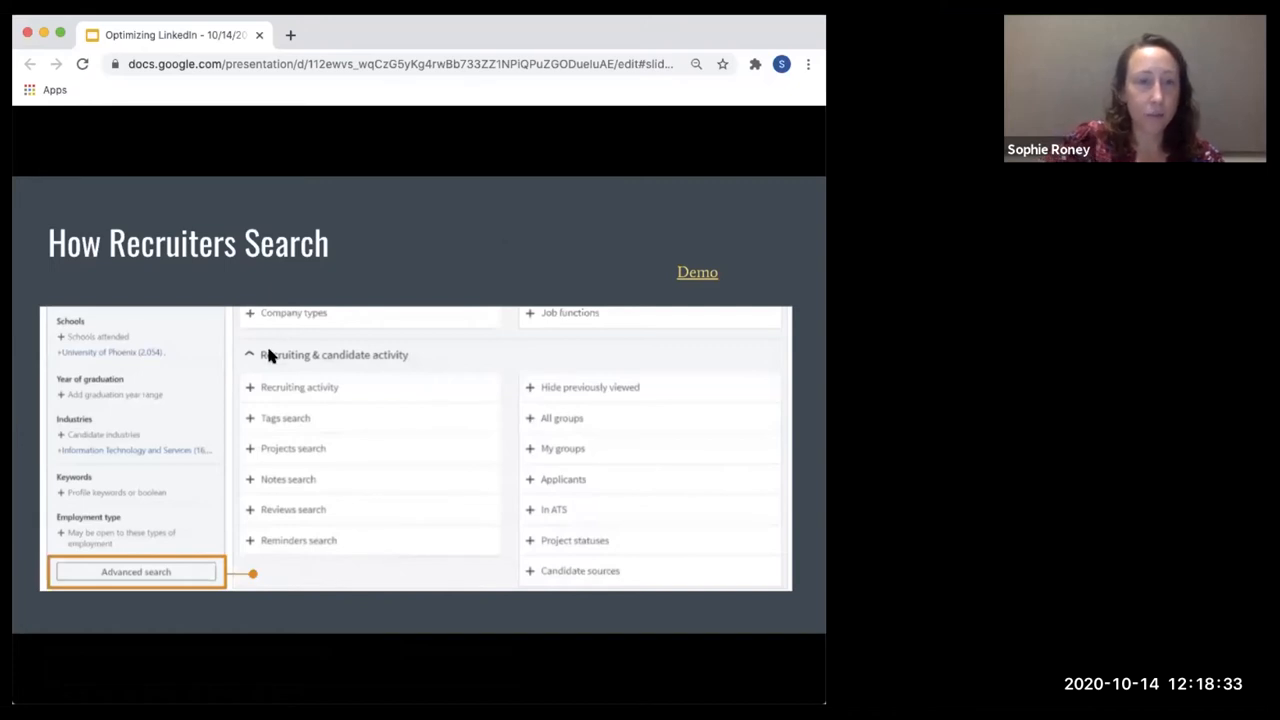
mouse_move(181, 560)
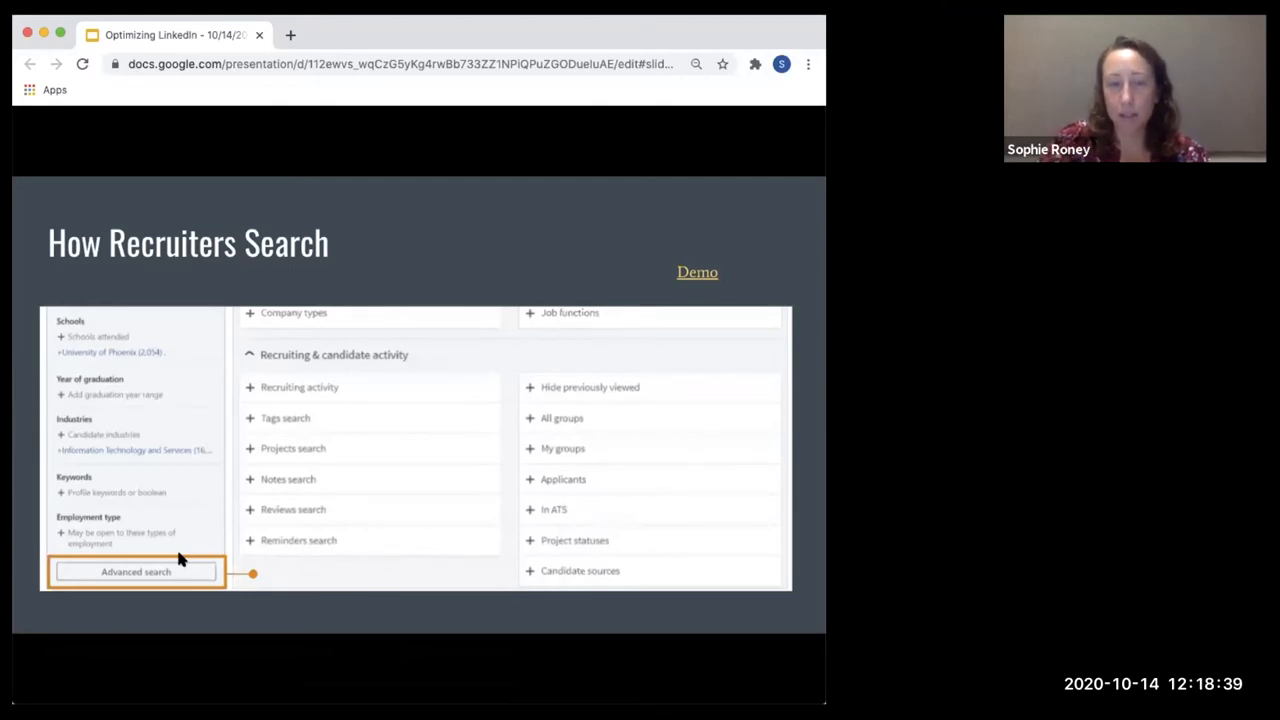
mouse_move(315, 403)
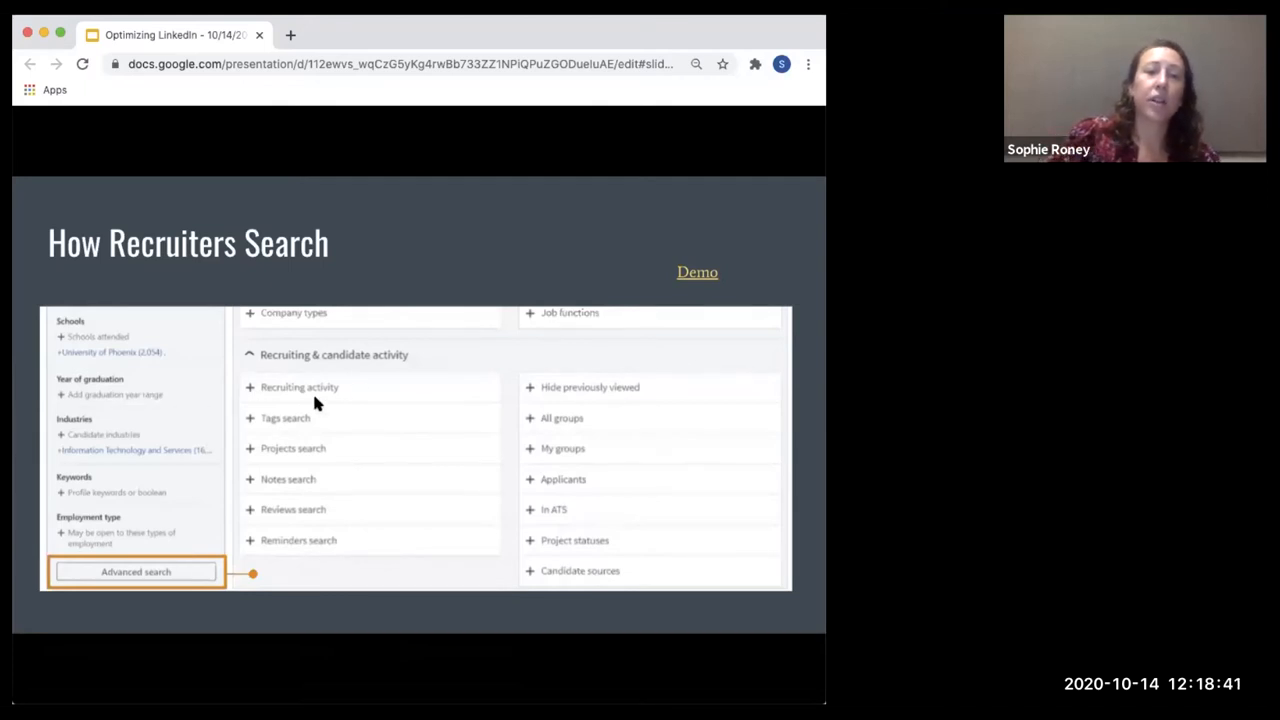
mouse_move(275, 407)
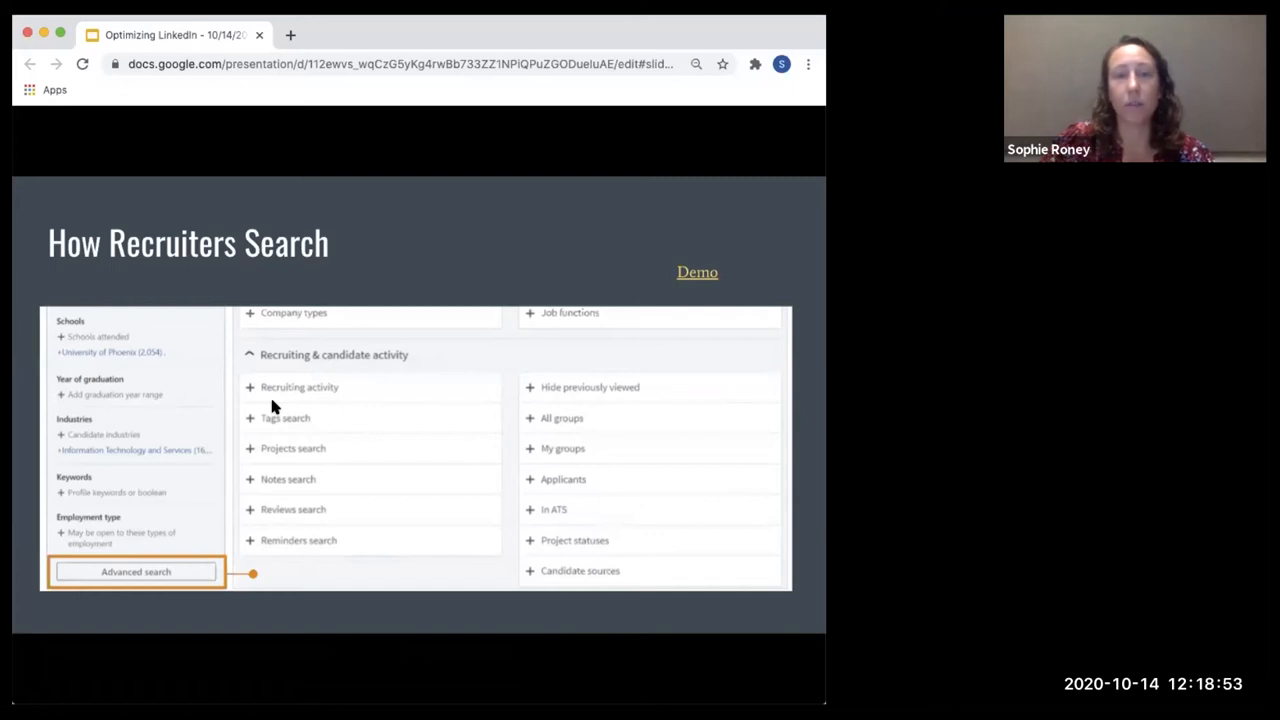
mouse_move(280, 382)
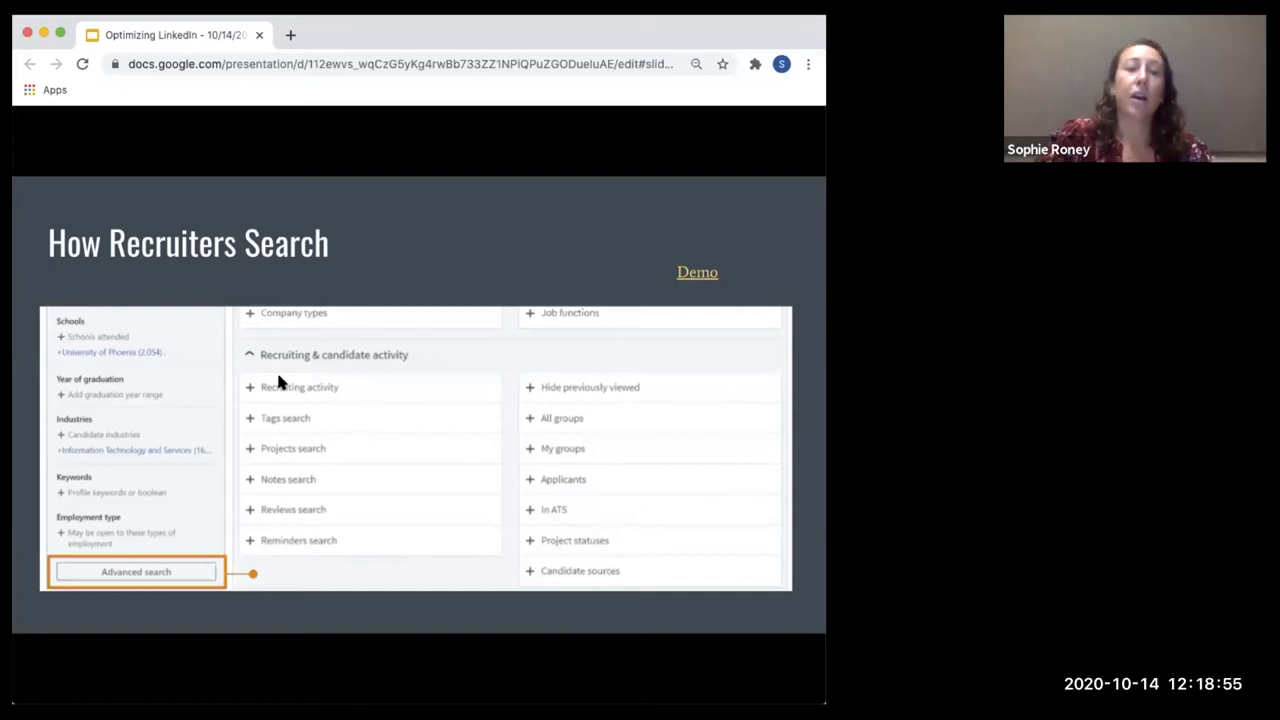
mouse_move(290, 375)
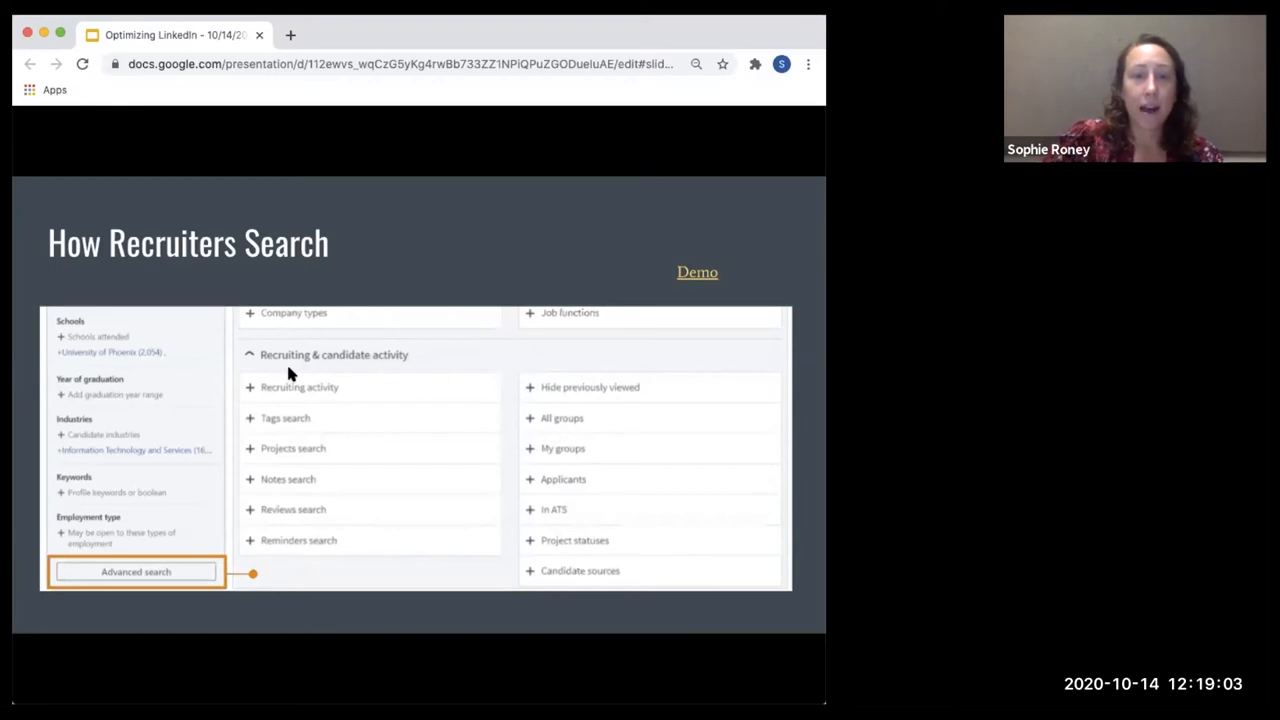
mouse_move(632, 419)
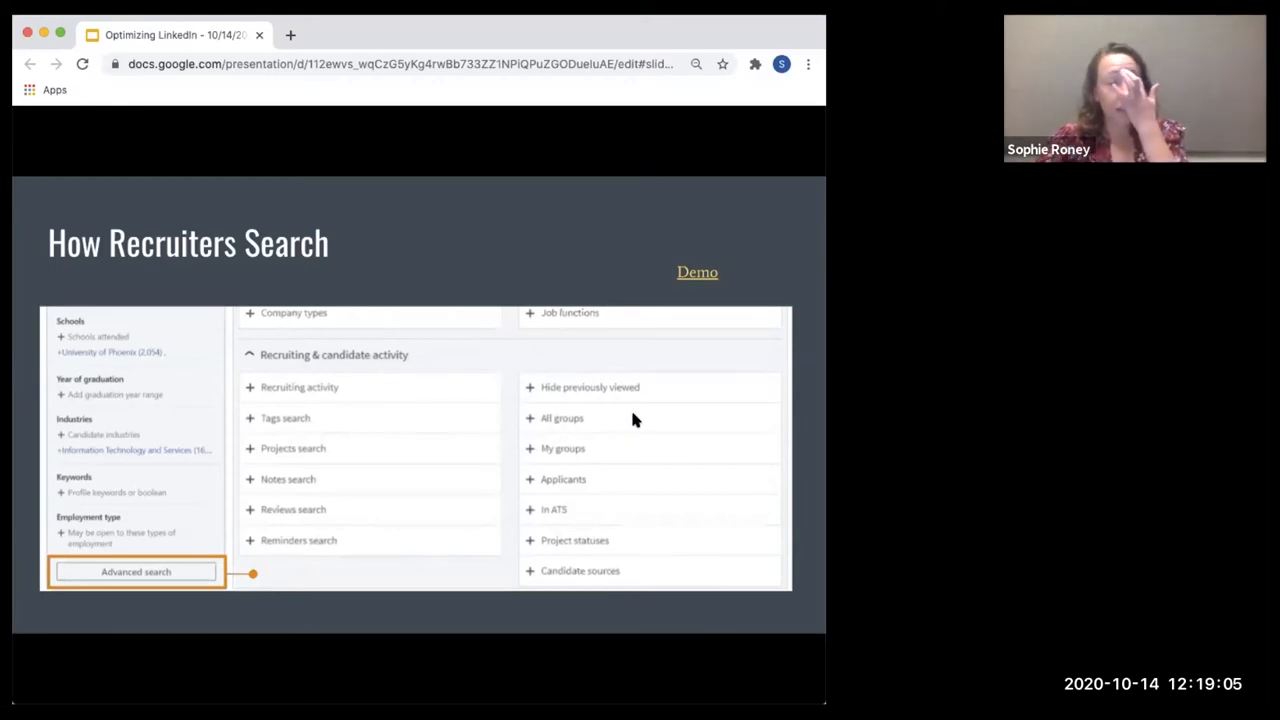
mouse_move(585, 495)
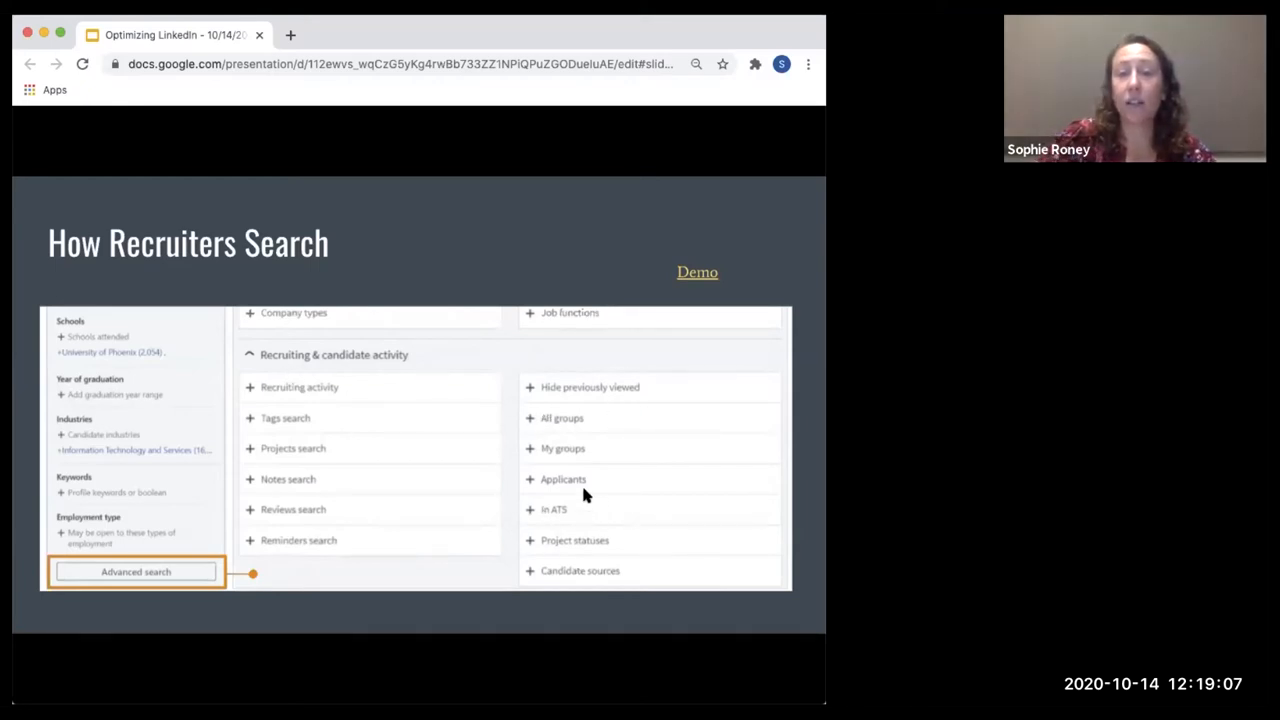
mouse_move(565, 518)
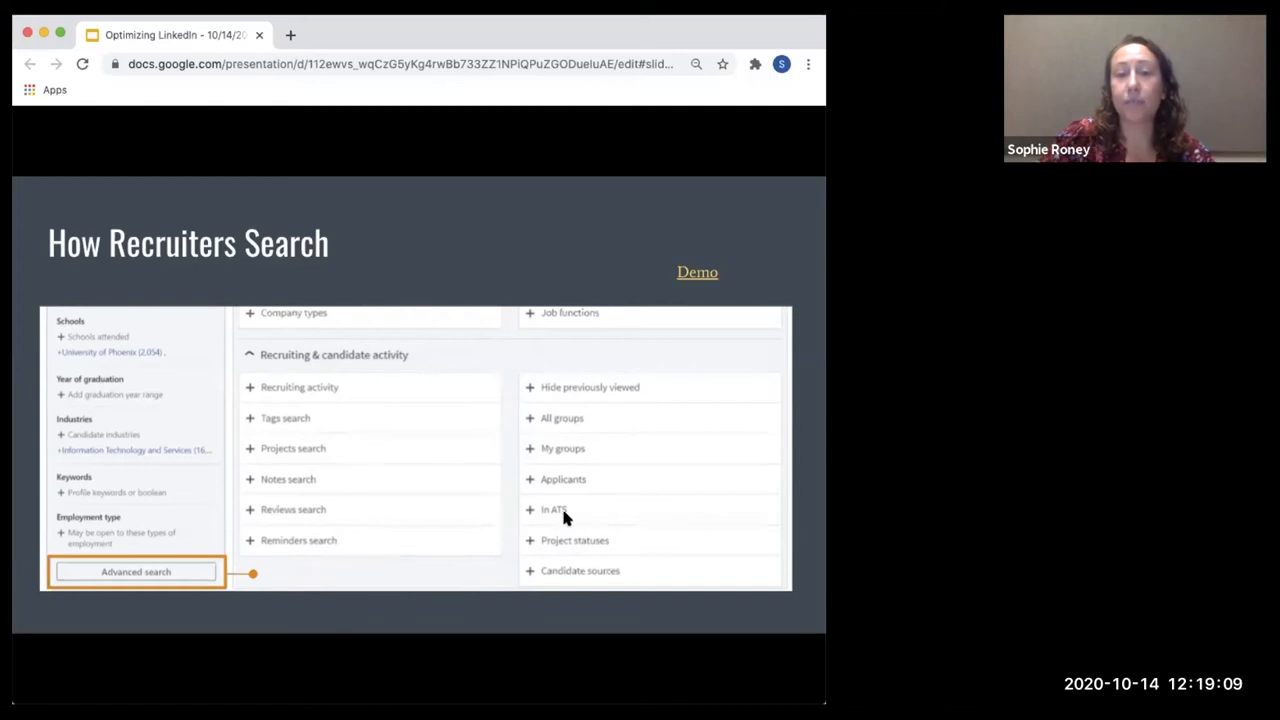
mouse_move(585, 530)
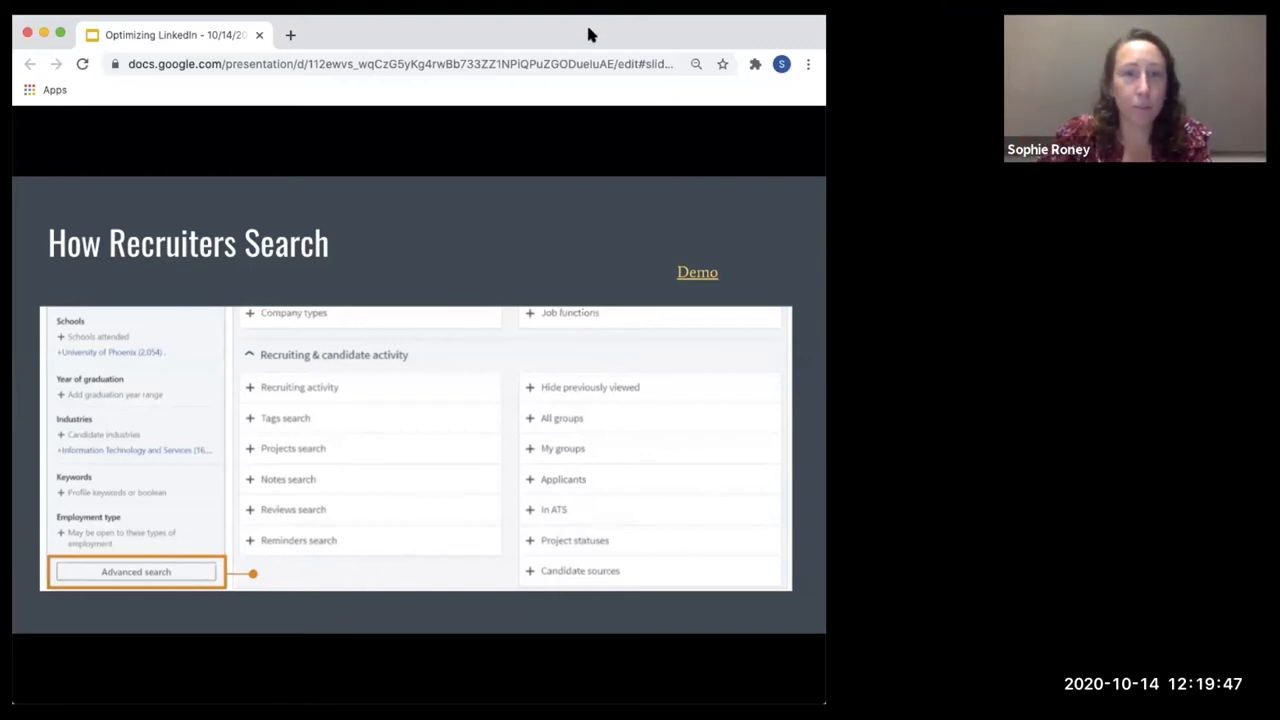
mouse_move(545, 45)
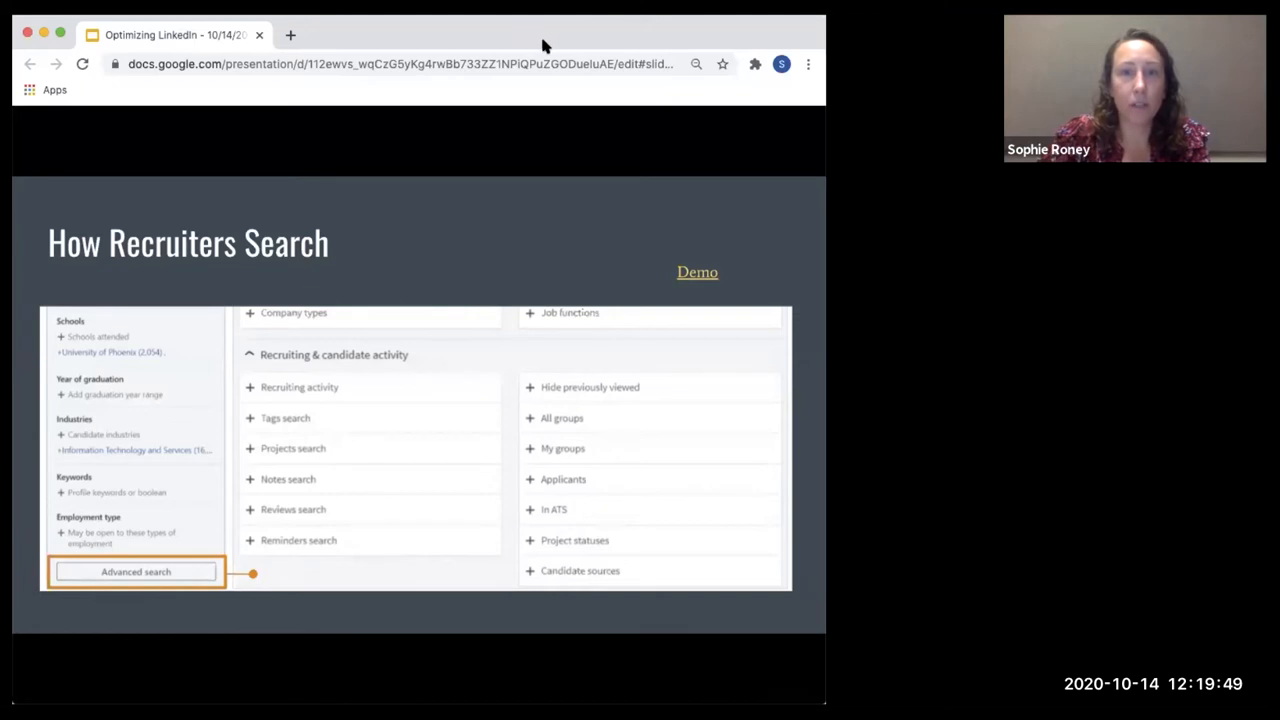
mouse_move(555, 40)
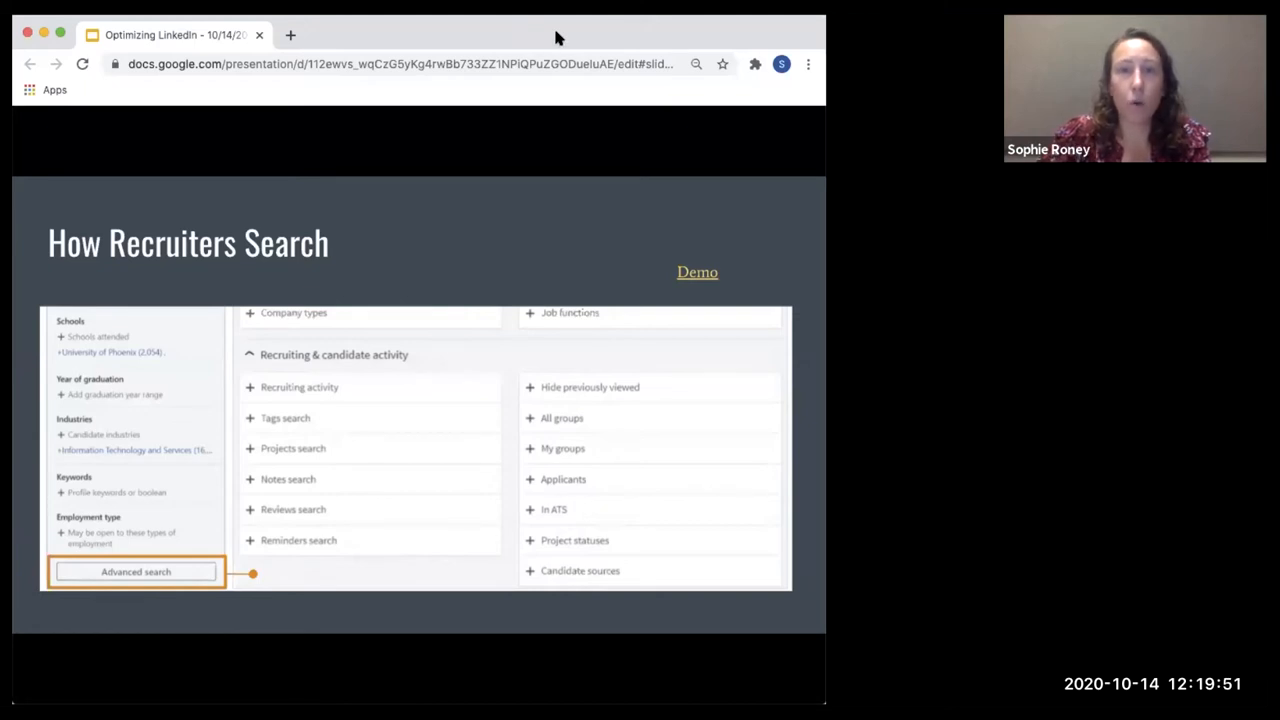
mouse_move(355, 337)
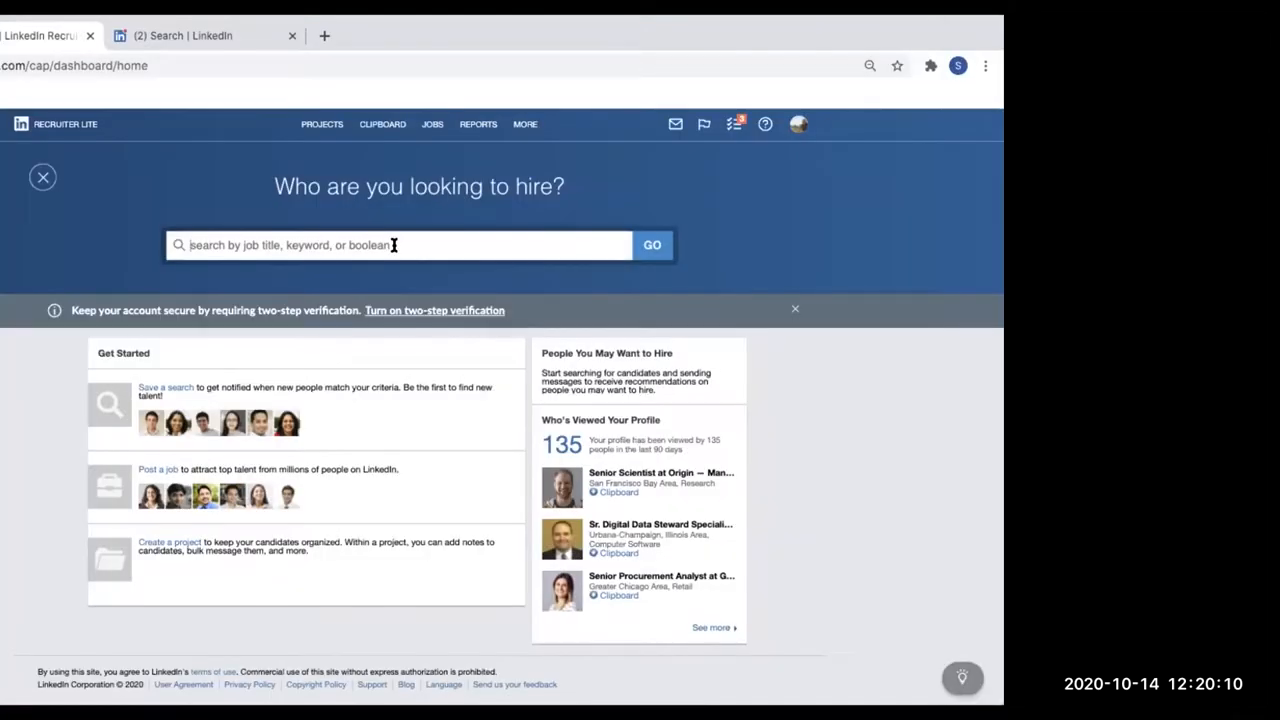
- Search for Graphic Designer titles in the Urbana-Champaign Area, yielding 353 candidates
text(graphic d)
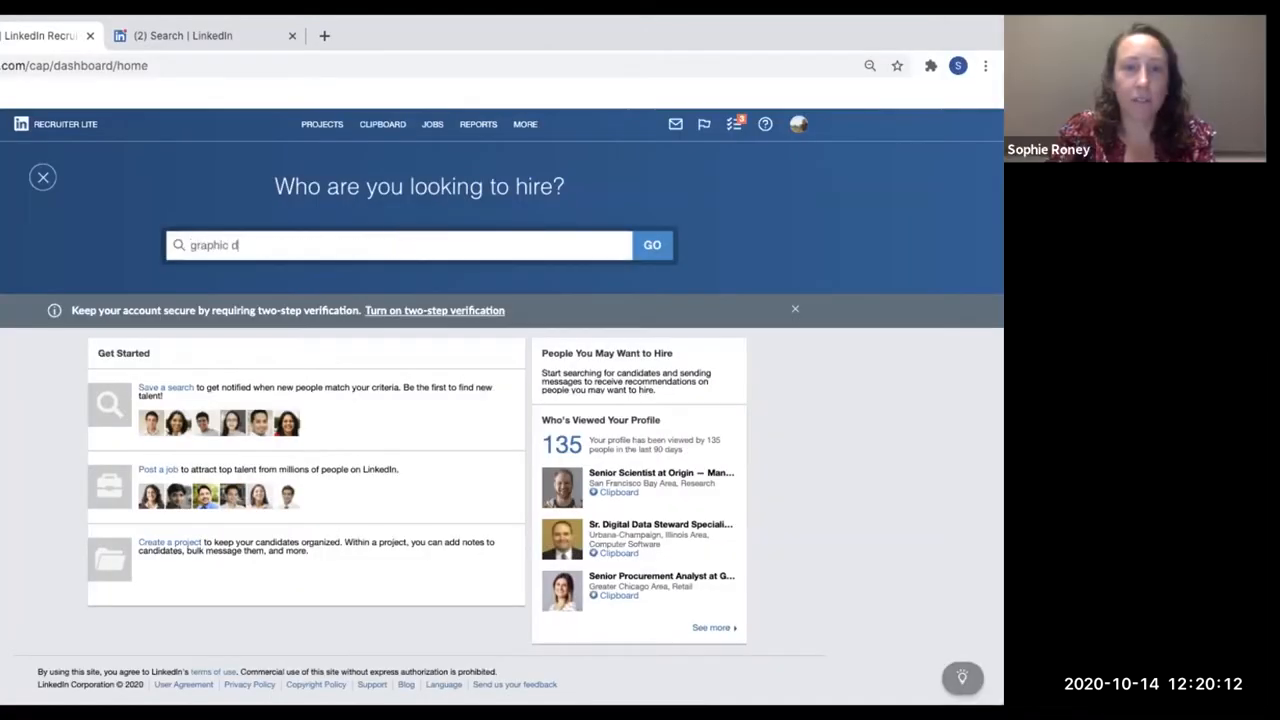
text(esigner)
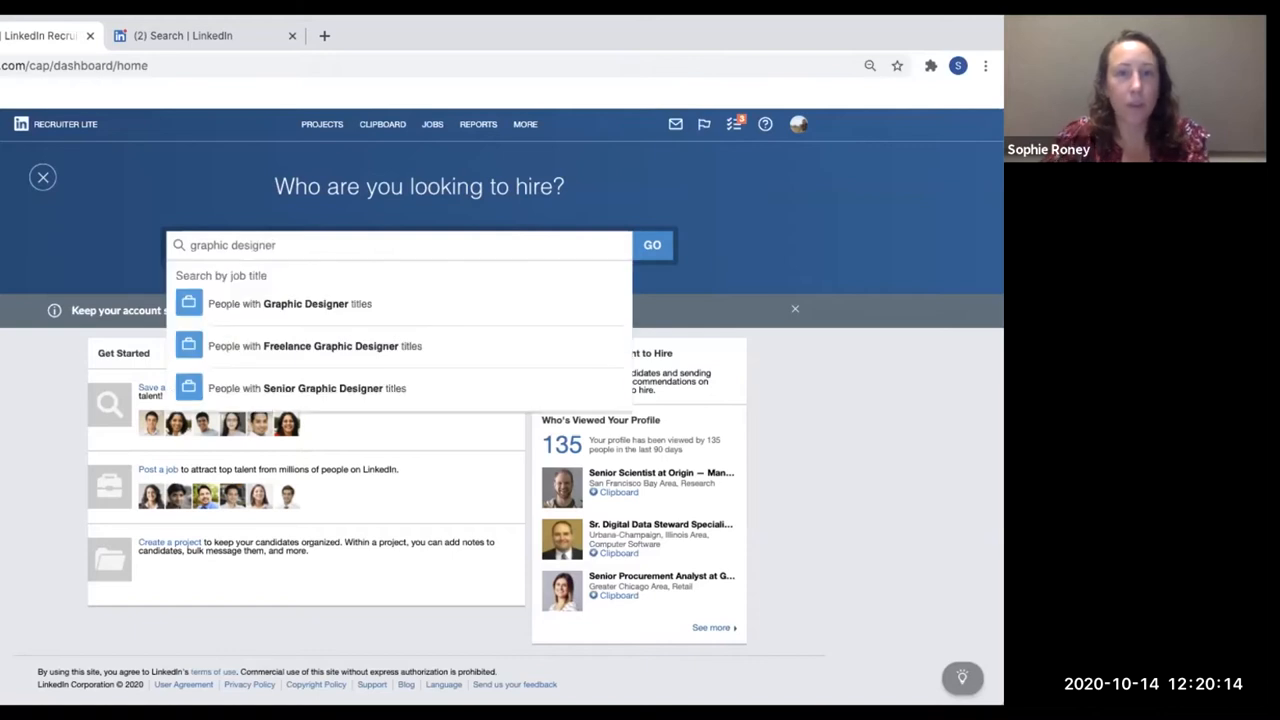
click(290, 303)
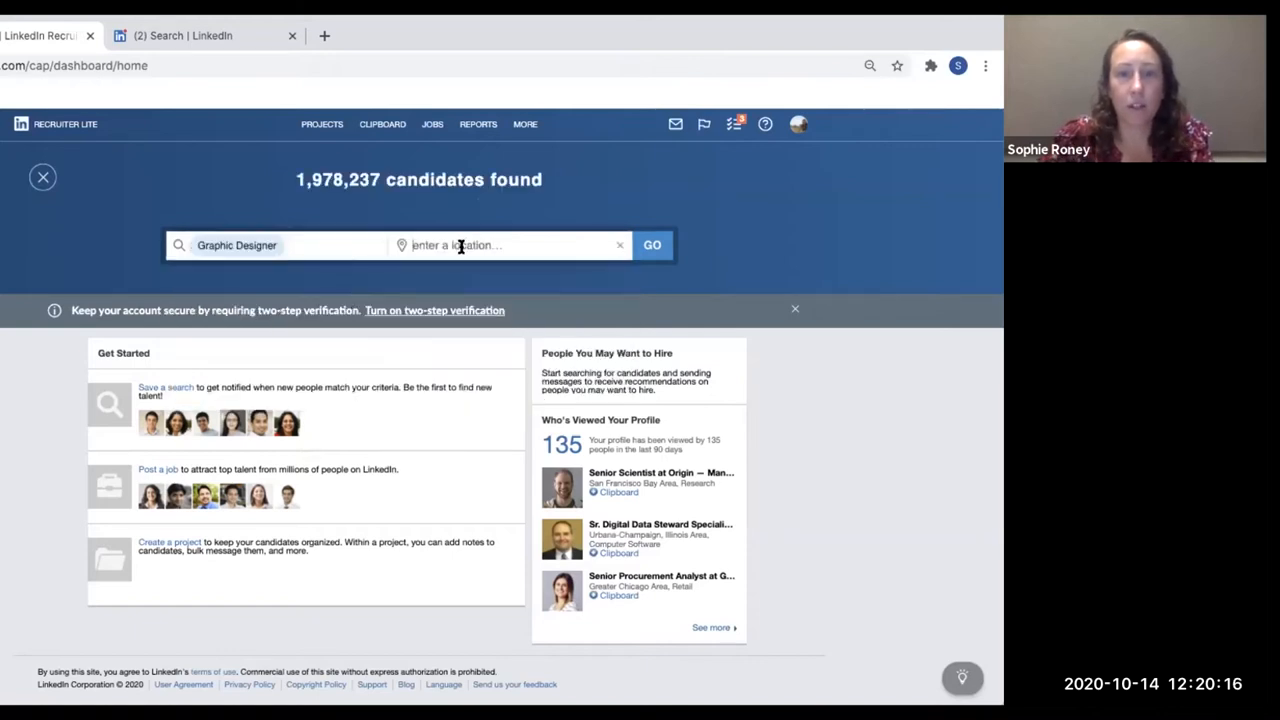
text(Champ)
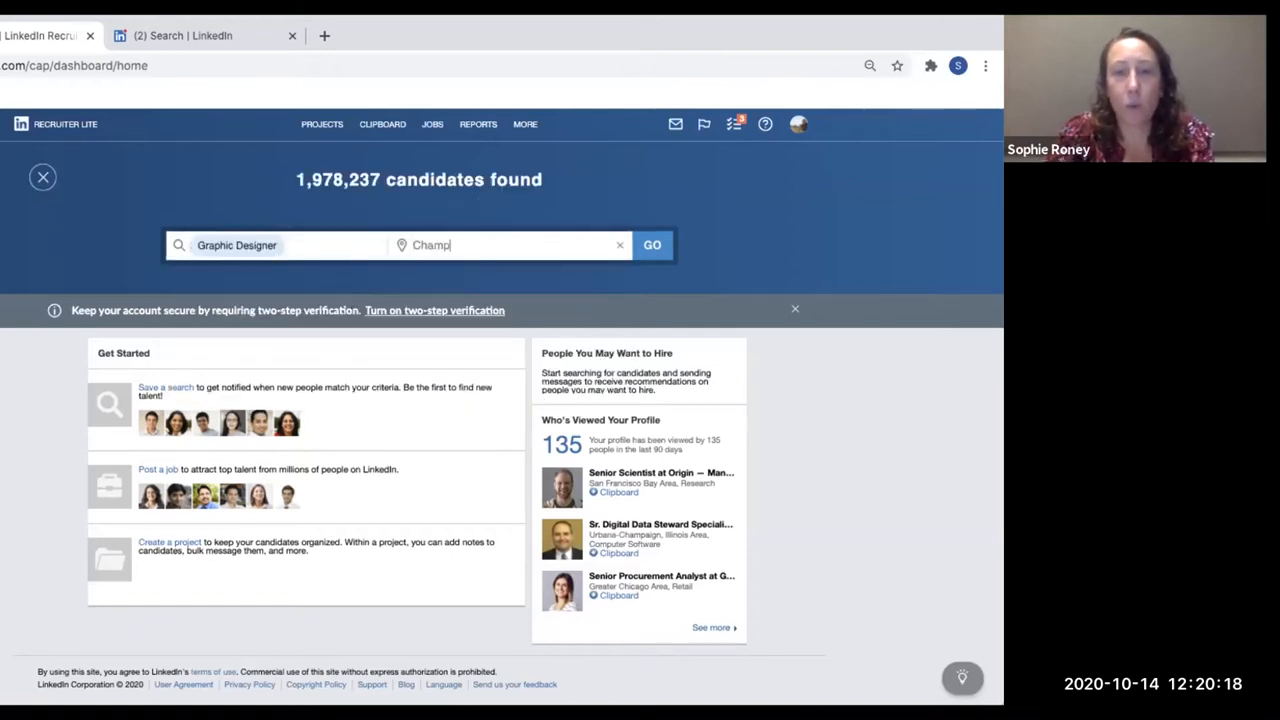
text(aign)
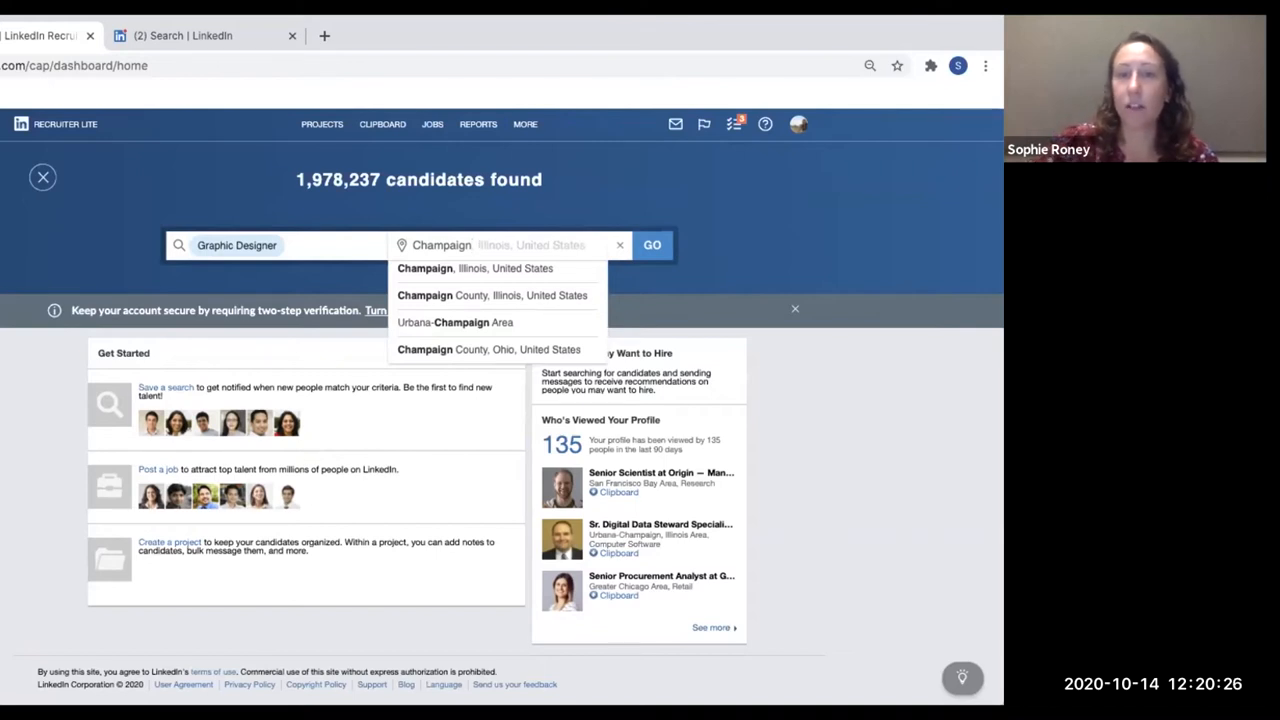
mouse_move(456, 268)
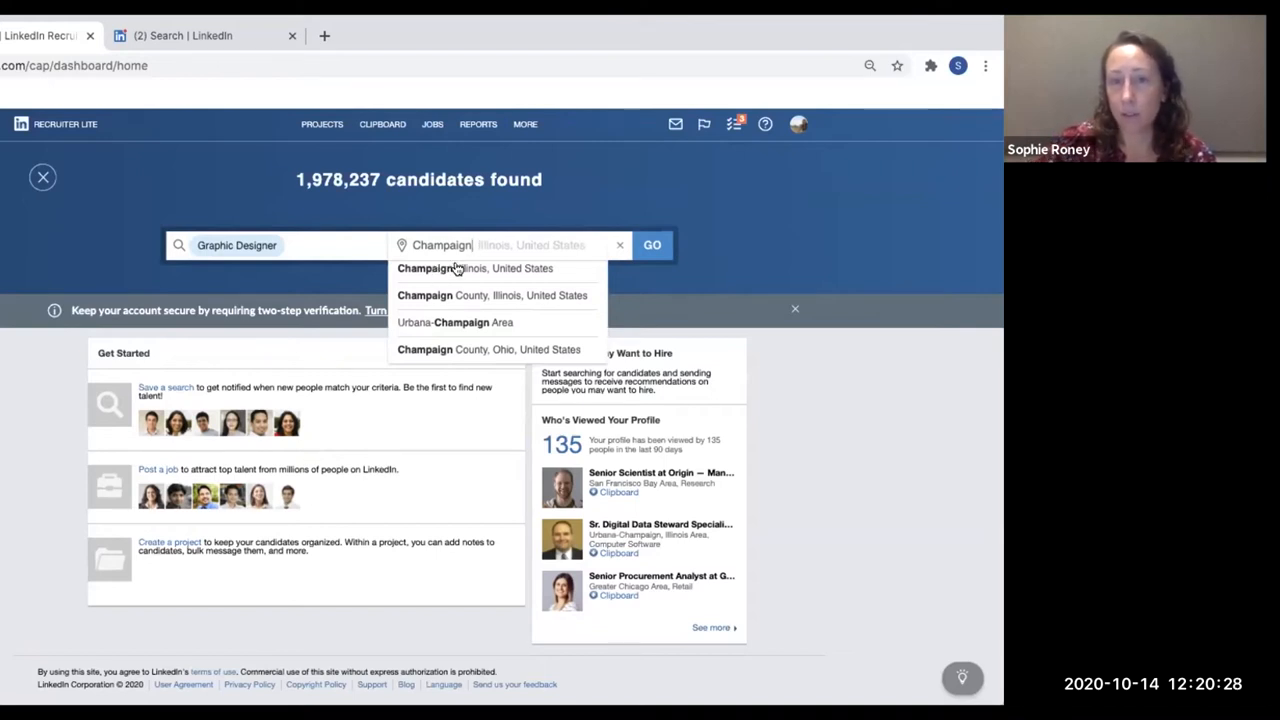
mouse_move(447, 326)
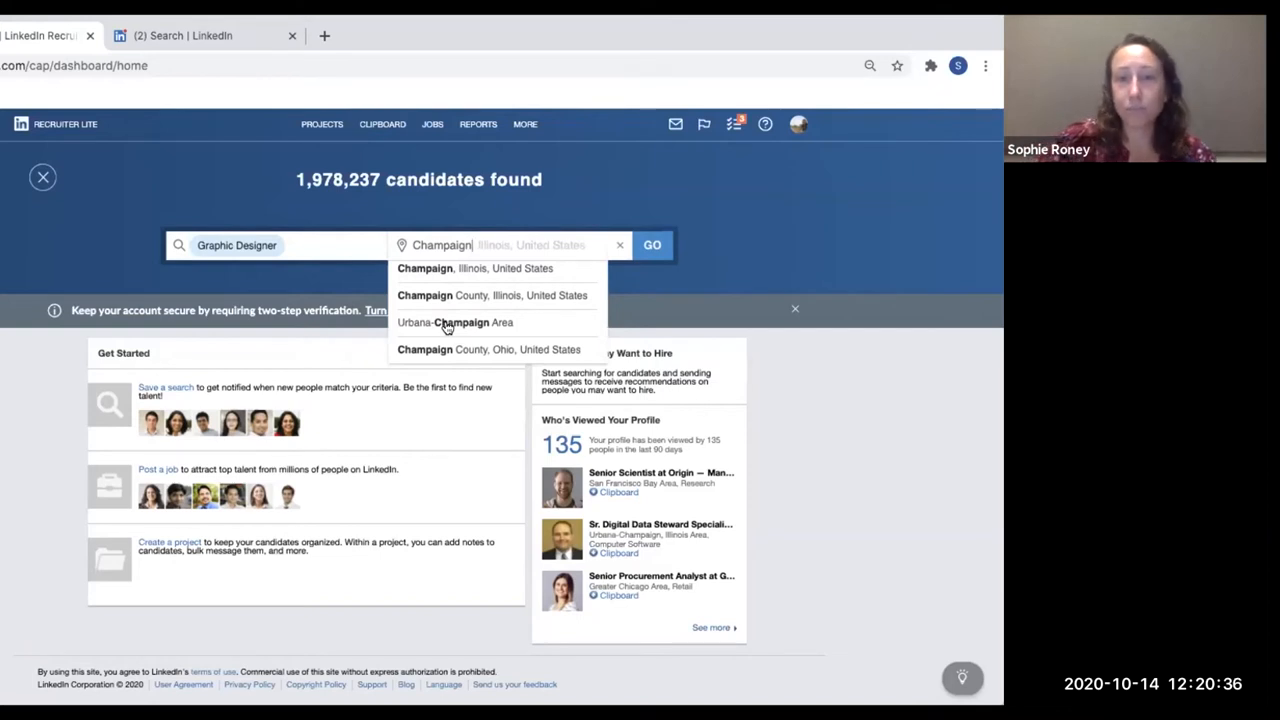
click(455, 322)
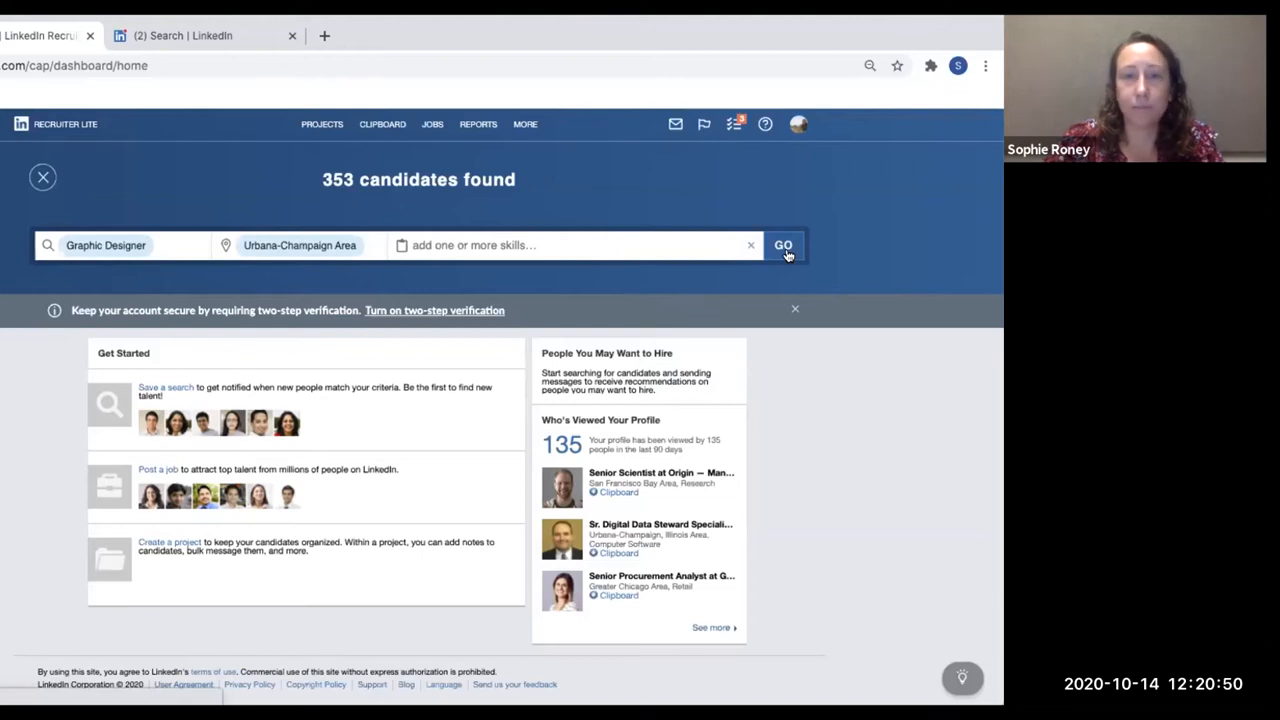
- Run the Graphic Designer search and scroll through the candidate results
click(784, 245)
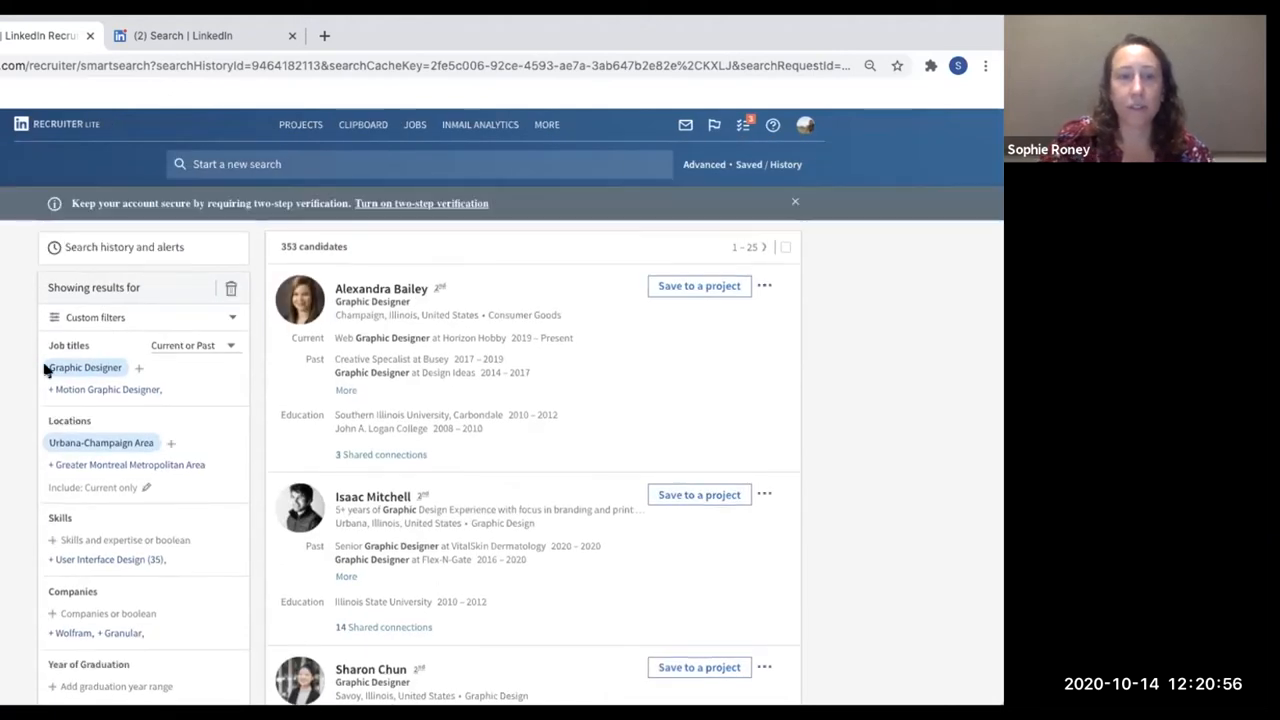
scroll(down, 3)
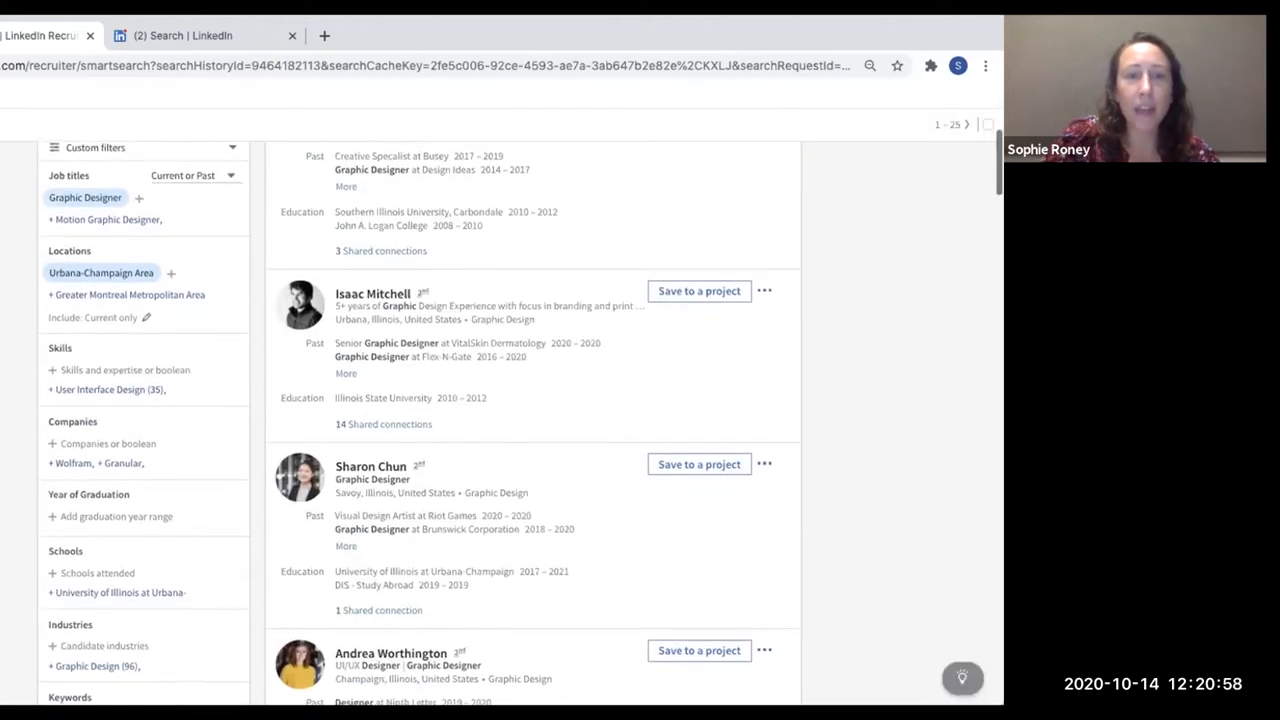
scroll(down, 3)
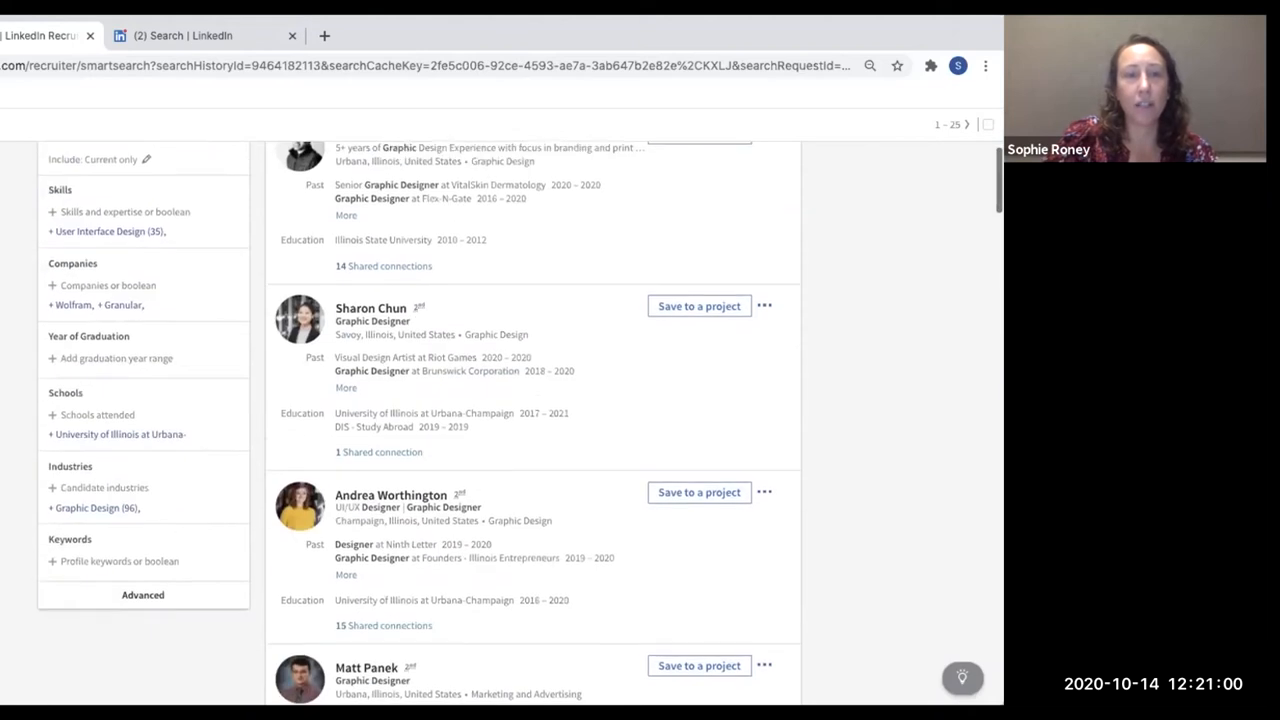
scroll(up, 3)
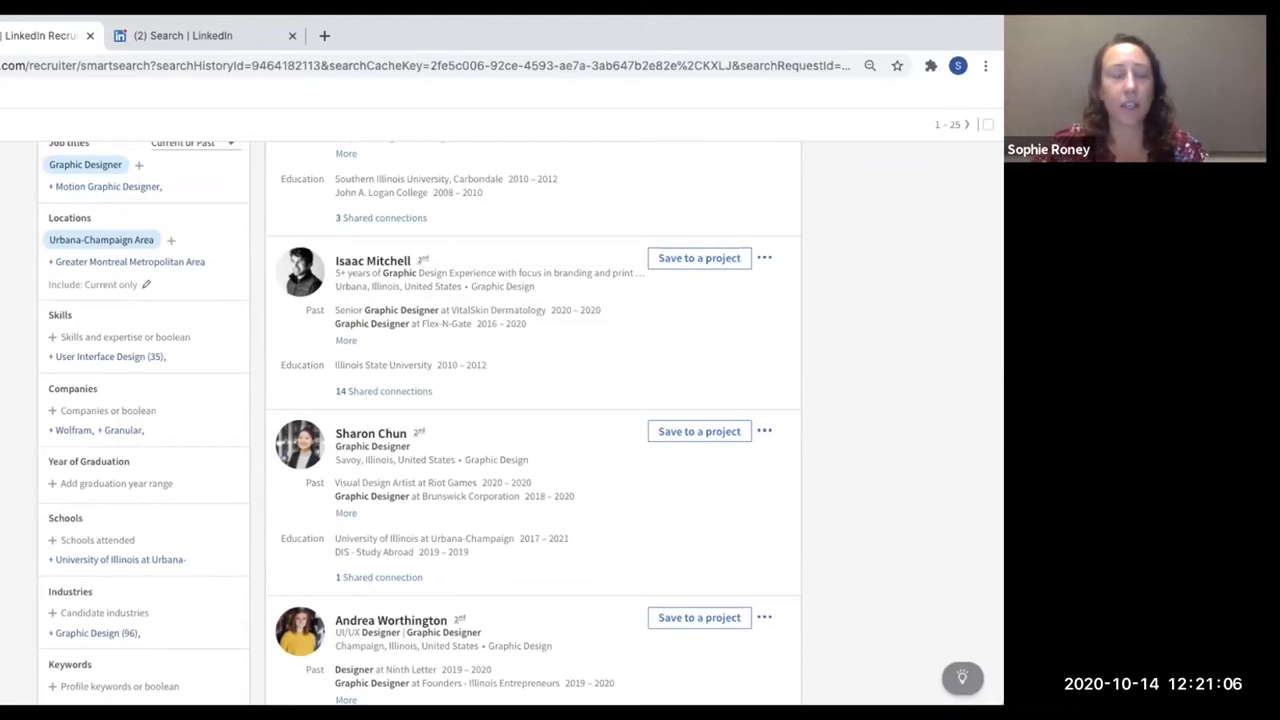
mouse_move(128, 340)
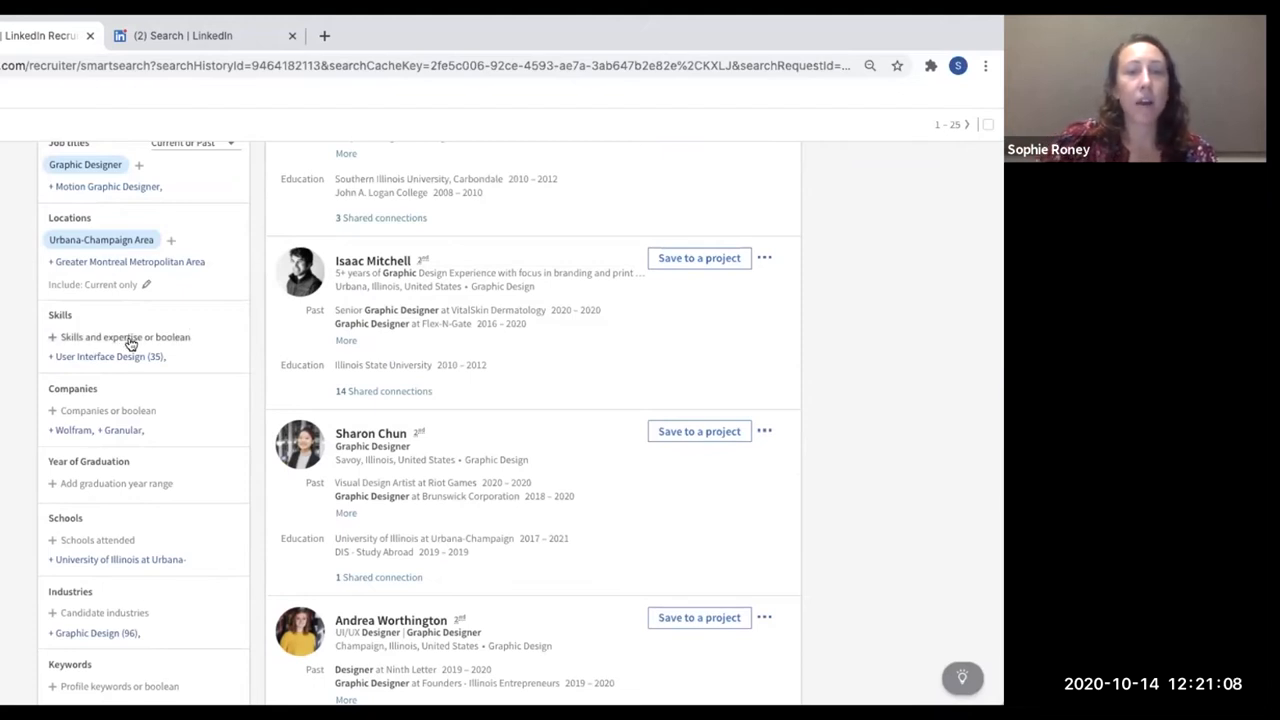
mouse_move(25, 322)
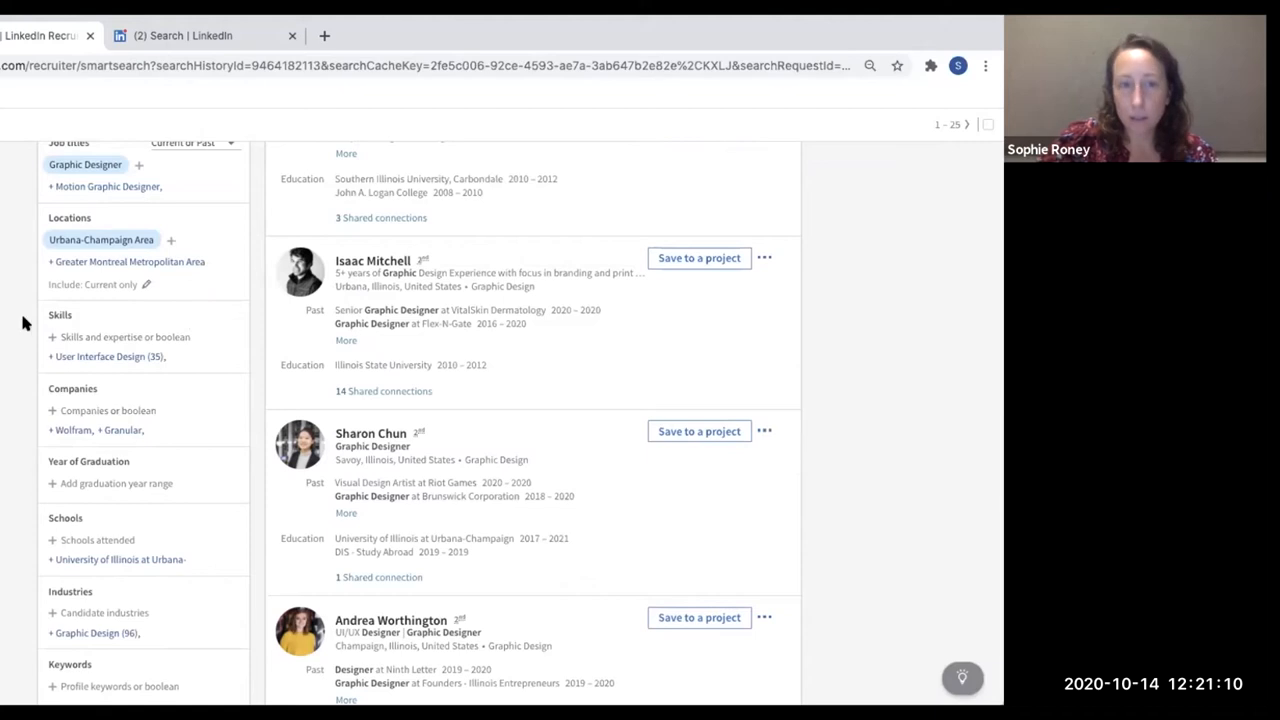
mouse_move(197, 312)
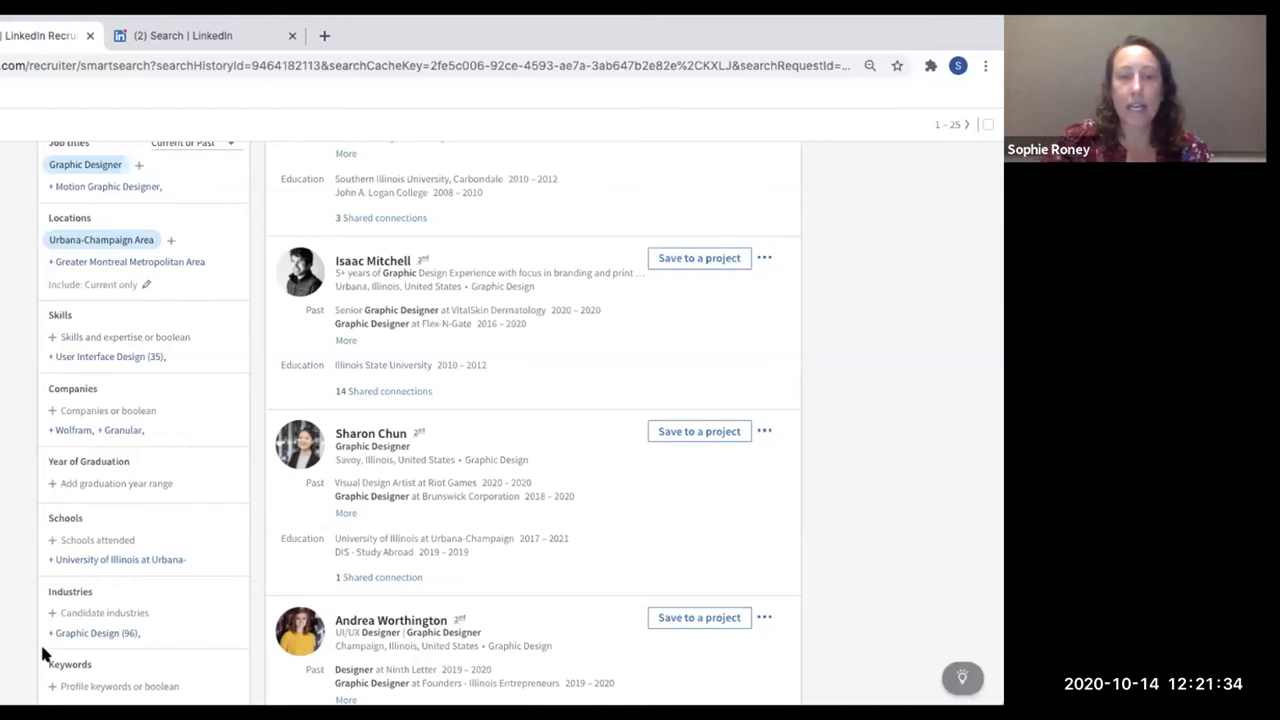
scroll(down, 3)
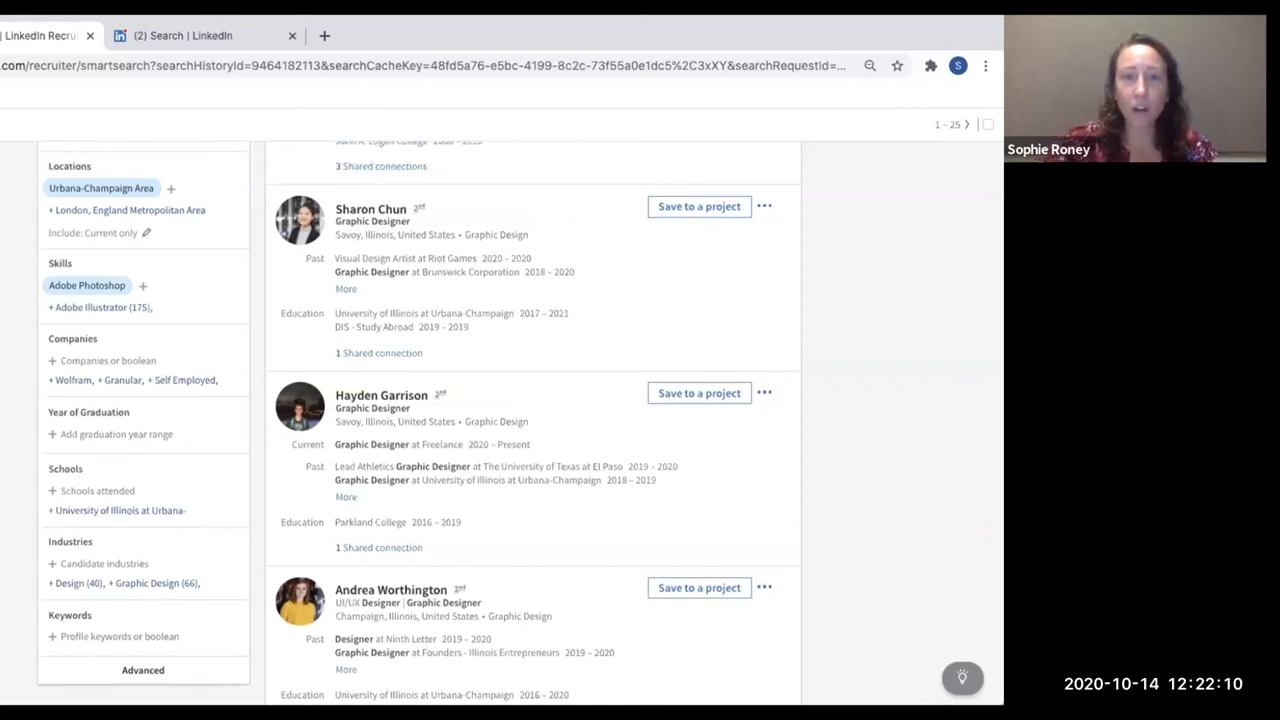
scroll(up, 3)
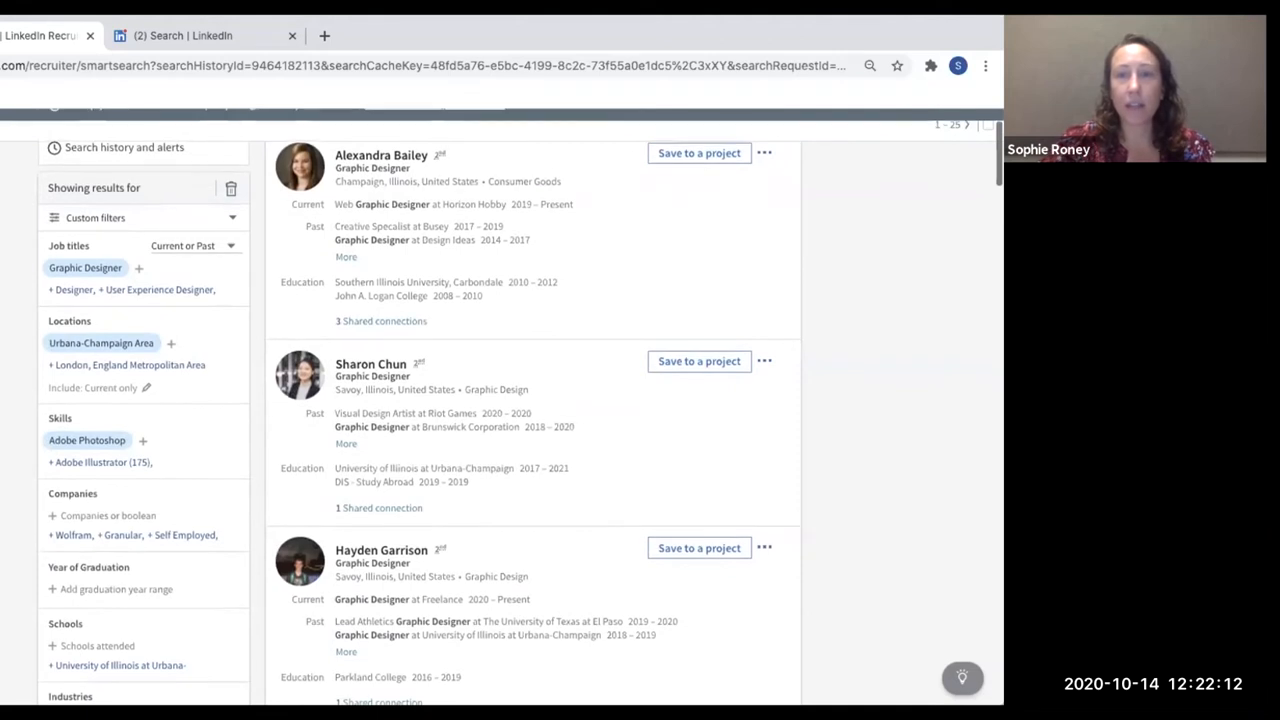
scroll(down, 3)
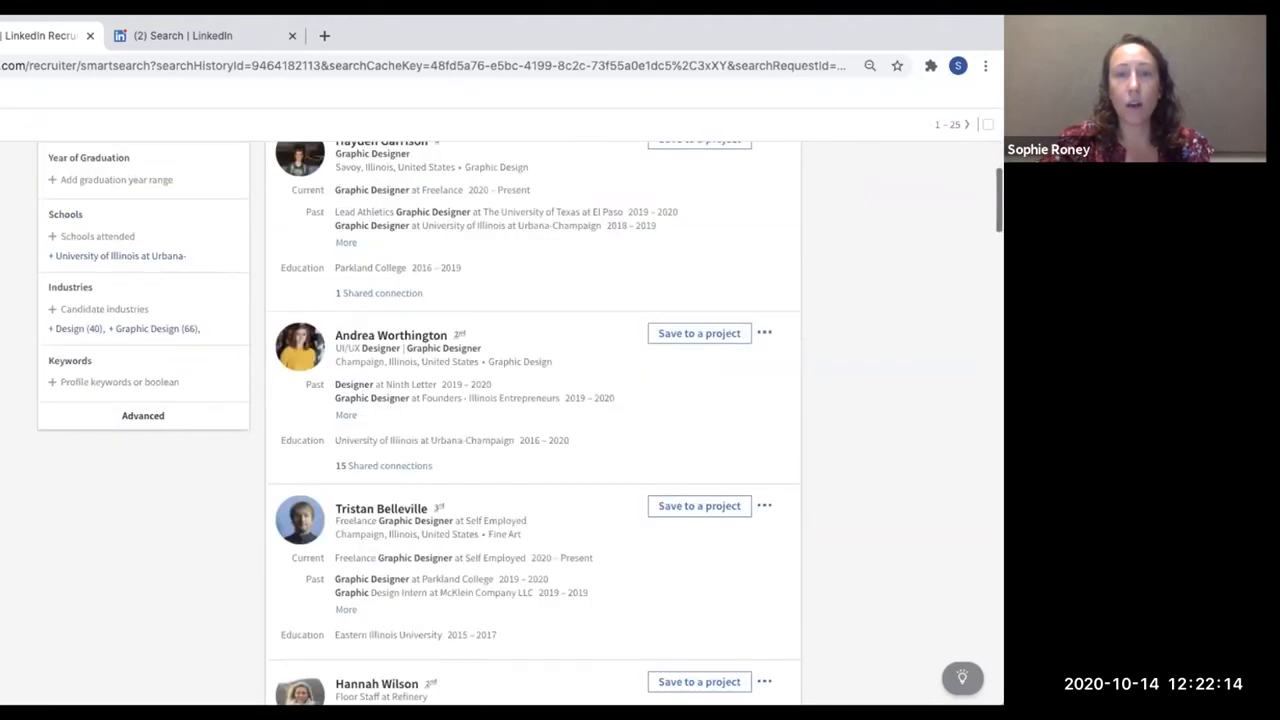
scroll(up, 3)
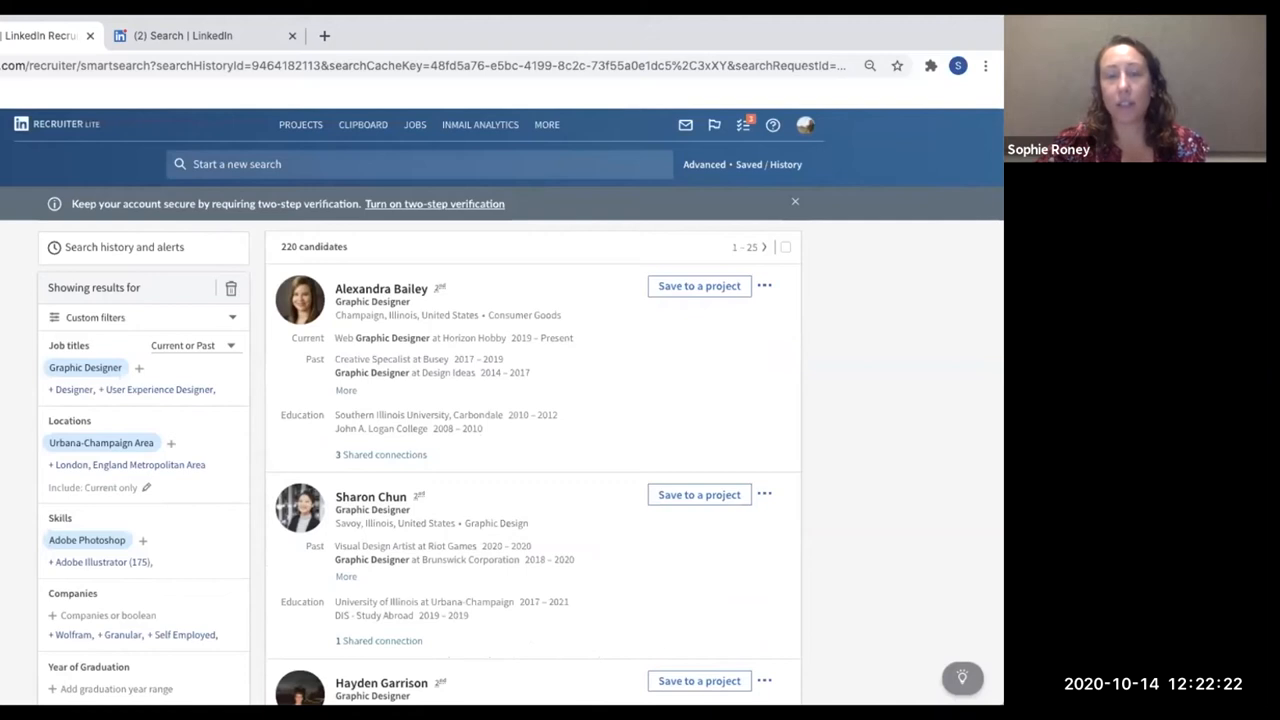
scroll(down, 3)
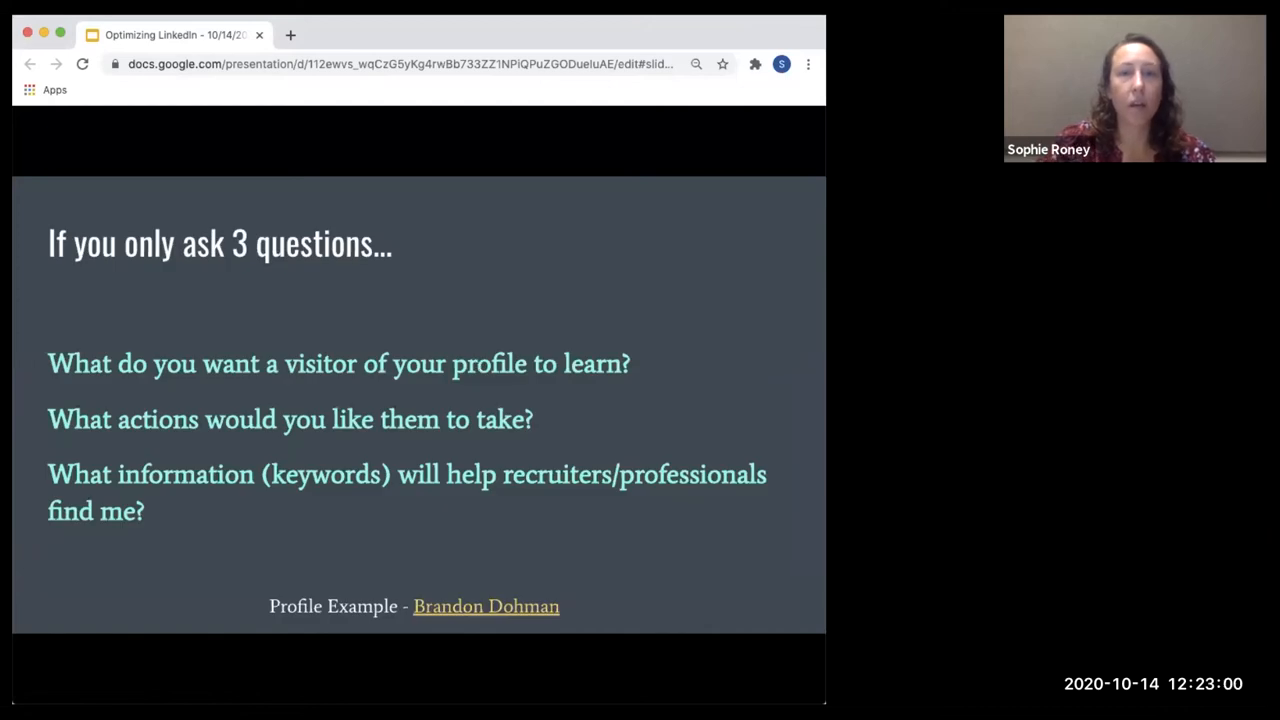
mouse_move(678, 24)
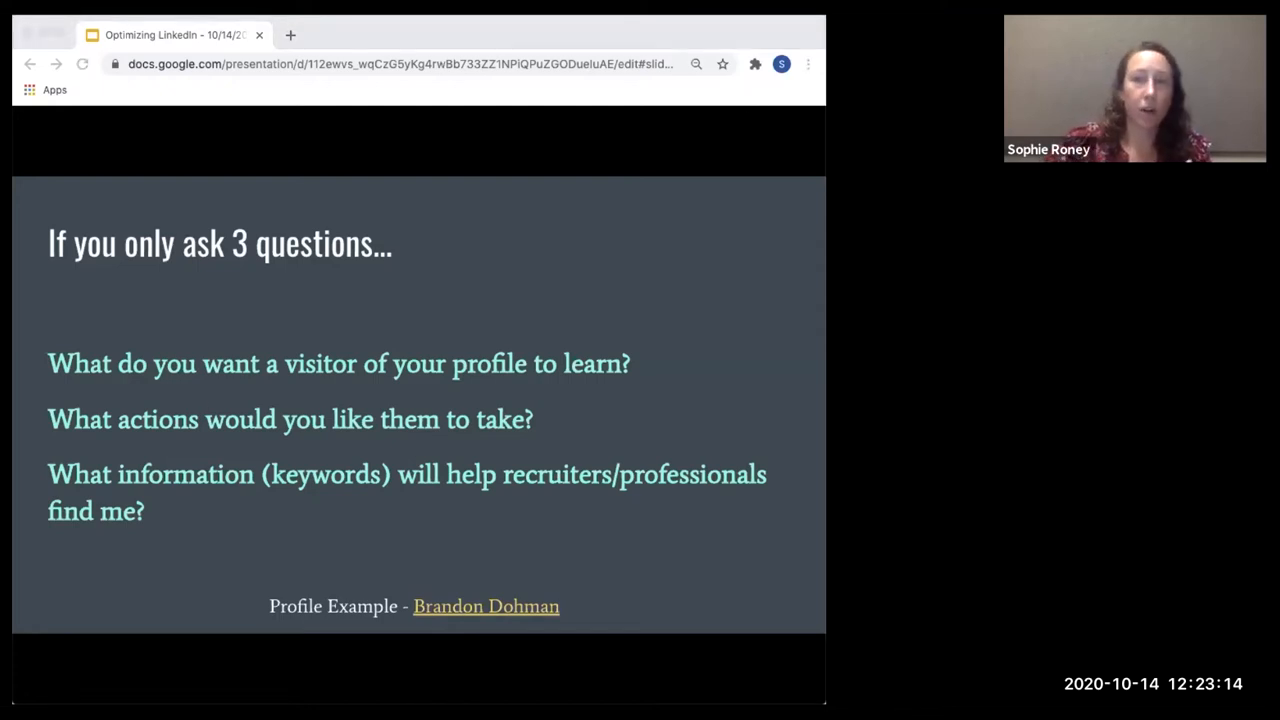
mouse_move(490, 22)
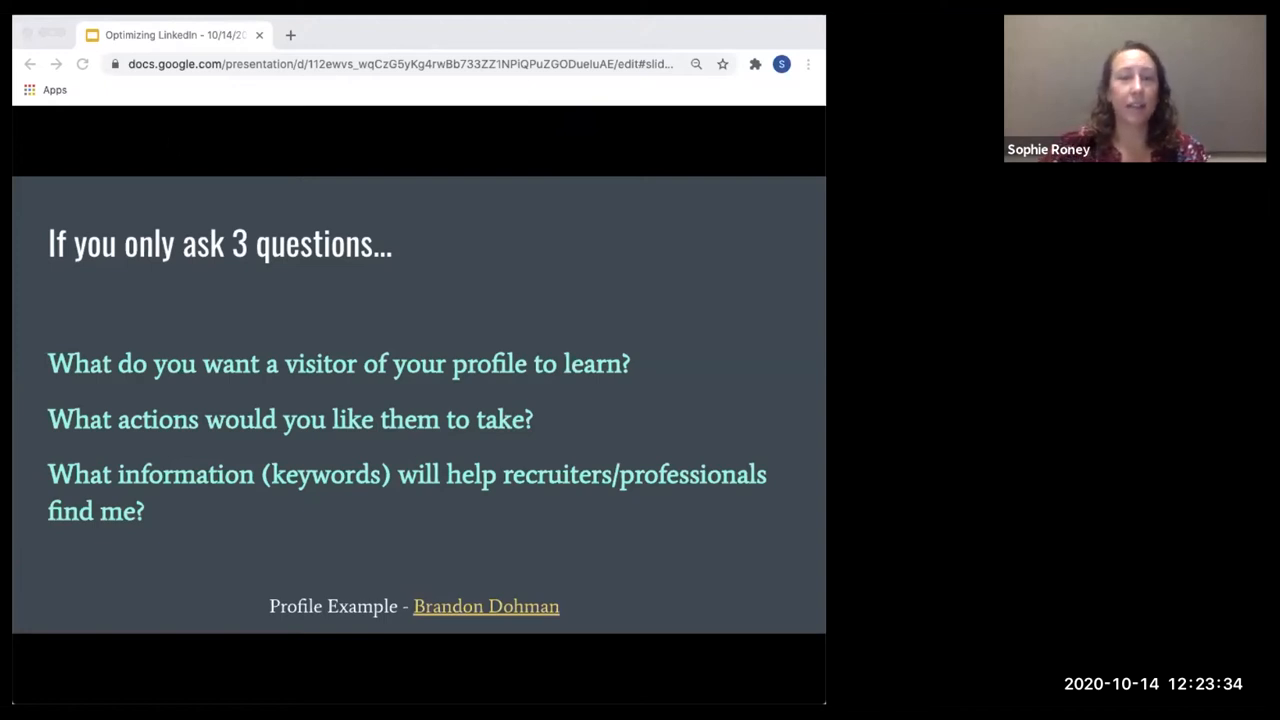
mouse_move(408, 30)
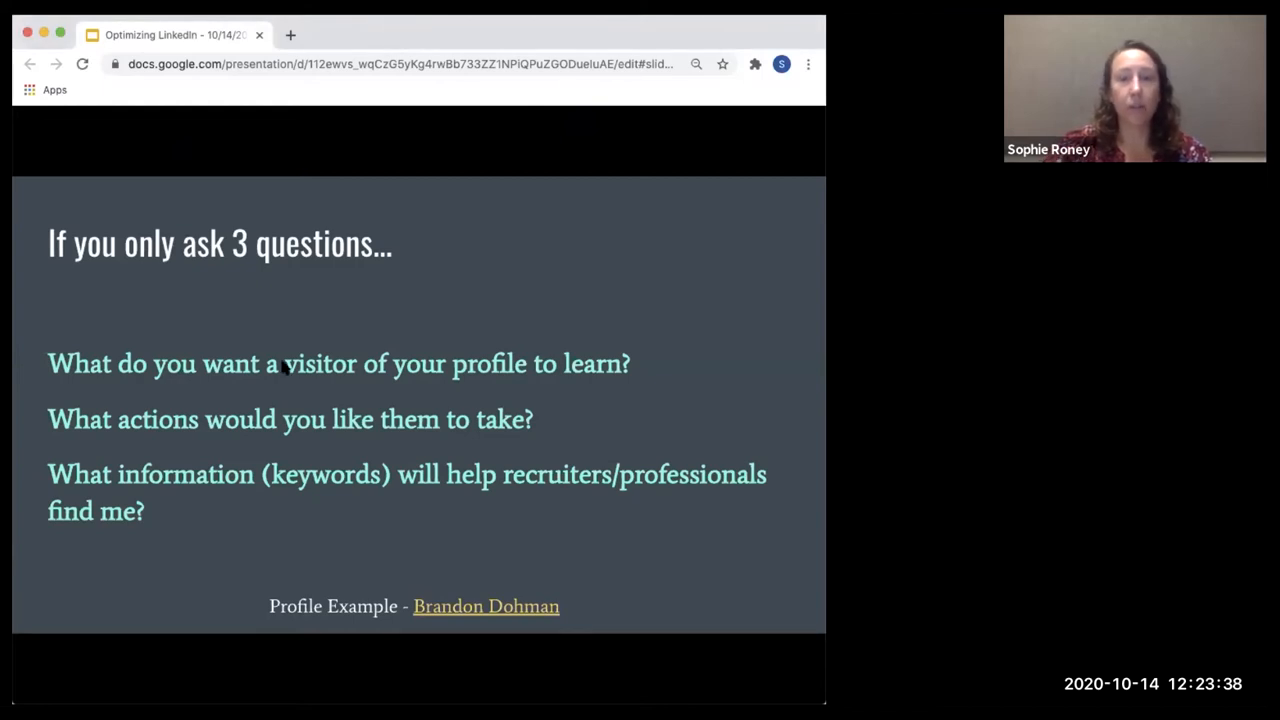
mouse_move(358, 500)
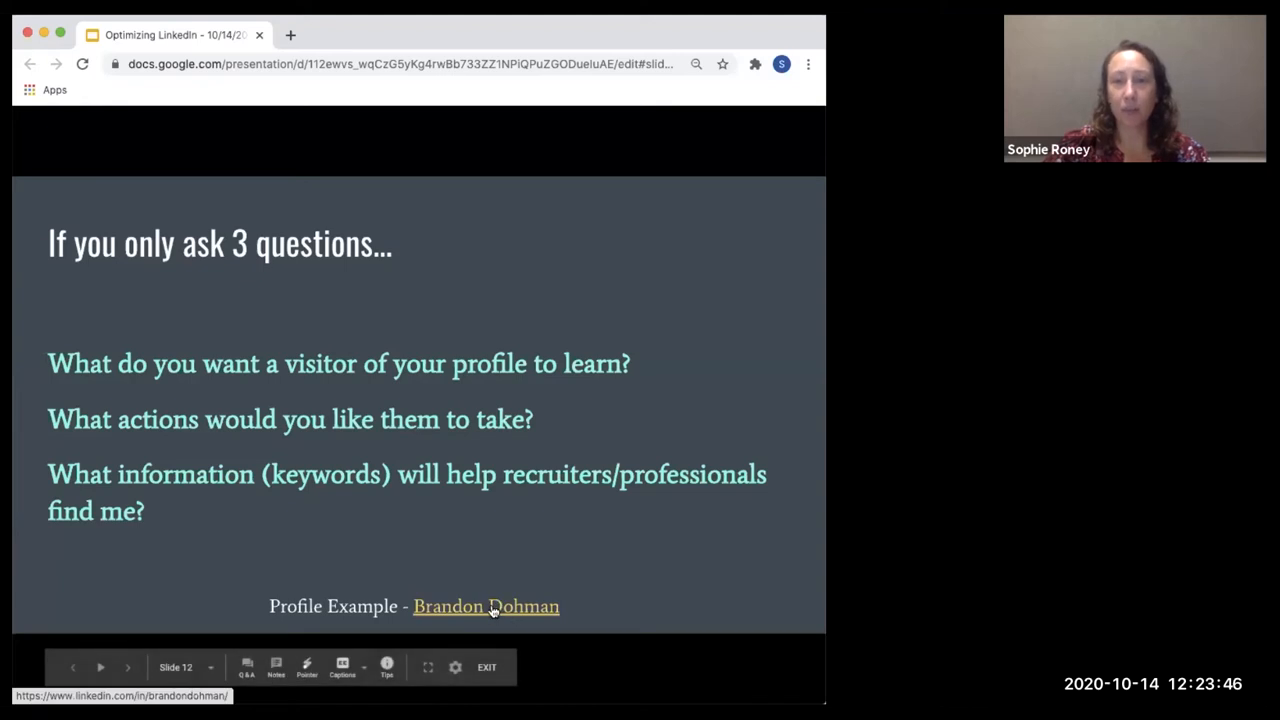
mouse_move(789, 37)
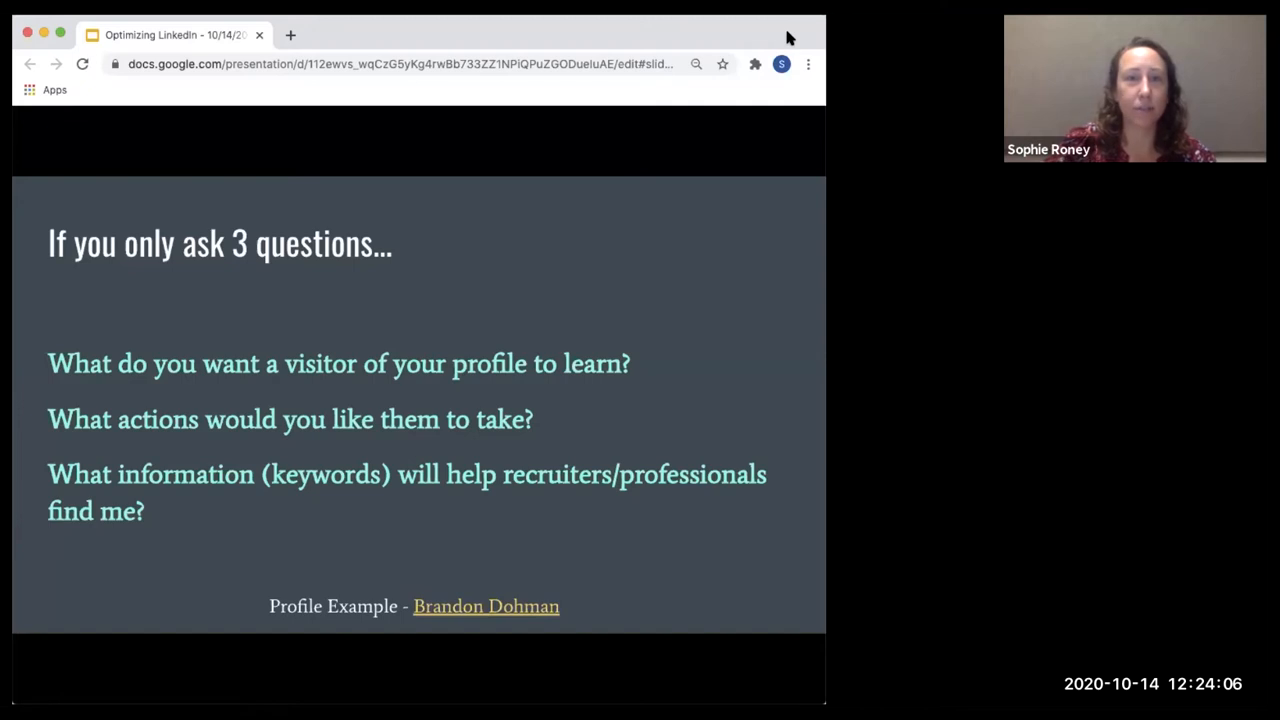
mouse_move(752, 272)
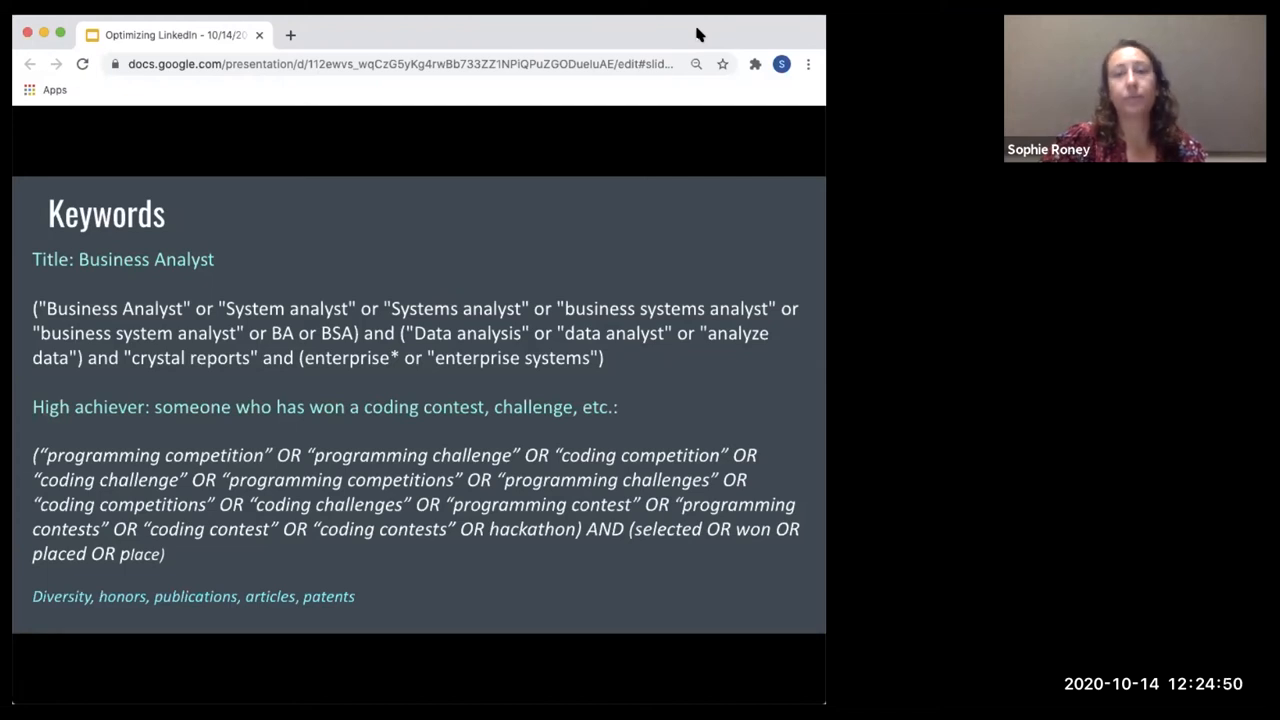
mouse_move(295, 248)
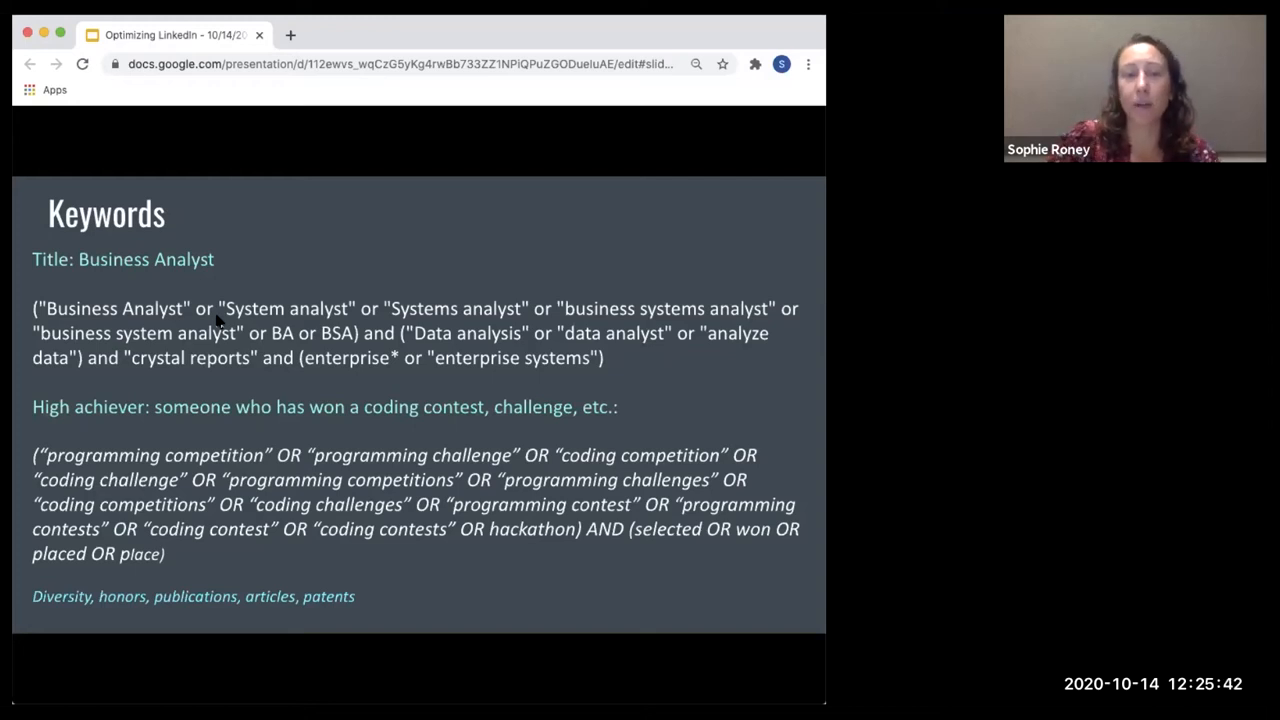
mouse_move(408, 270)
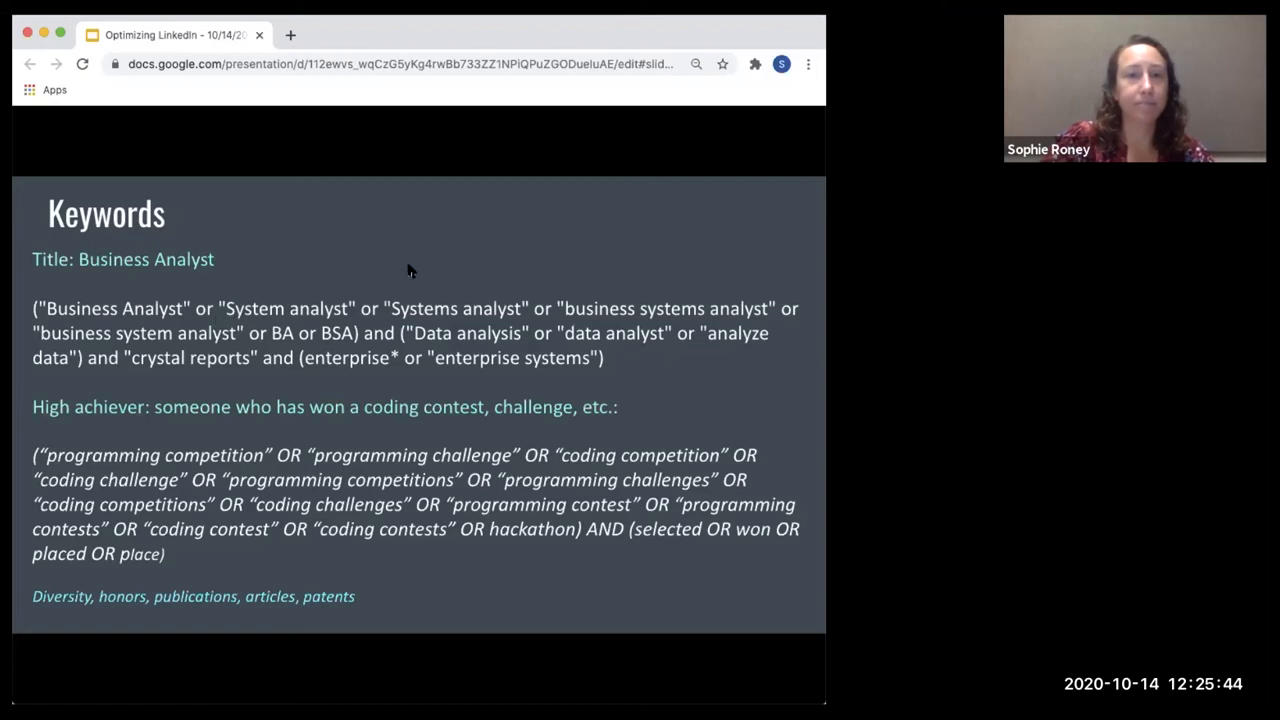
mouse_move(391, 254)
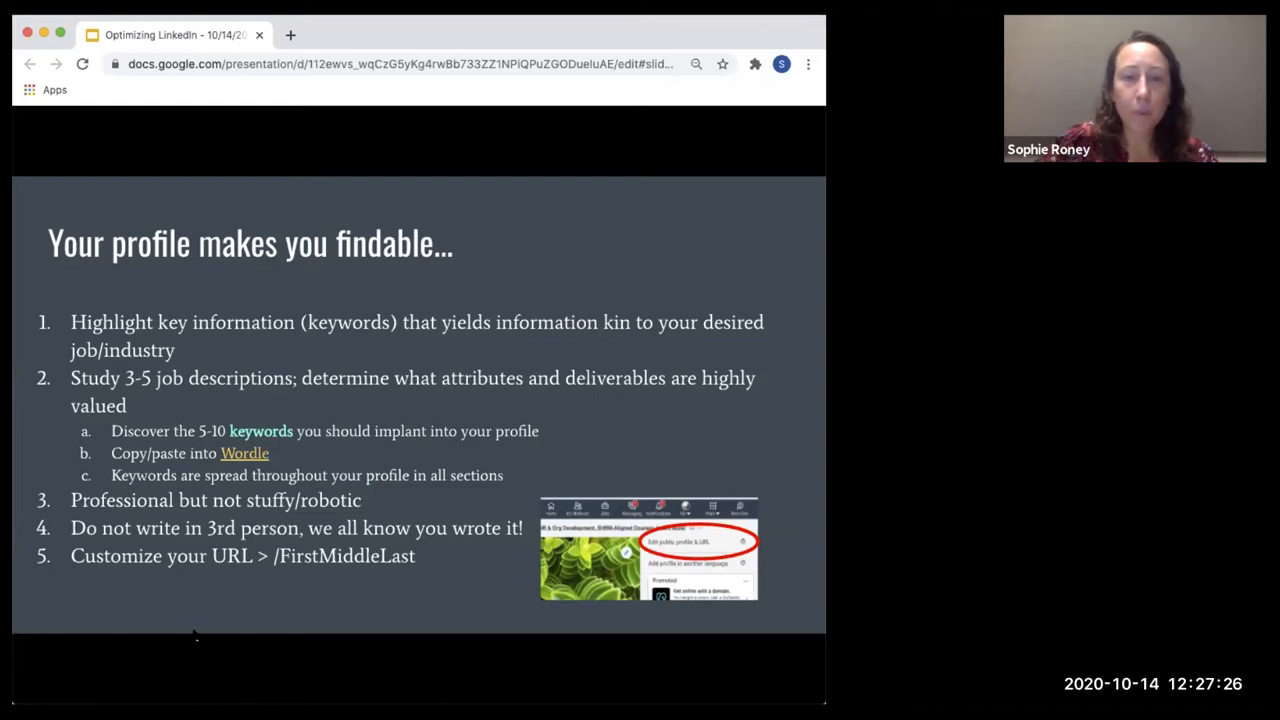
mouse_move(645, 233)
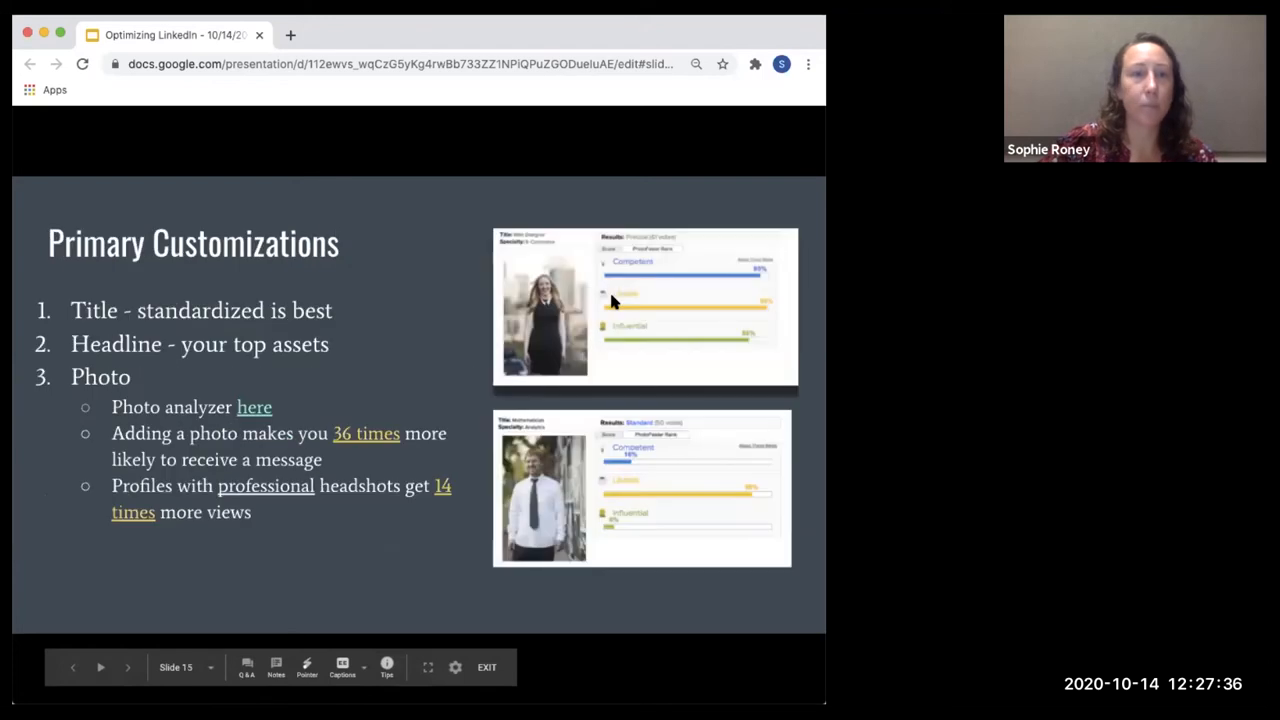
mouse_move(590, 295)
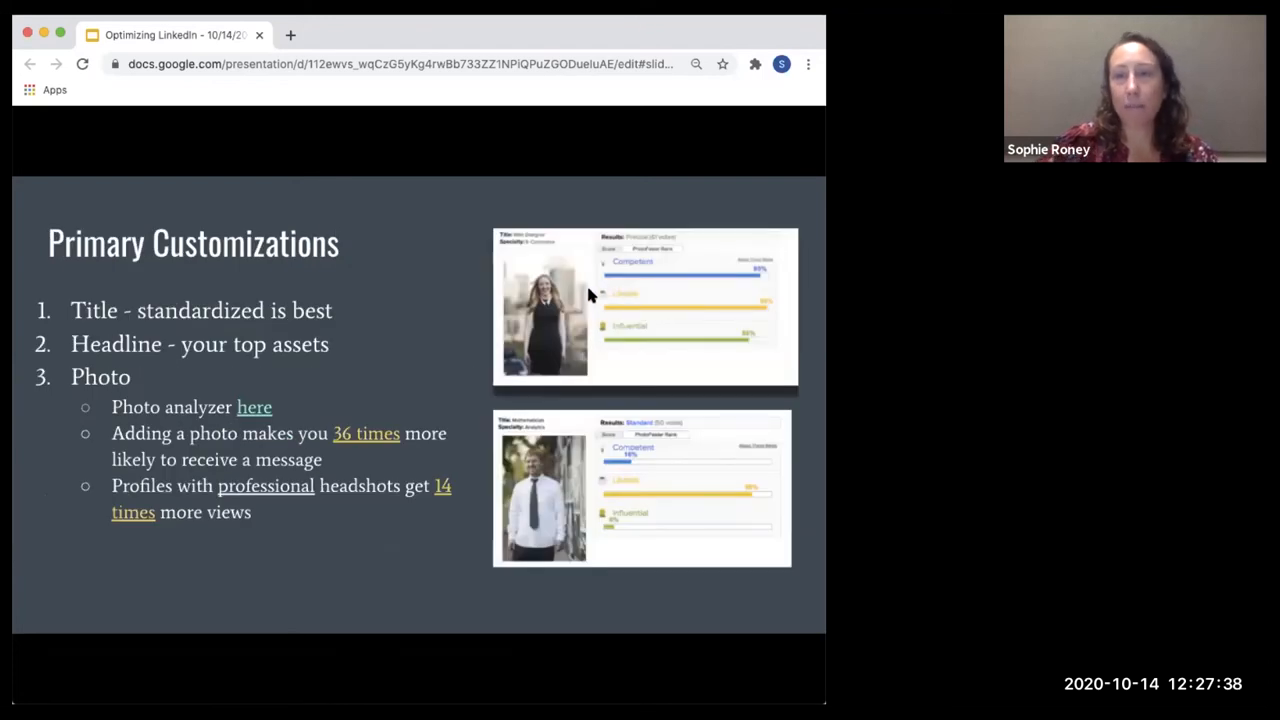
mouse_move(160, 417)
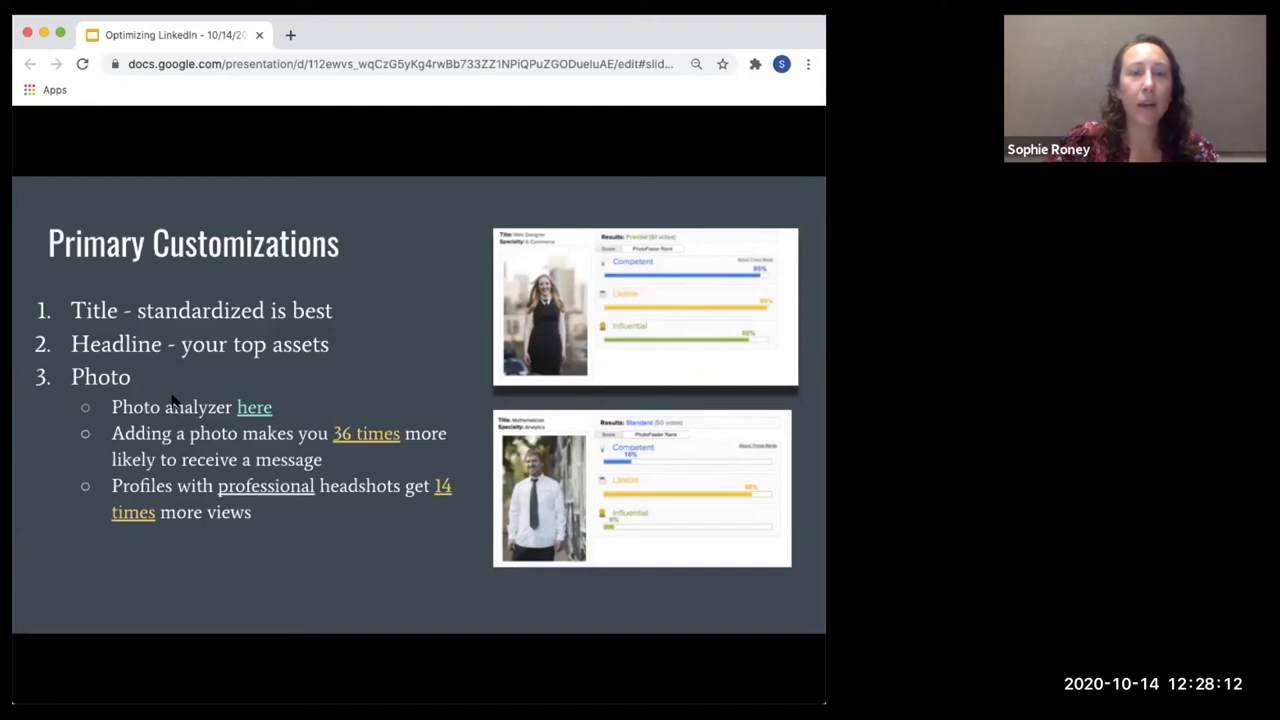
mouse_move(110, 352)
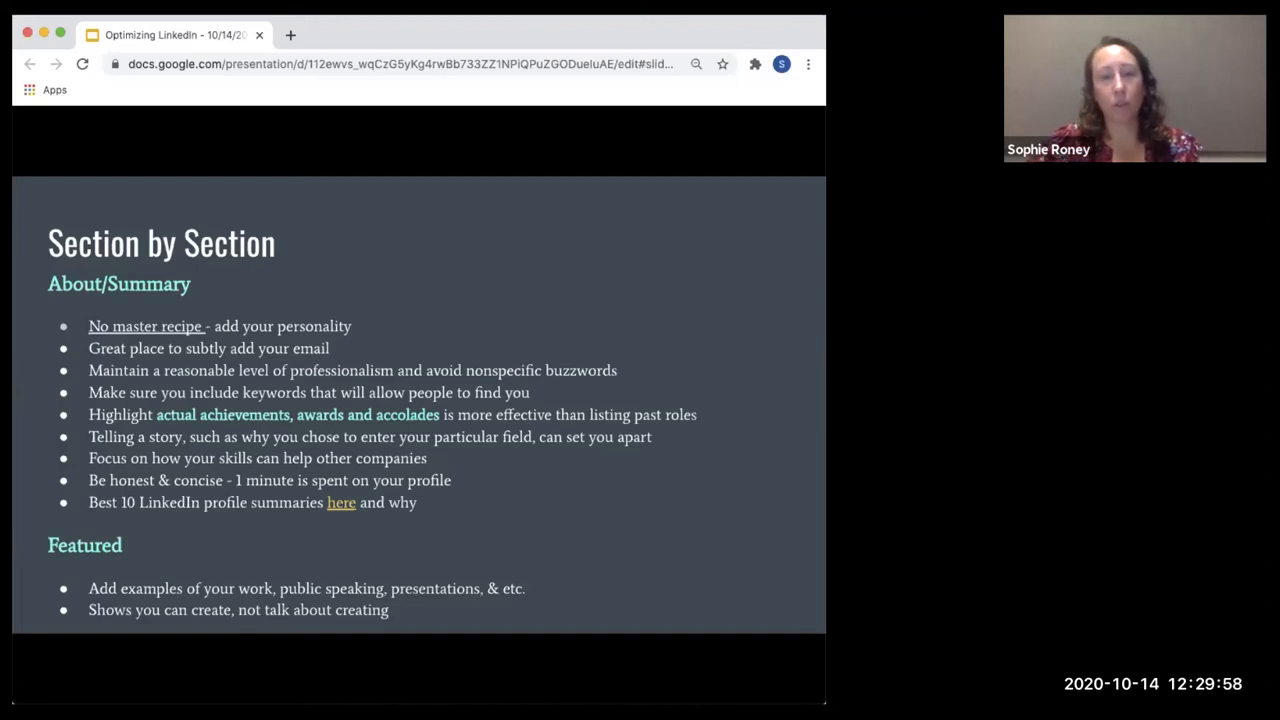
mouse_move(665, 497)
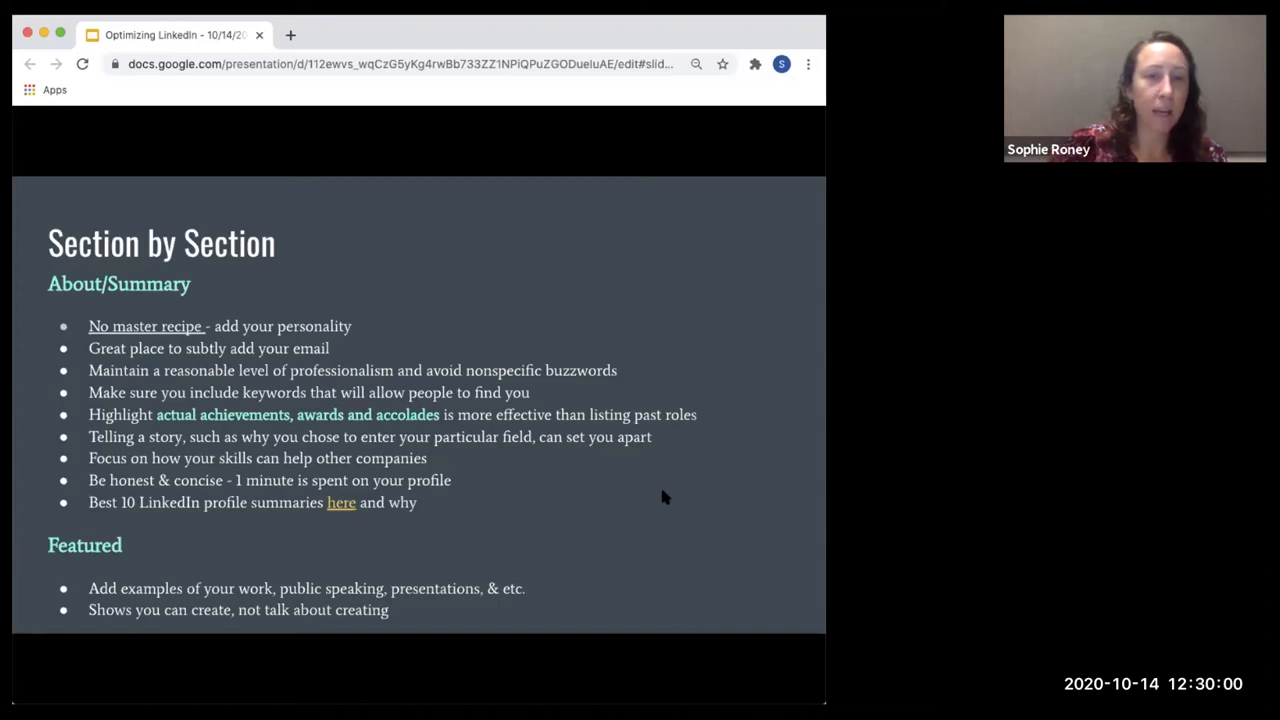
mouse_move(481, 511)
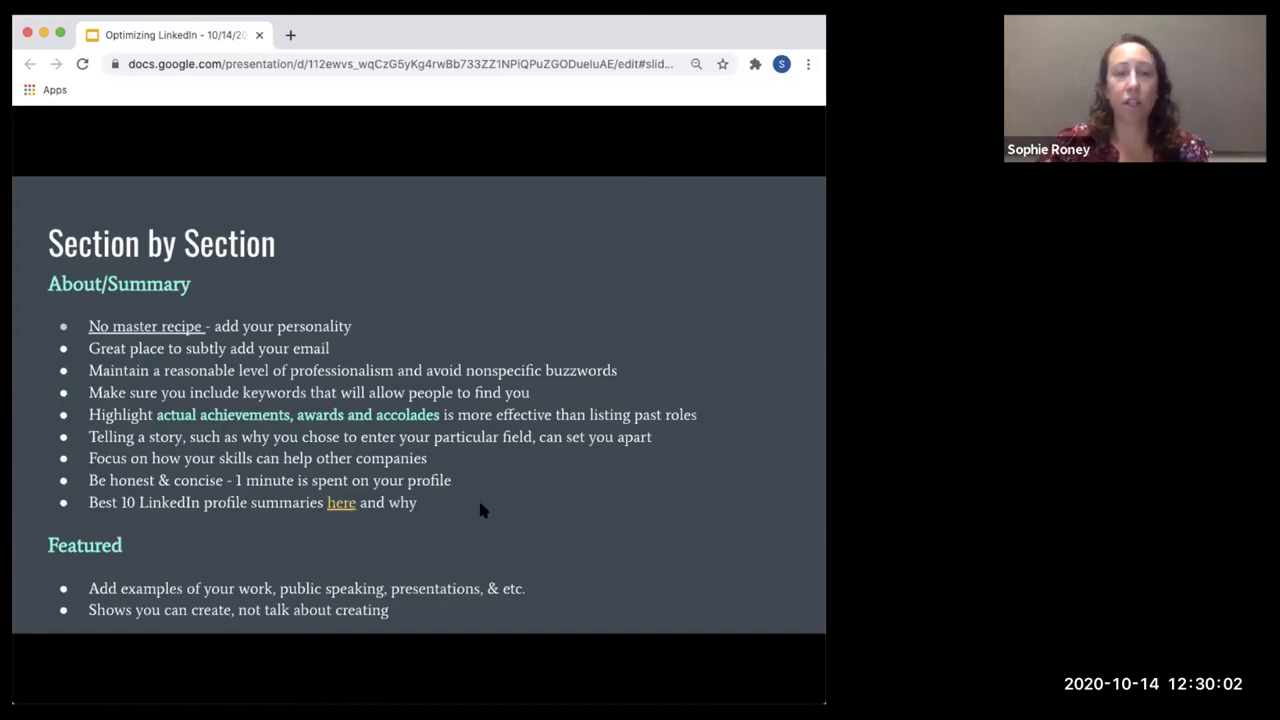
mouse_move(472, 520)
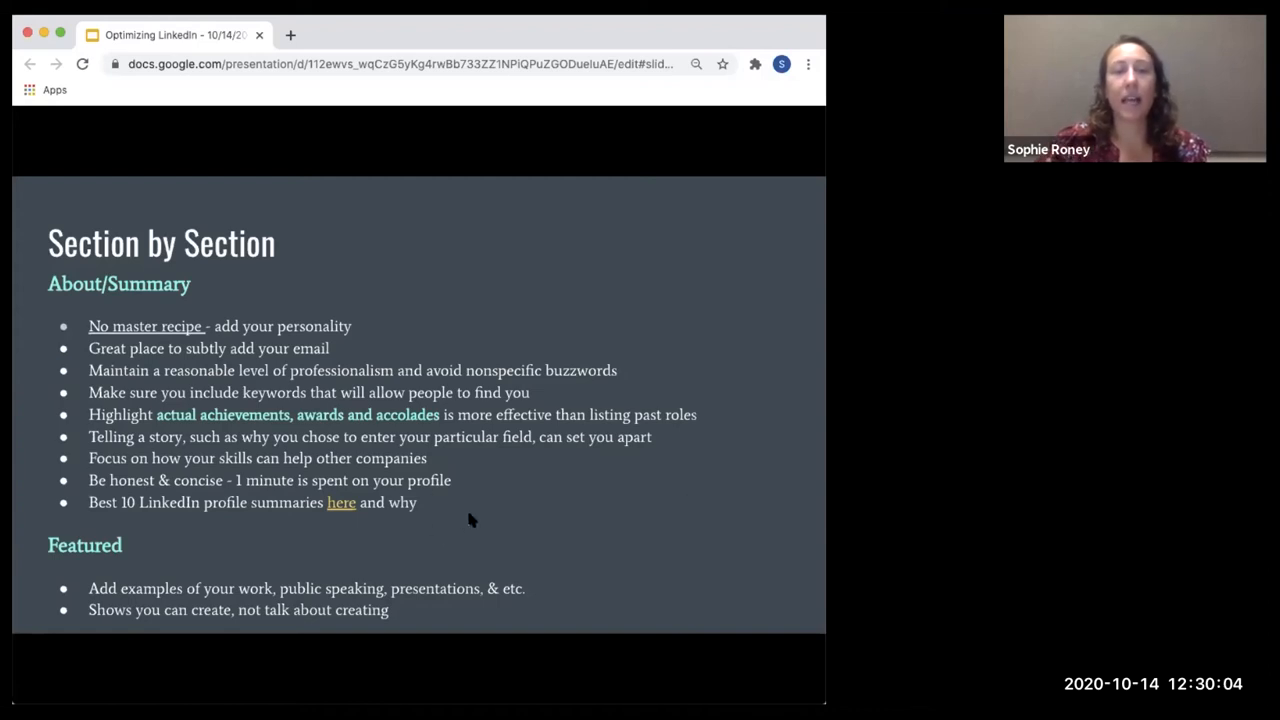
mouse_move(473, 503)
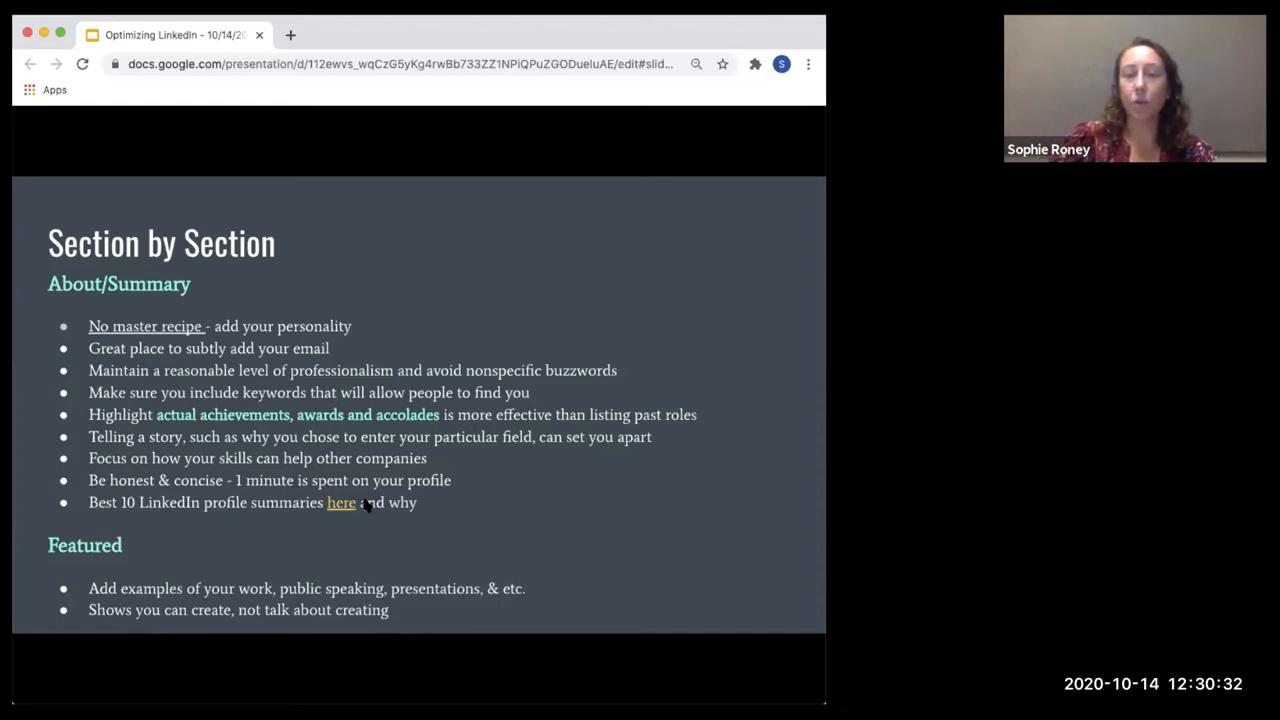
mouse_move(500, 533)
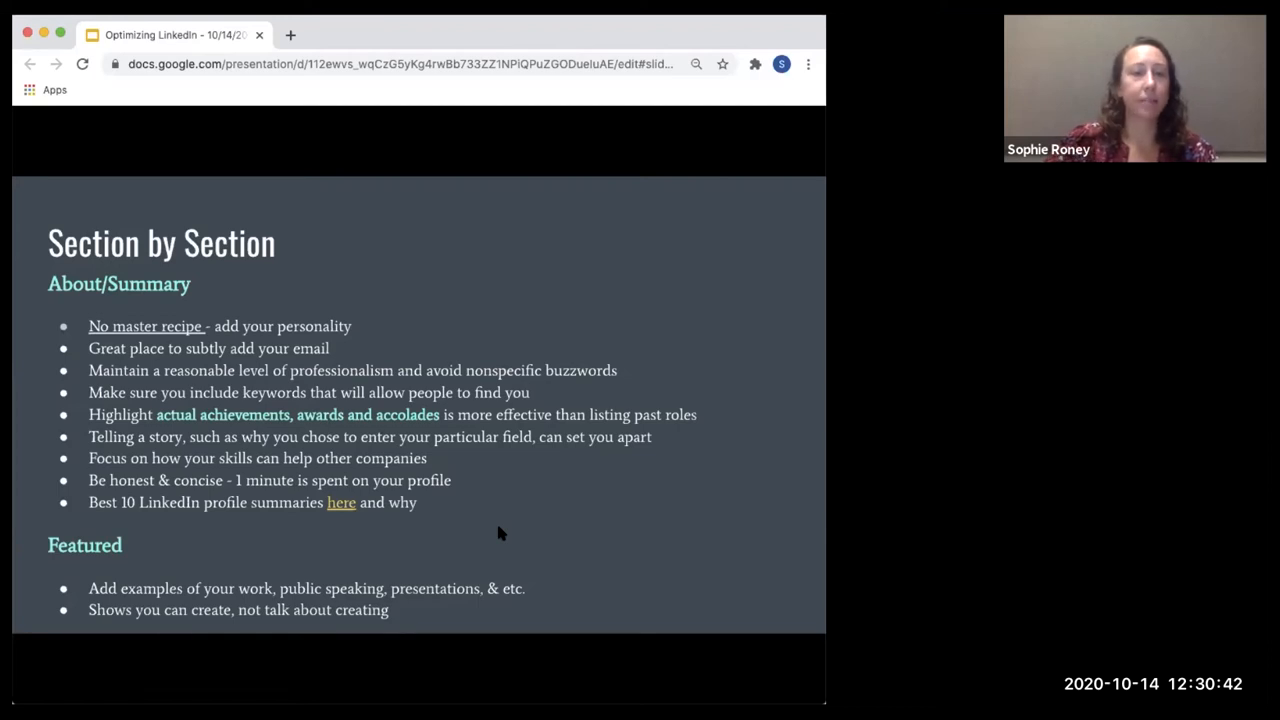
mouse_move(547, 498)
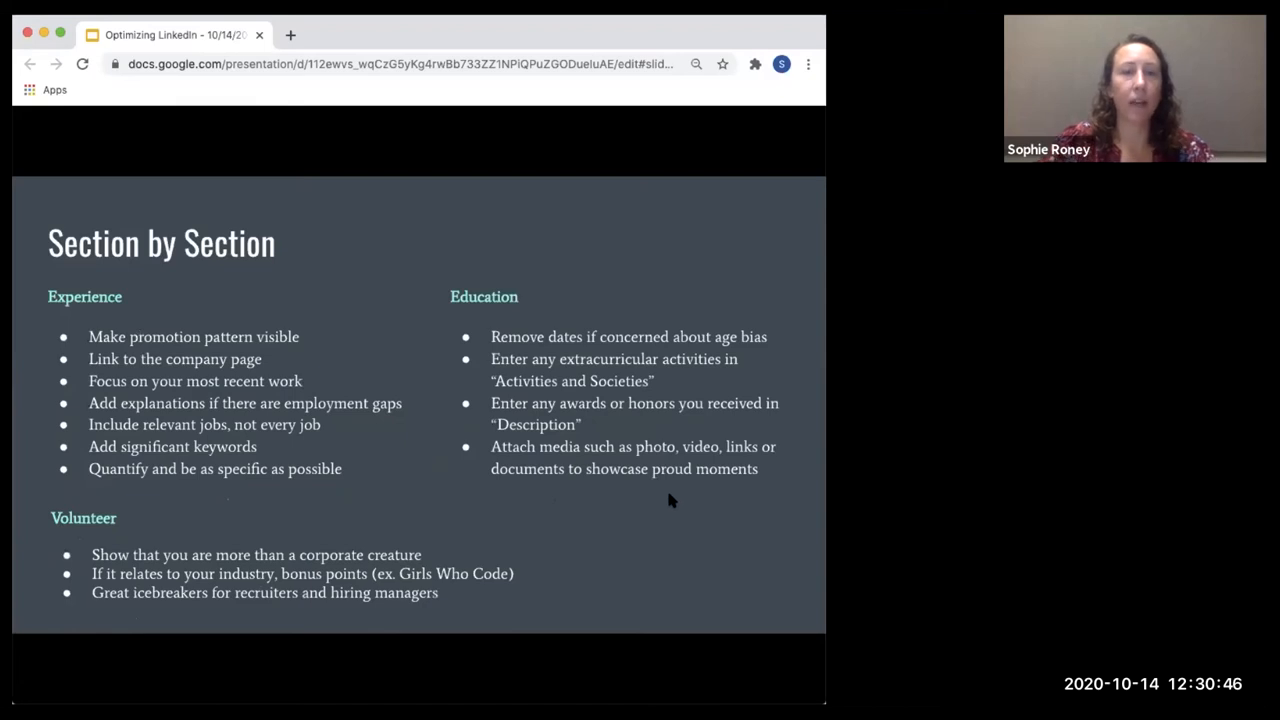
mouse_move(420, 525)
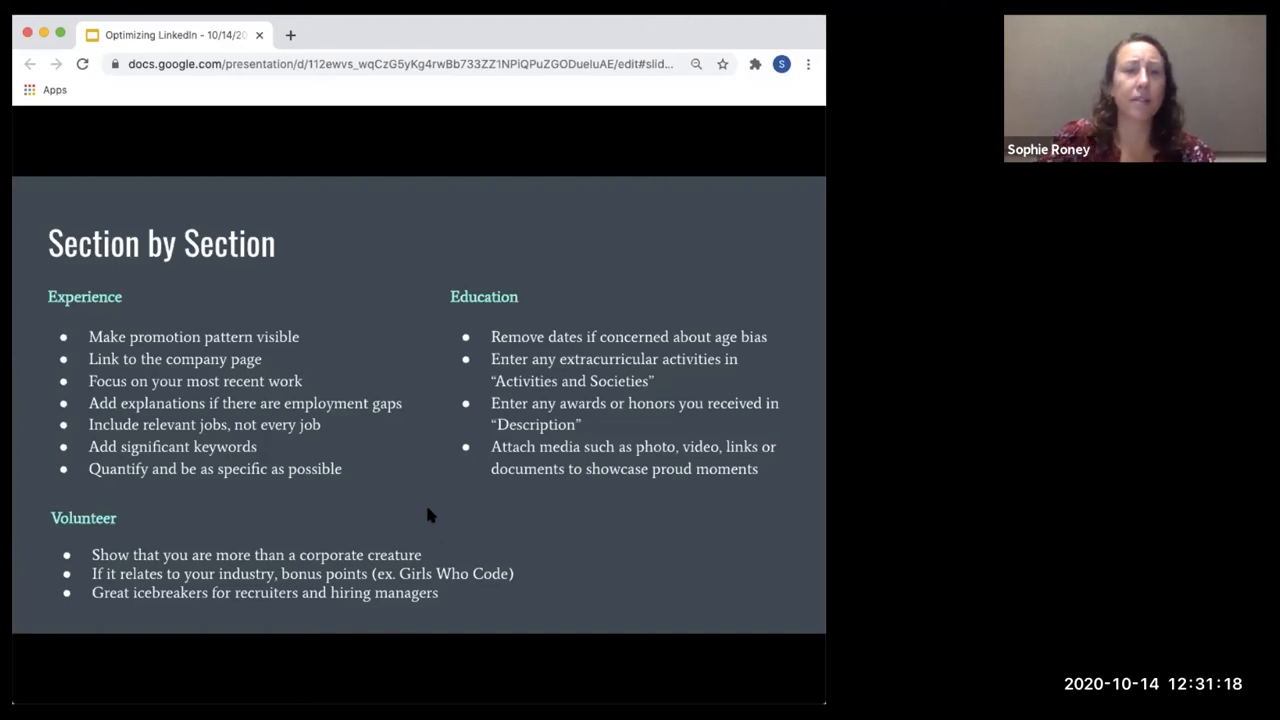
mouse_move(378, 468)
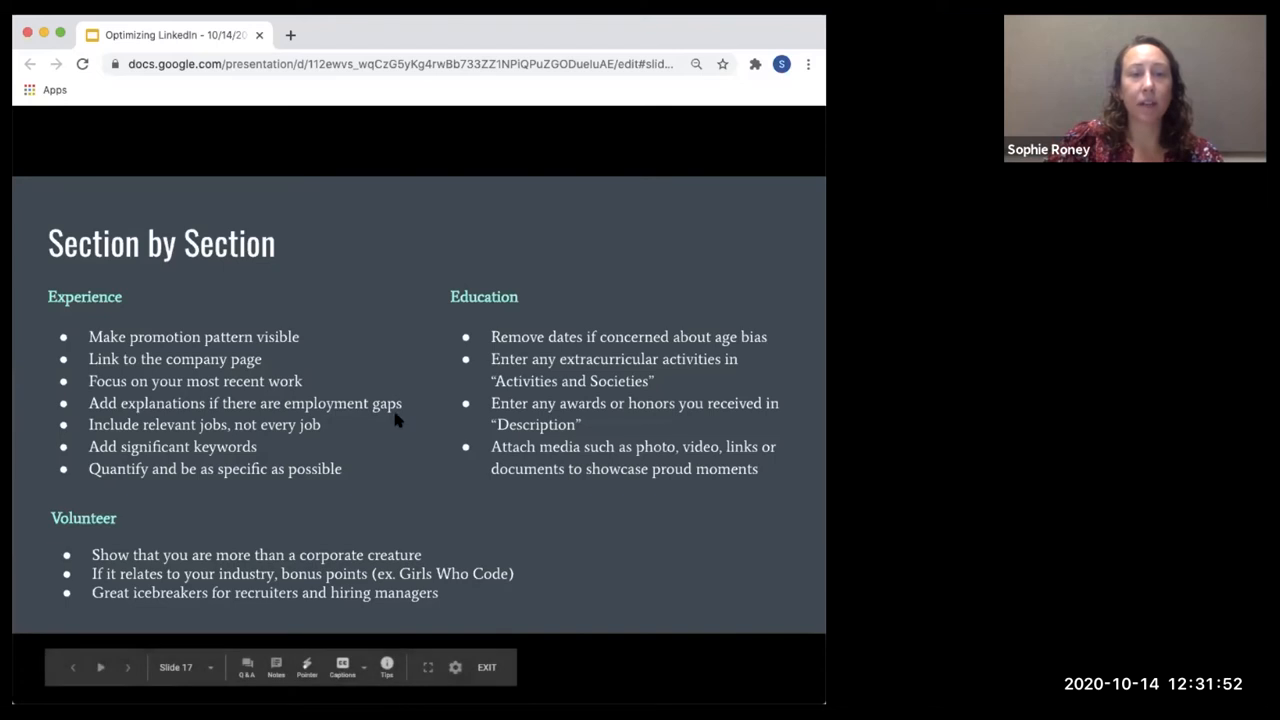
mouse_move(337, 430)
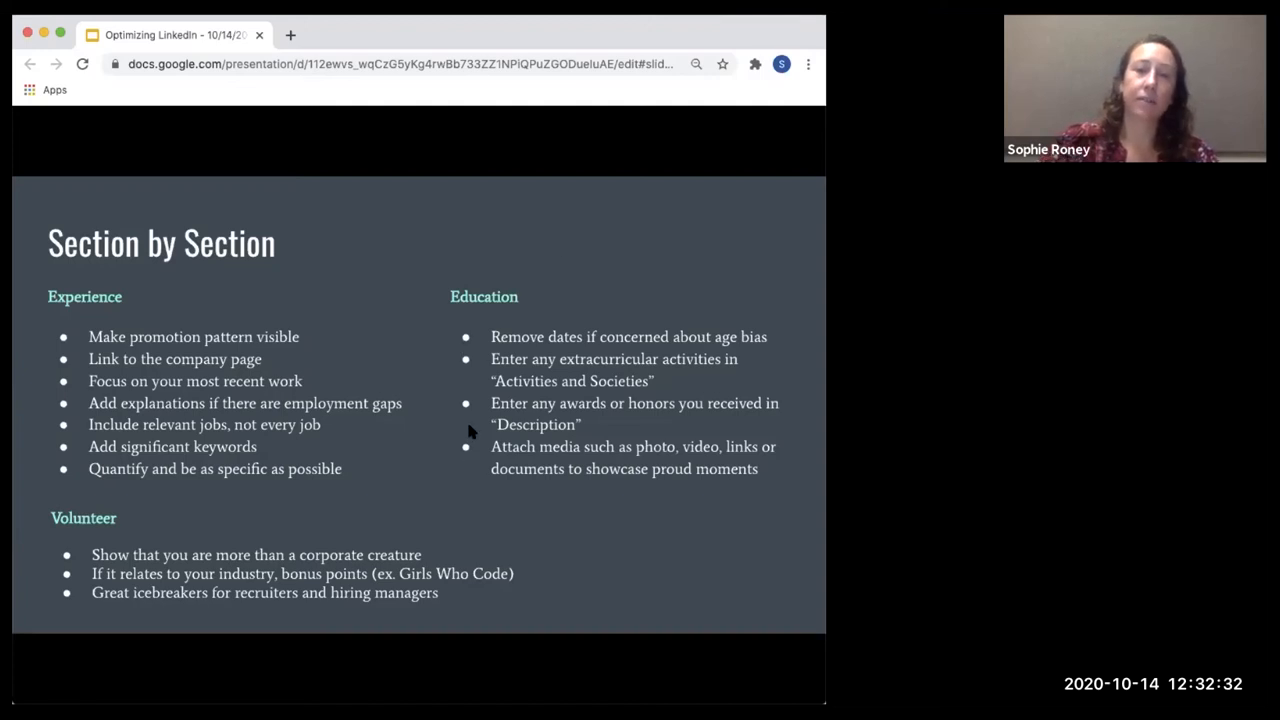
mouse_move(430, 430)
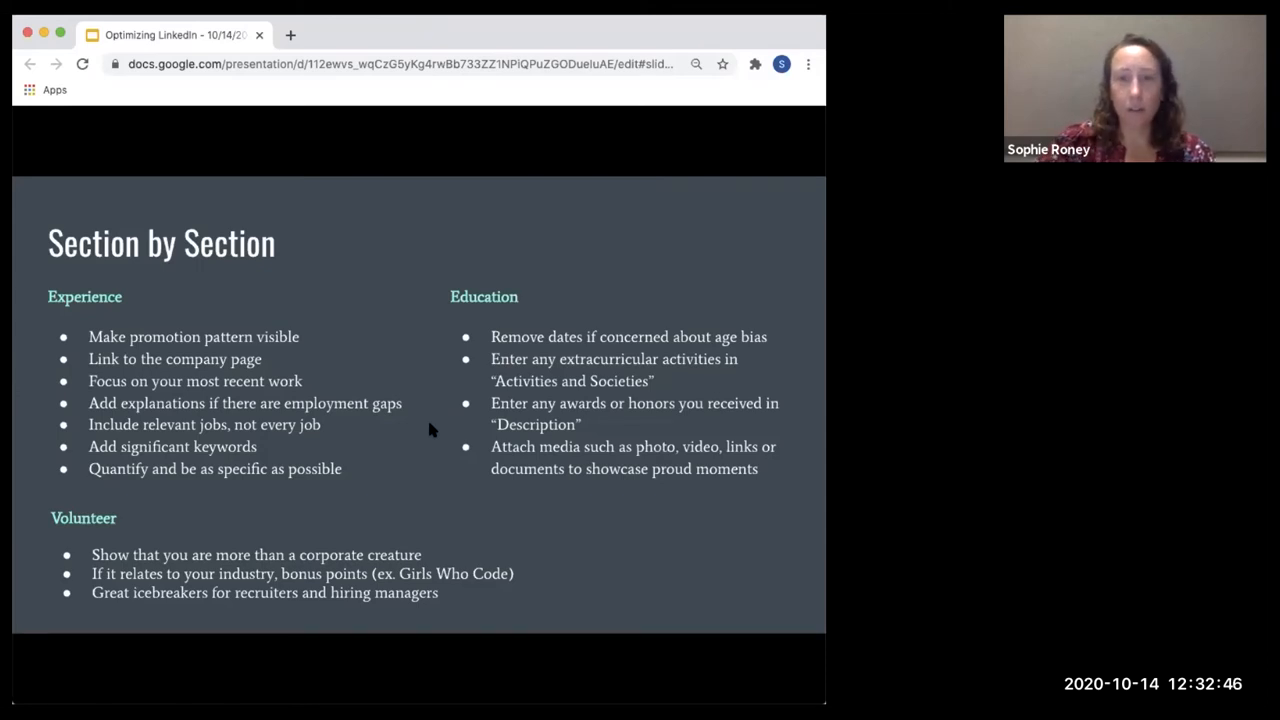
mouse_move(598, 485)
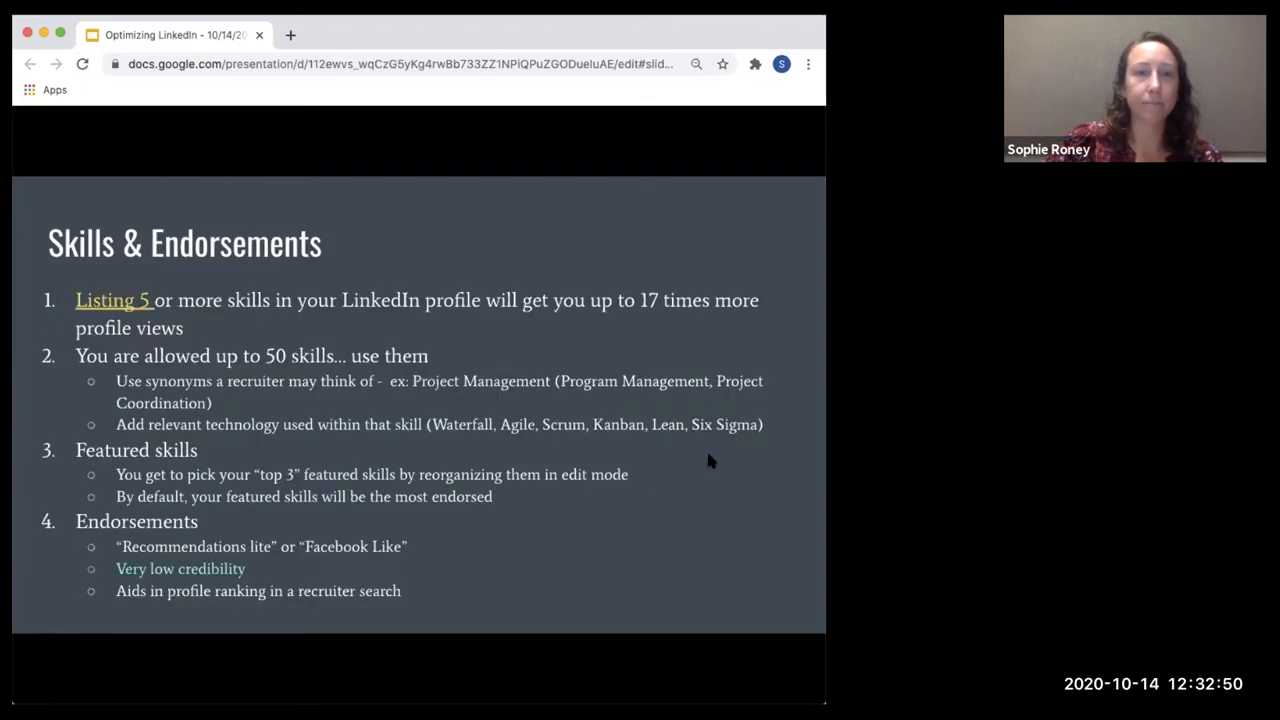
mouse_move(597, 553)
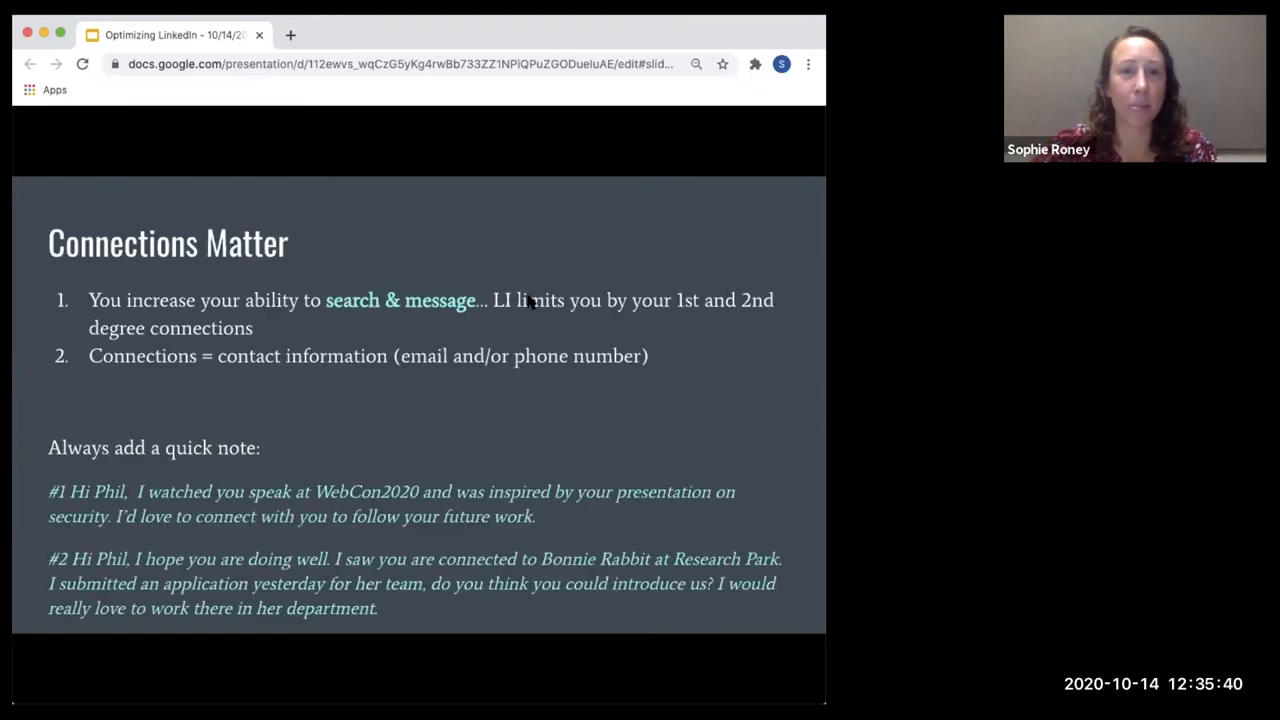
mouse_move(225, 460)
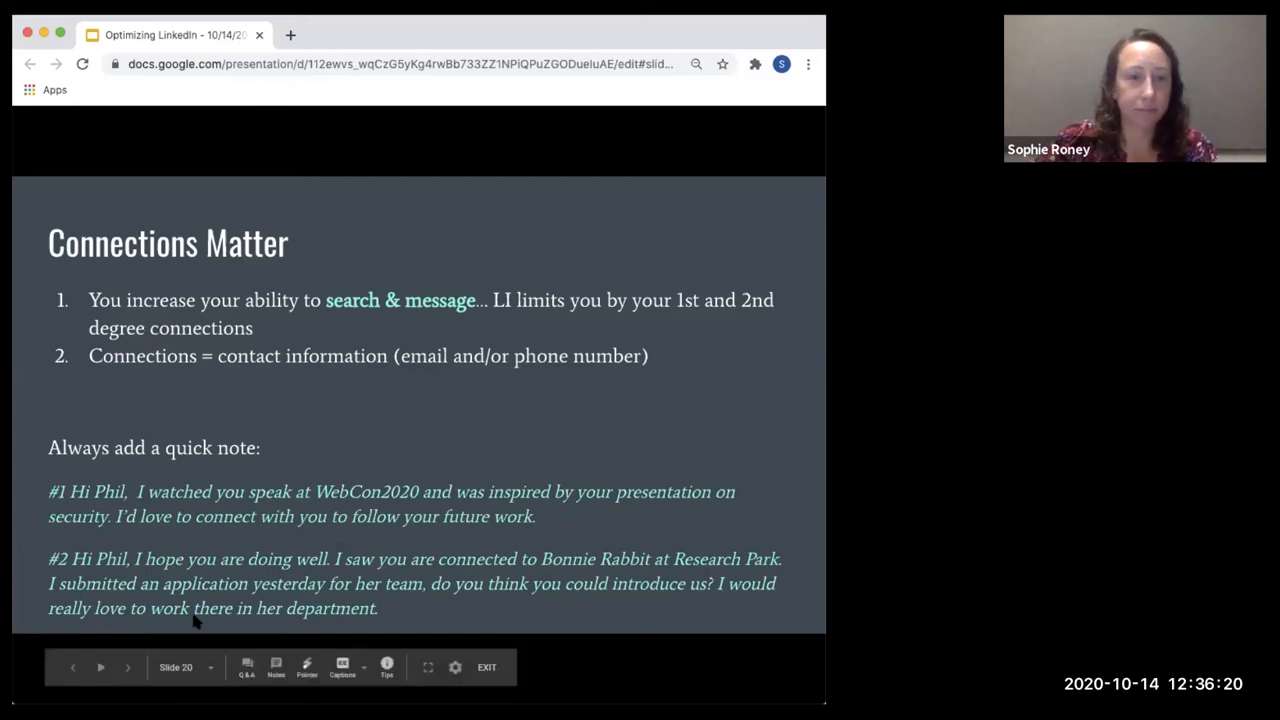
mouse_move(218, 426)
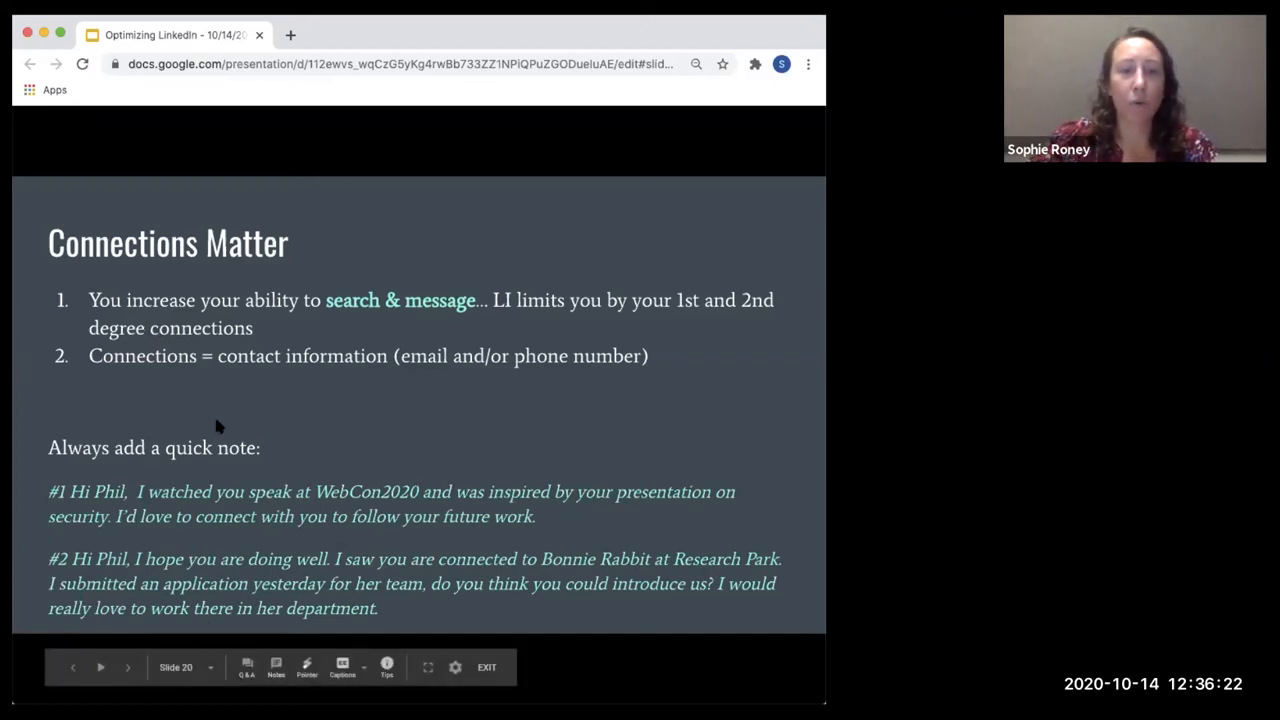
mouse_move(313, 530)
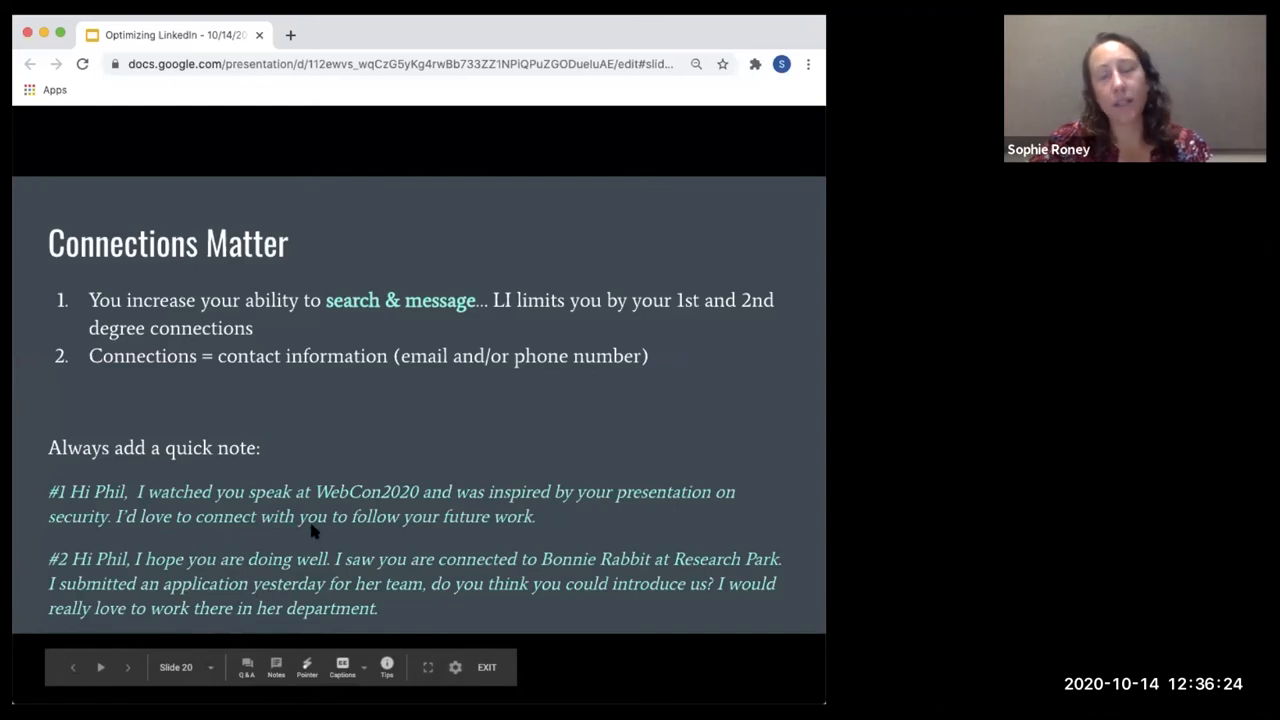
mouse_move(375, 446)
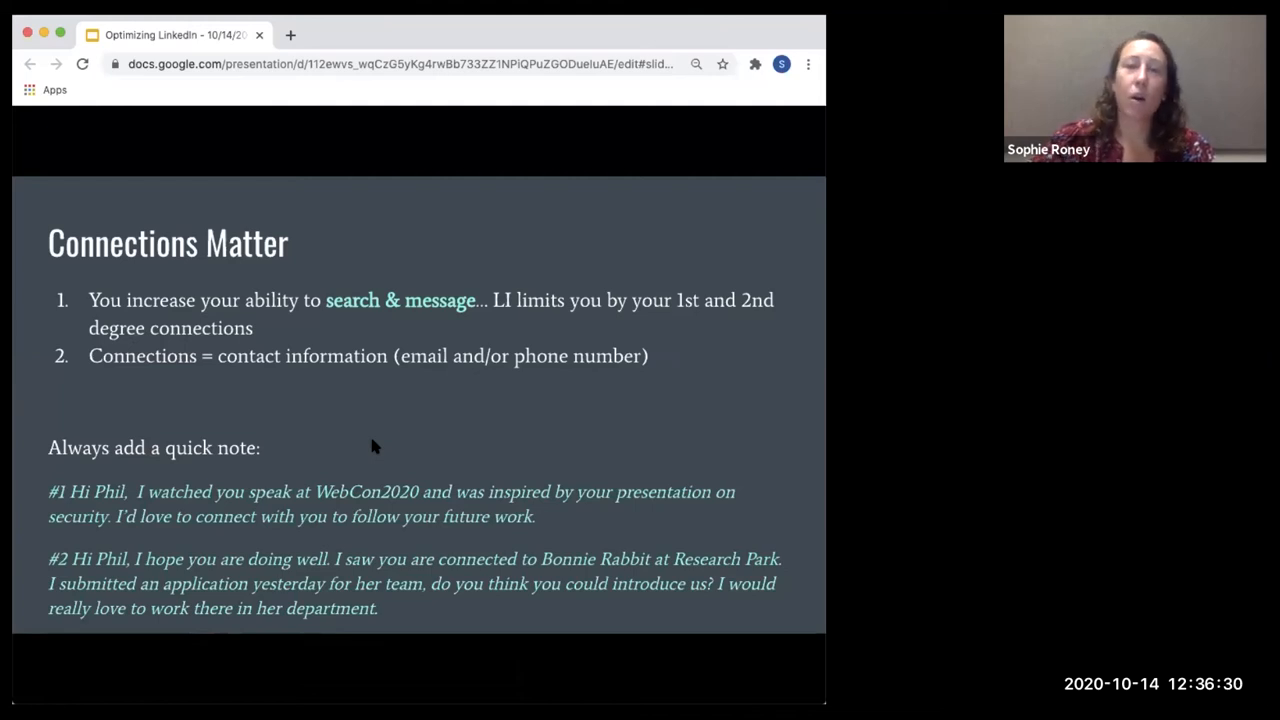
mouse_move(773, 23)
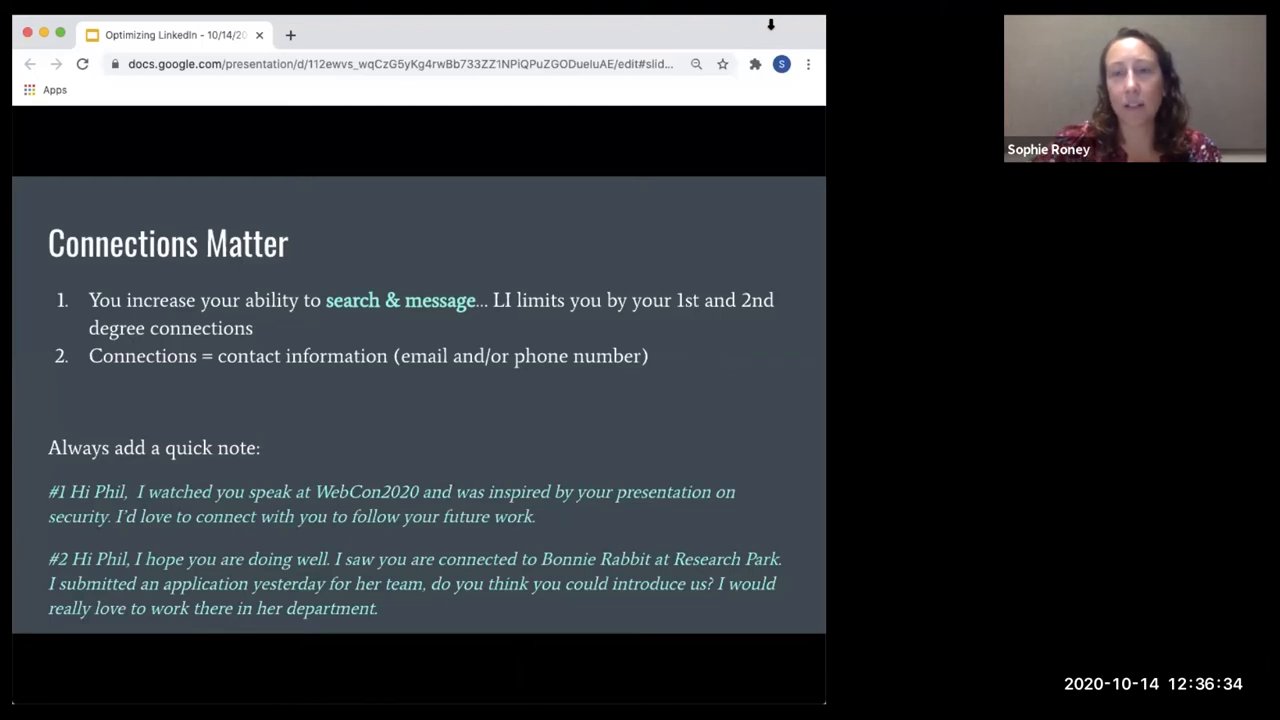
mouse_move(605, 427)
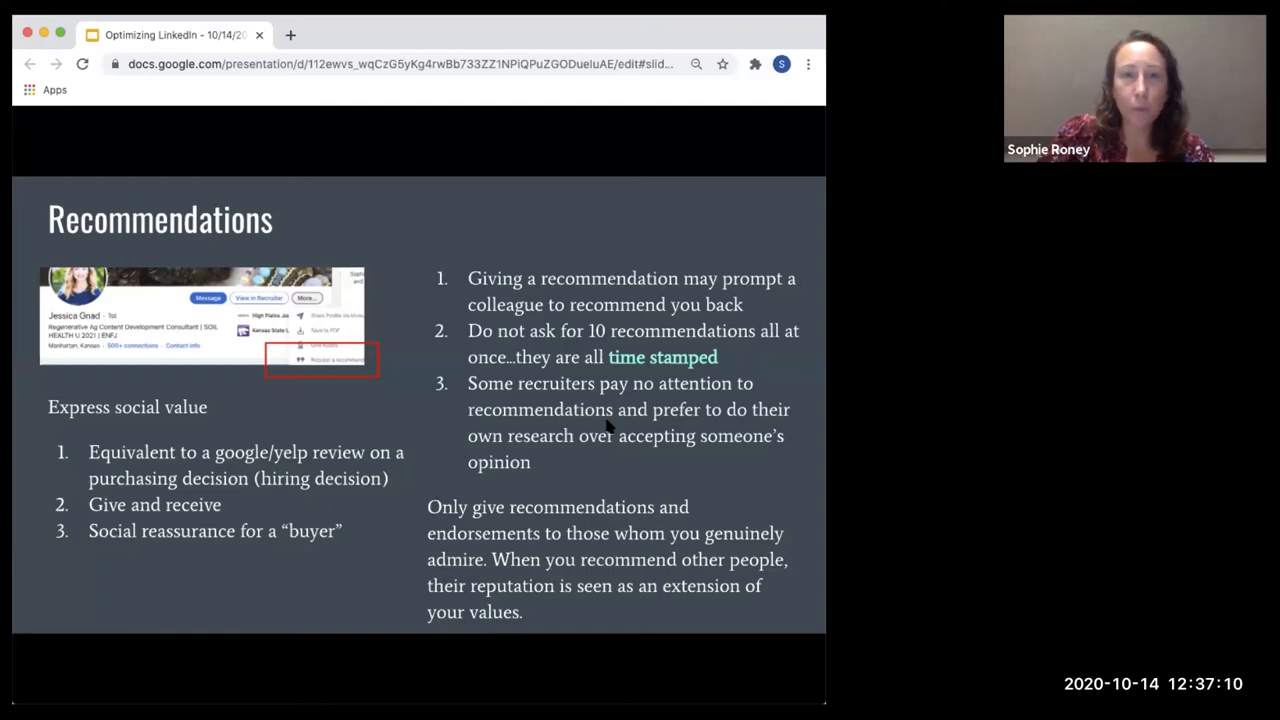
mouse_move(223, 325)
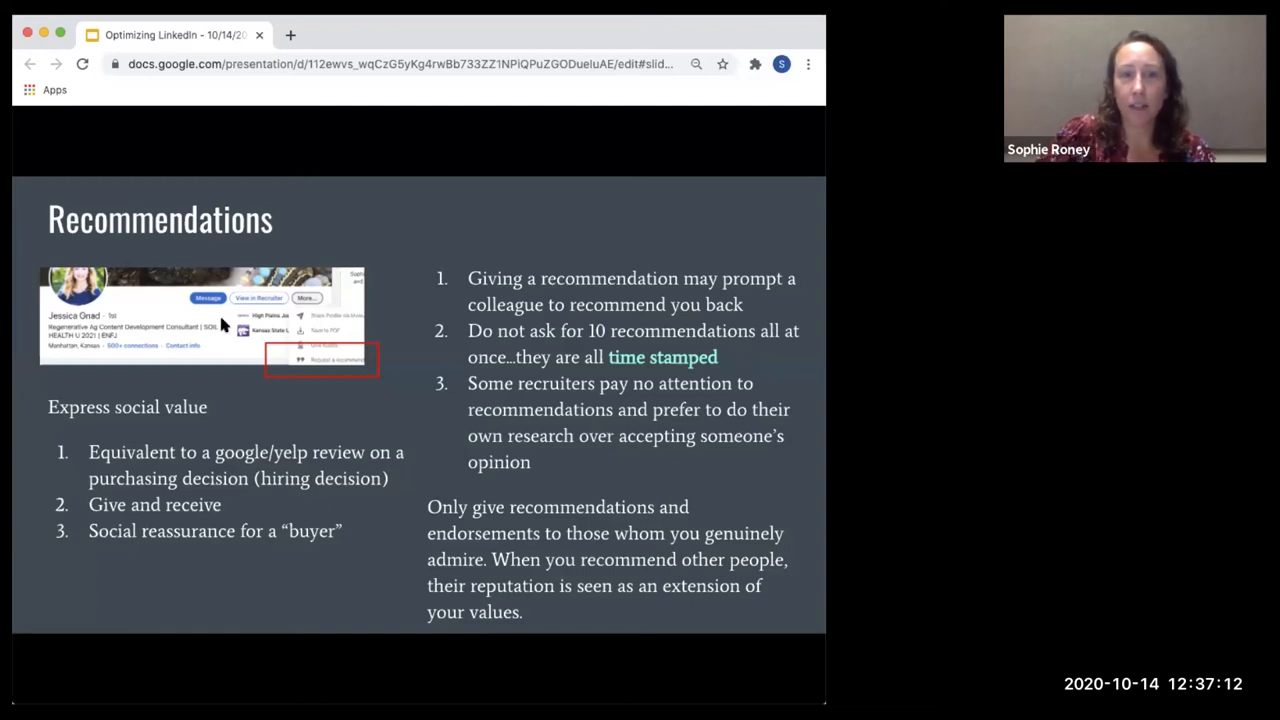
mouse_move(295, 285)
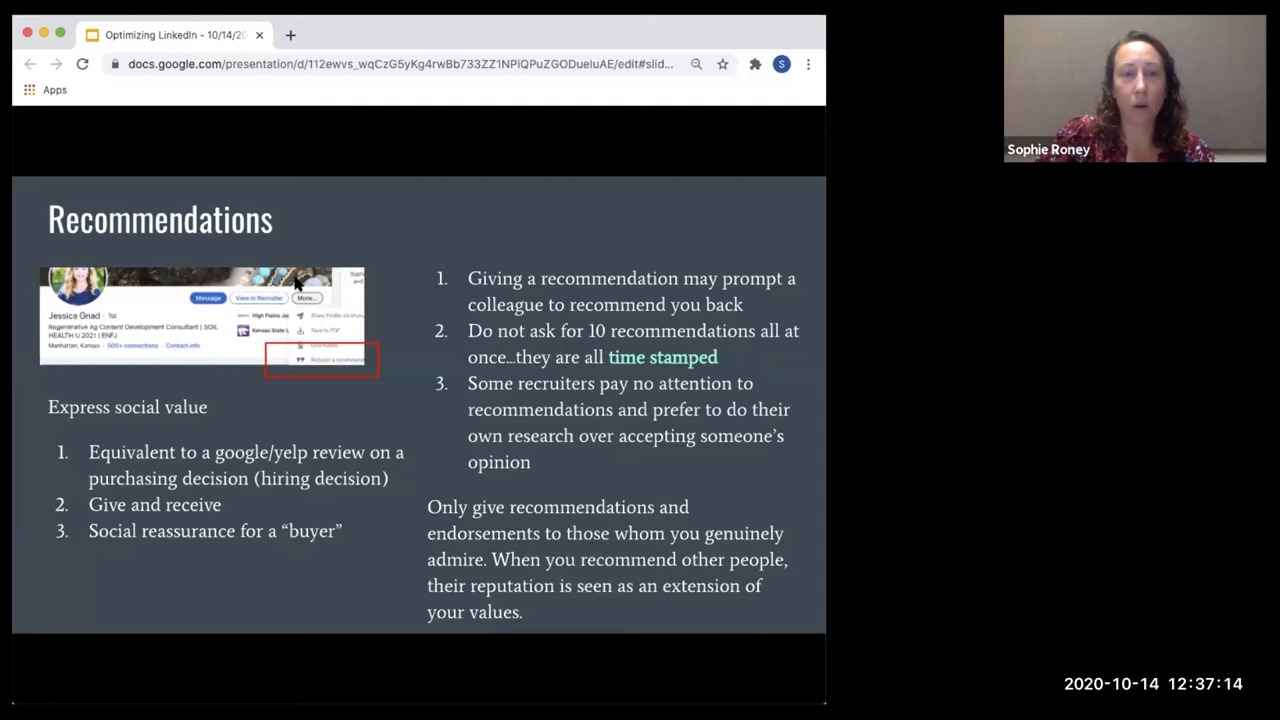
mouse_move(472, 280)
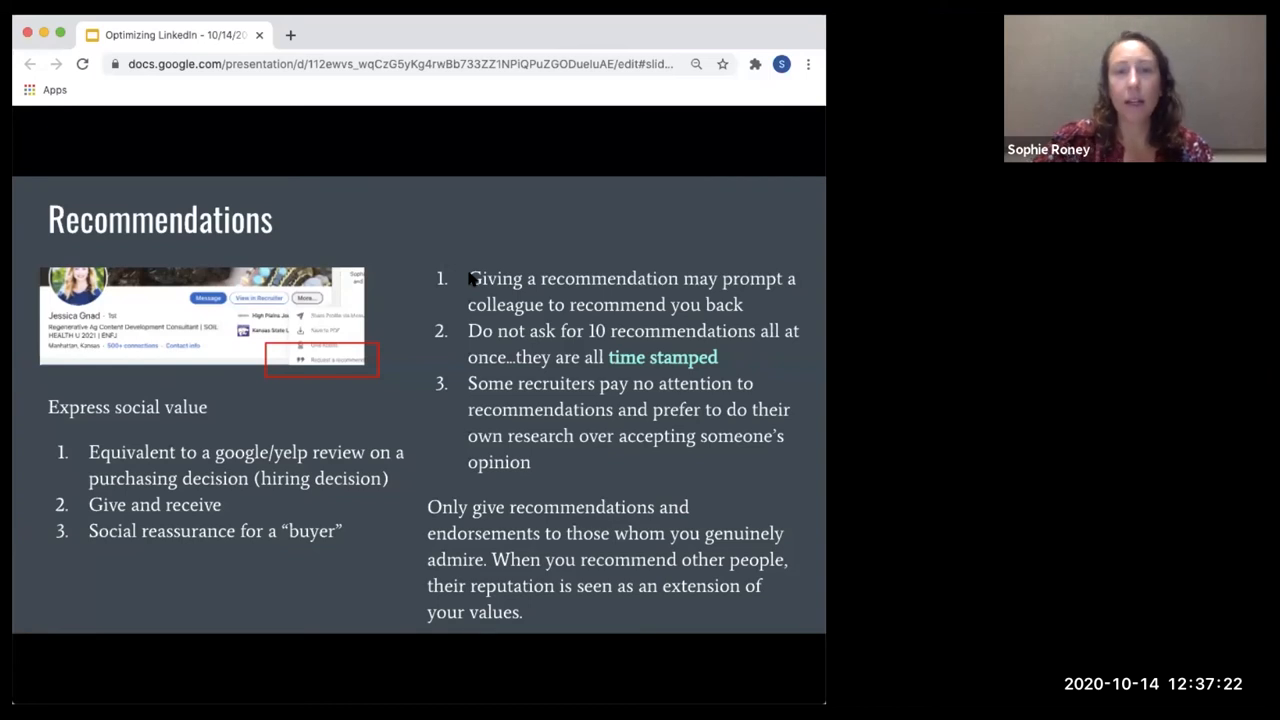
mouse_move(587, 363)
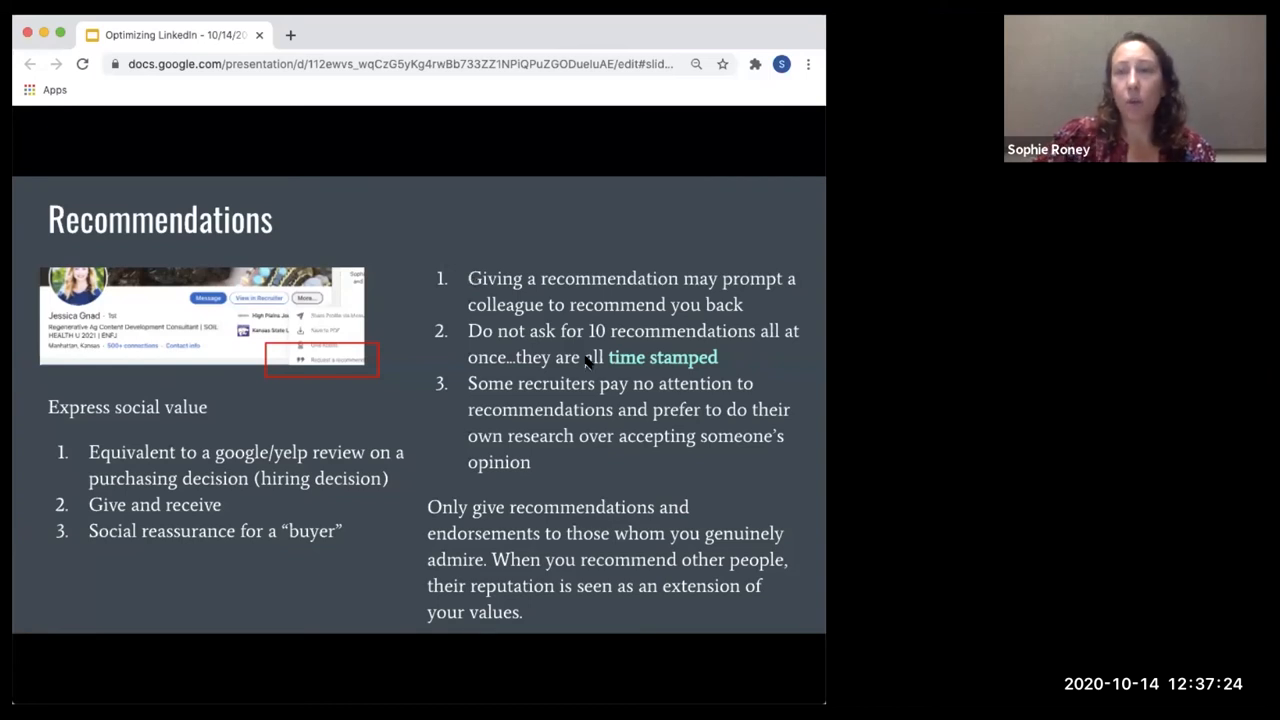
mouse_move(545, 438)
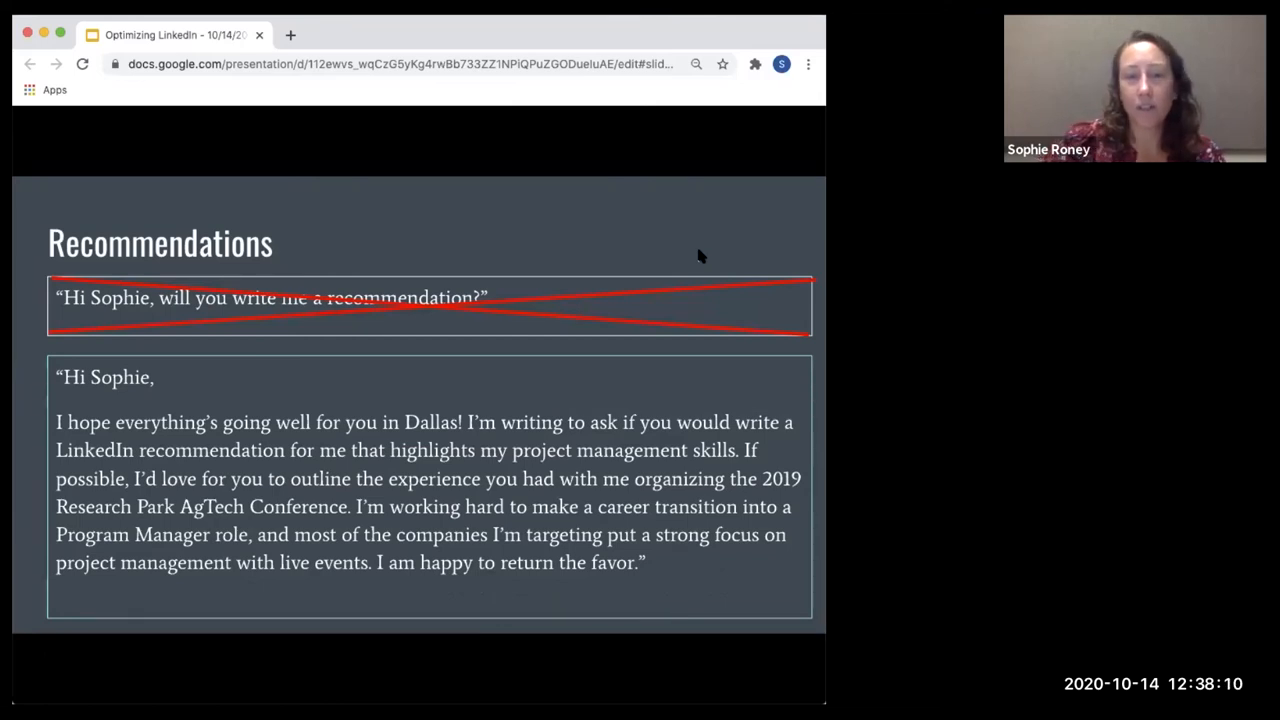
mouse_move(258, 392)
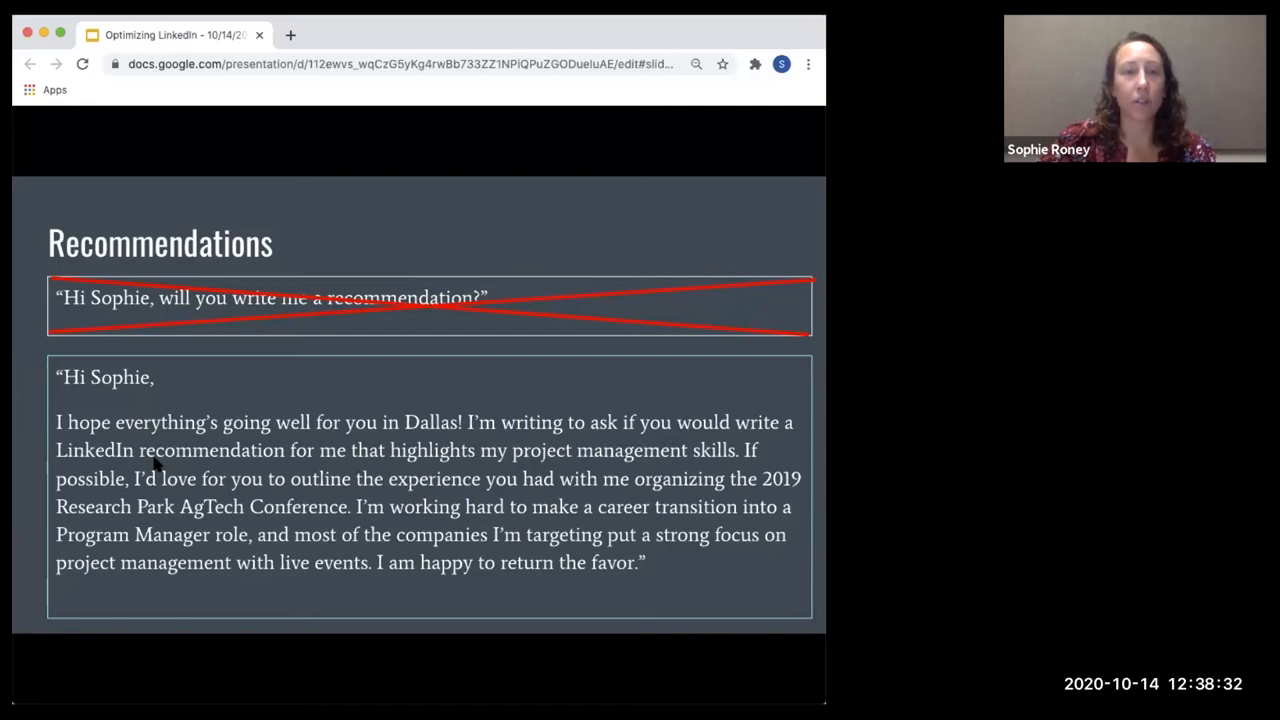
mouse_move(640, 37)
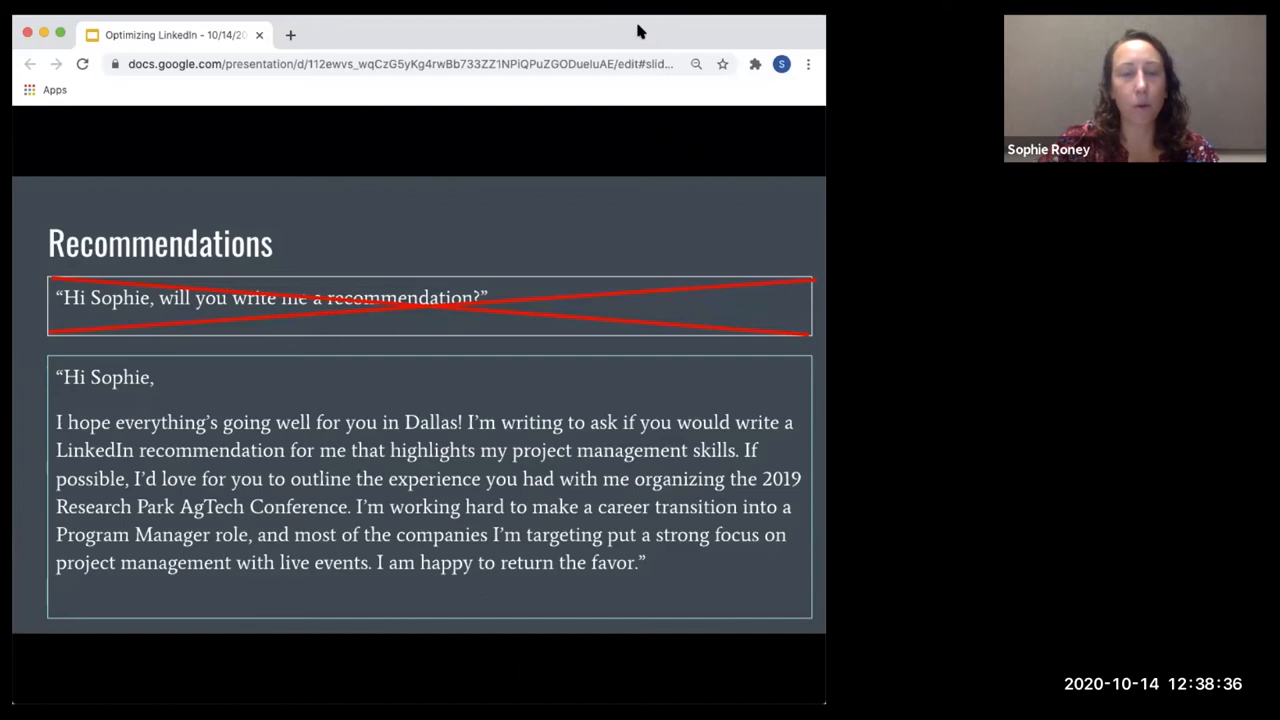
mouse_move(646, 202)
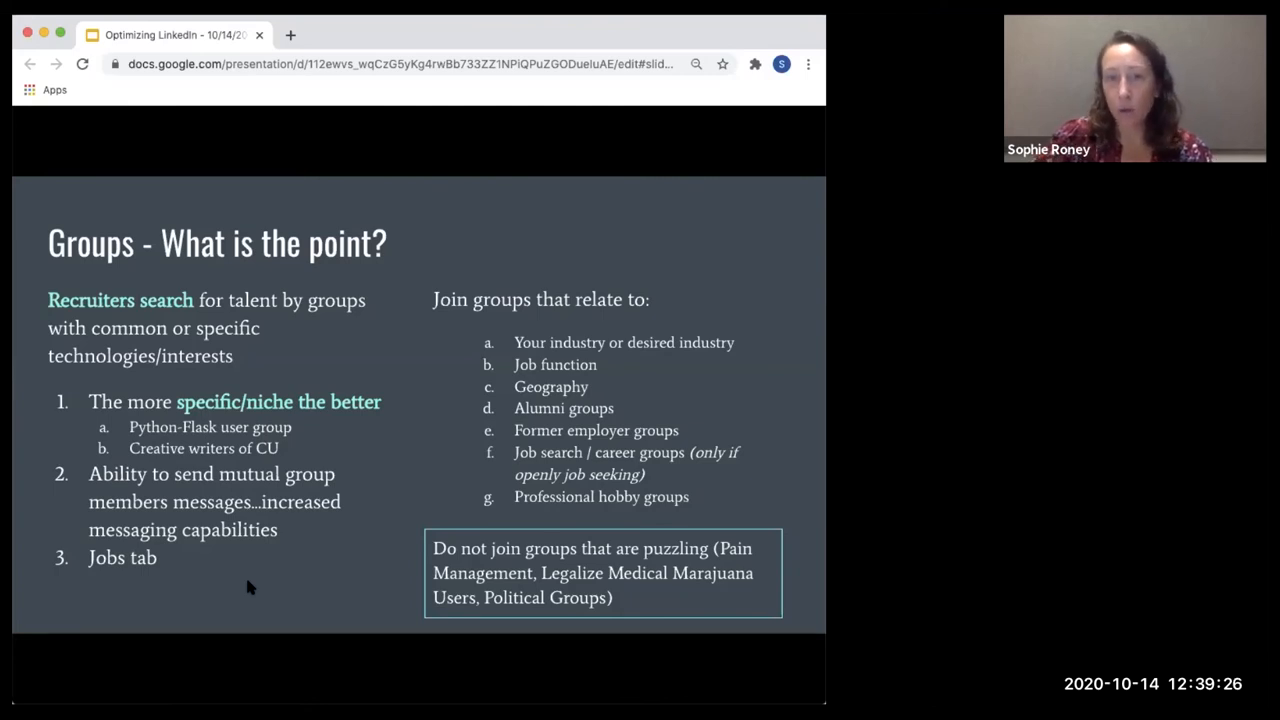
mouse_move(393, 452)
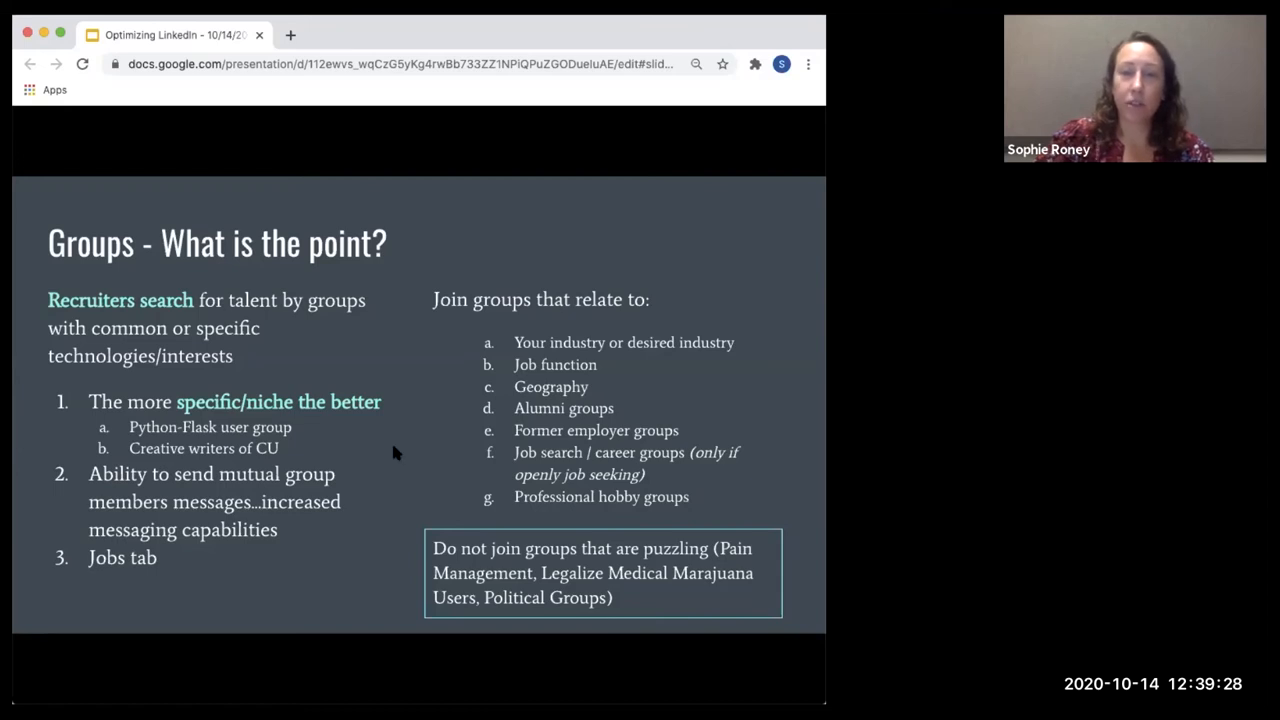
mouse_move(432, 448)
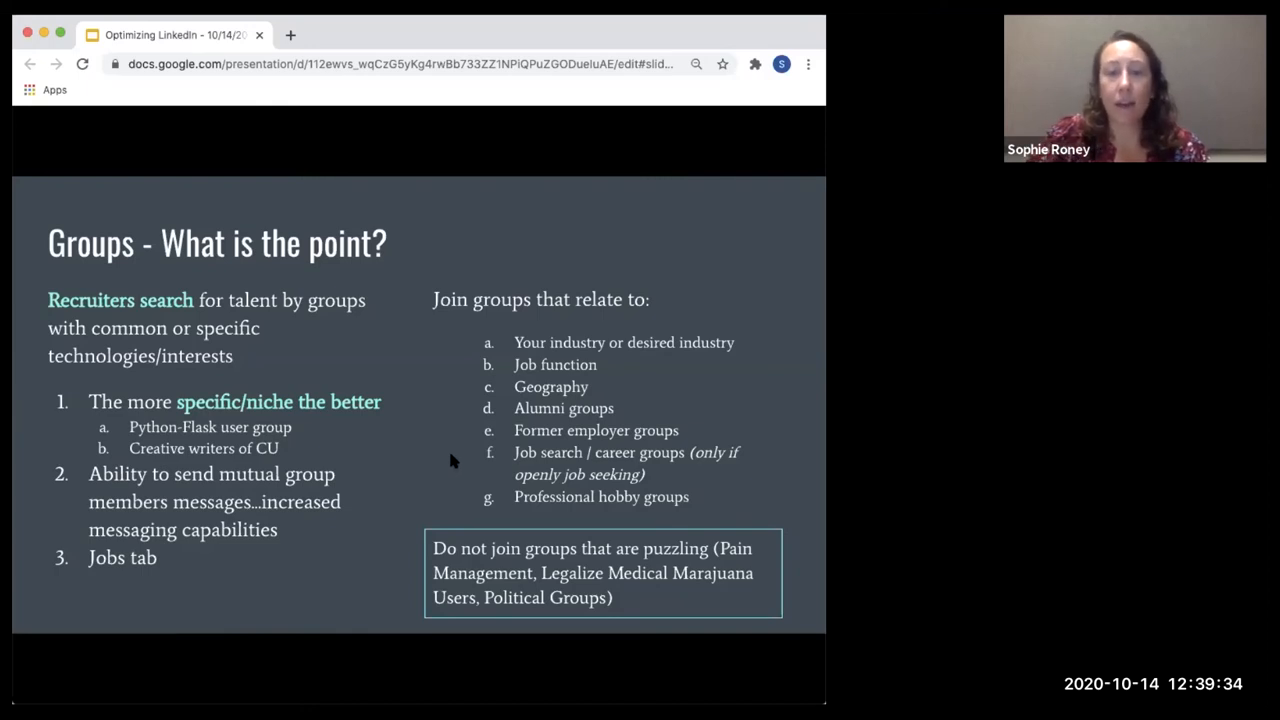
mouse_move(518, 510)
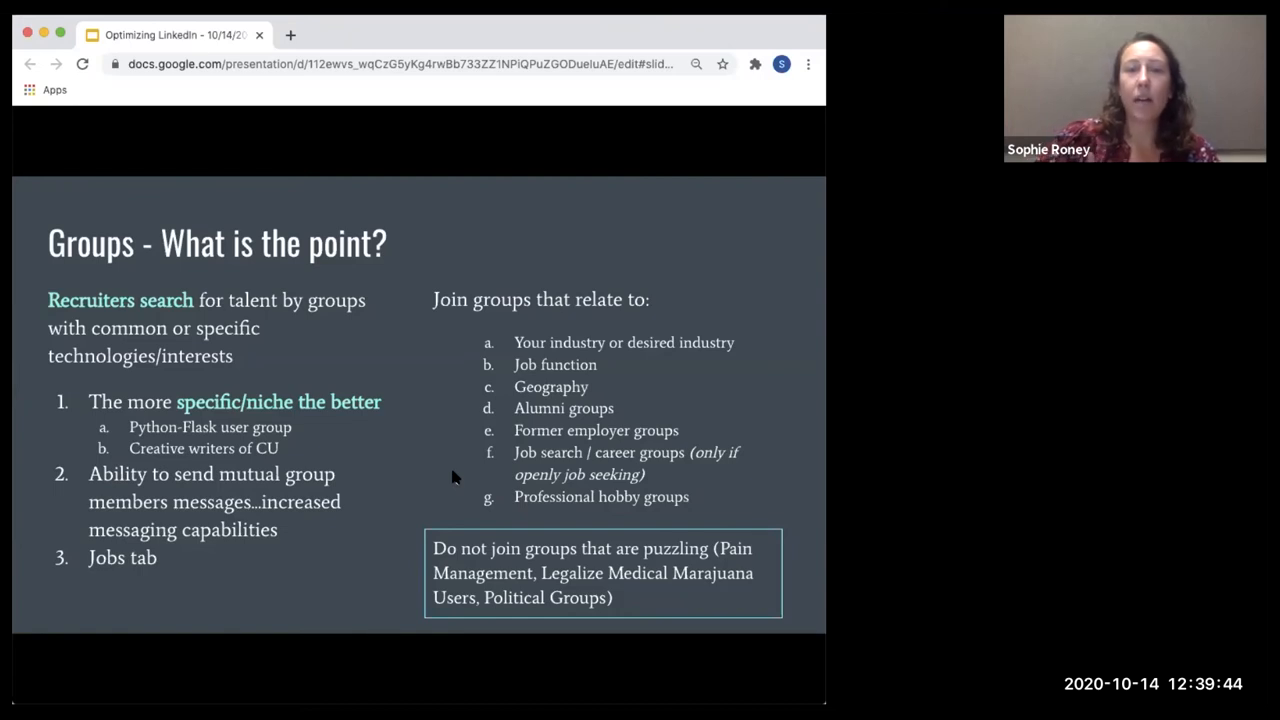
mouse_move(610, 442)
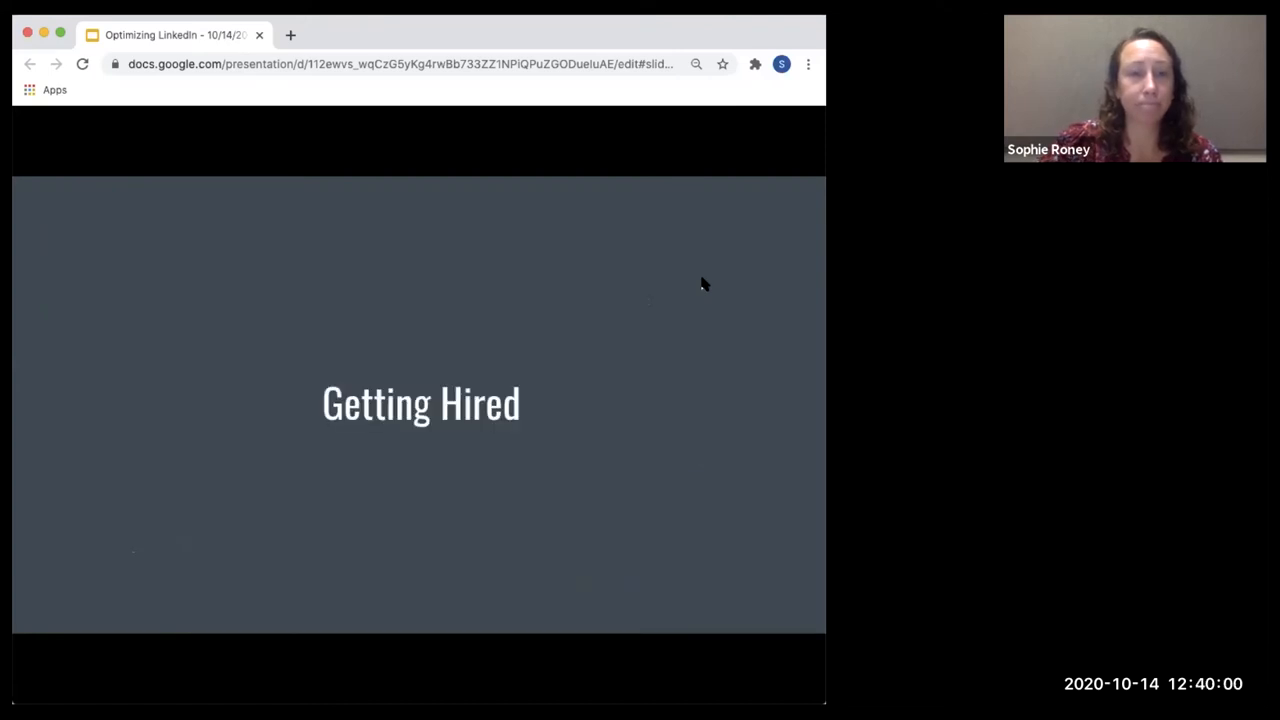
mouse_move(679, 287)
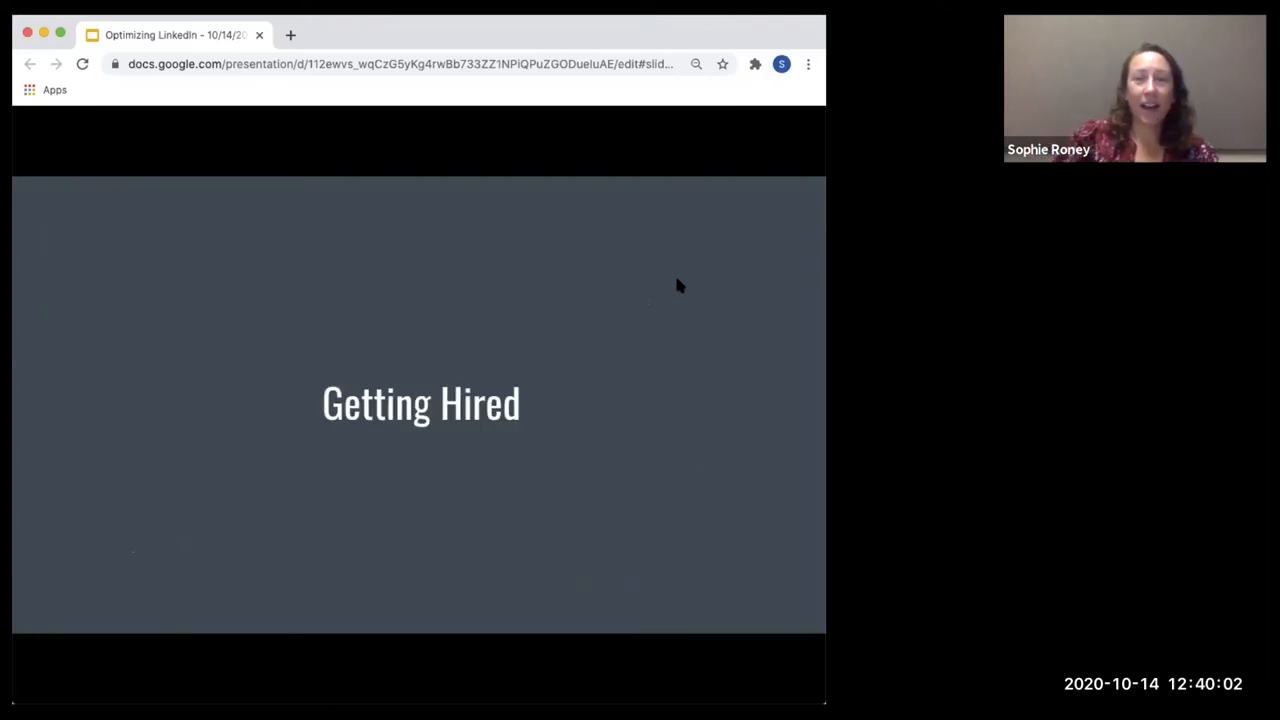
mouse_move(479, 305)
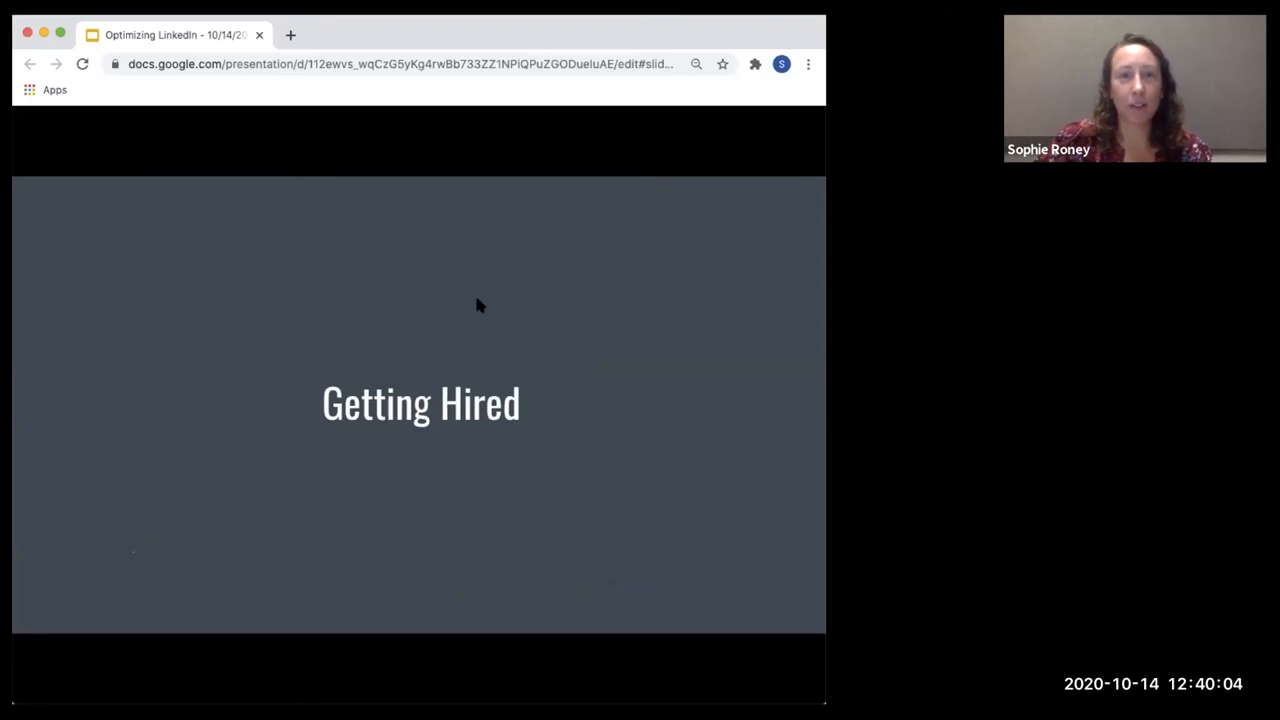
mouse_move(563, 362)
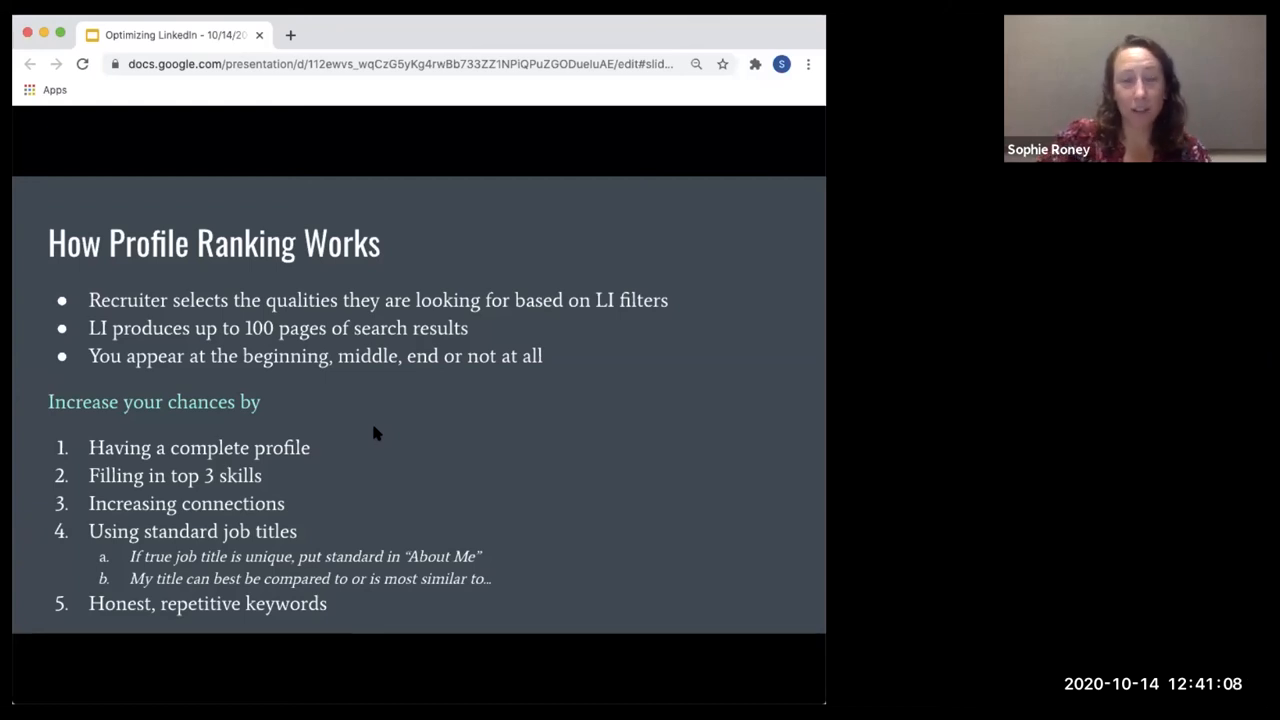
mouse_move(371, 458)
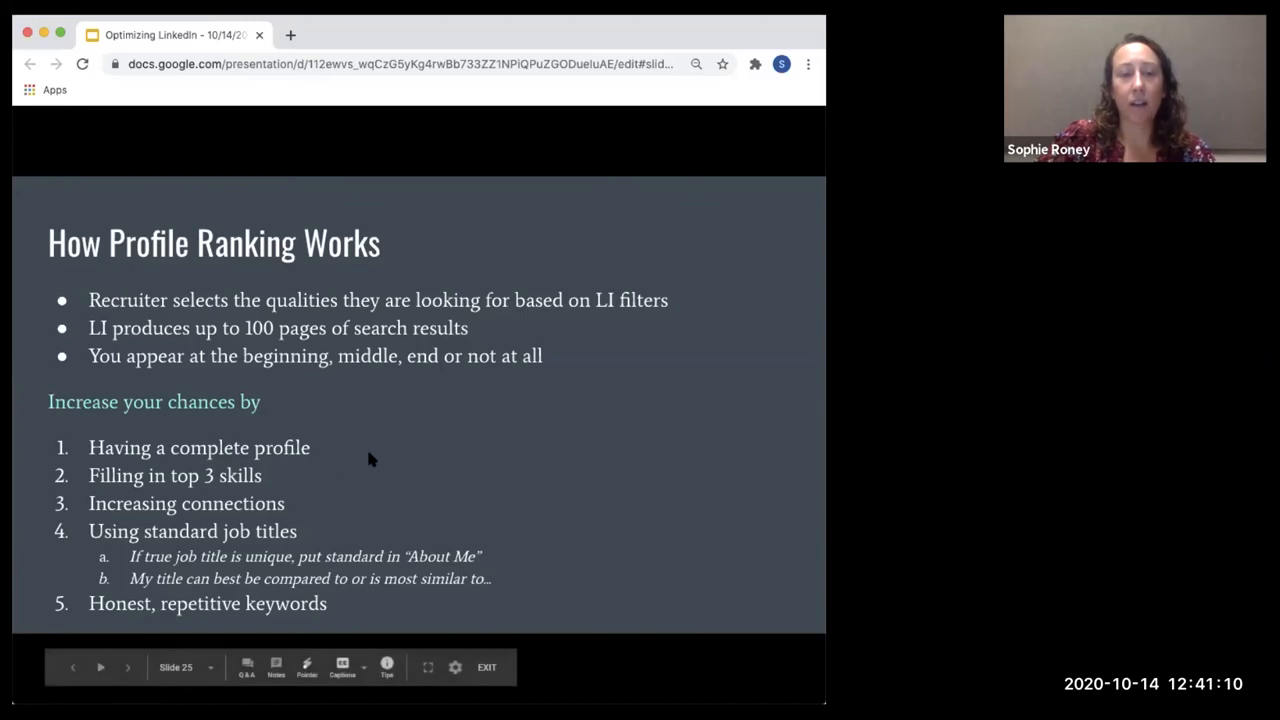
mouse_move(557, 449)
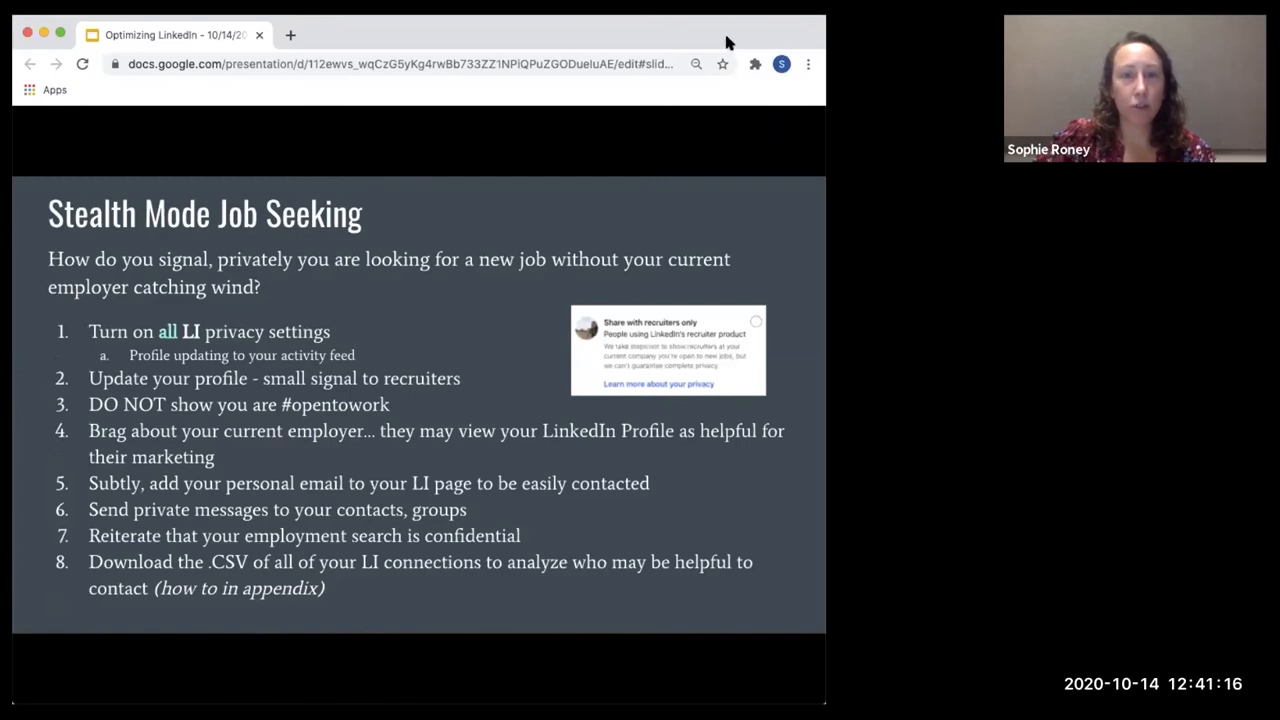
mouse_move(160, 375)
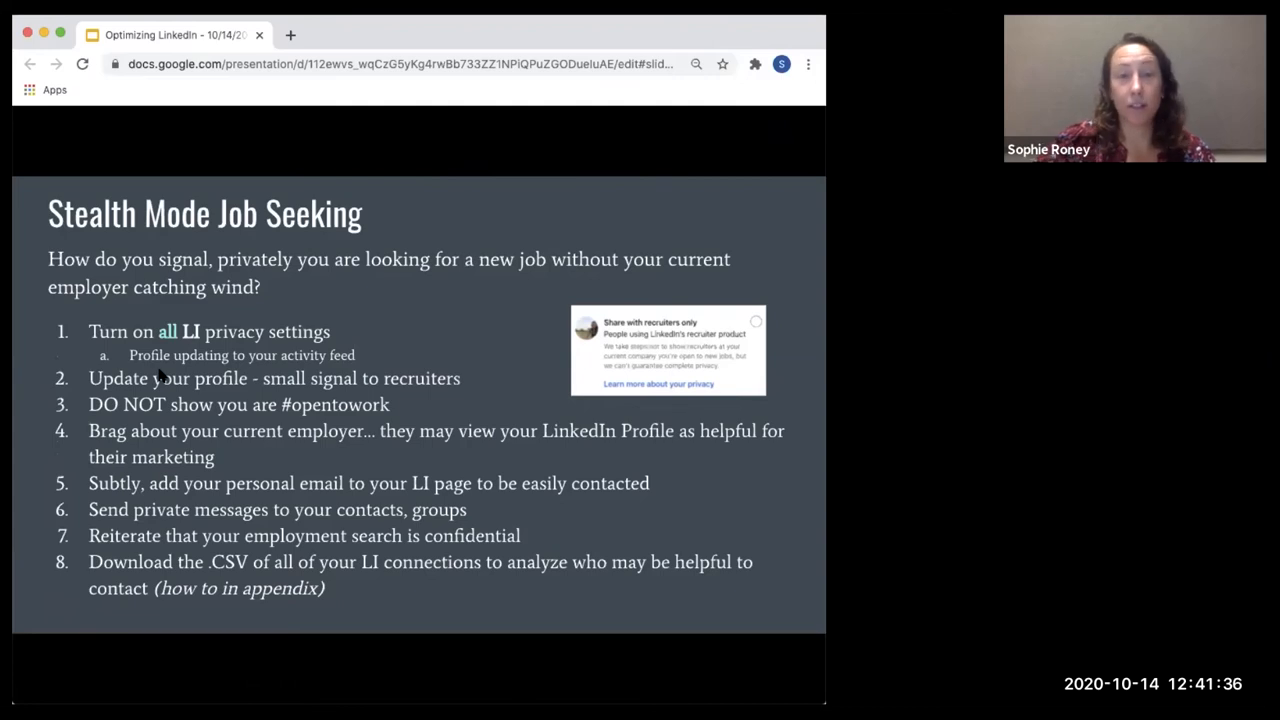
mouse_move(155, 365)
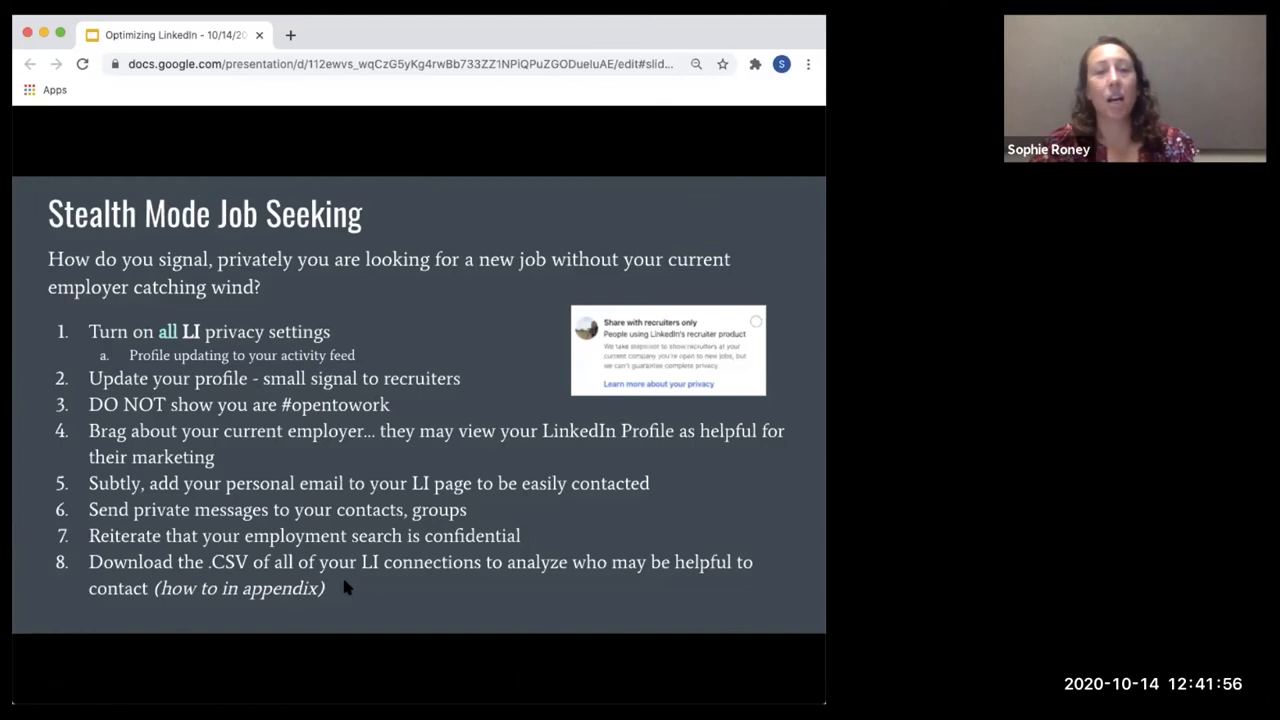
mouse_move(700, 295)
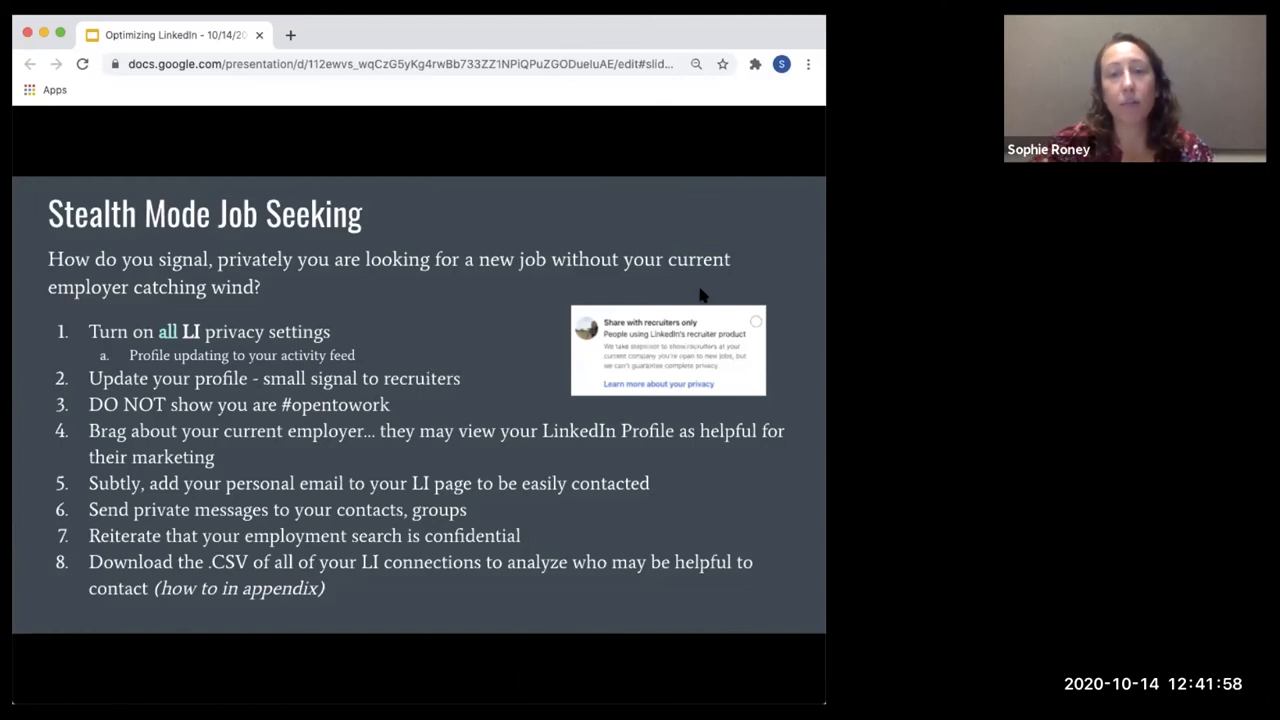
mouse_move(700, 430)
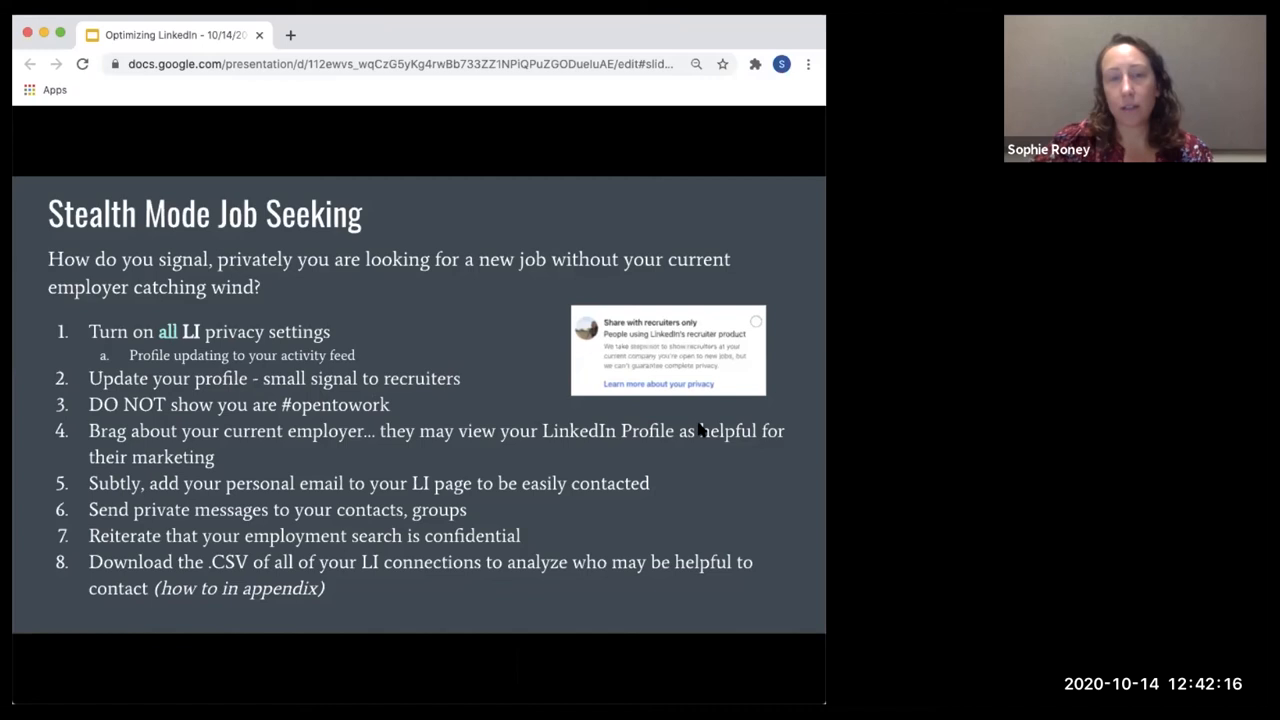
mouse_move(300, 520)
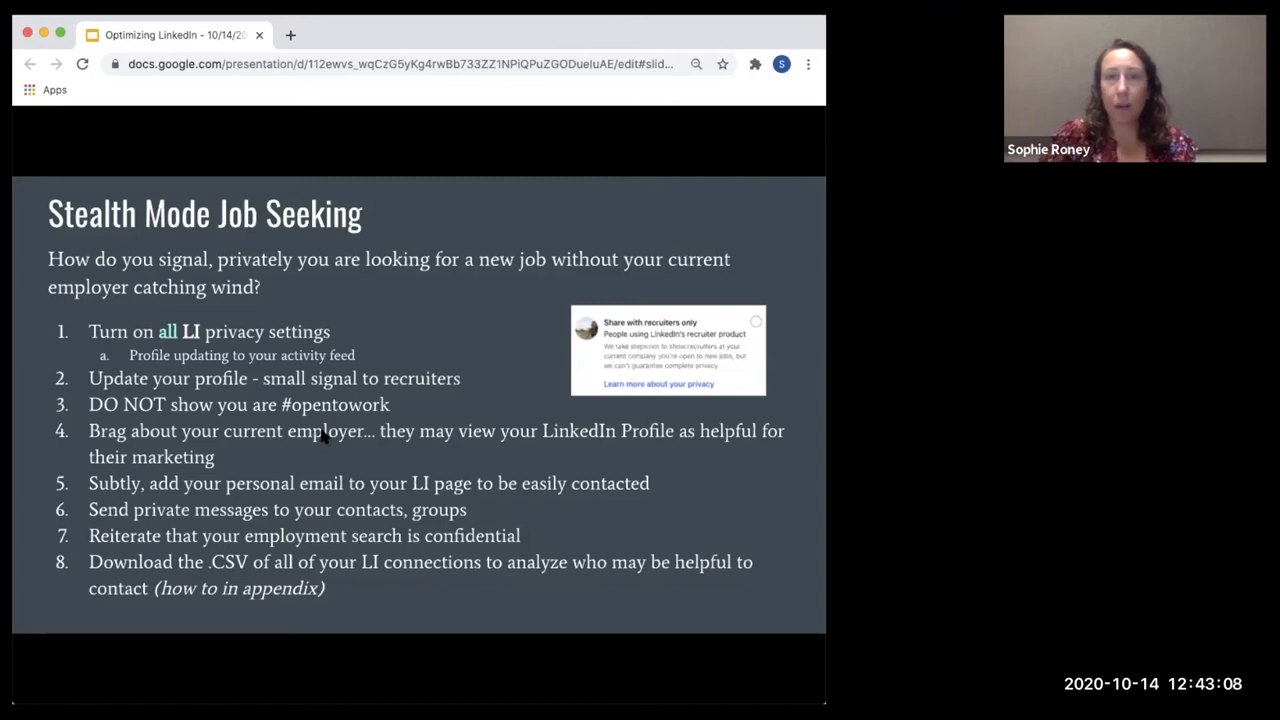
mouse_move(488, 388)
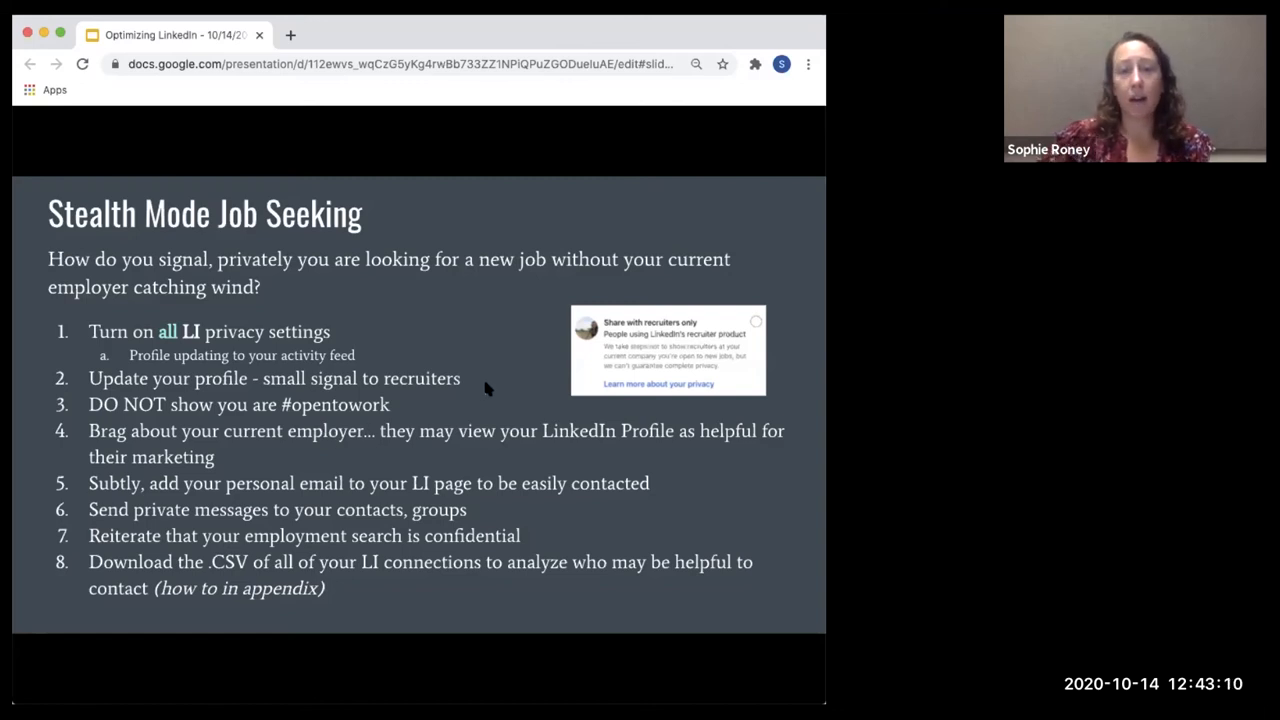
mouse_move(463, 383)
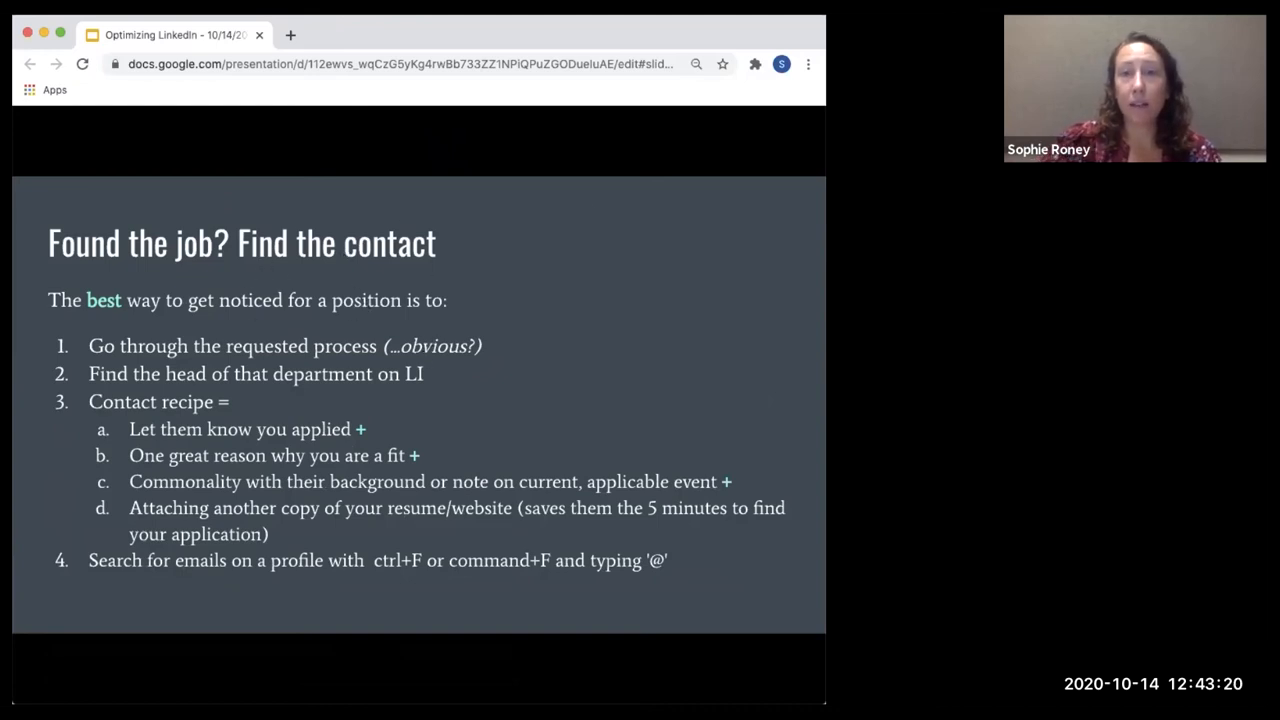
mouse_move(762, 31)
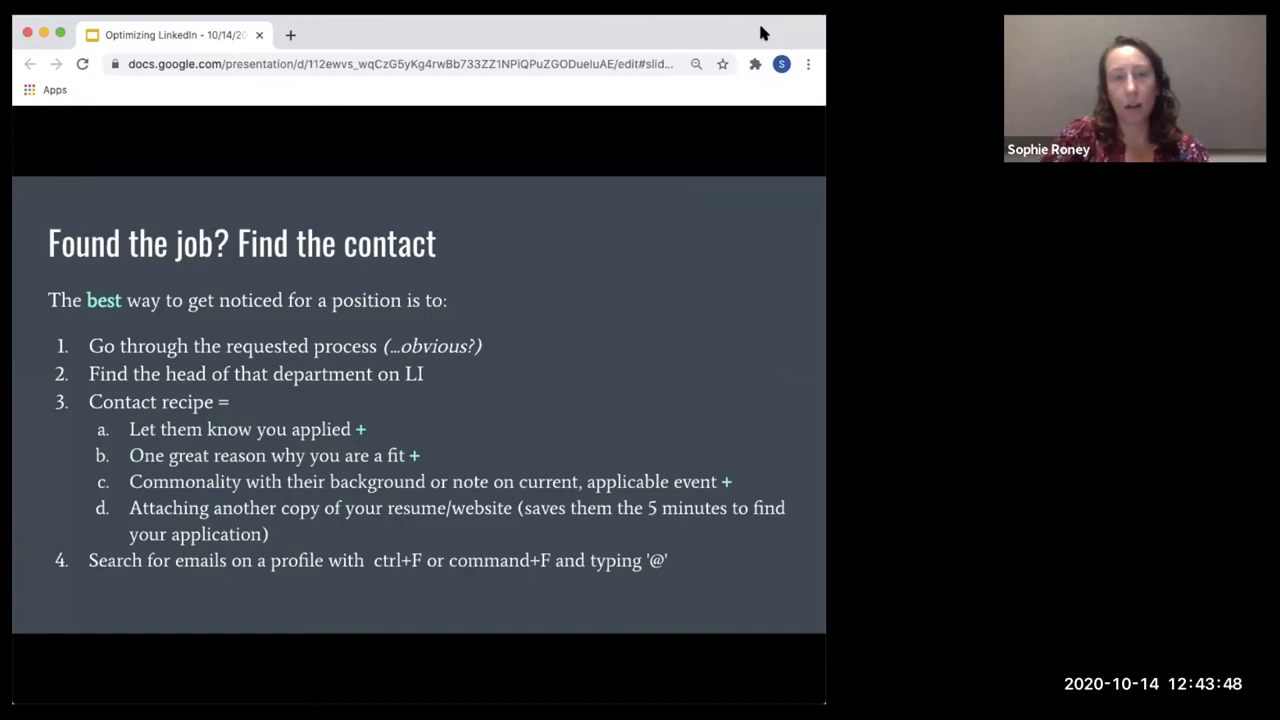
mouse_move(558, 424)
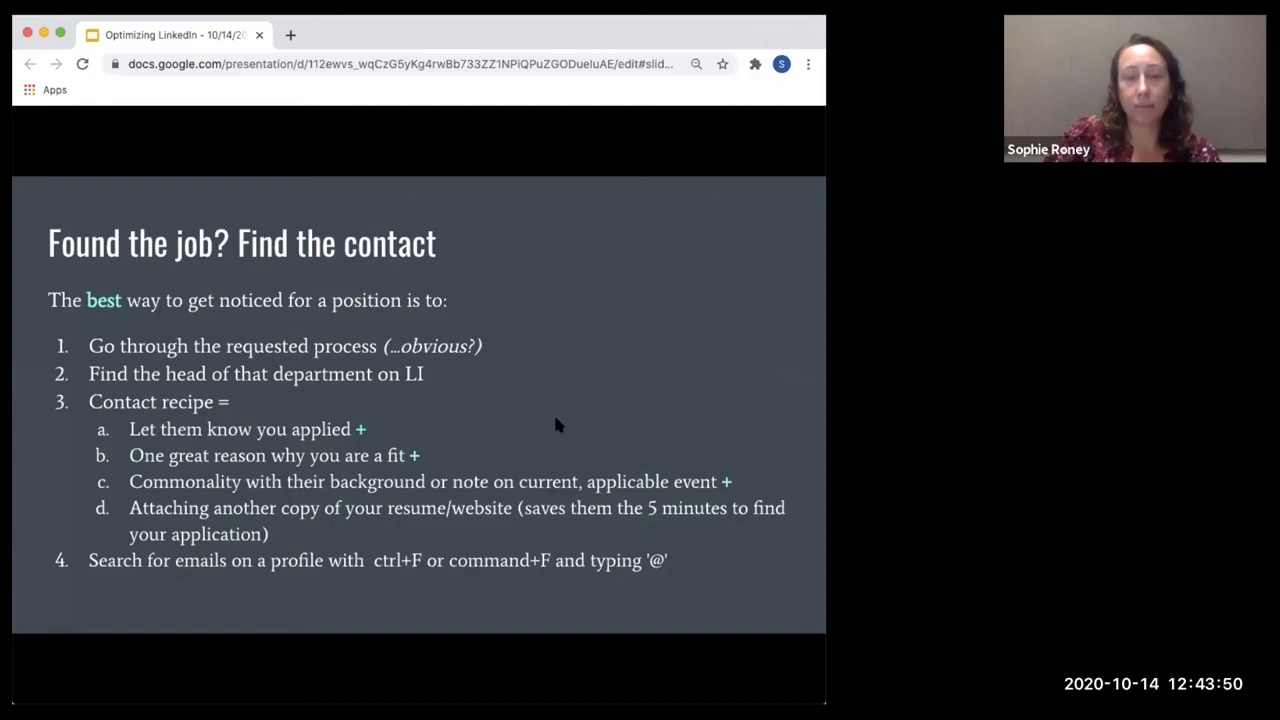
mouse_move(582, 413)
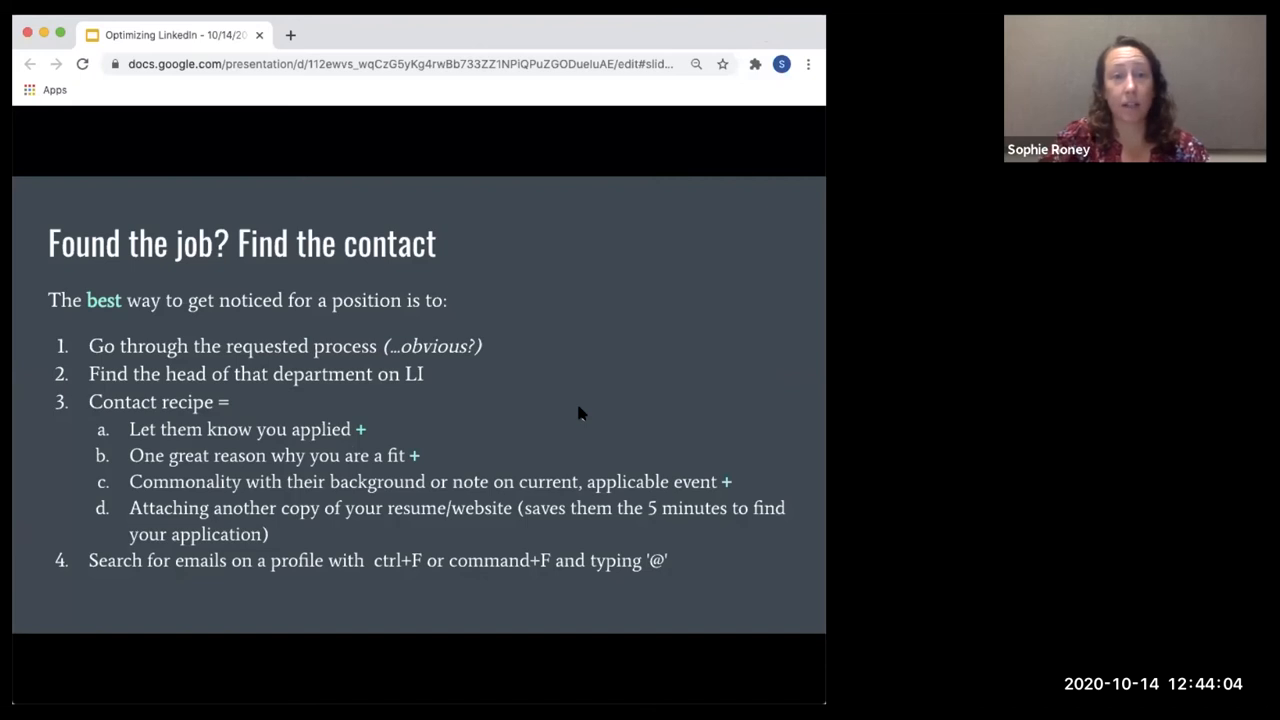
mouse_move(672, 384)
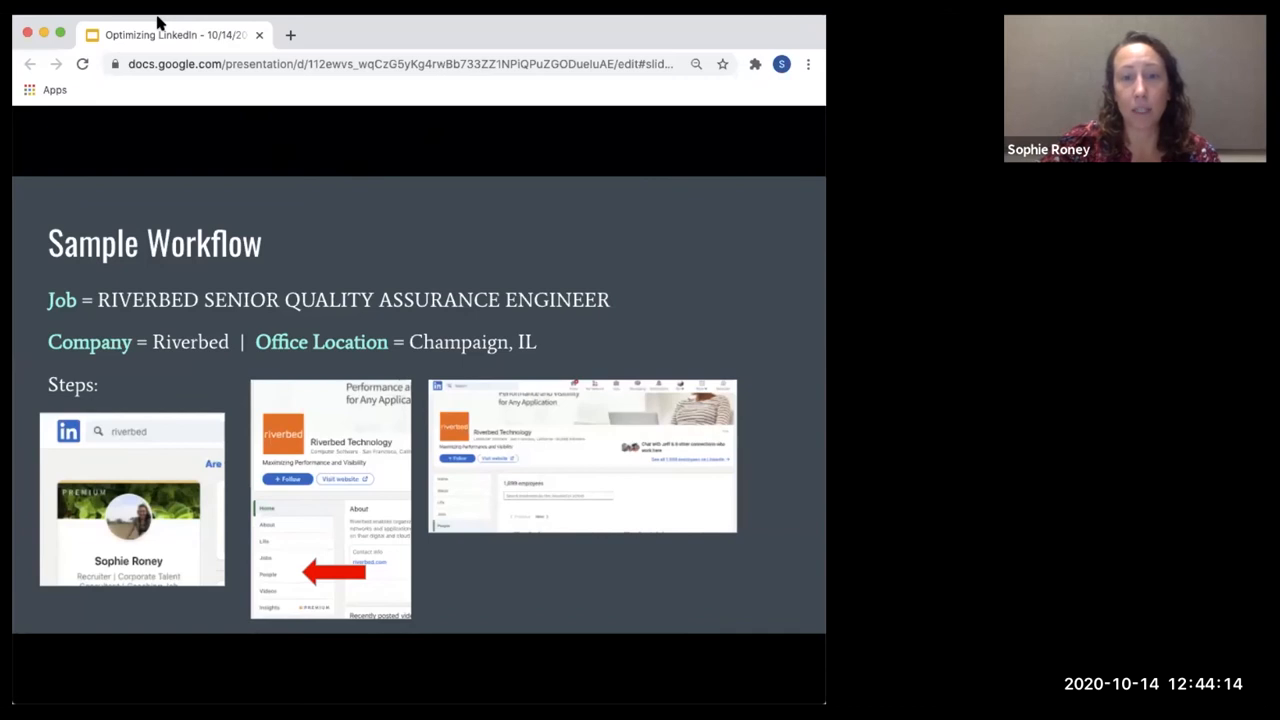
mouse_move(745, 92)
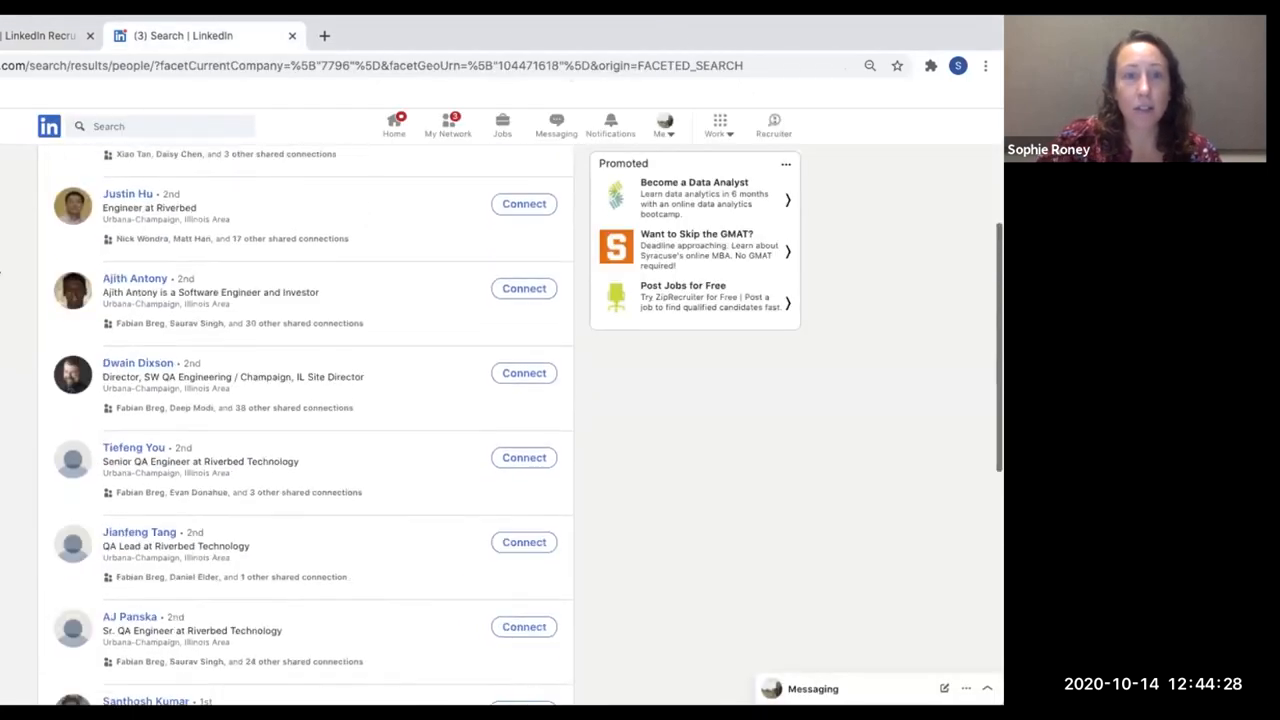
- Return to the LinkedIn home feed and search for Riverbed Technology
scroll(up, 3)
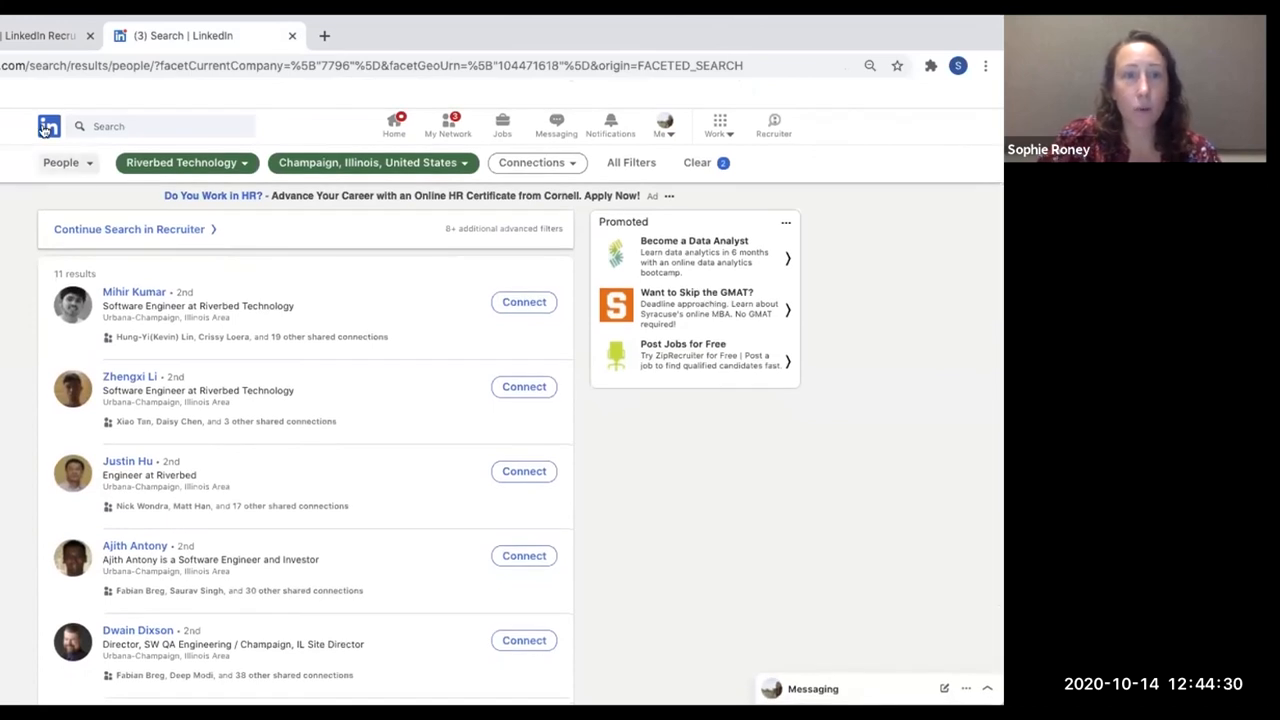
click(48, 126)
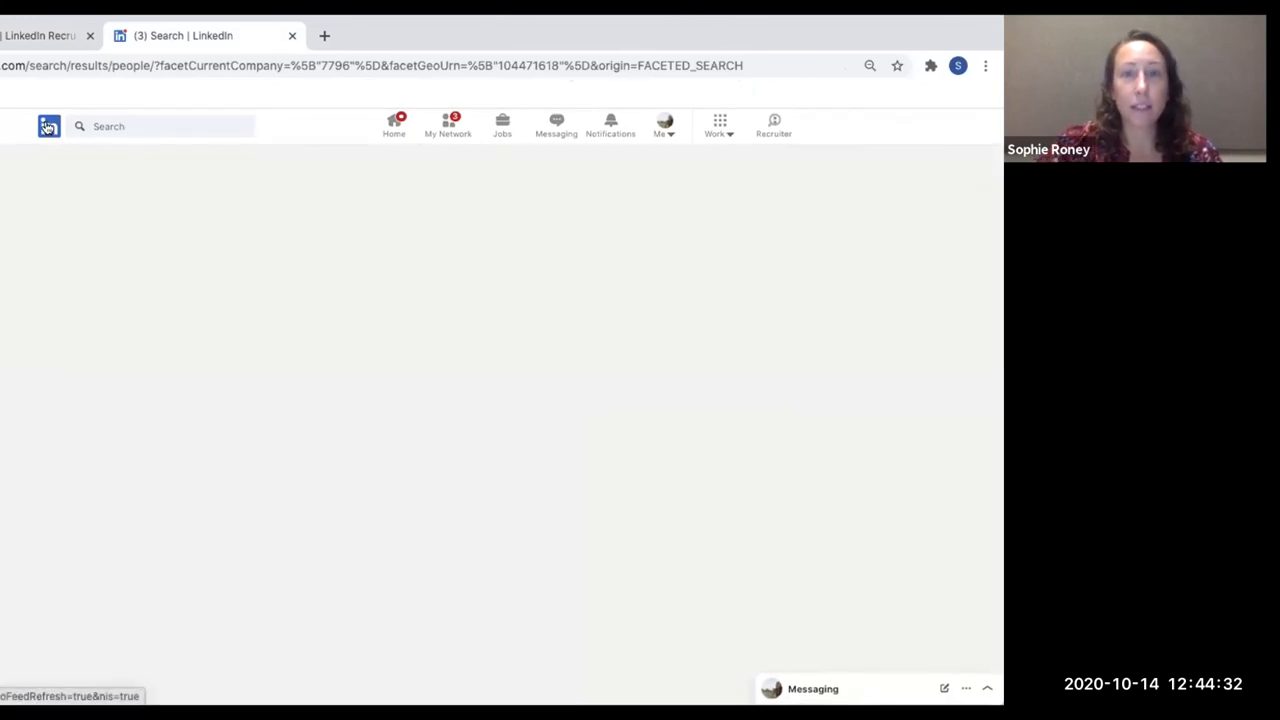
click(393, 125)
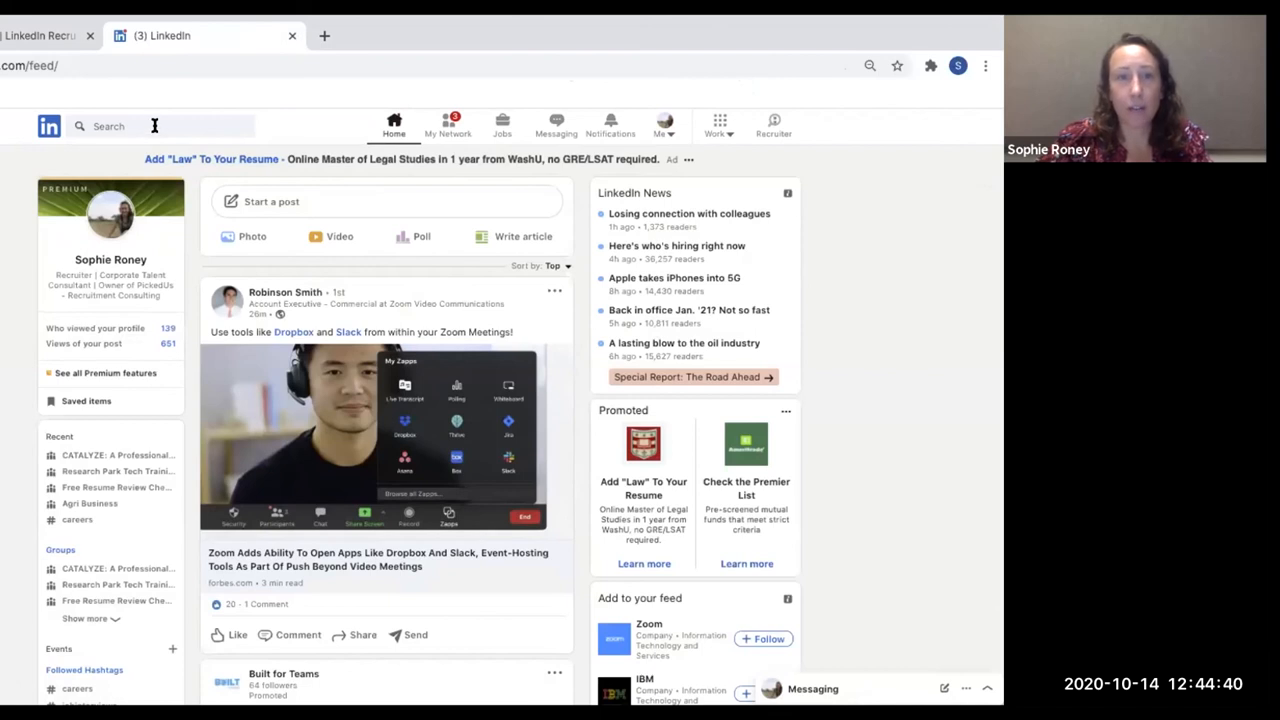
click(150, 125)
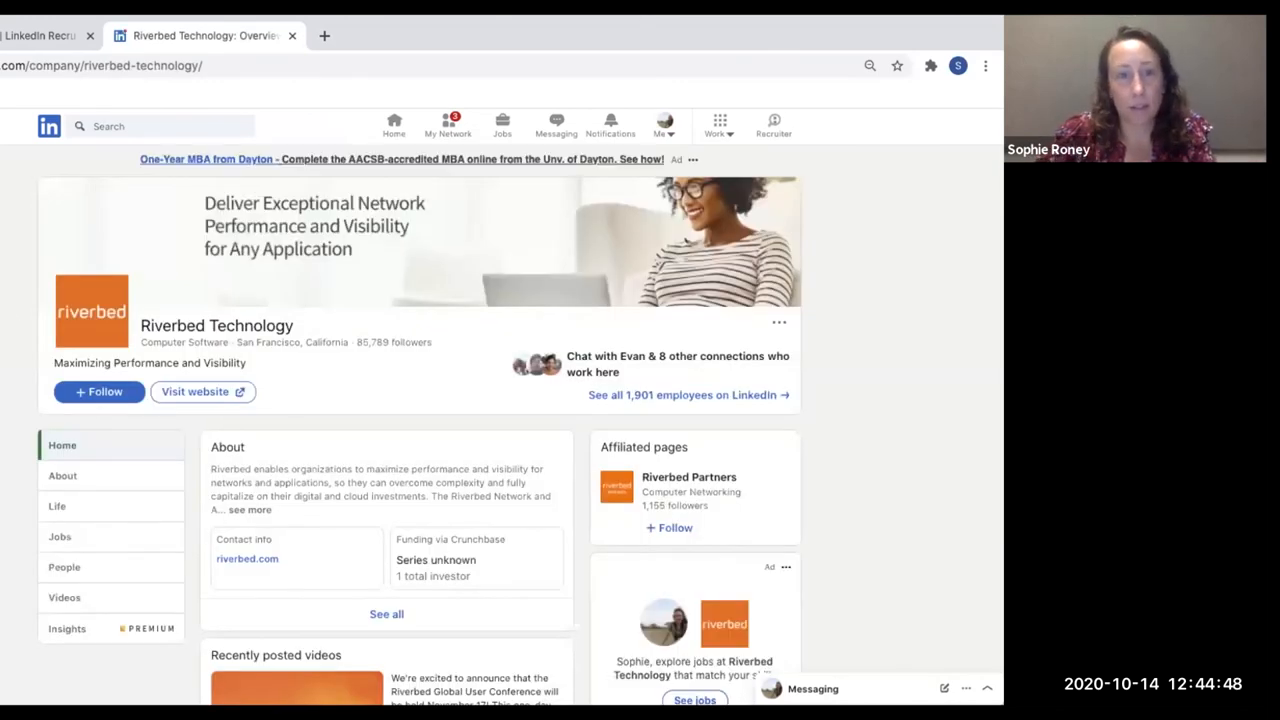
mouse_move(978, 351)
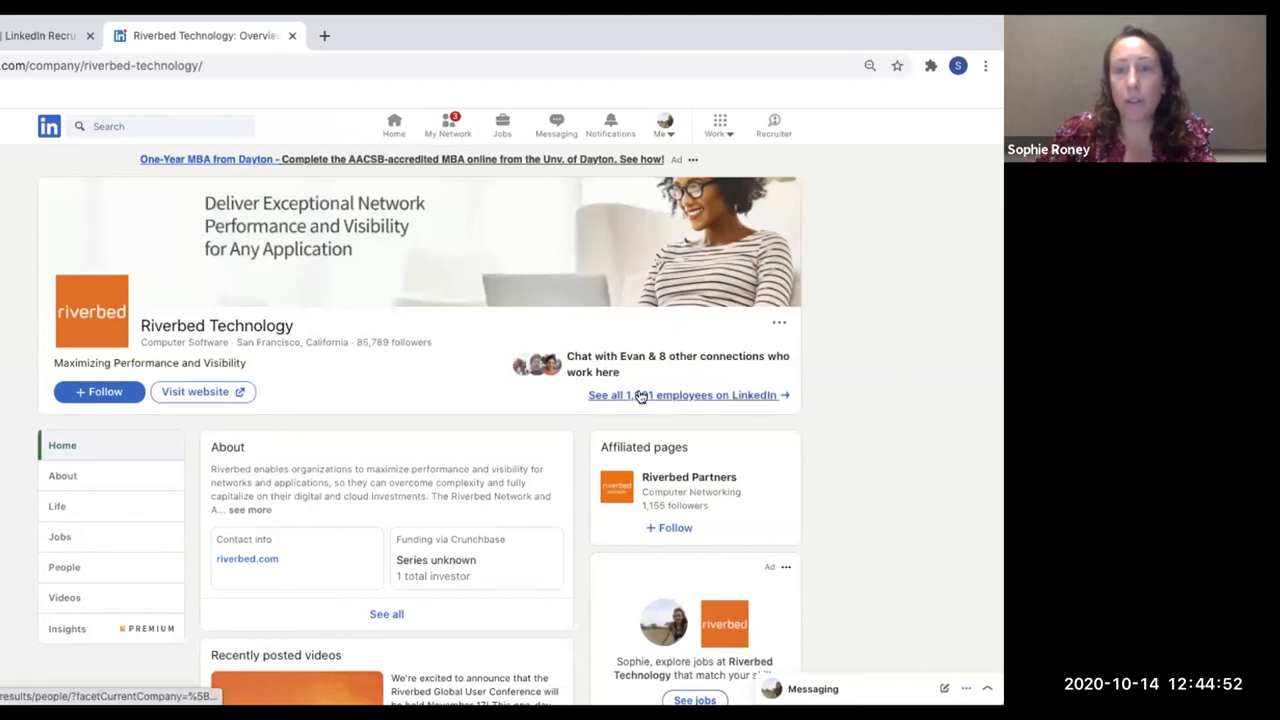
- Show all Riverbed Technology employees, filtered to Champaign, IL
click(684, 394)
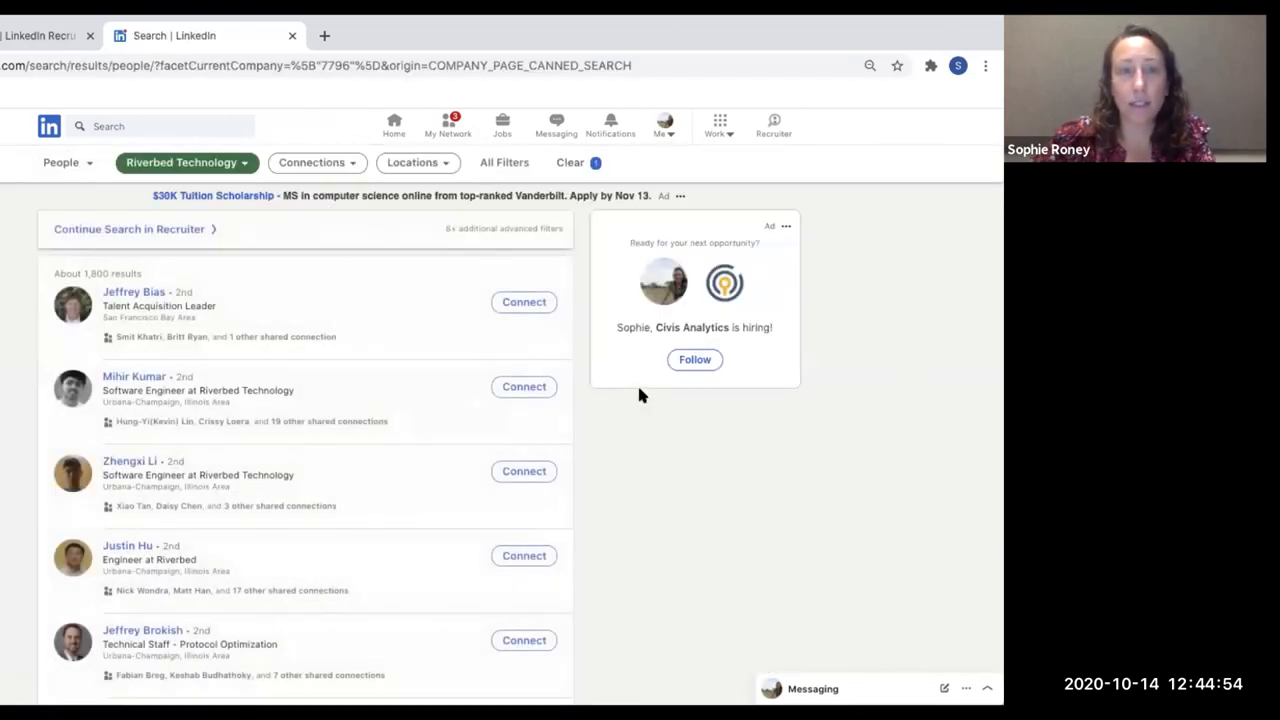
mouse_move(98, 577)
text(champaign)
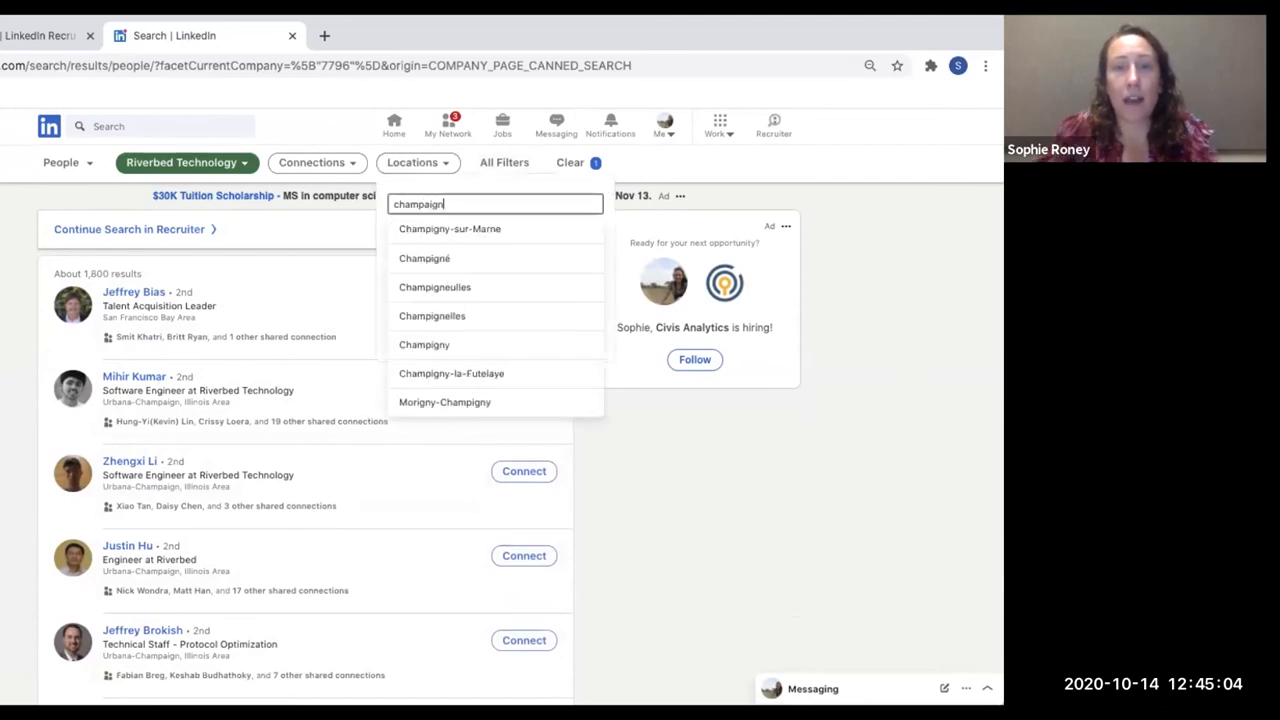
click(440, 333)
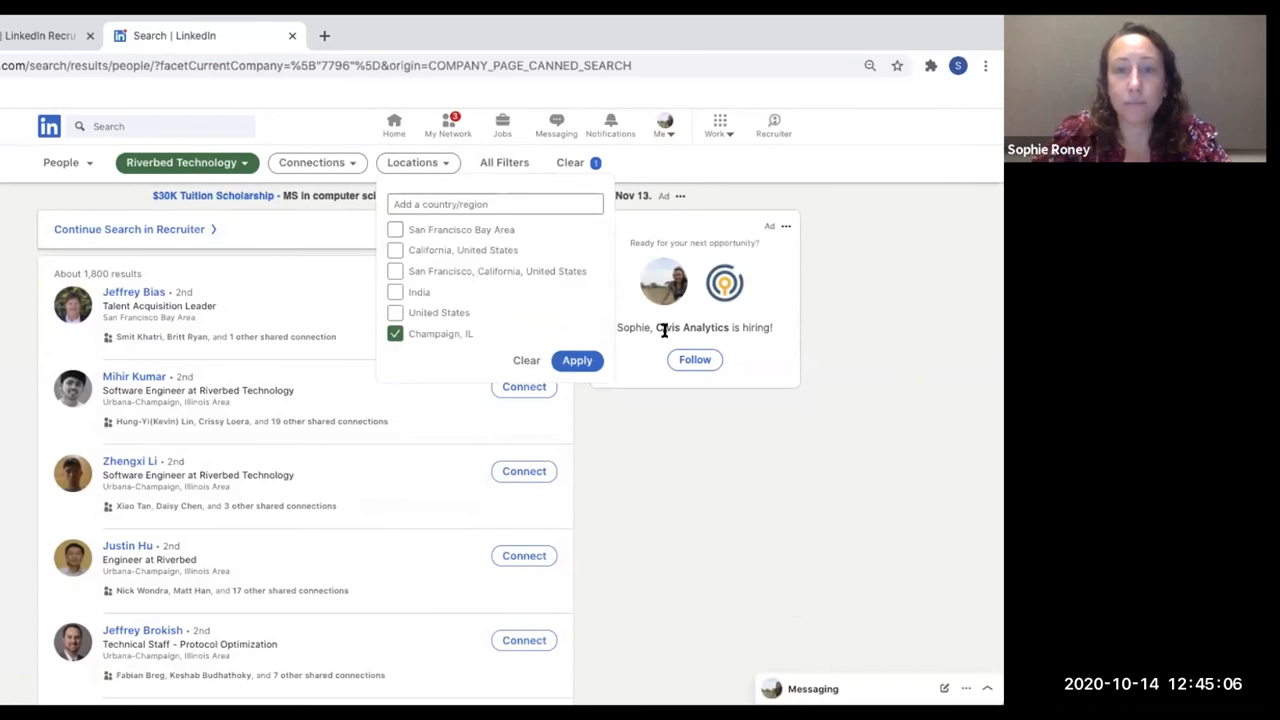
click(577, 360)
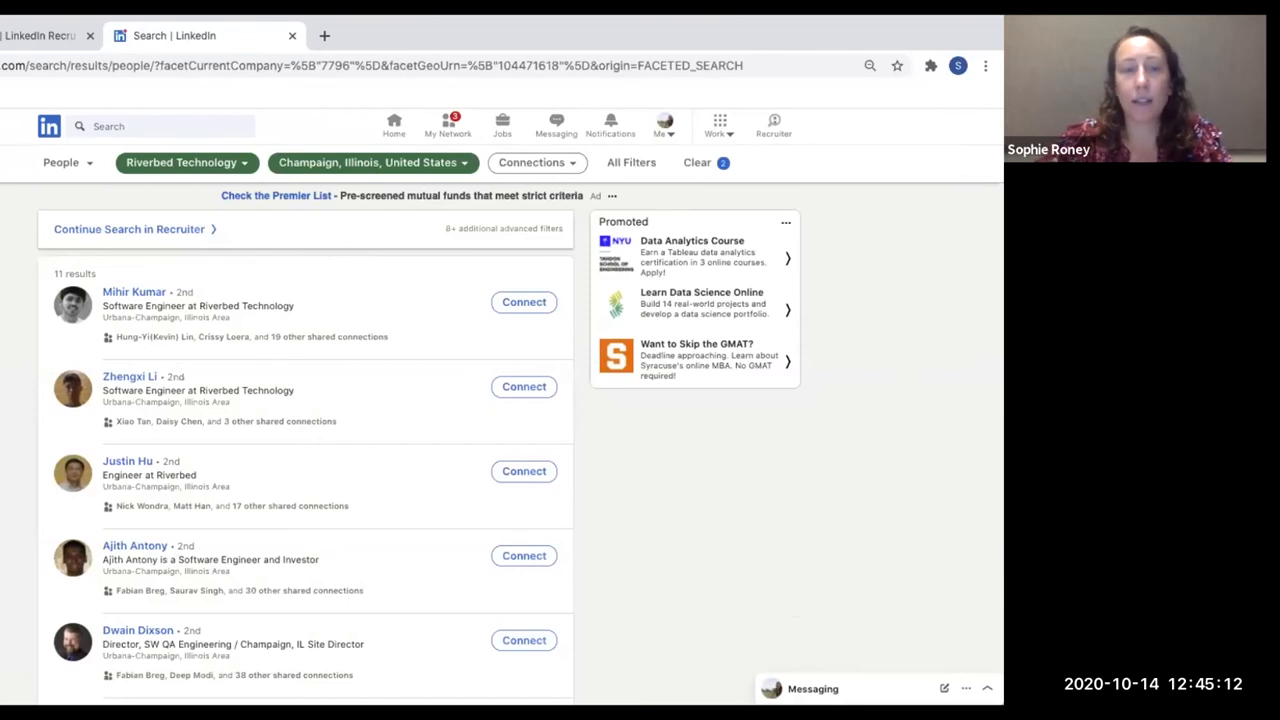
scroll(down, 3)
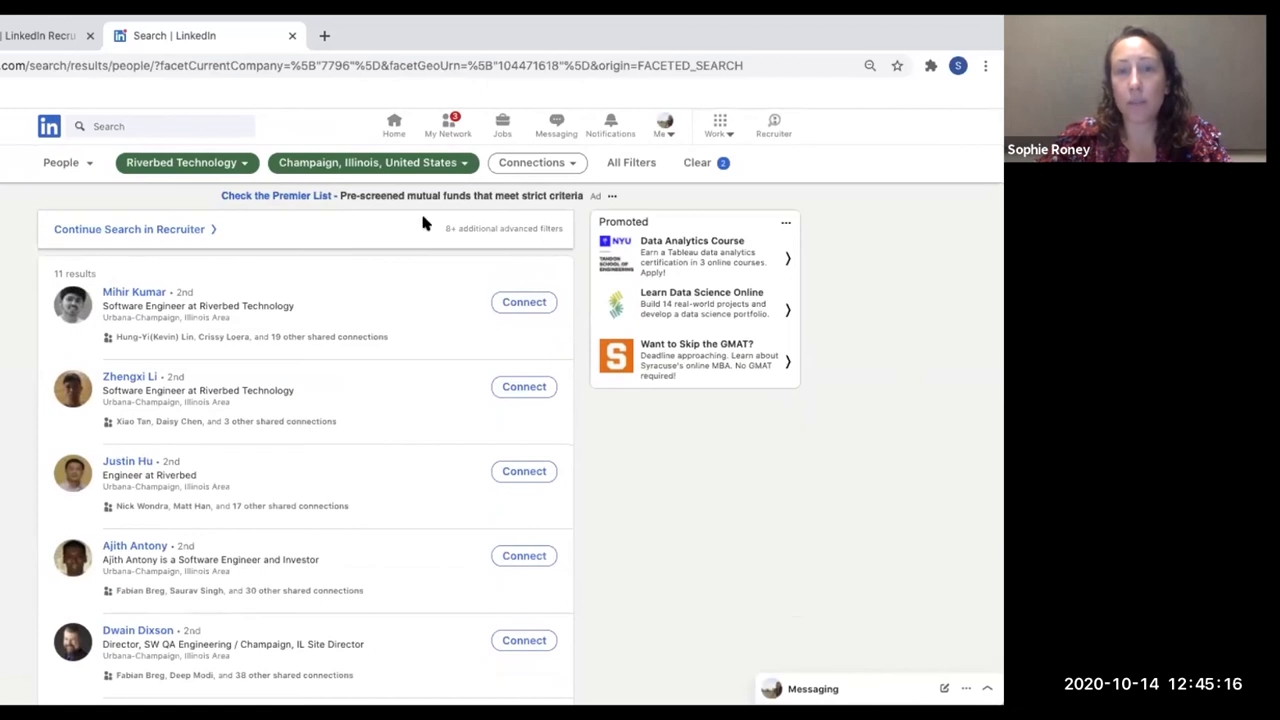
mouse_move(476, 218)
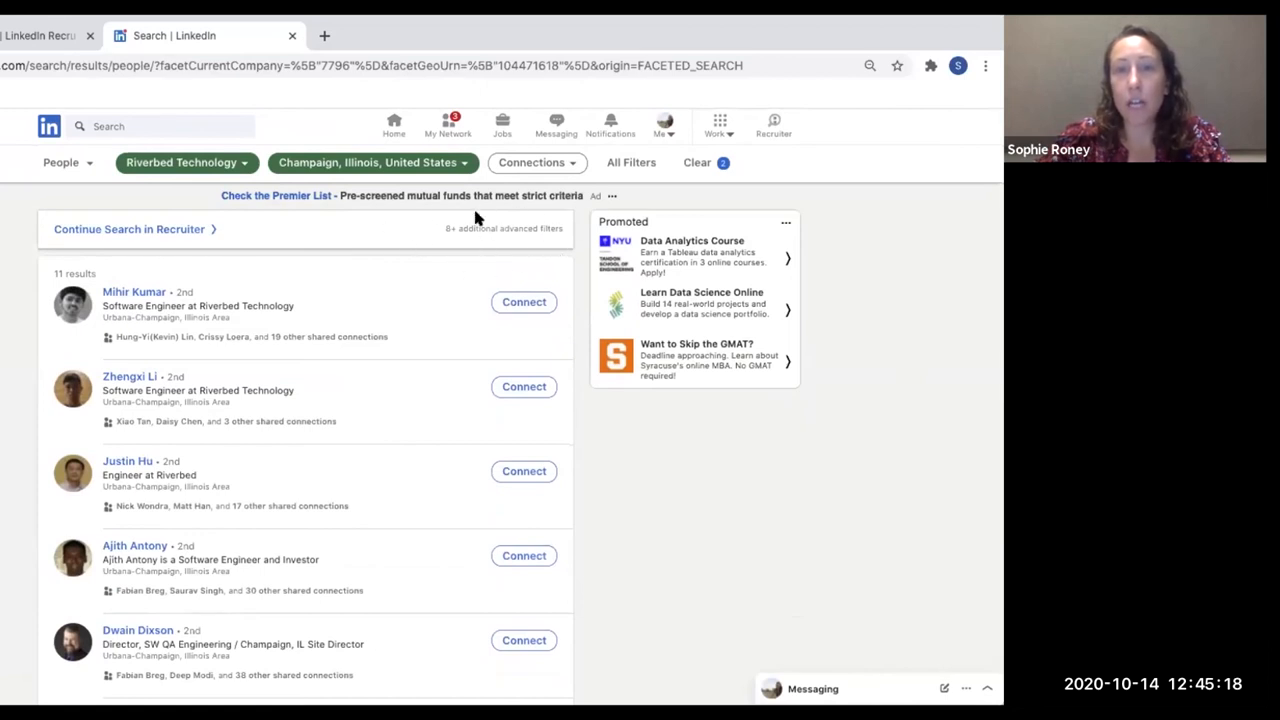
mouse_move(441, 254)
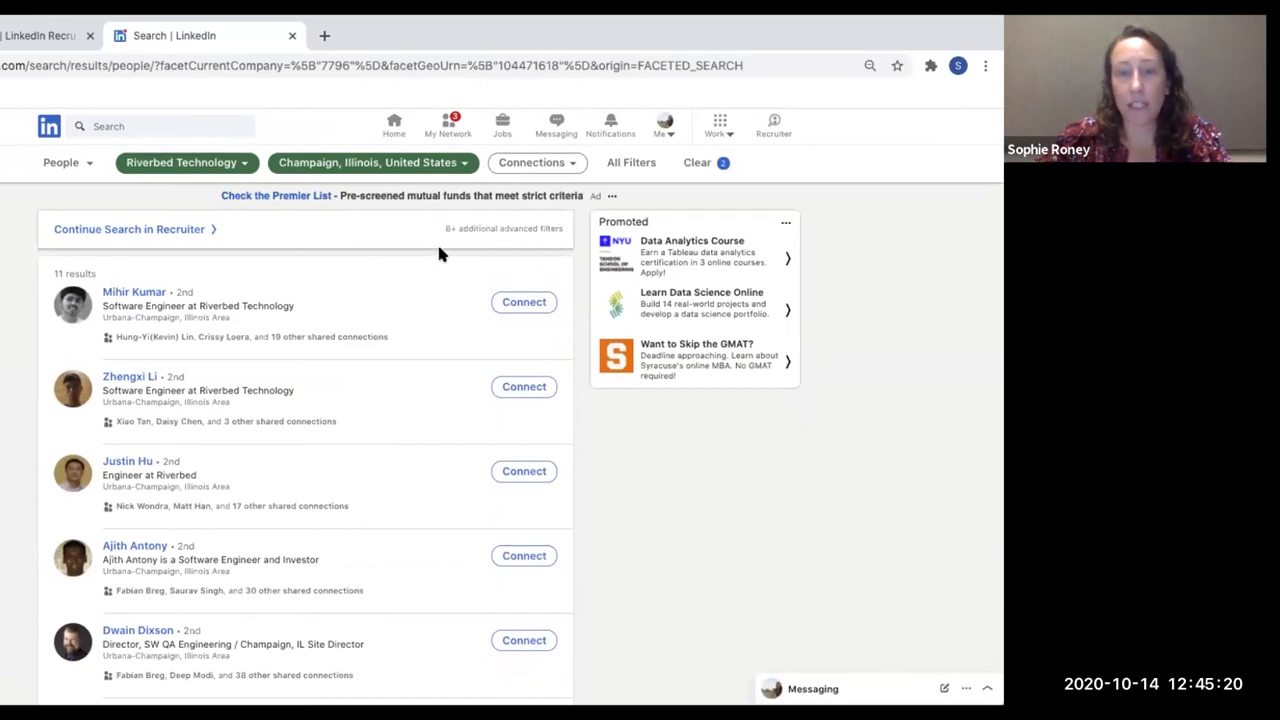
scroll(down, 3)
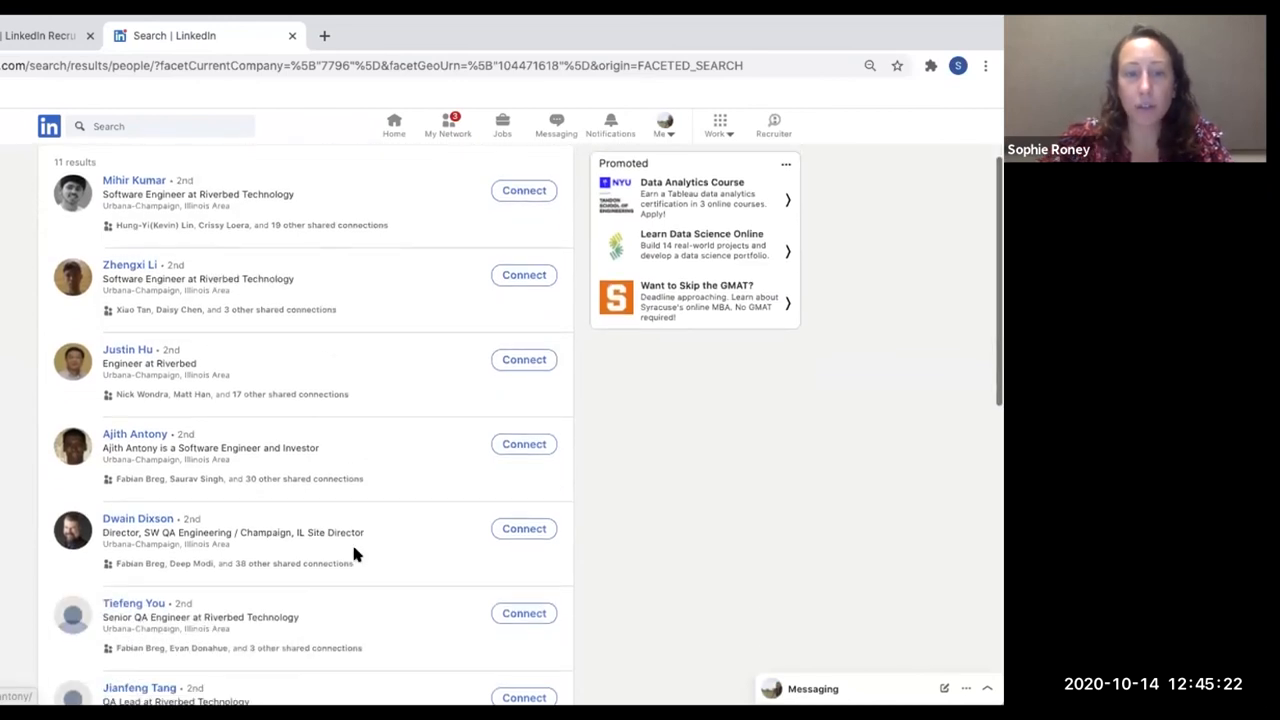
scroll(down, 3)
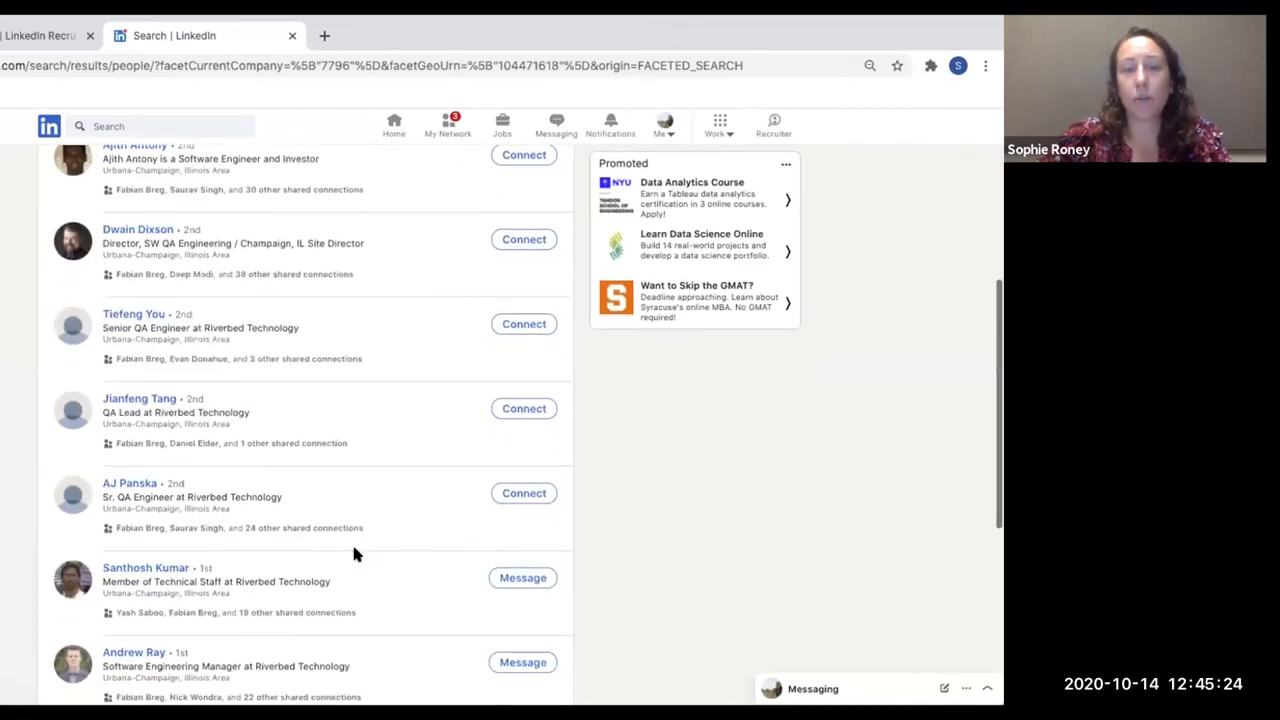
scroll(up, 3)
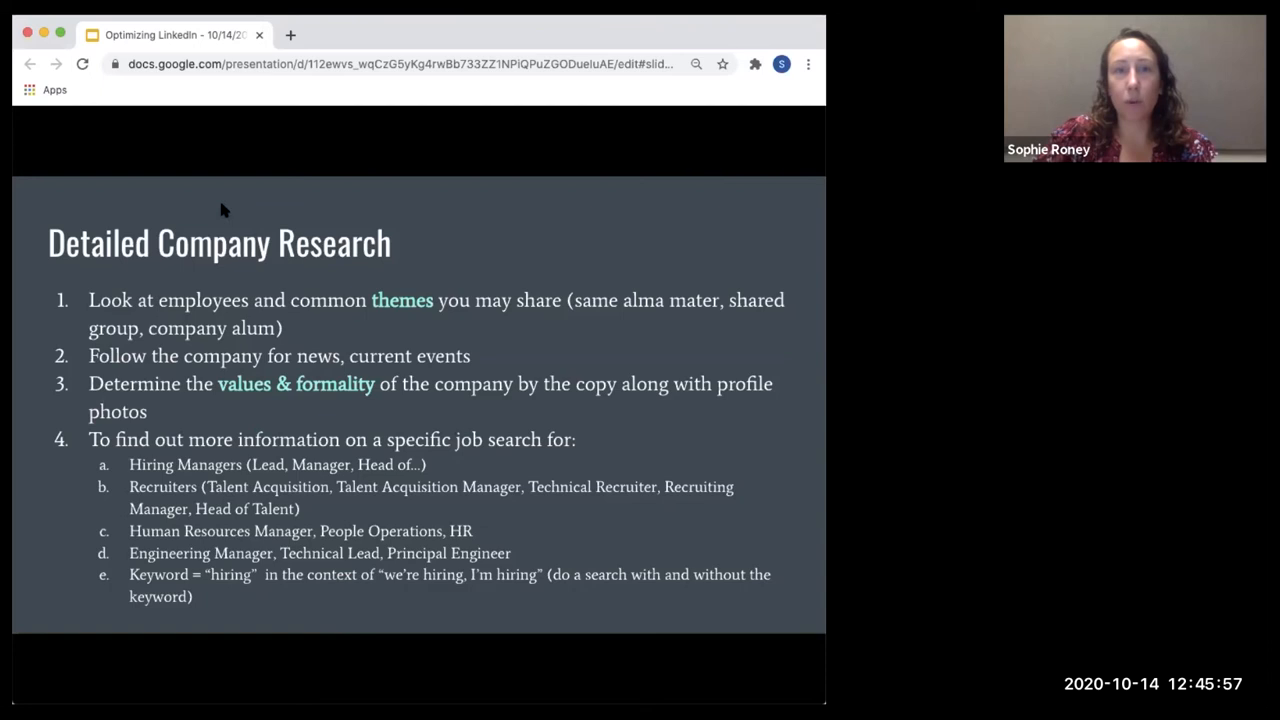
mouse_move(747, 278)
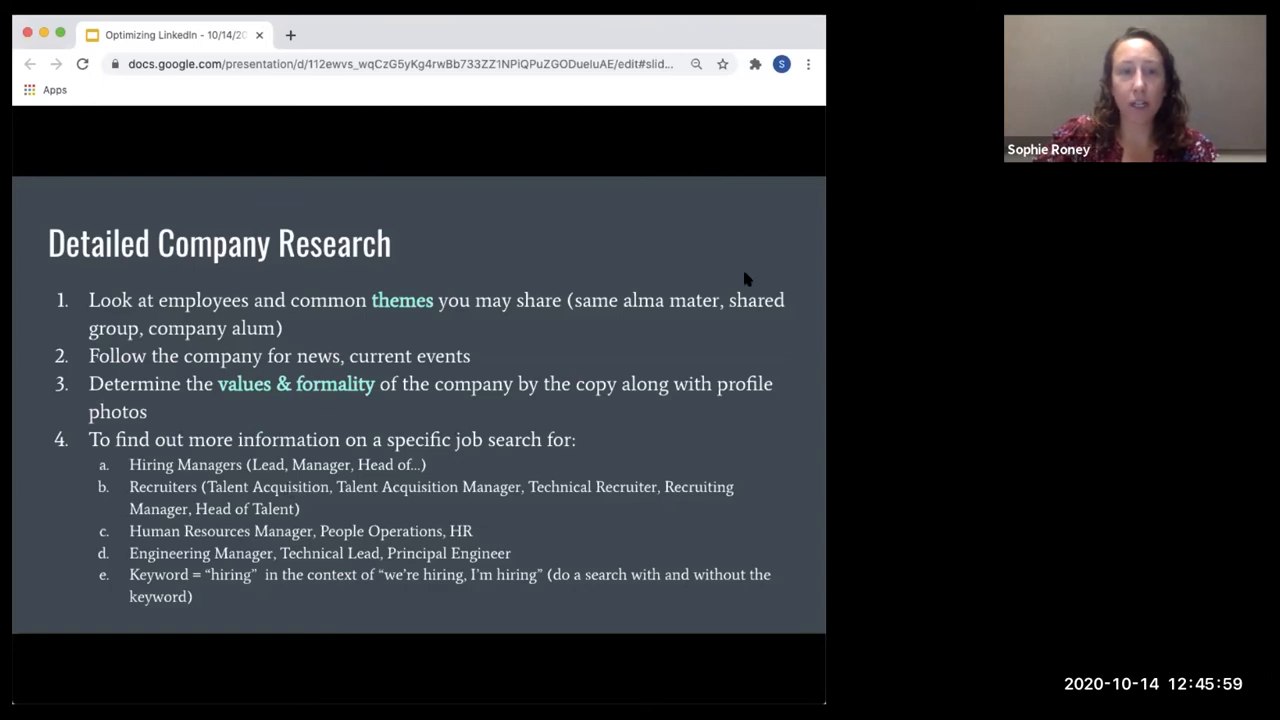
mouse_move(735, 343)
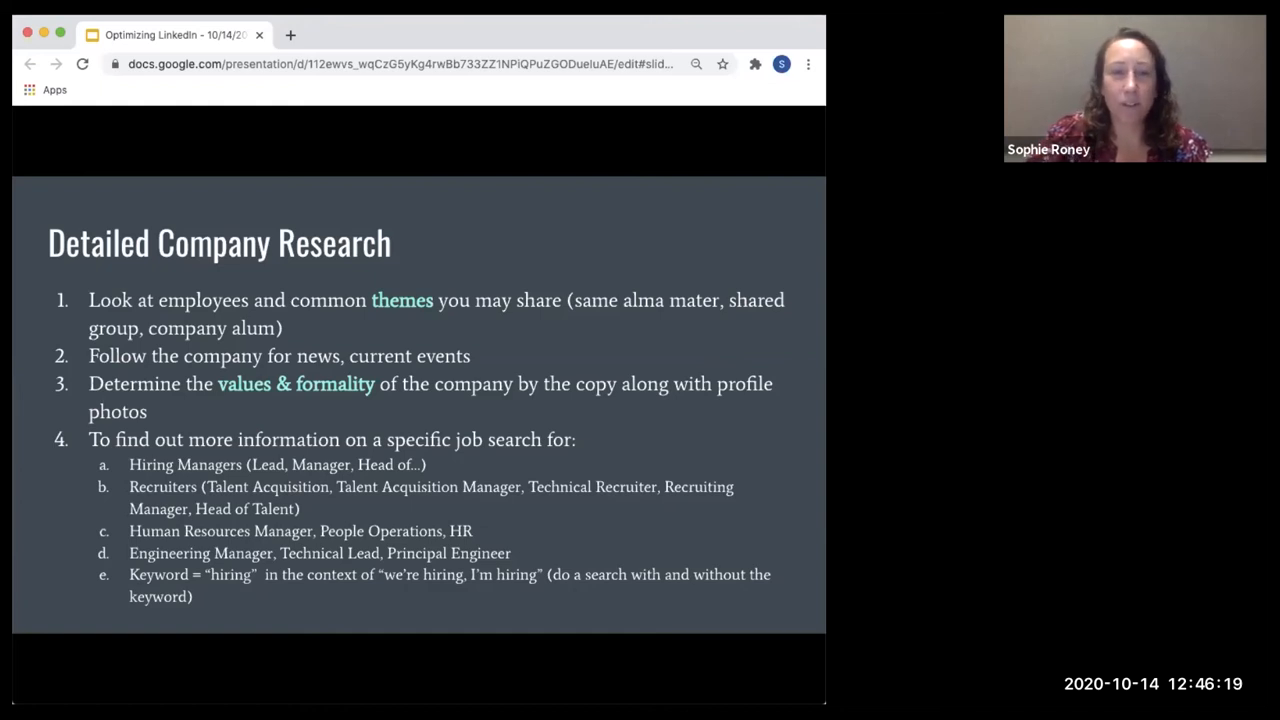
mouse_move(700, 31)
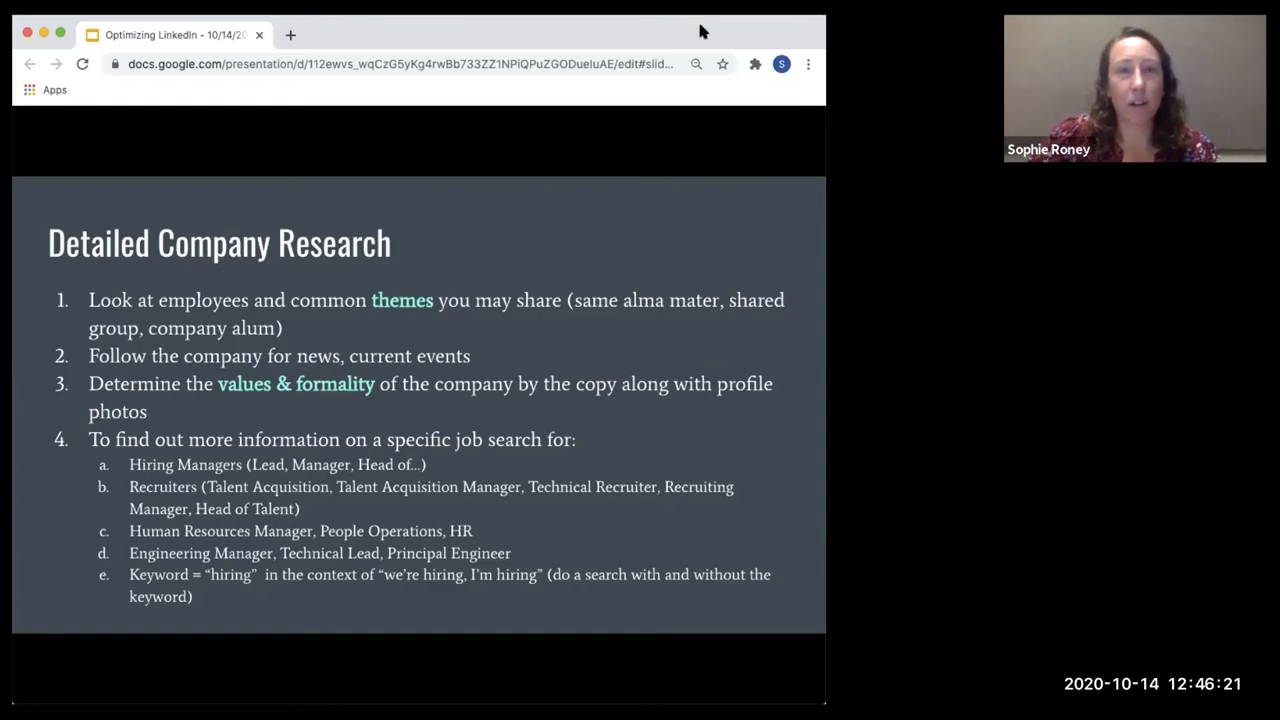
mouse_move(587, 341)
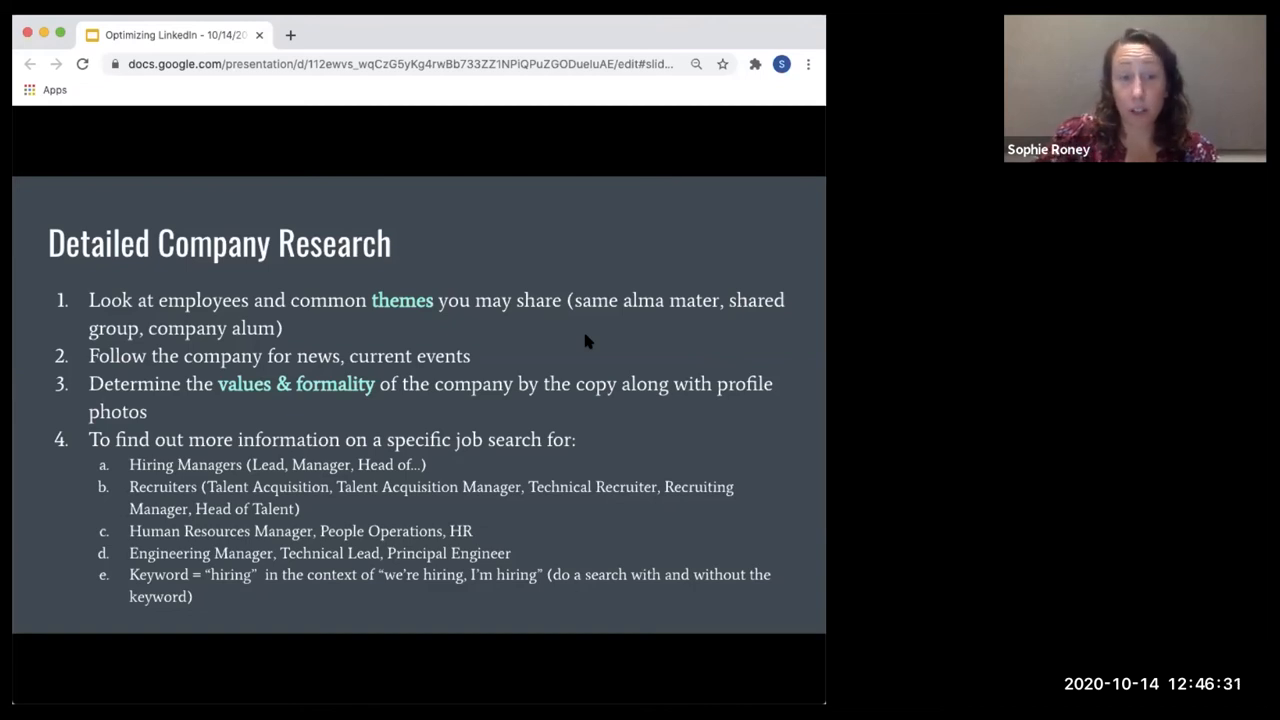
mouse_move(343, 456)
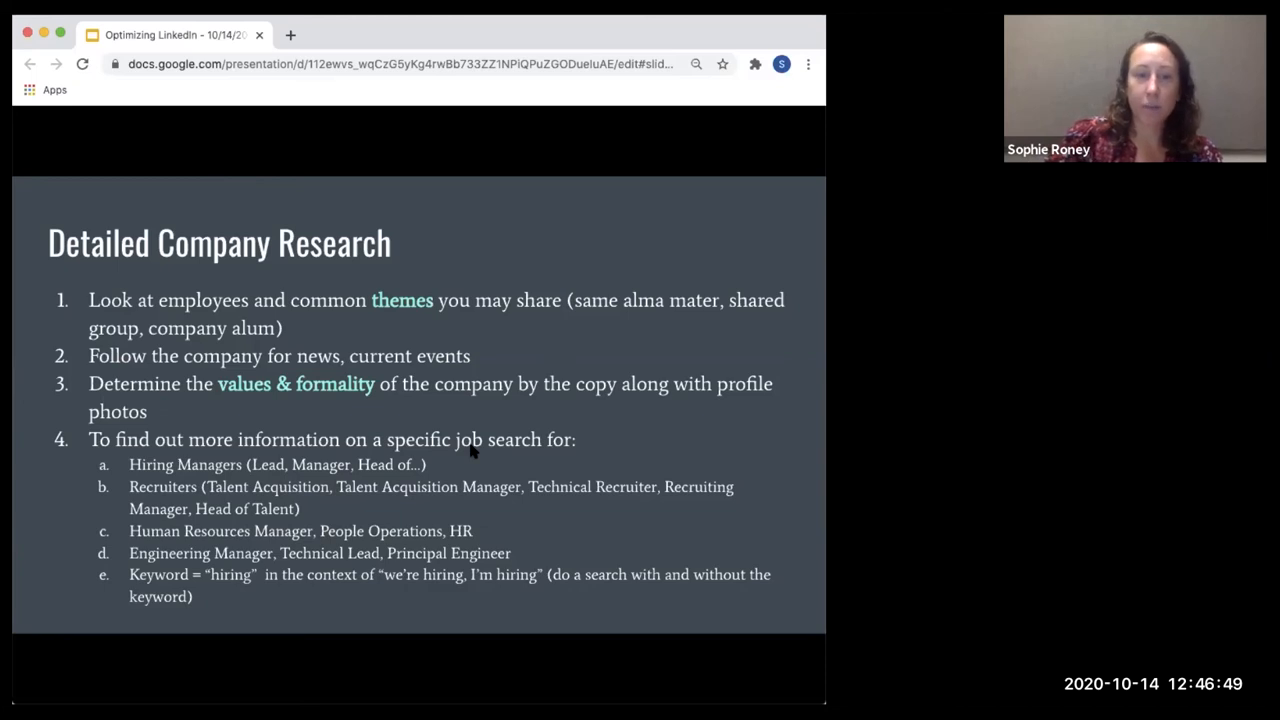
mouse_move(585, 280)
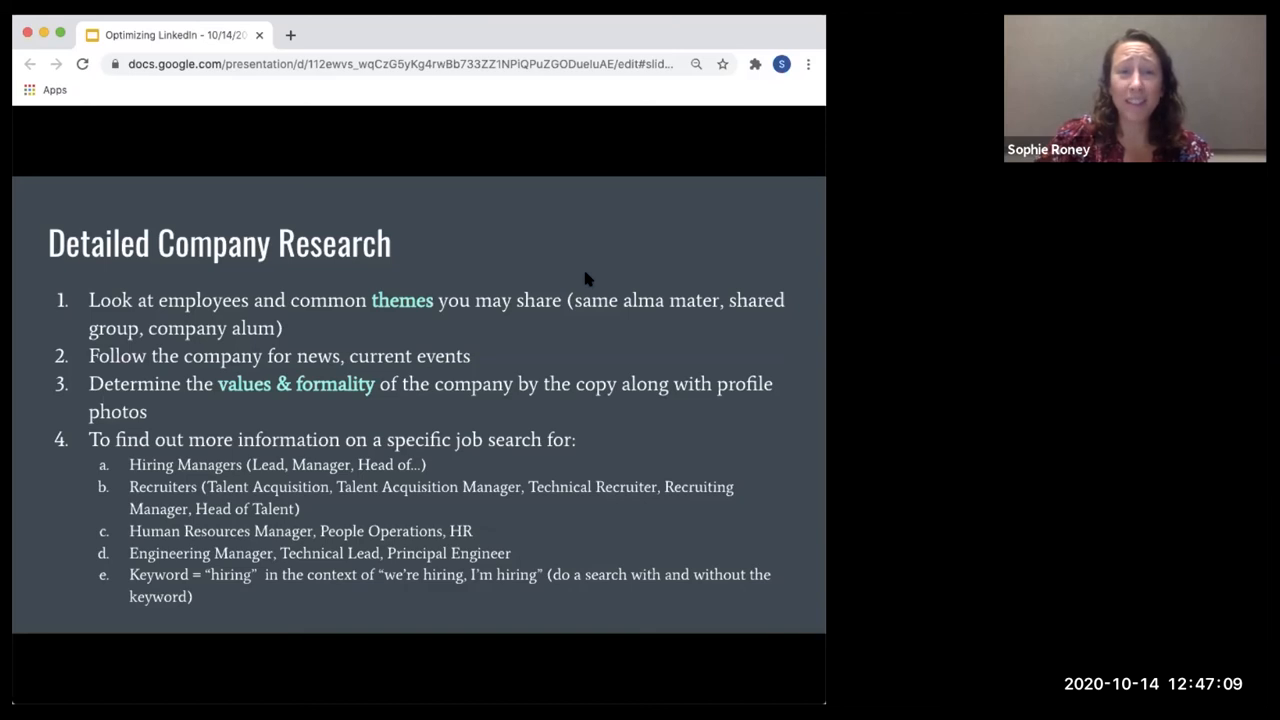
mouse_move(588, 435)
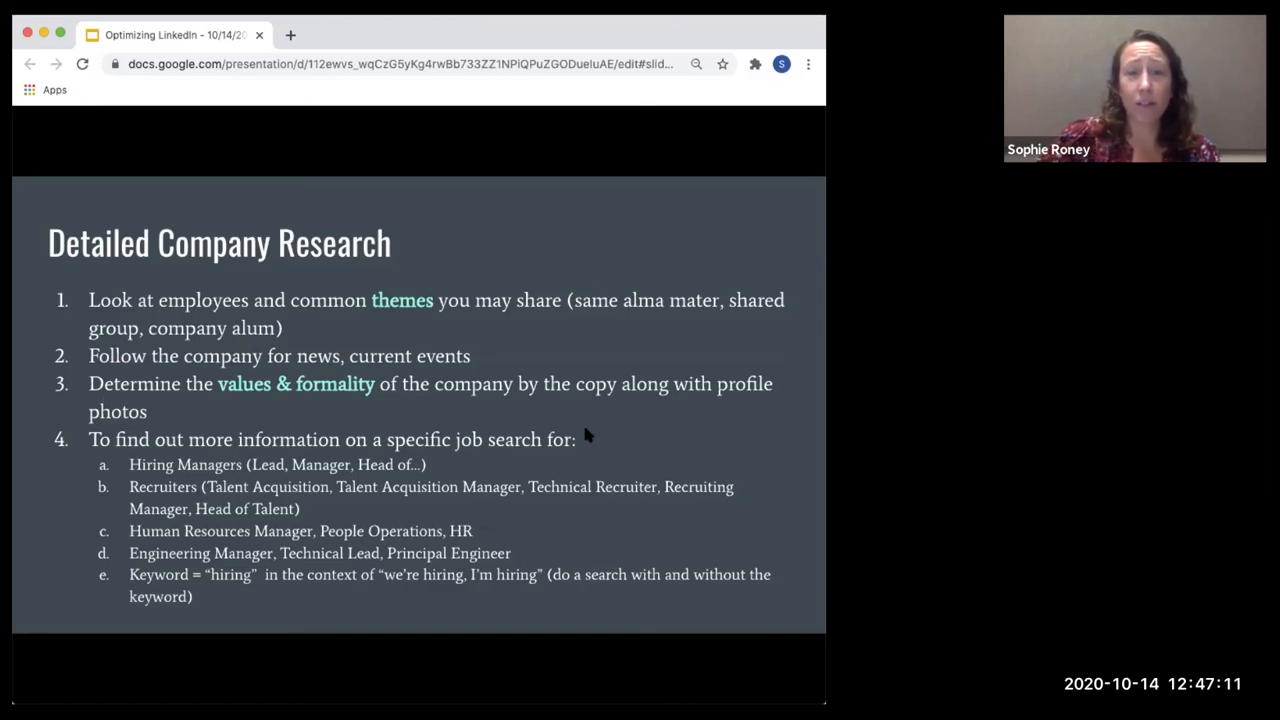
mouse_move(697, 205)
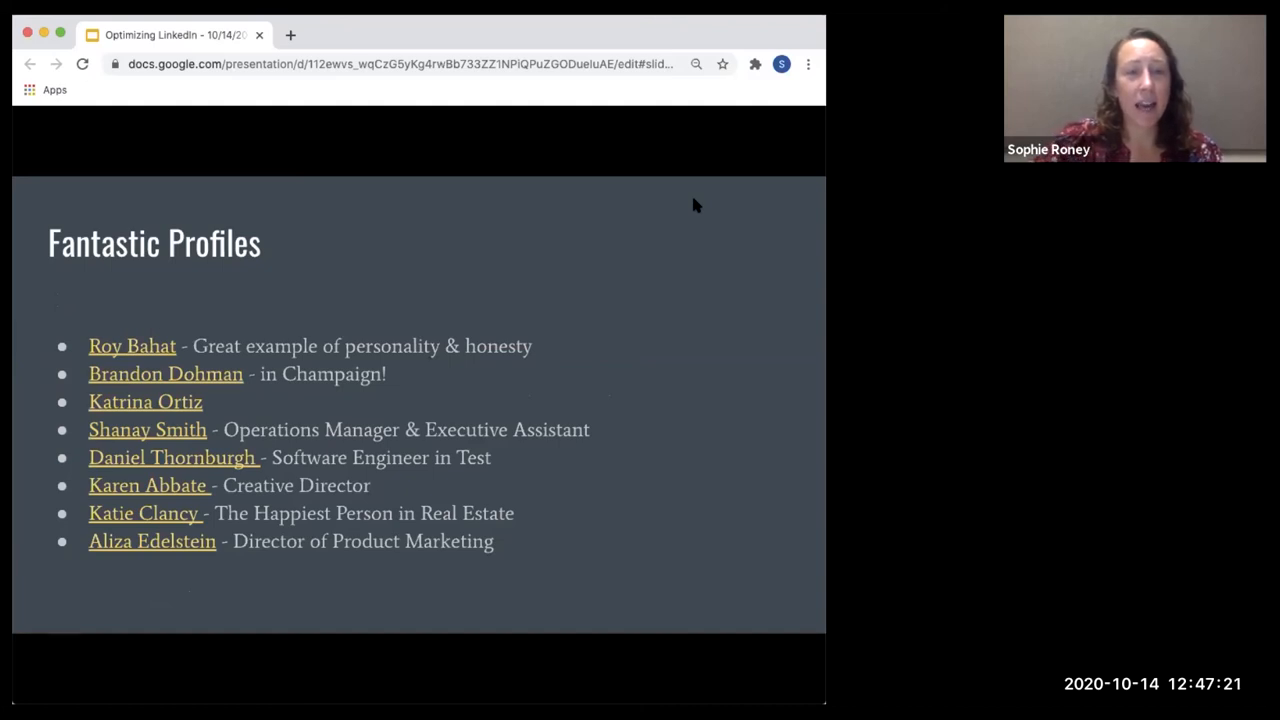
mouse_move(180, 569)
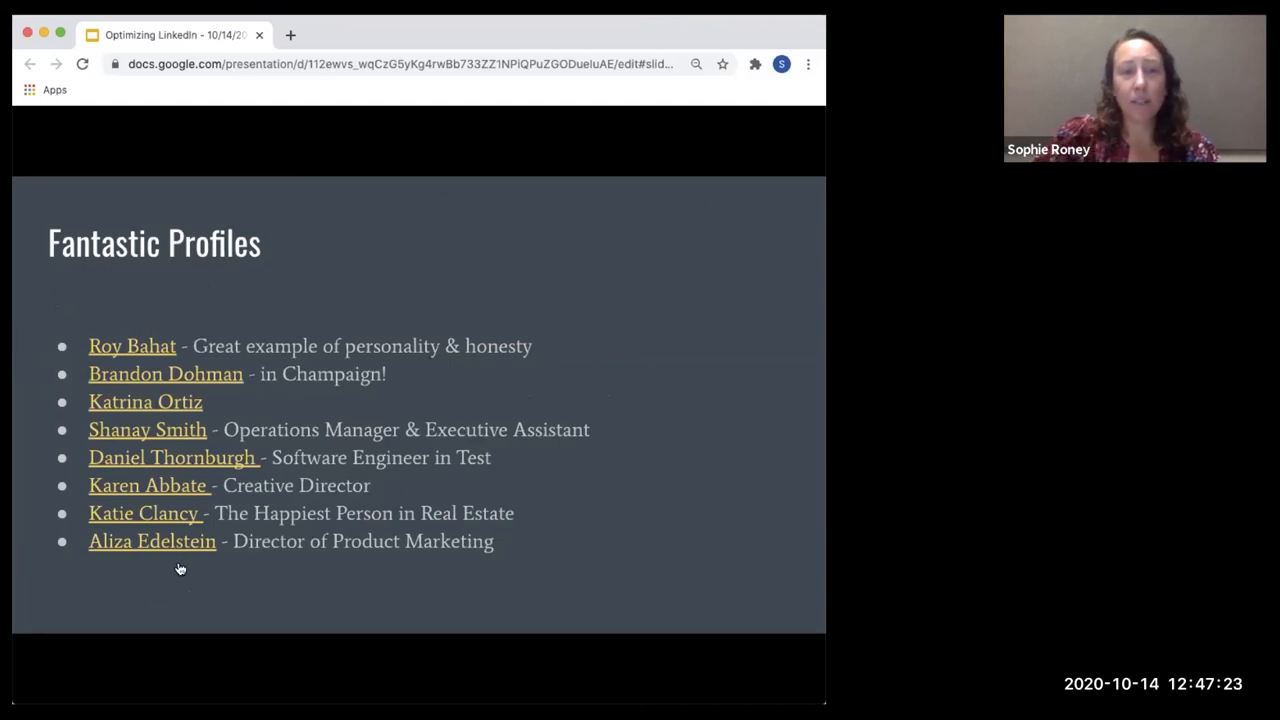
mouse_move(165, 373)
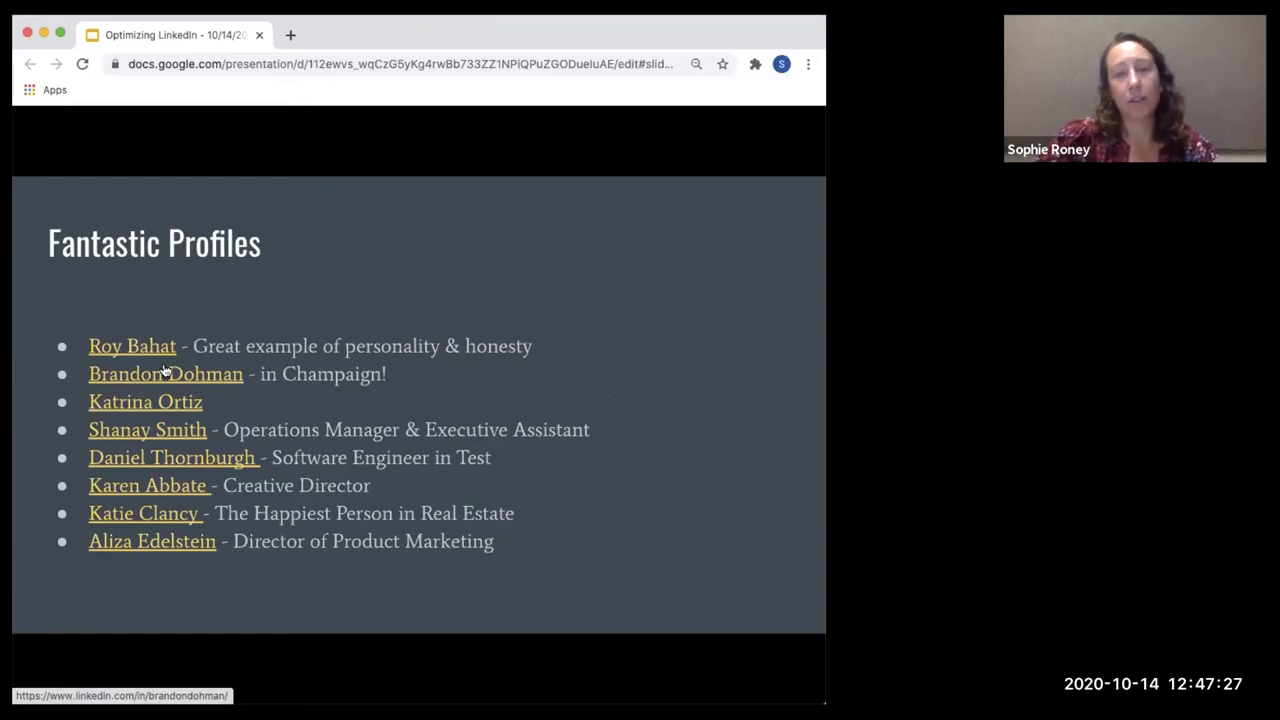
mouse_move(430, 321)
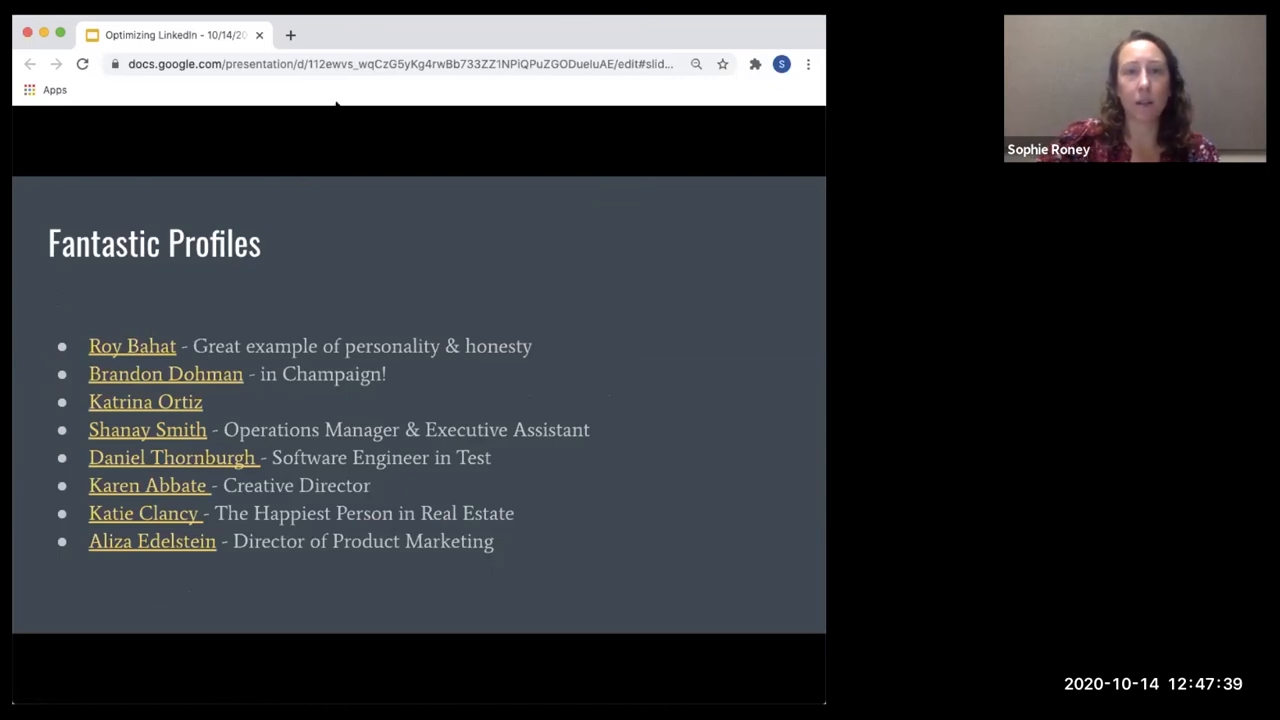
mouse_move(612, 263)
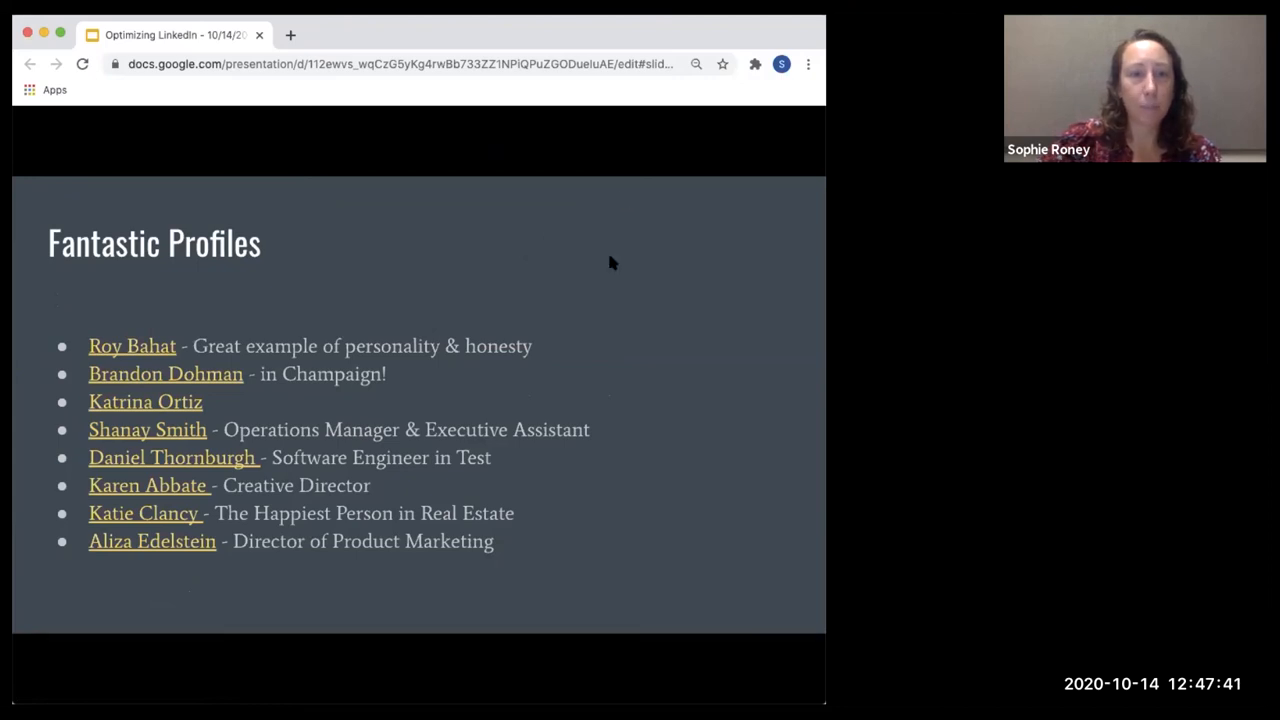
mouse_move(500, 289)
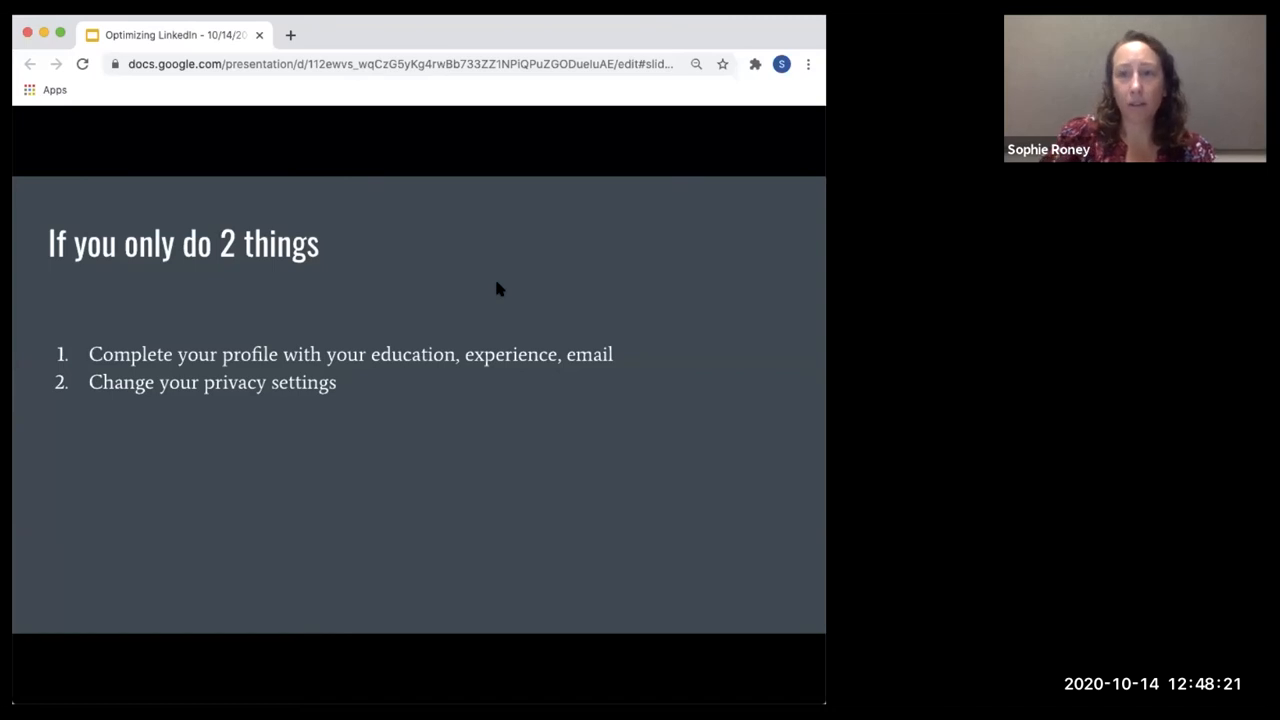
mouse_move(487, 273)
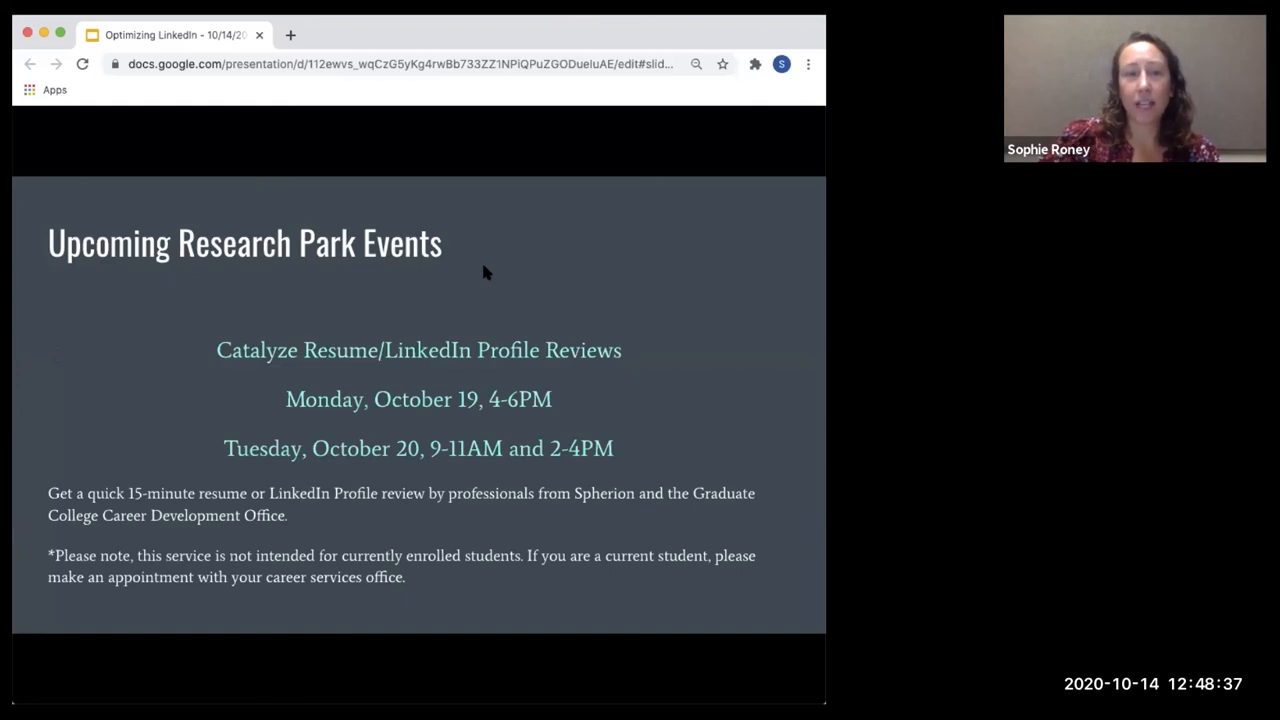
mouse_move(686, 213)
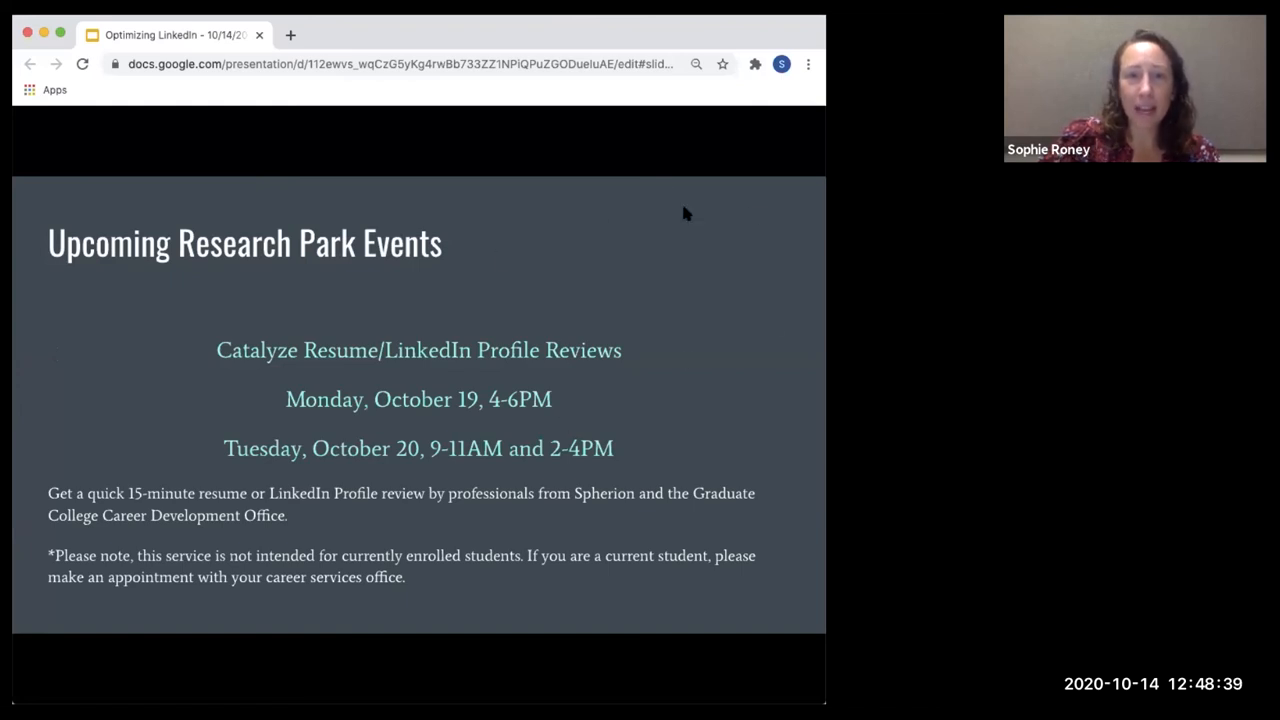
mouse_move(550, 362)
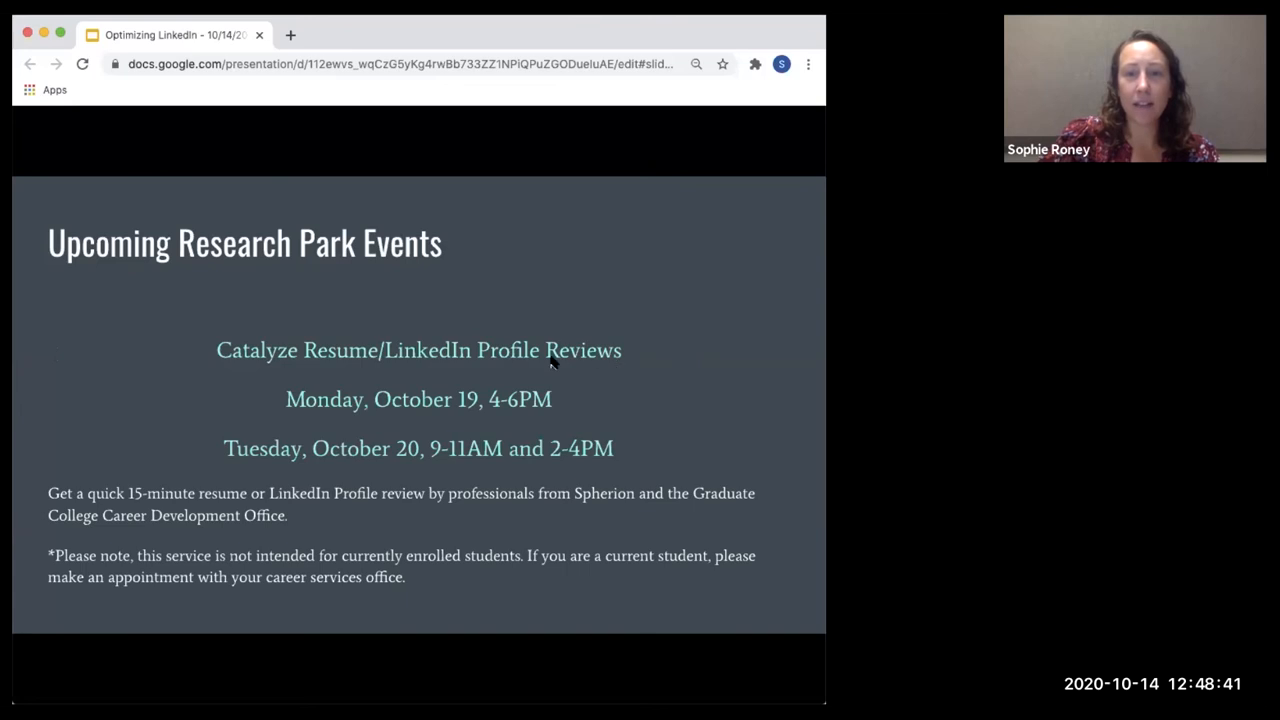
mouse_move(646, 295)
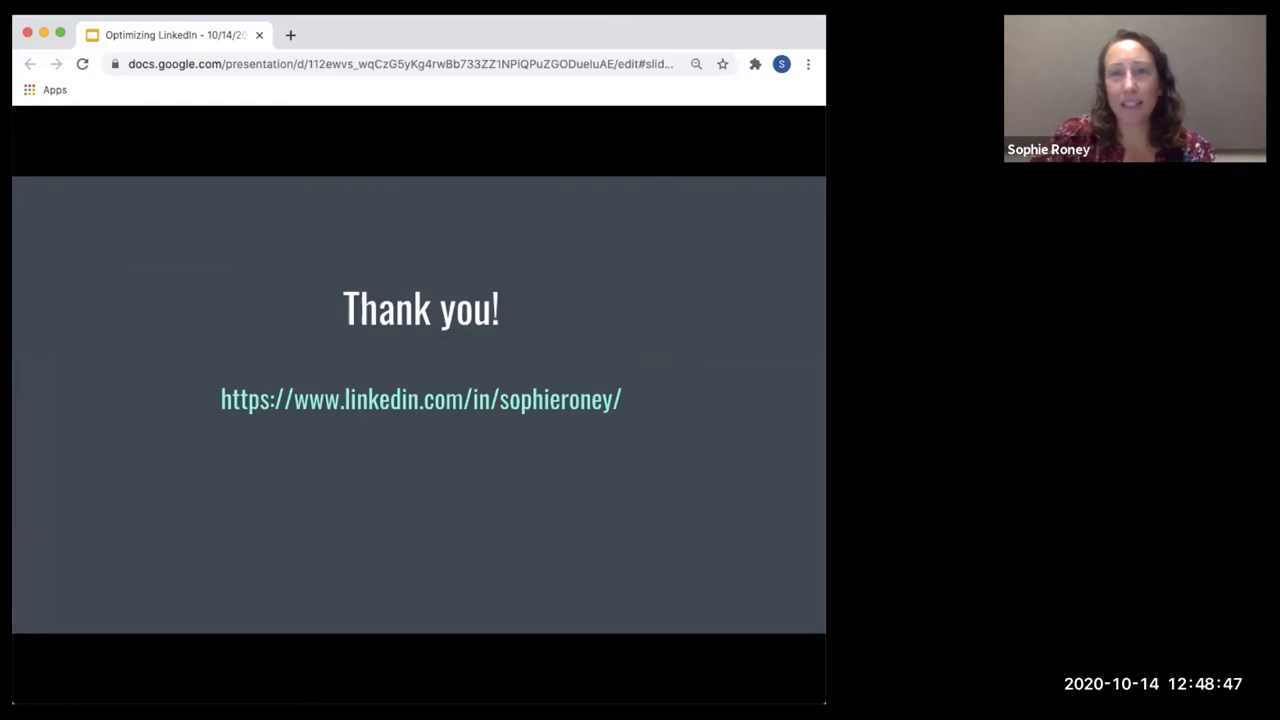
mouse_move(723, 28)
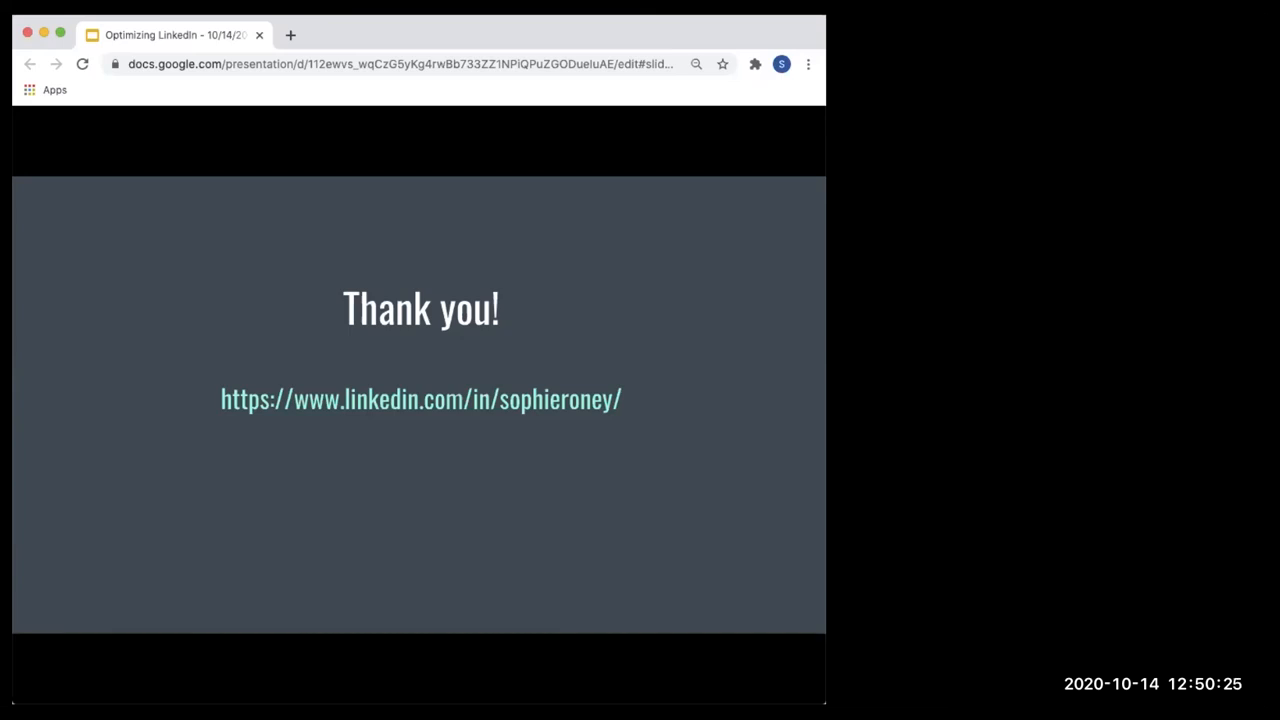
mouse_move(587, 374)
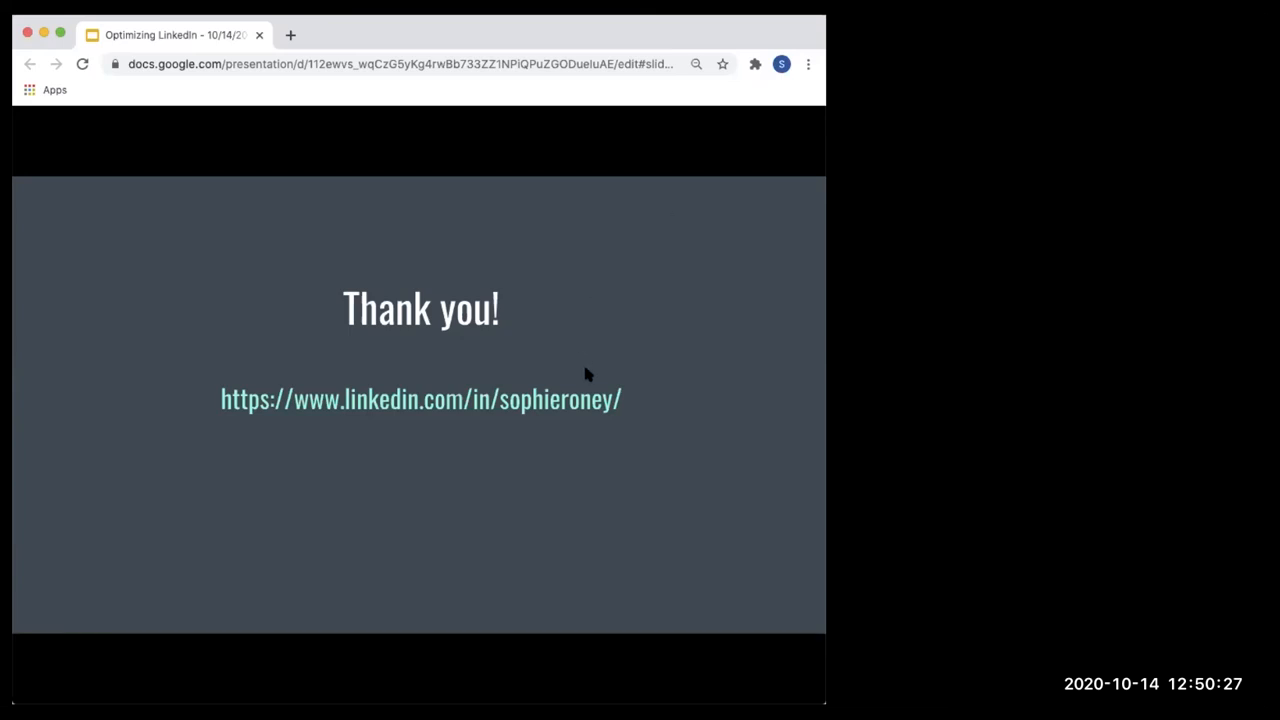
mouse_move(643, 474)
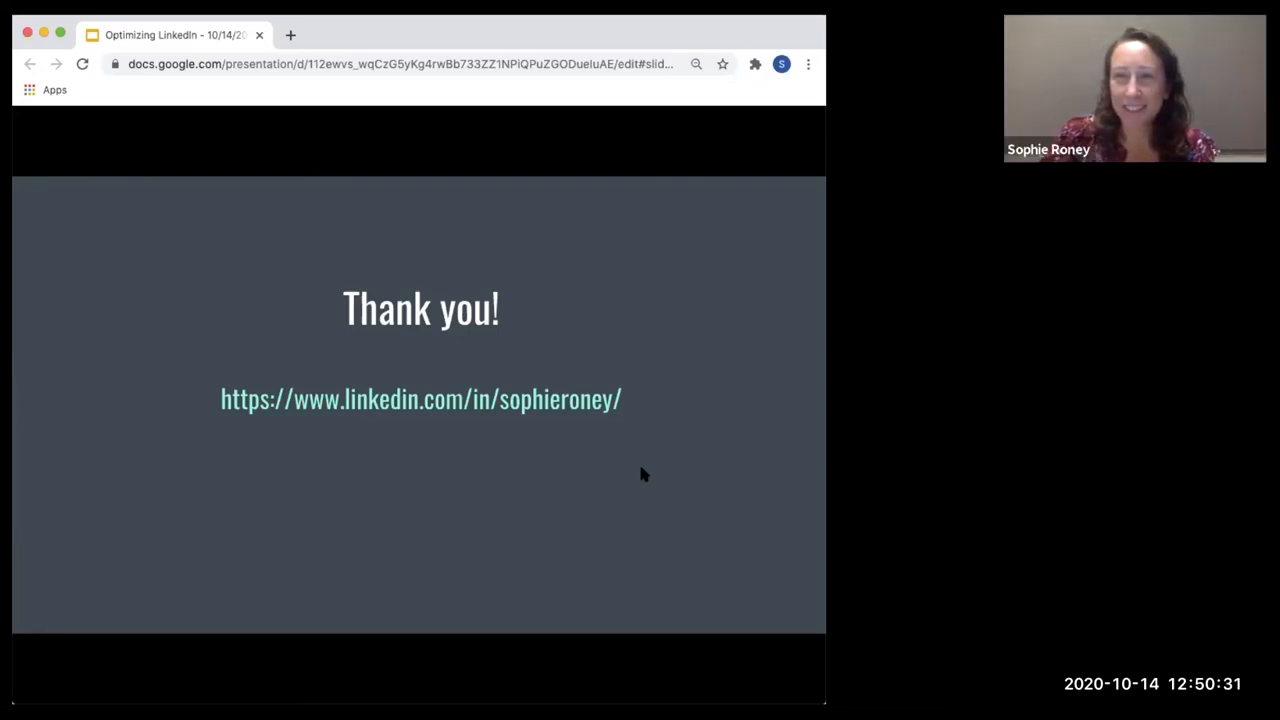
mouse_move(735, 458)
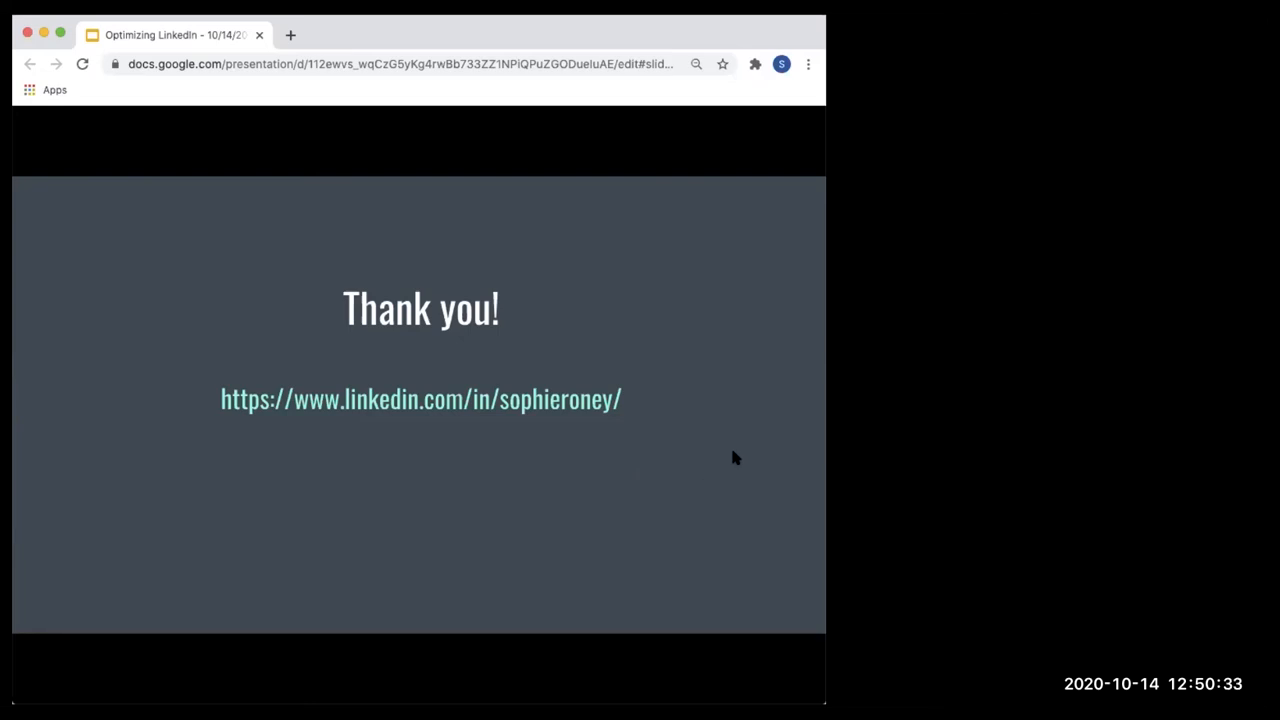
mouse_move(810, 410)
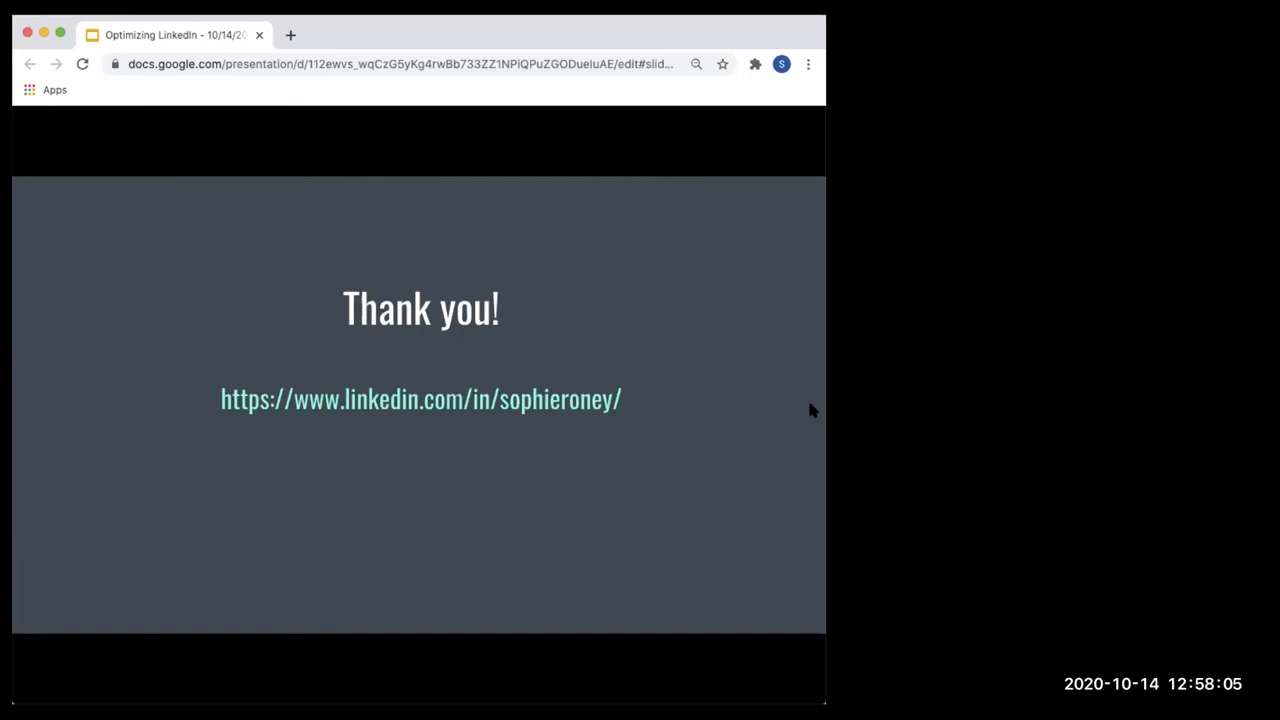
mouse_move(807, 34)
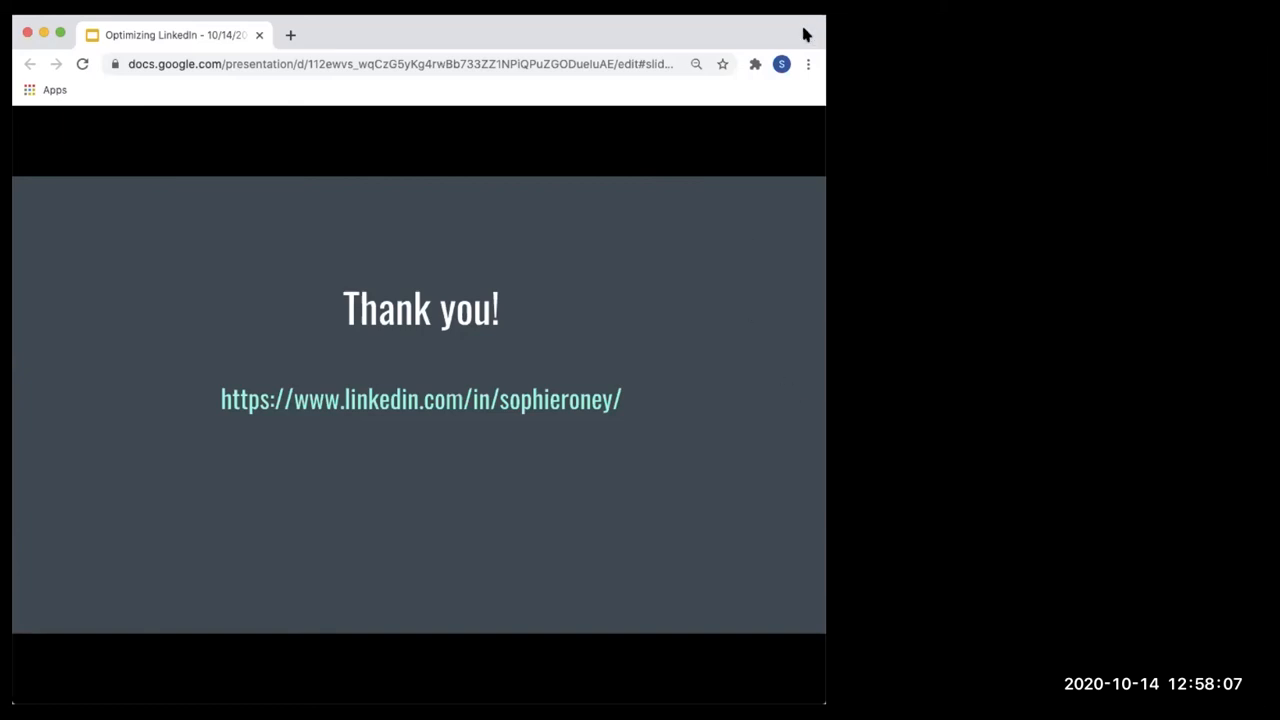